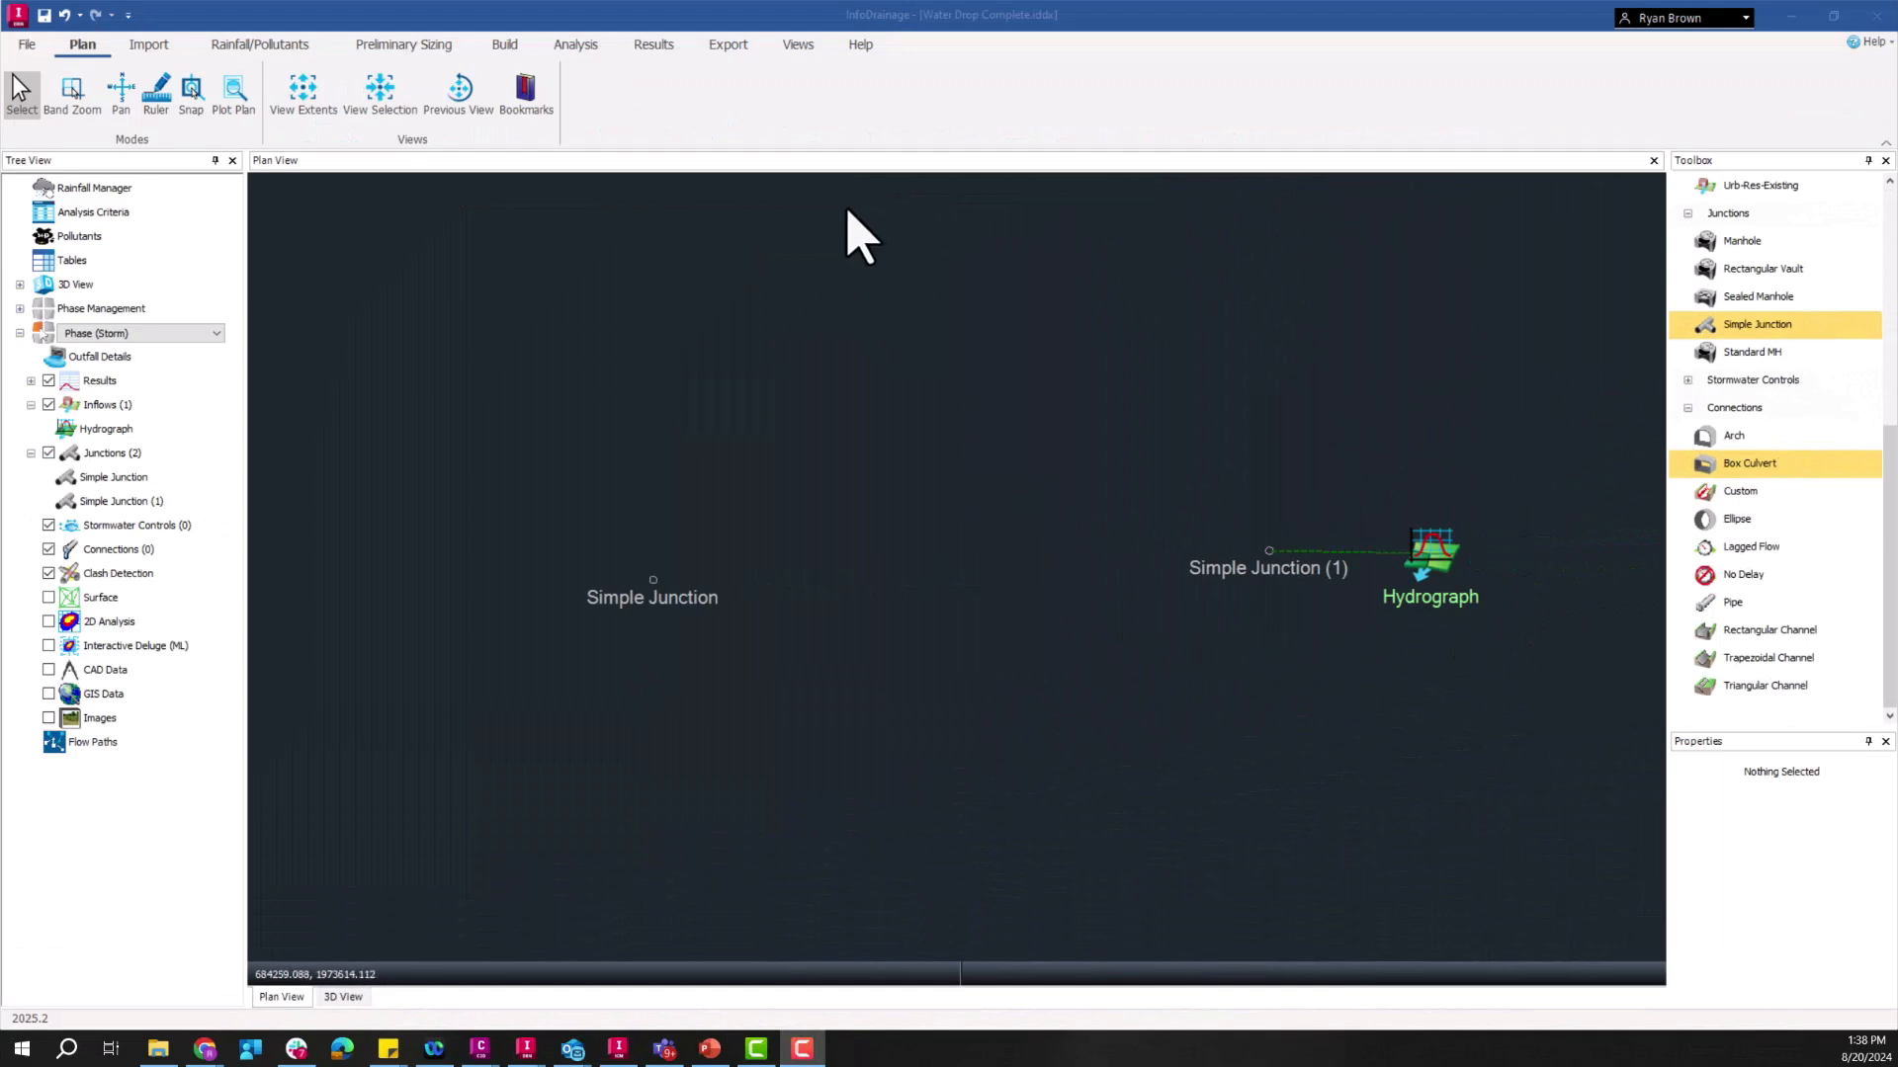
mouse_move(901, 497)
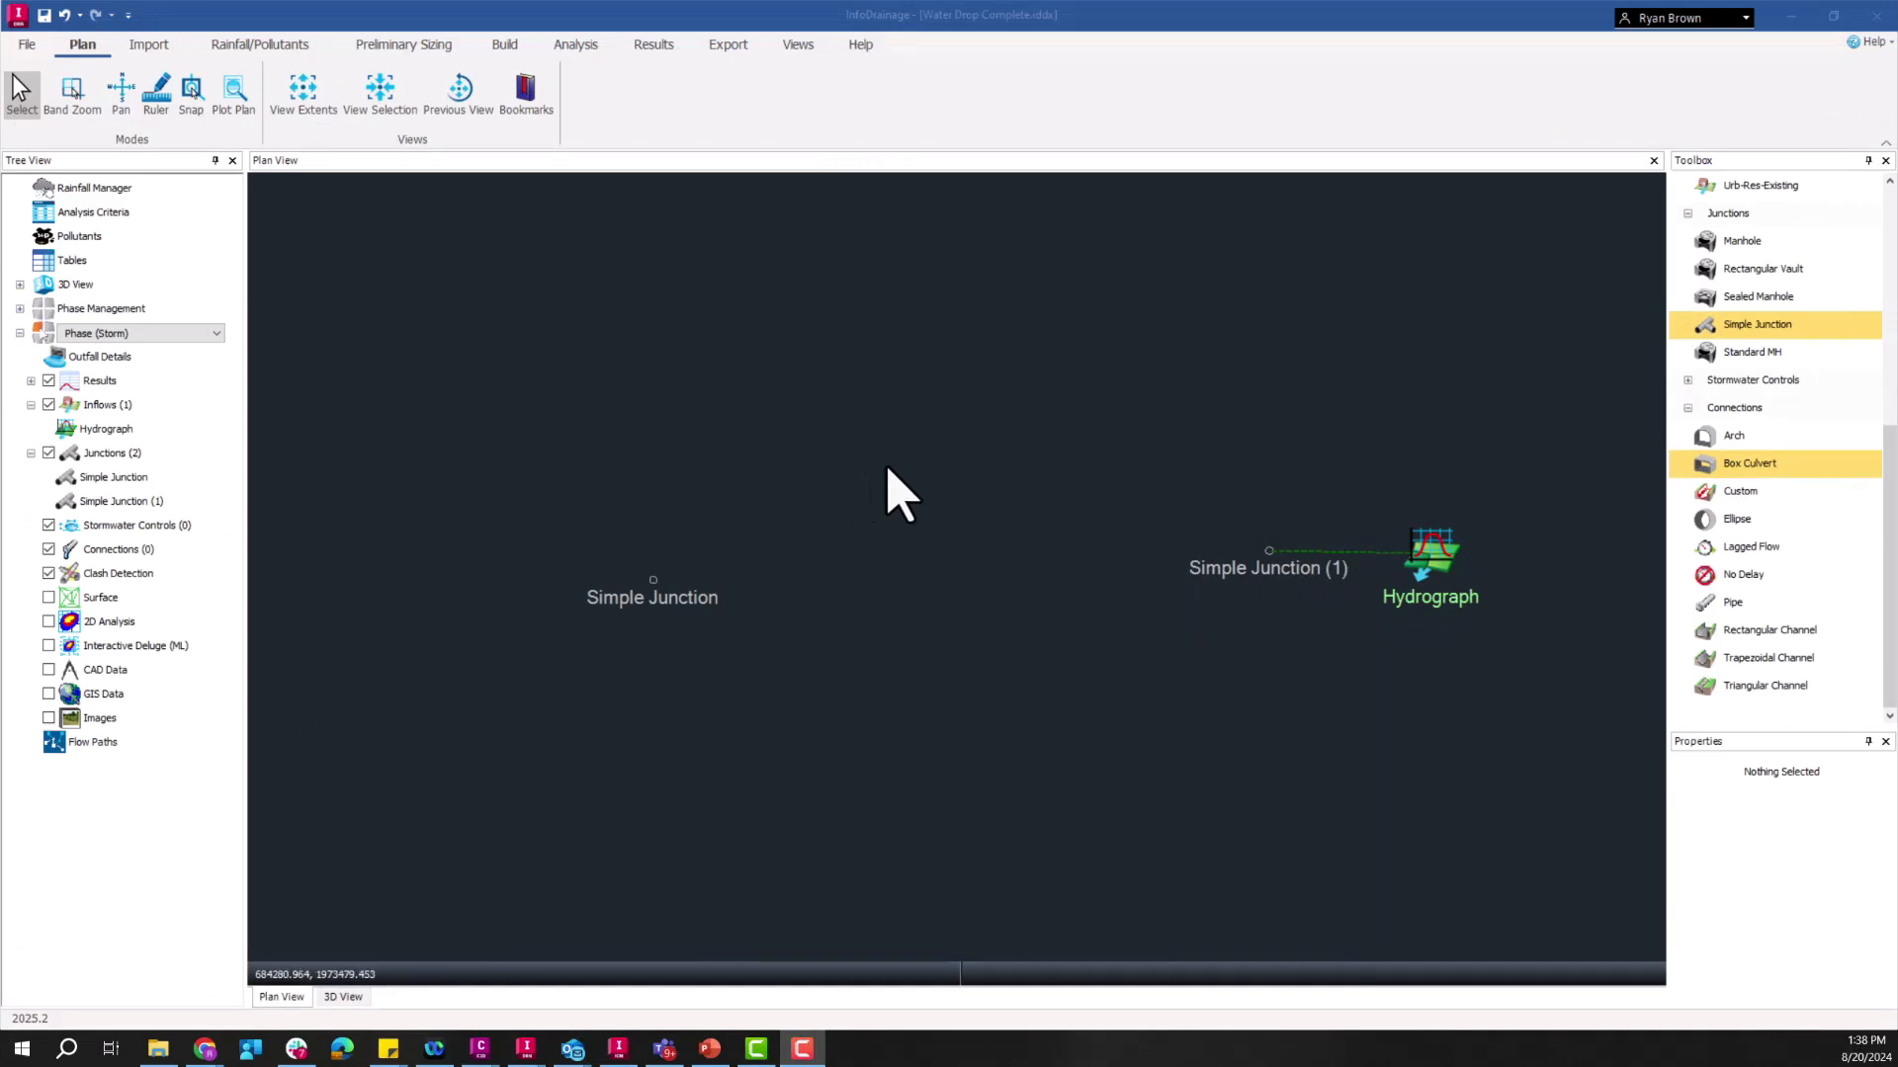
mouse_move(1587, 508)
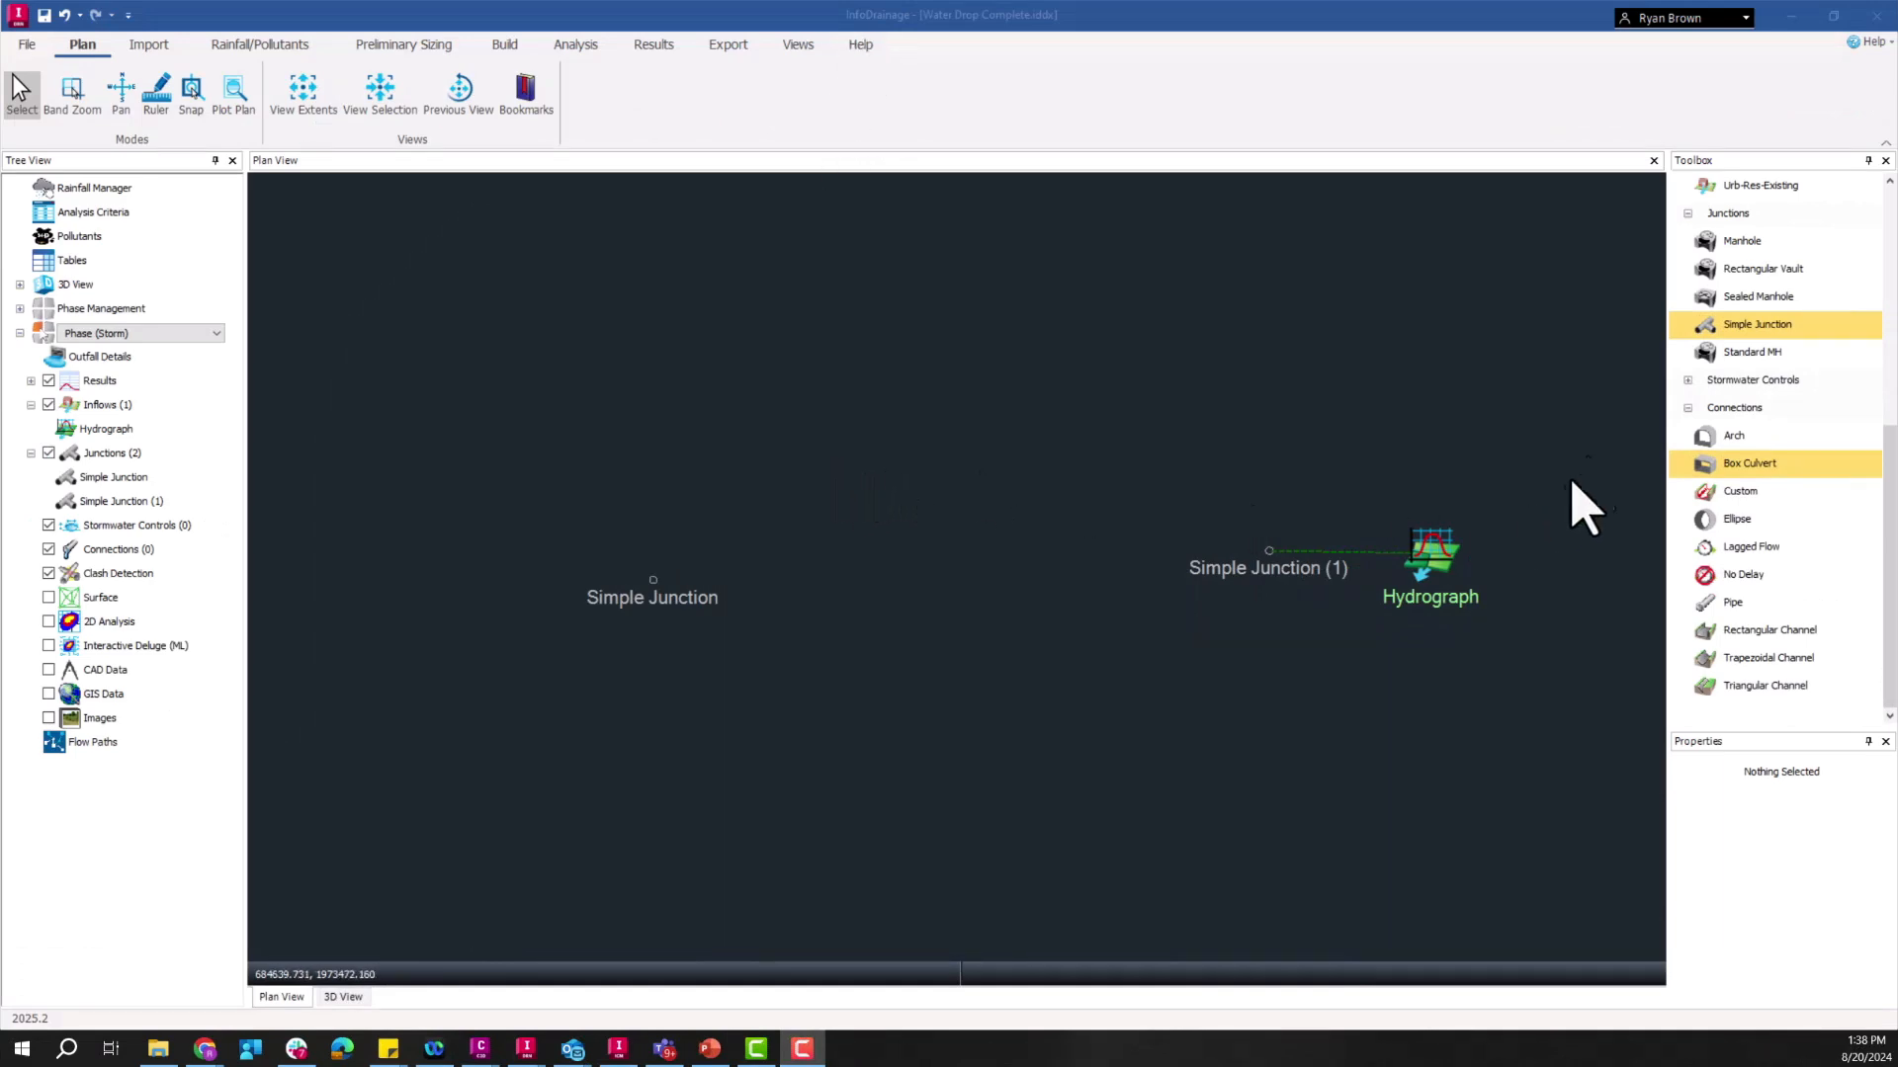
mouse_move(1743, 576)
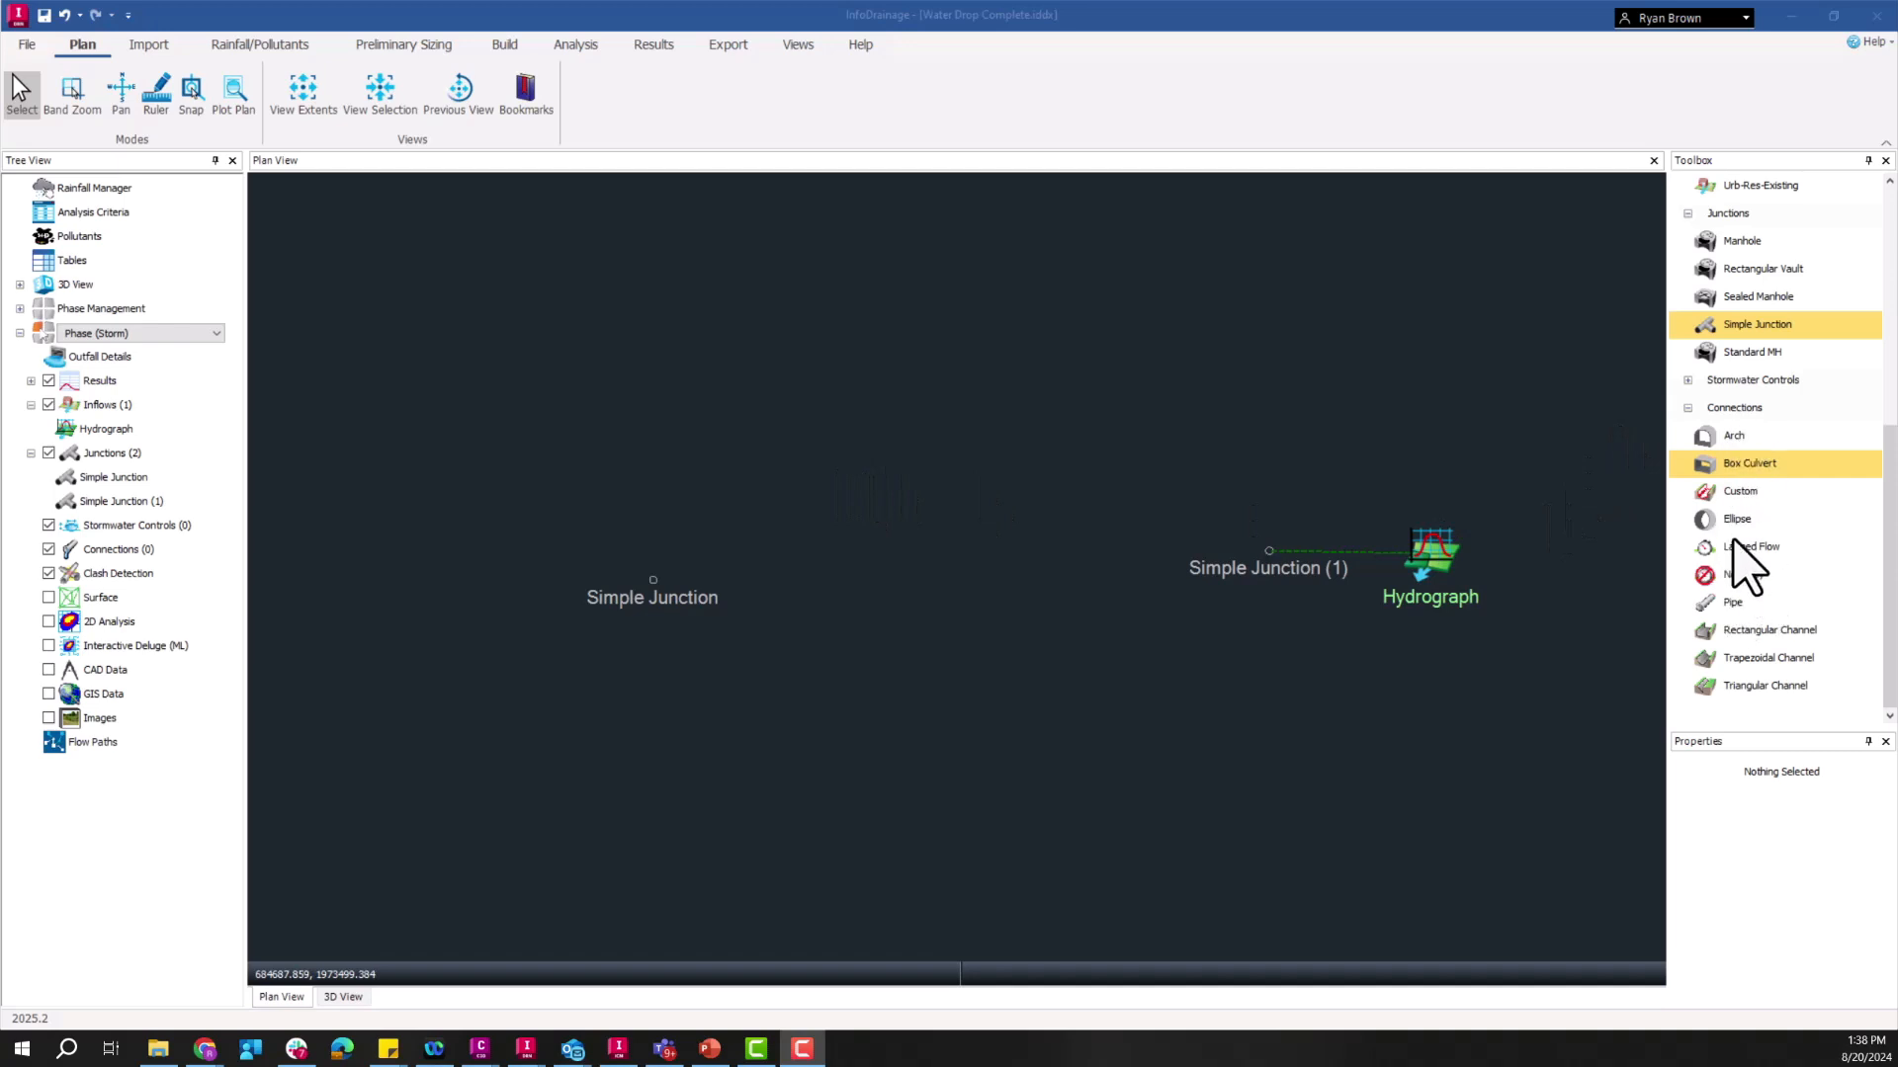
mouse_move(1410, 502)
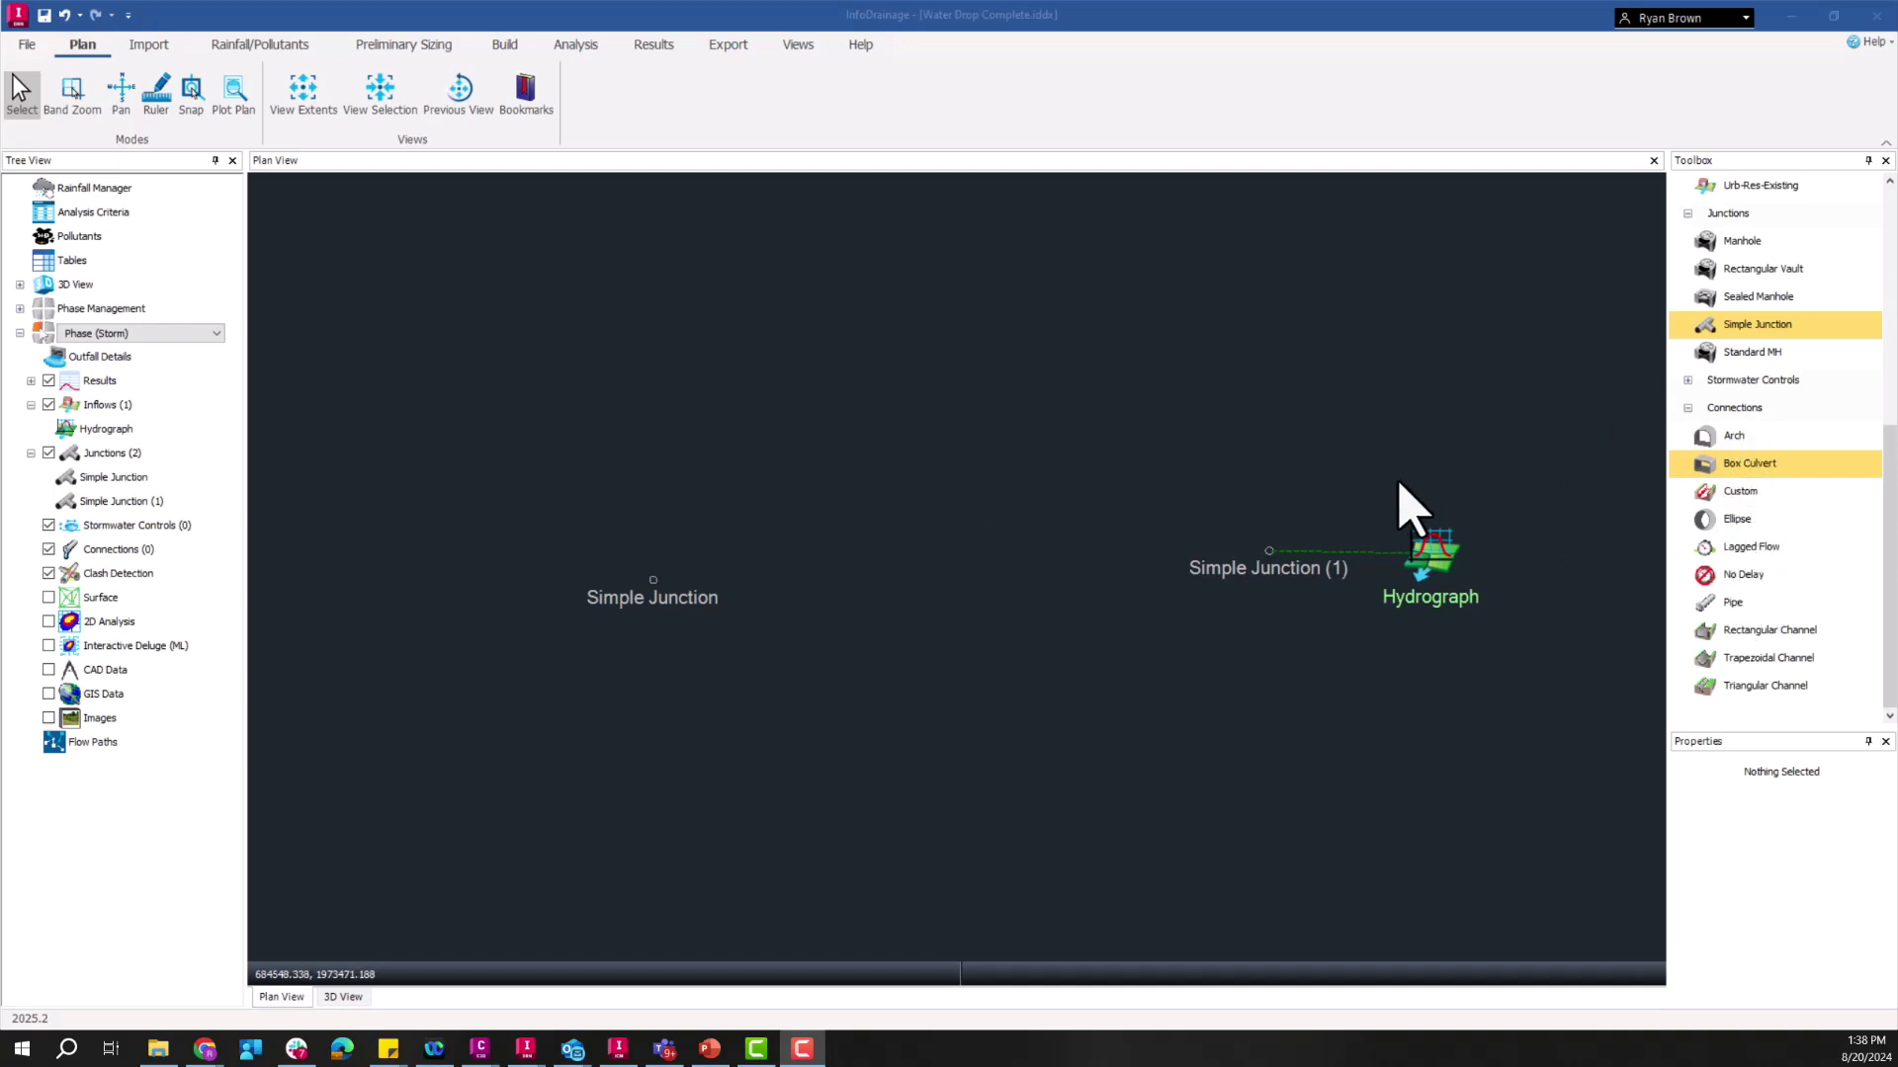
mouse_move(1755, 581)
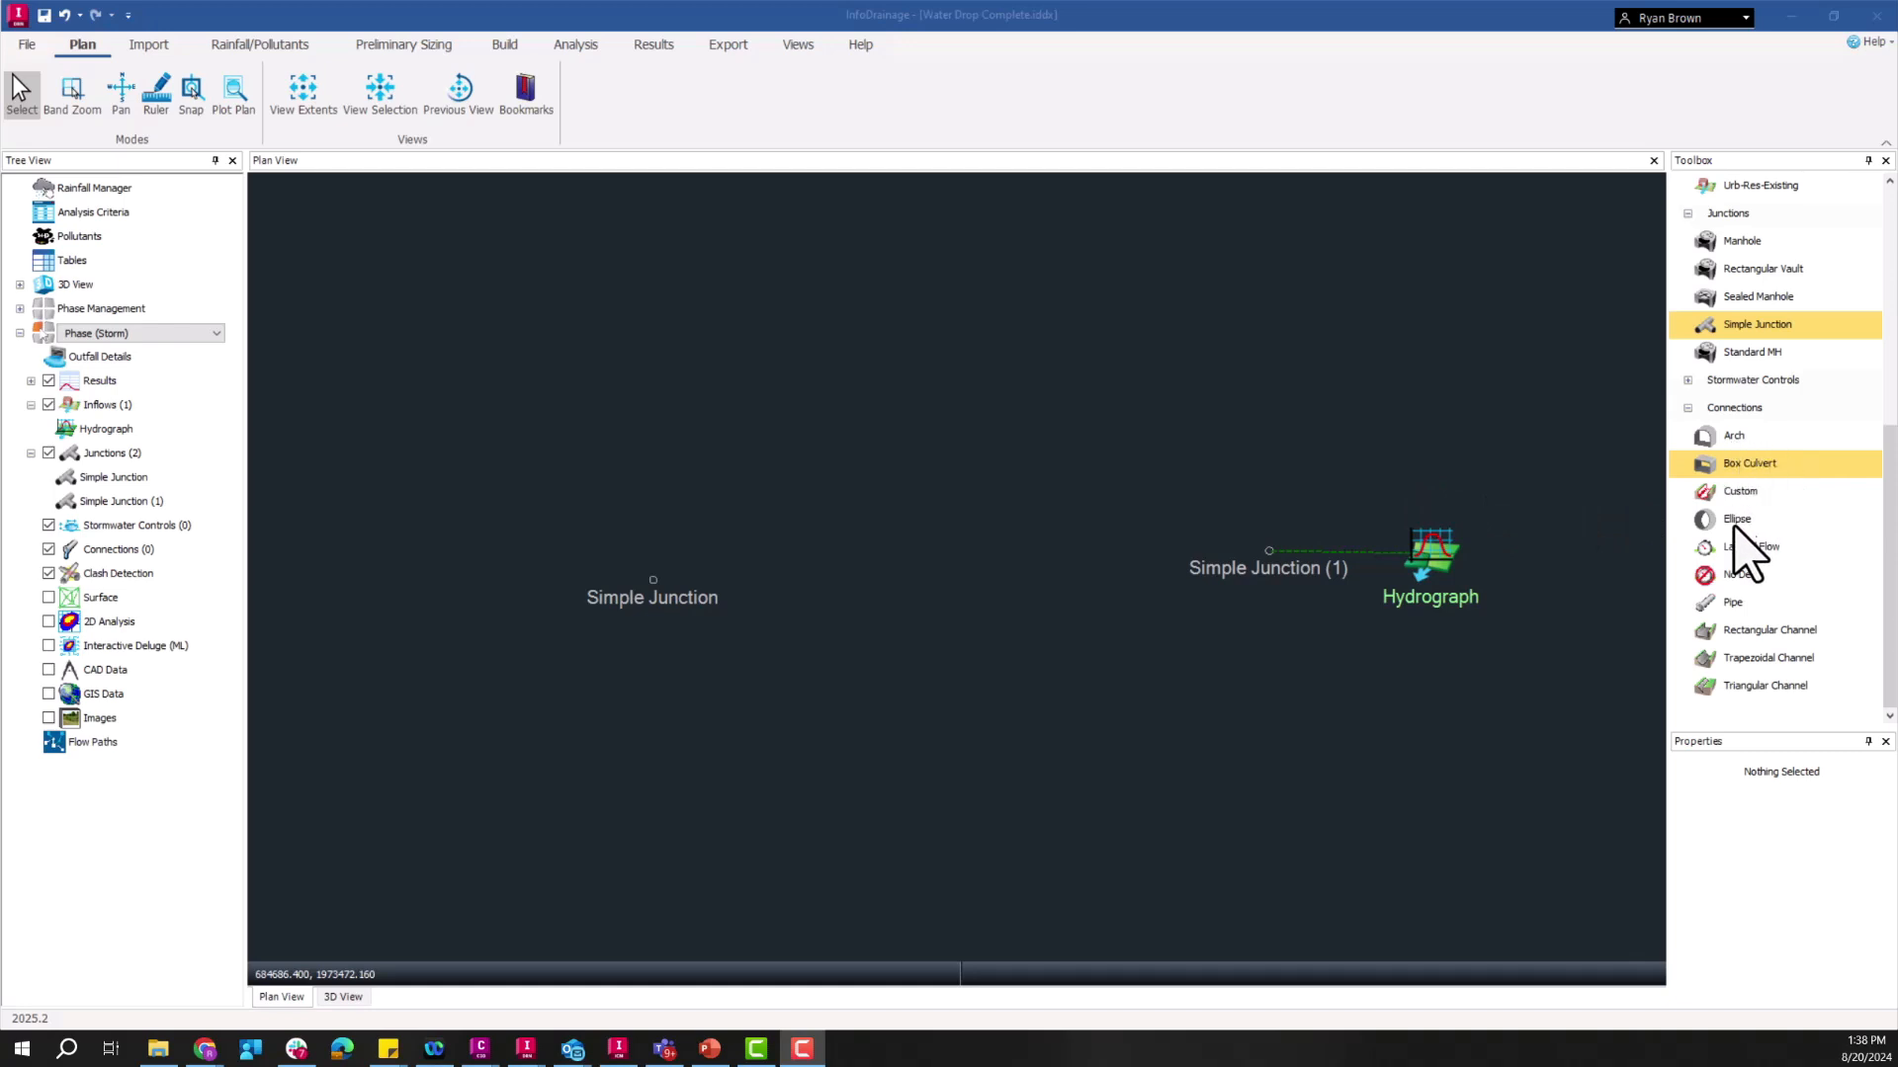
mouse_move(1362, 545)
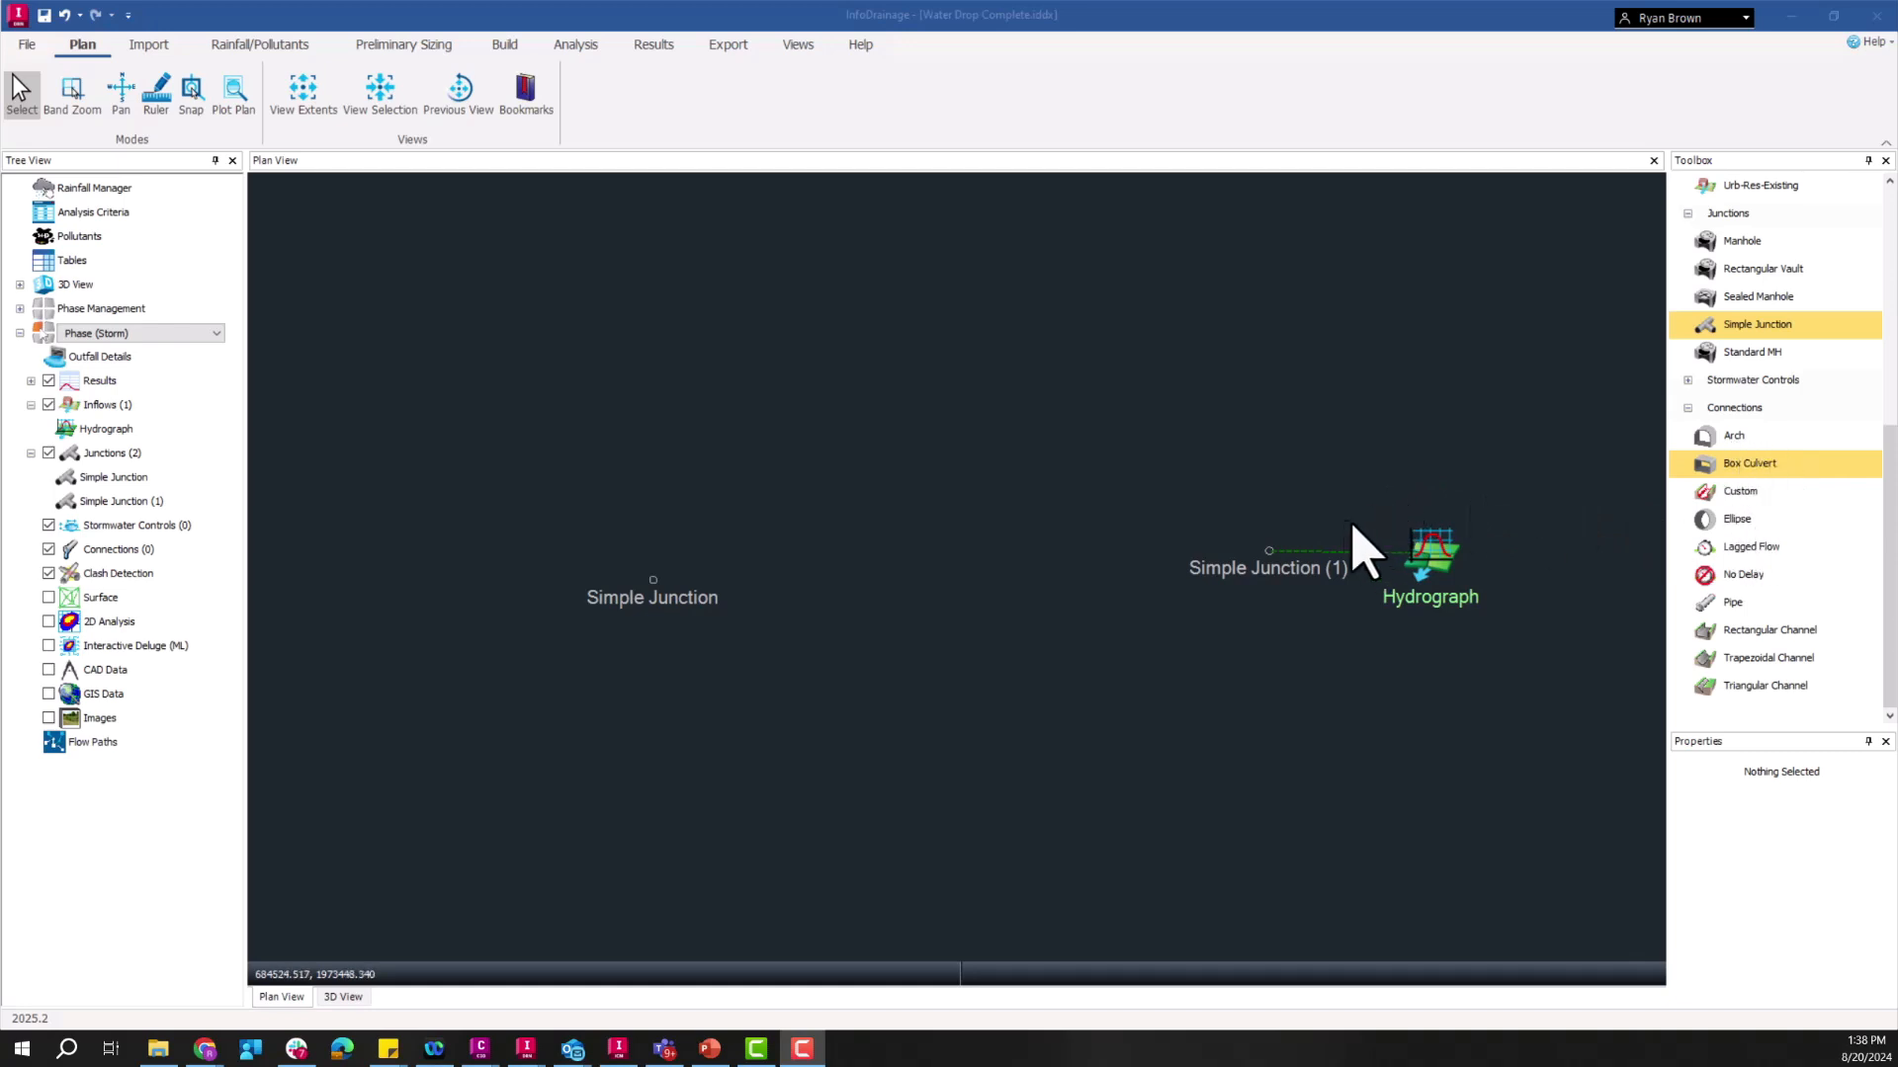
mouse_move(1198, 532)
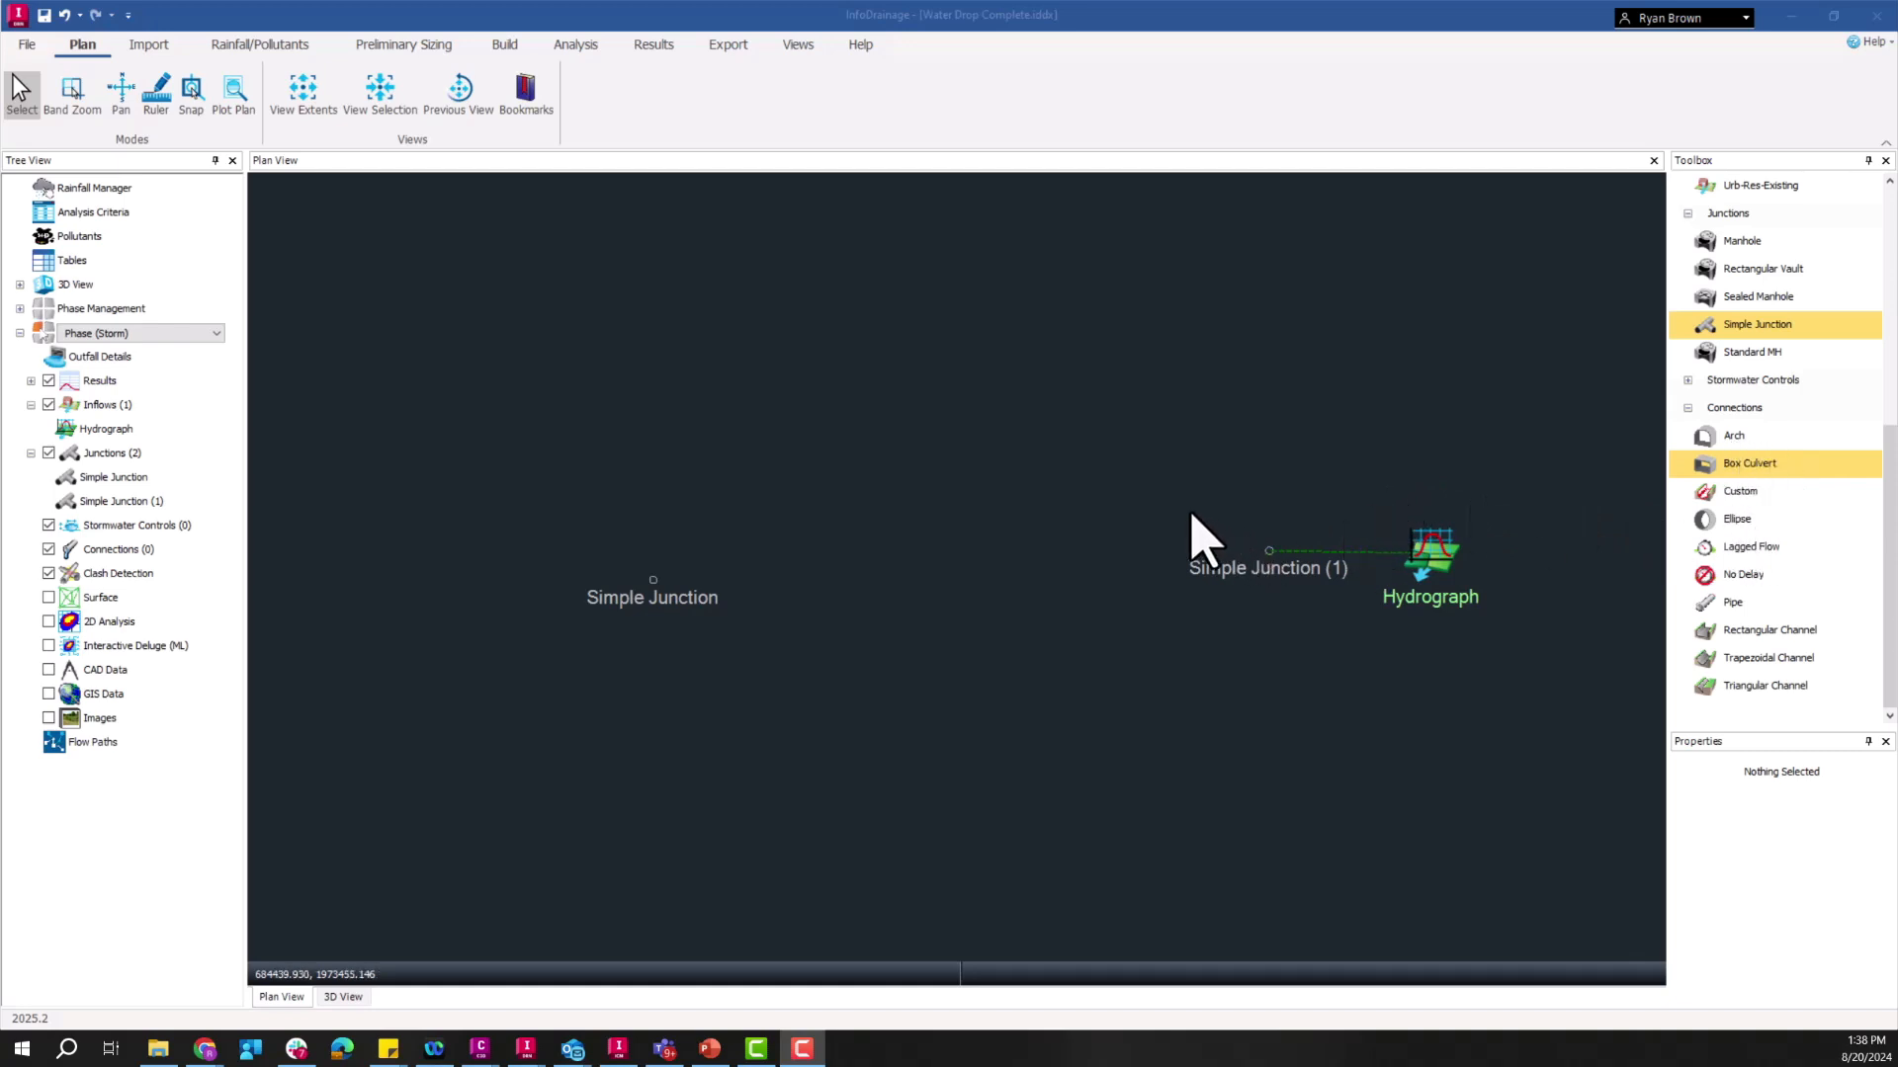
mouse_move(1205, 526)
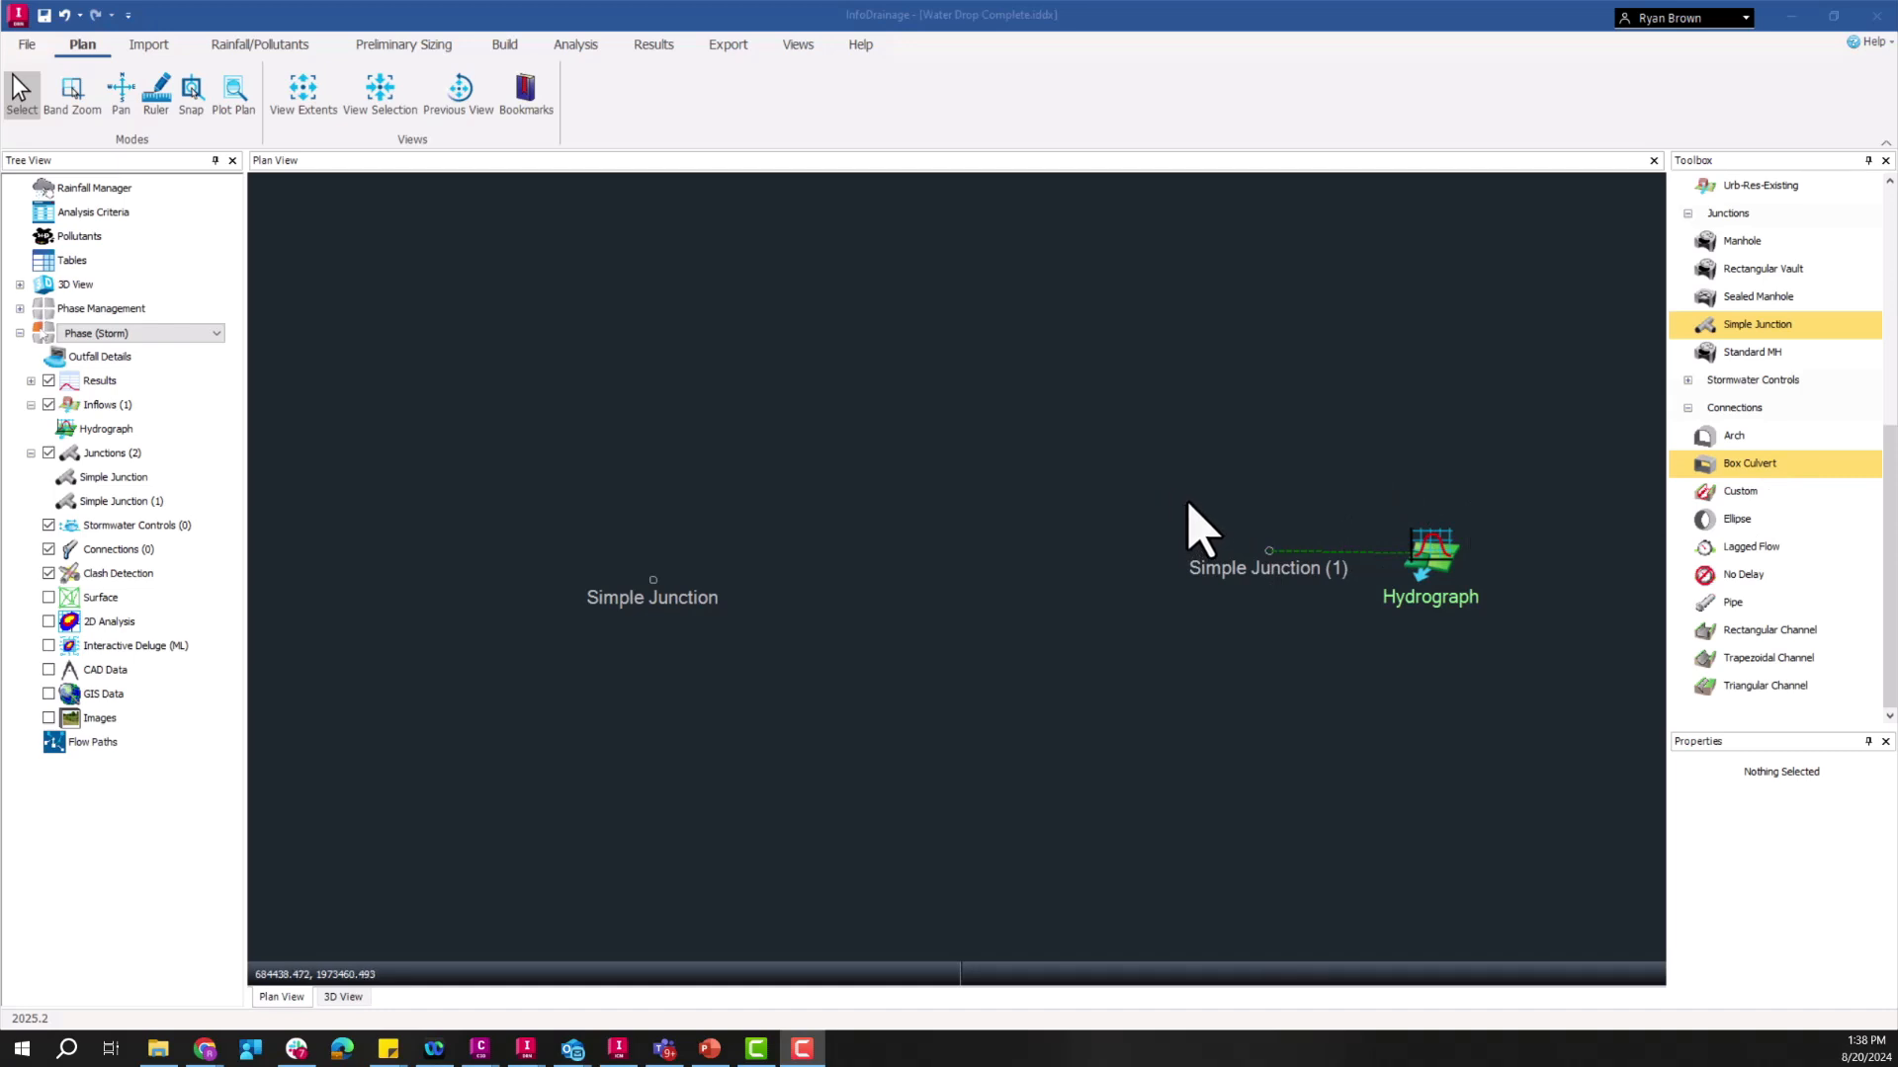
mouse_move(1265, 599)
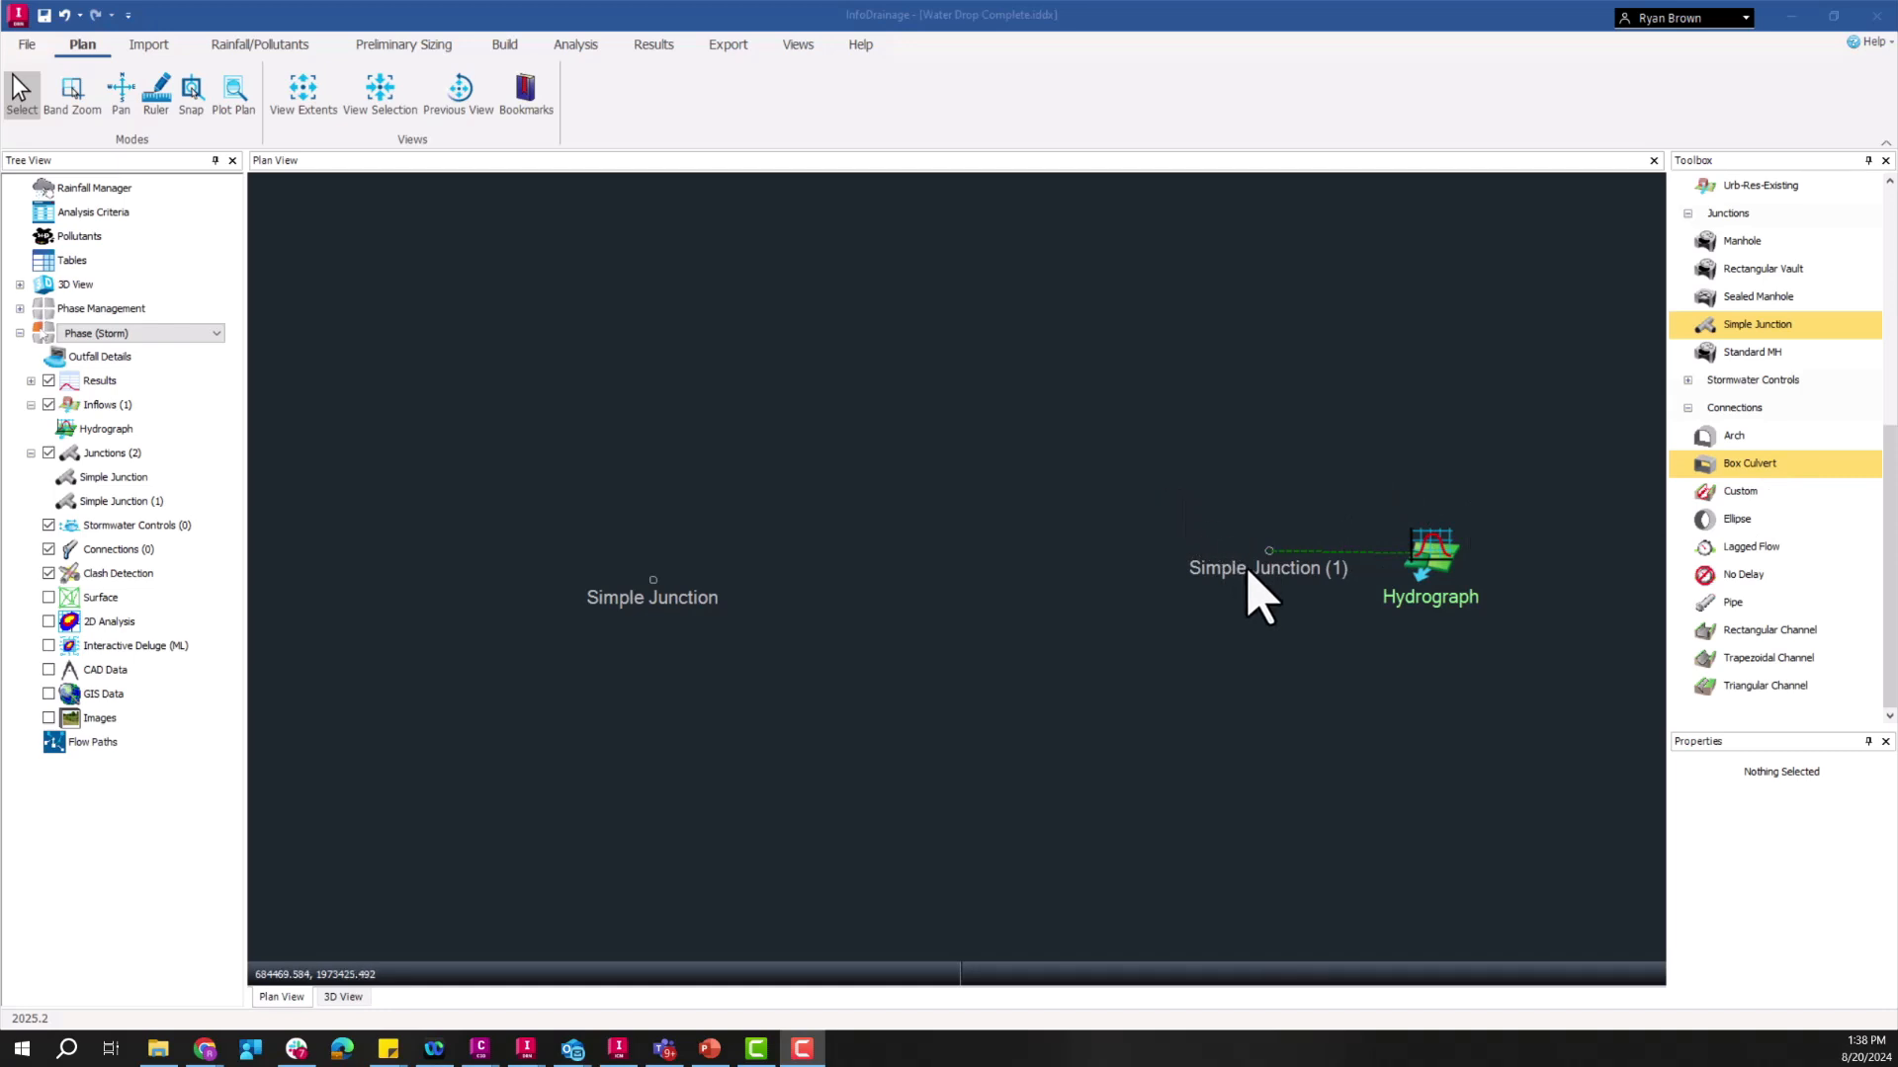
Step: Review the hydrograph inflow's settings, checking the peak flow at 720 minutes, and accept them
click(1432, 552)
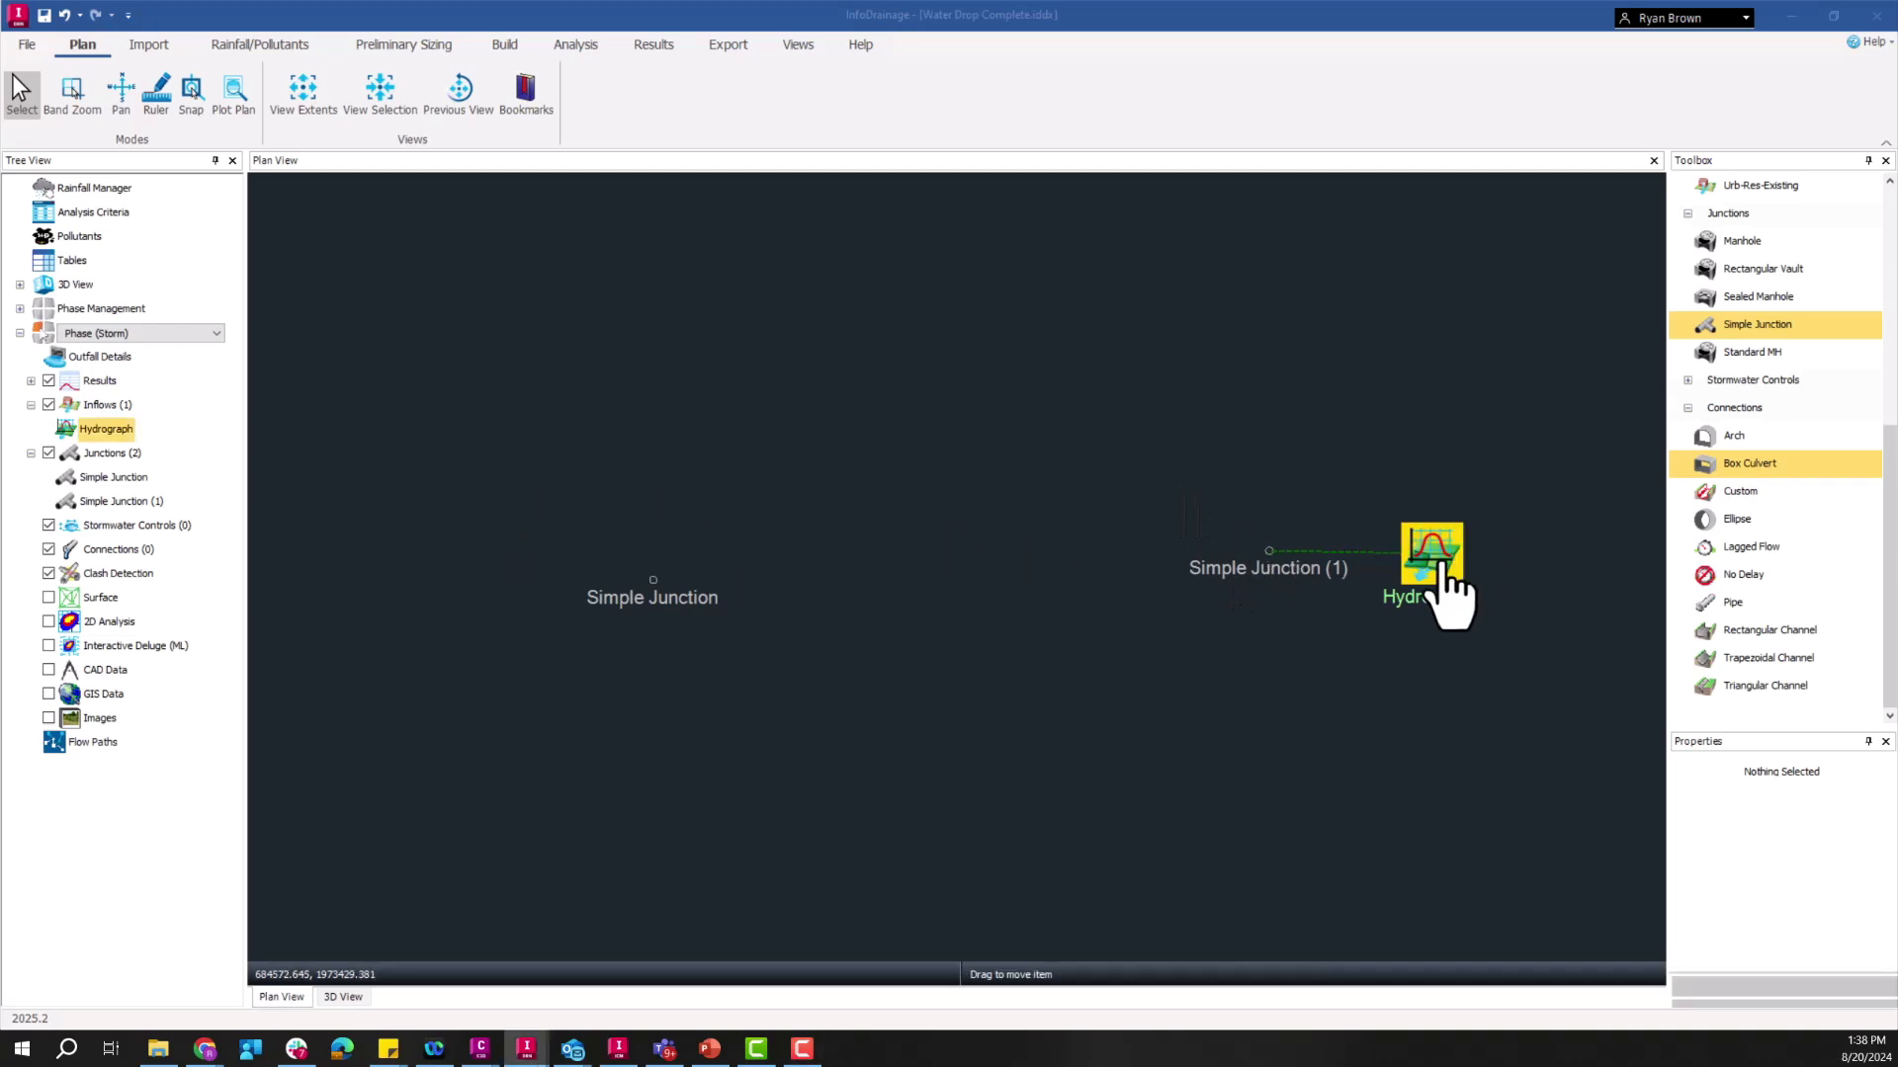
double_click(1432, 558)
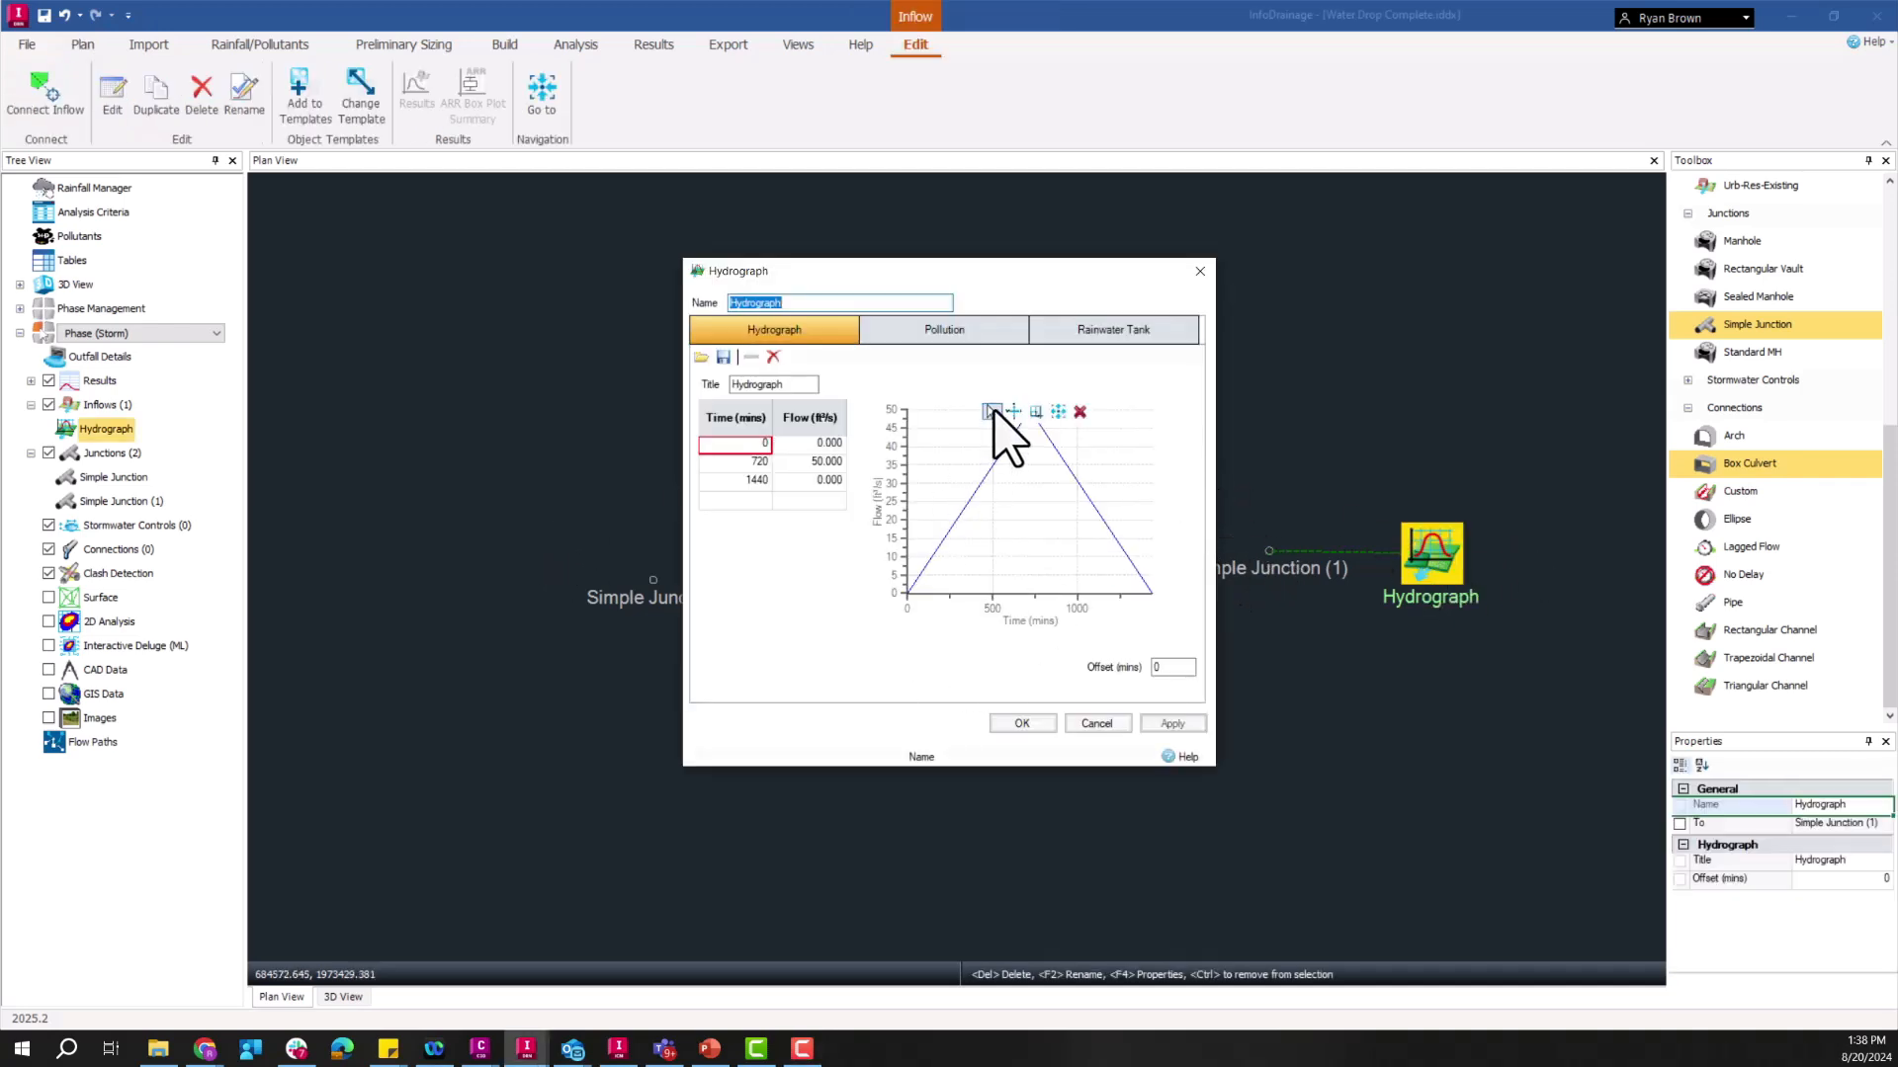
click(808, 460)
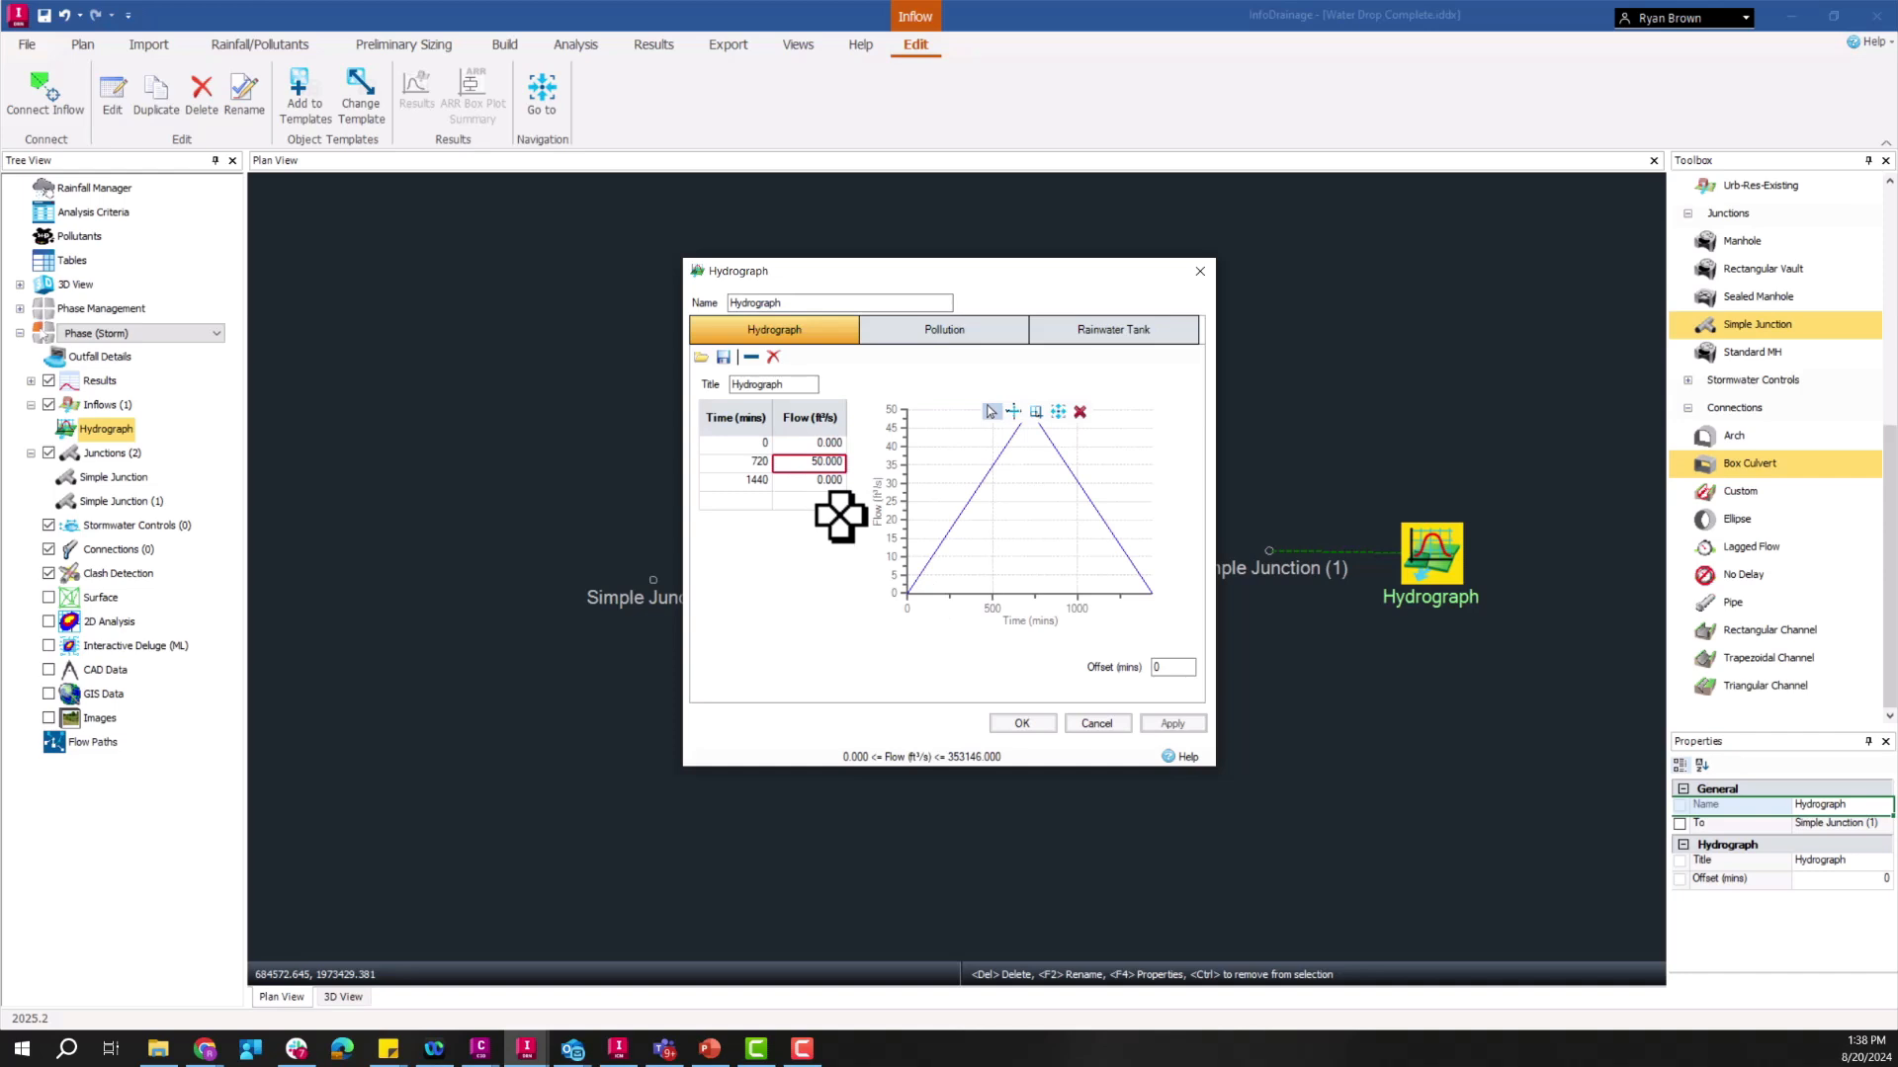
mouse_move(1022, 724)
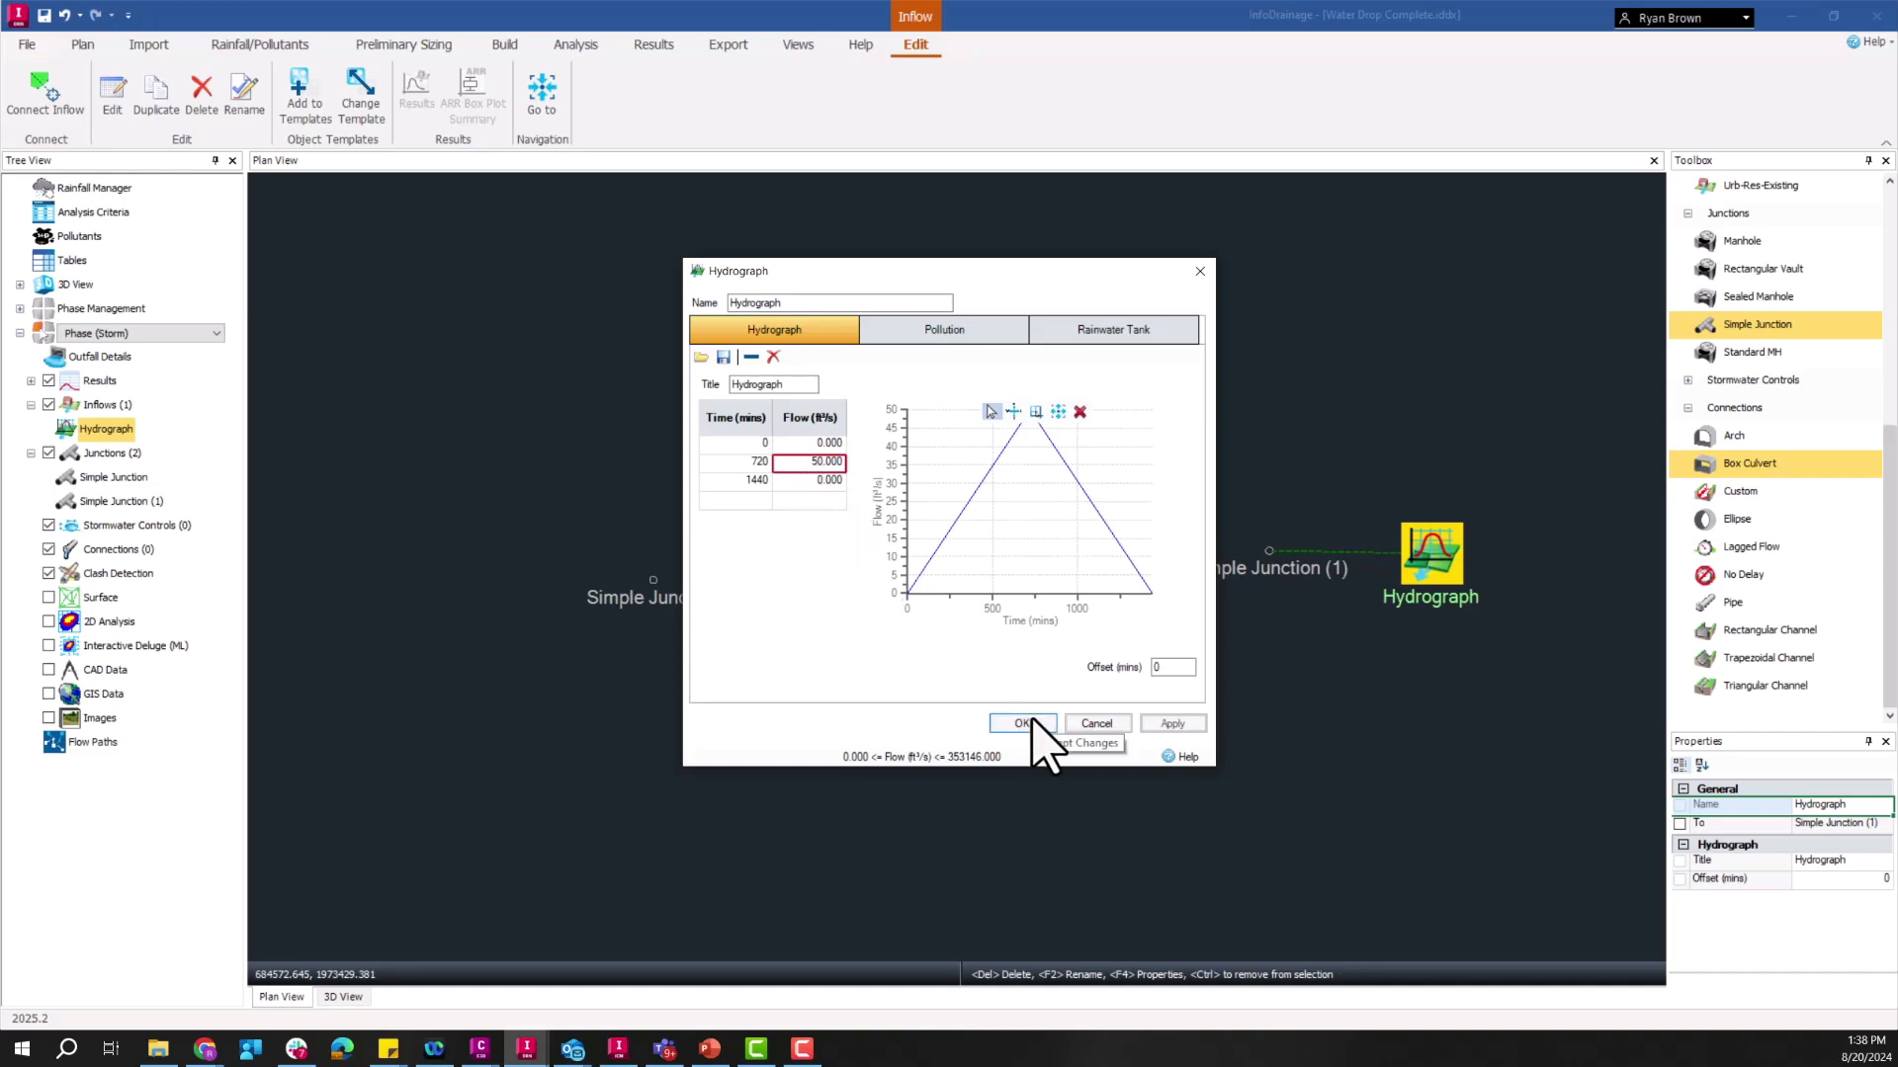
click(1022, 723)
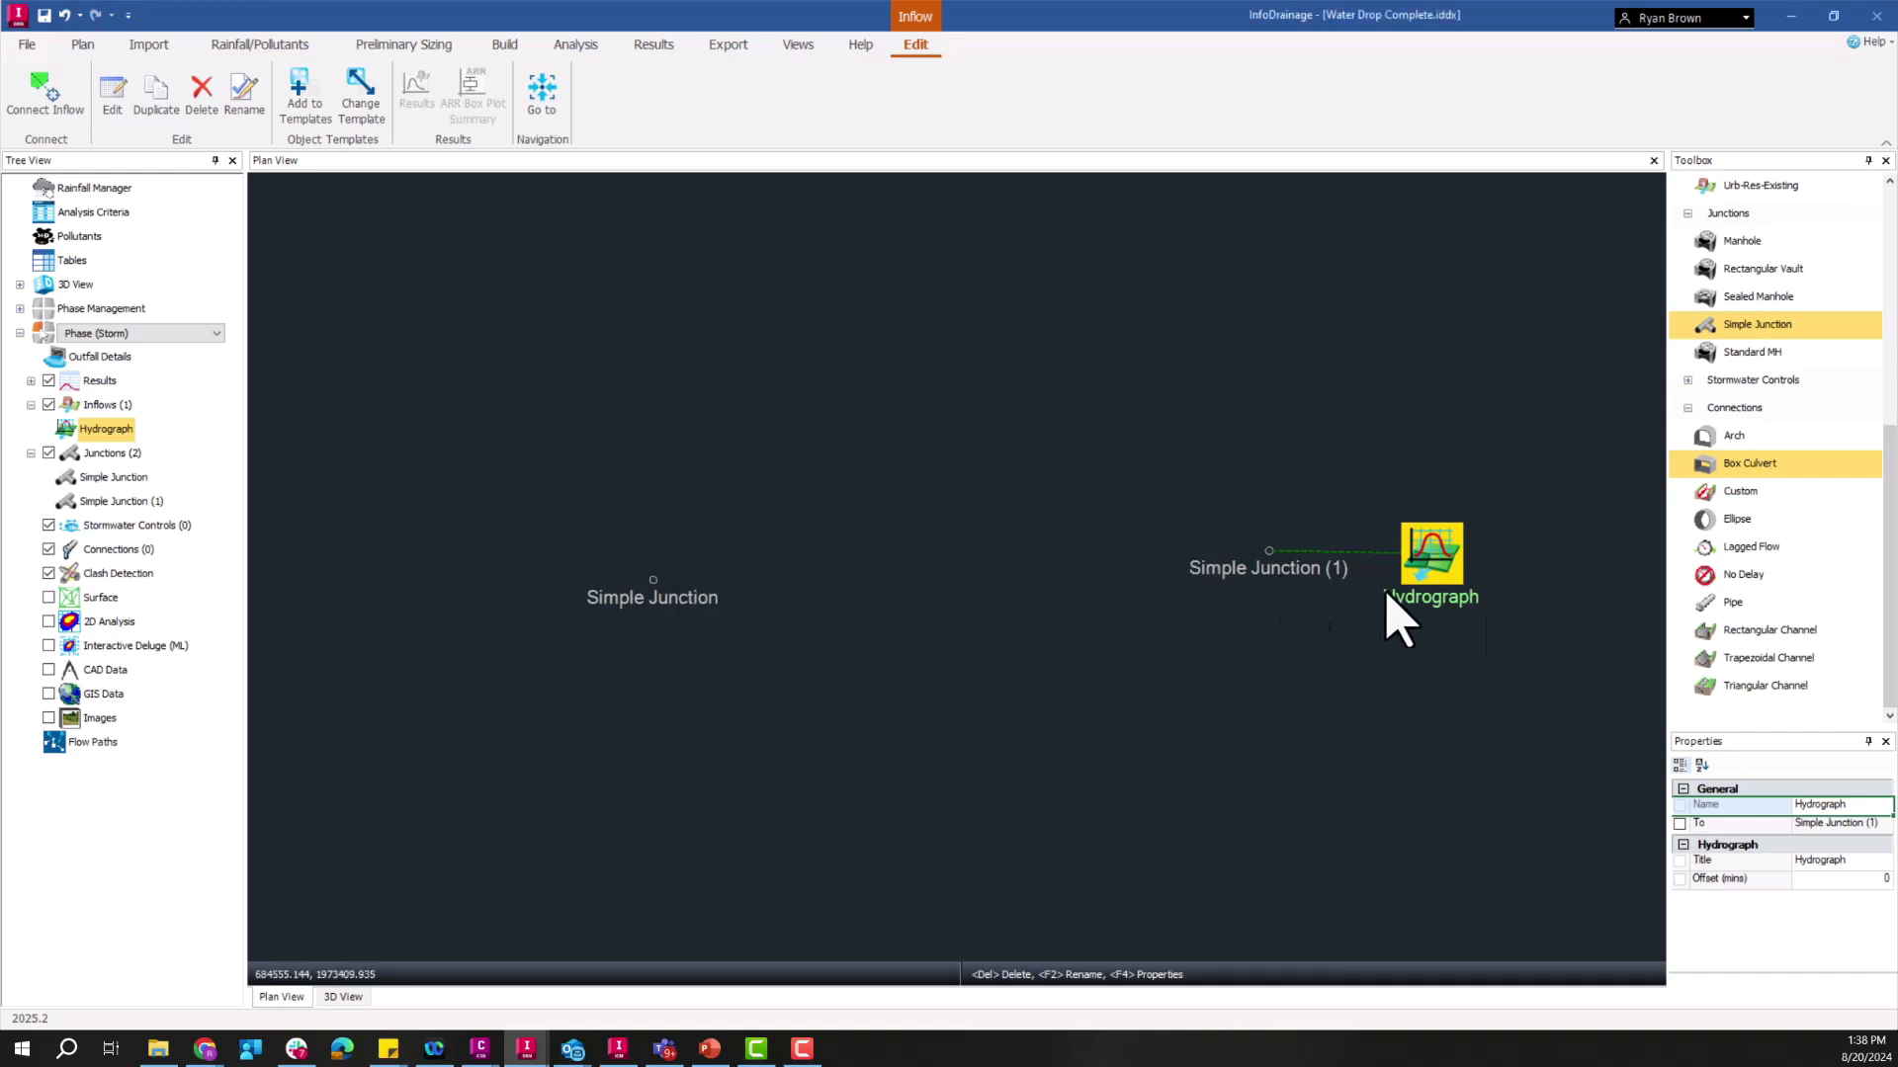
mouse_move(1785, 496)
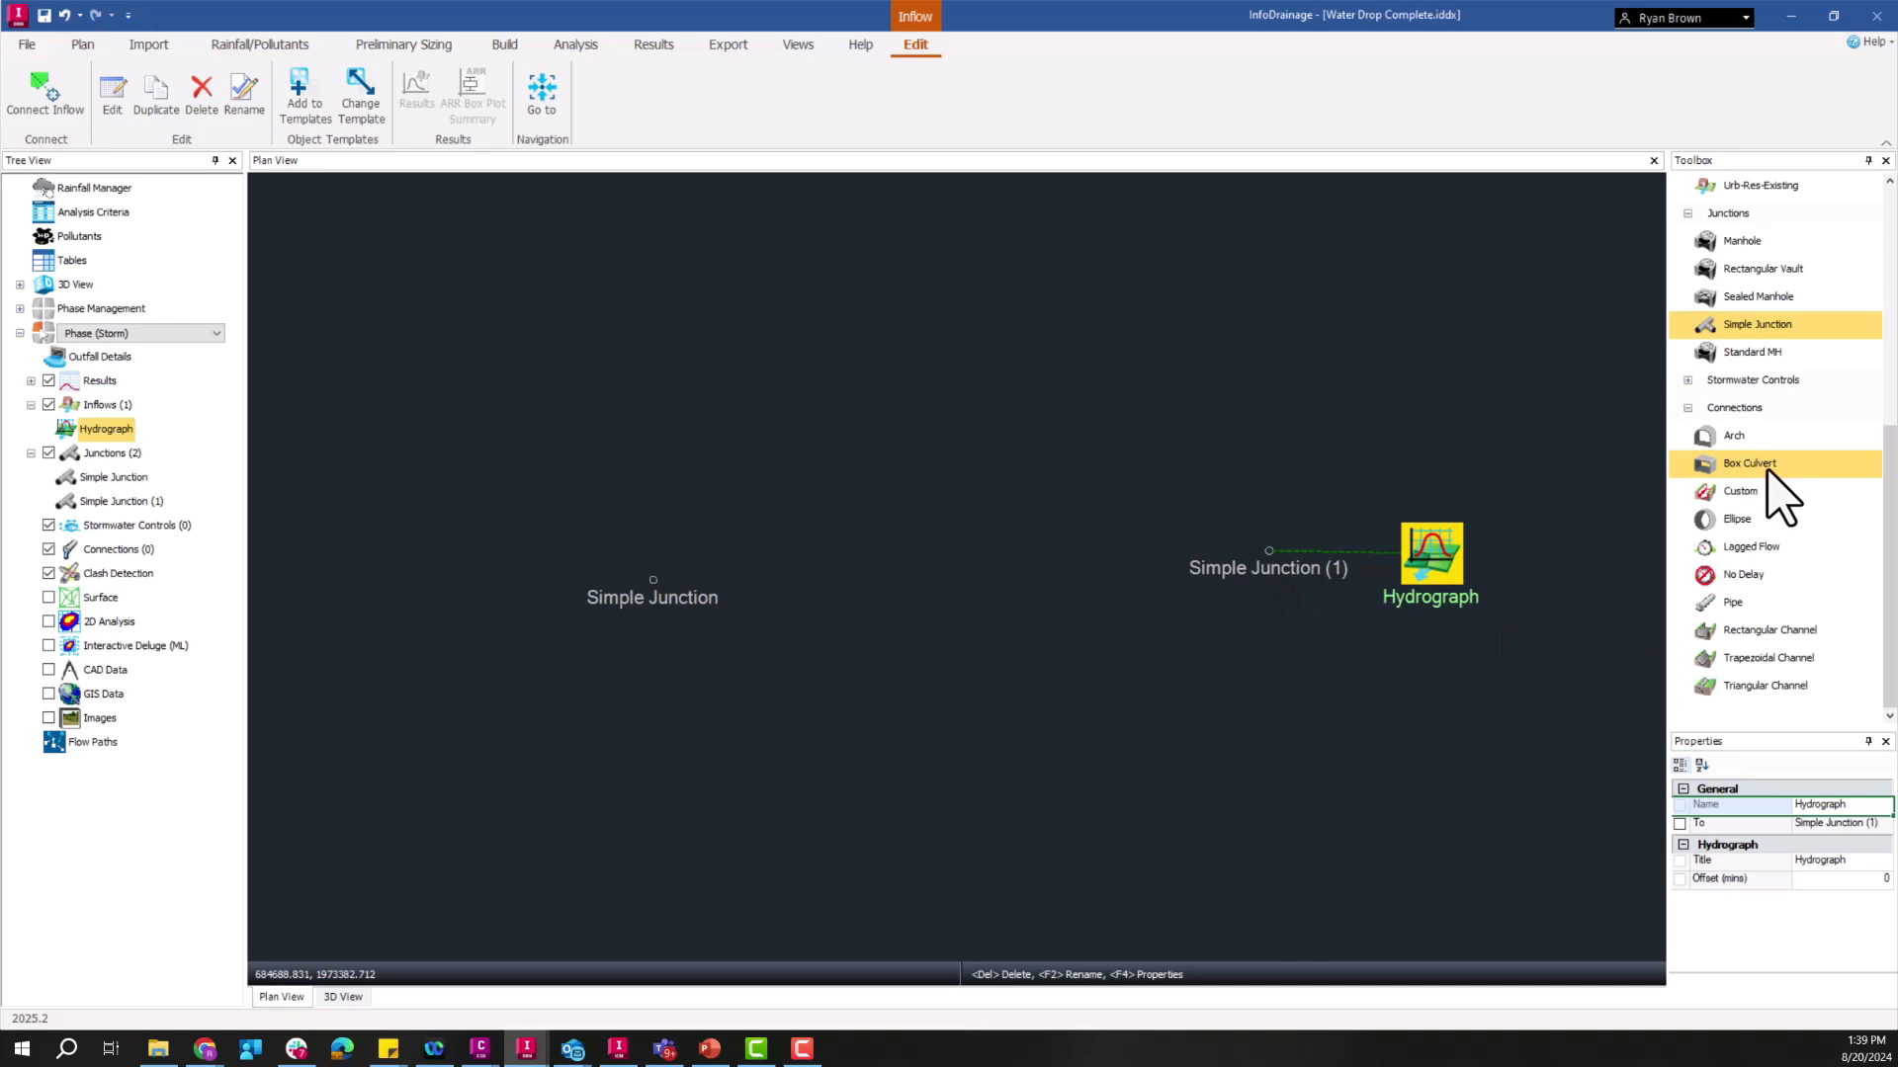
Step: Draw Box Culvert, Arch and Ellipse connections between Simple Junction (1) and Simple Junction
click(81, 44)
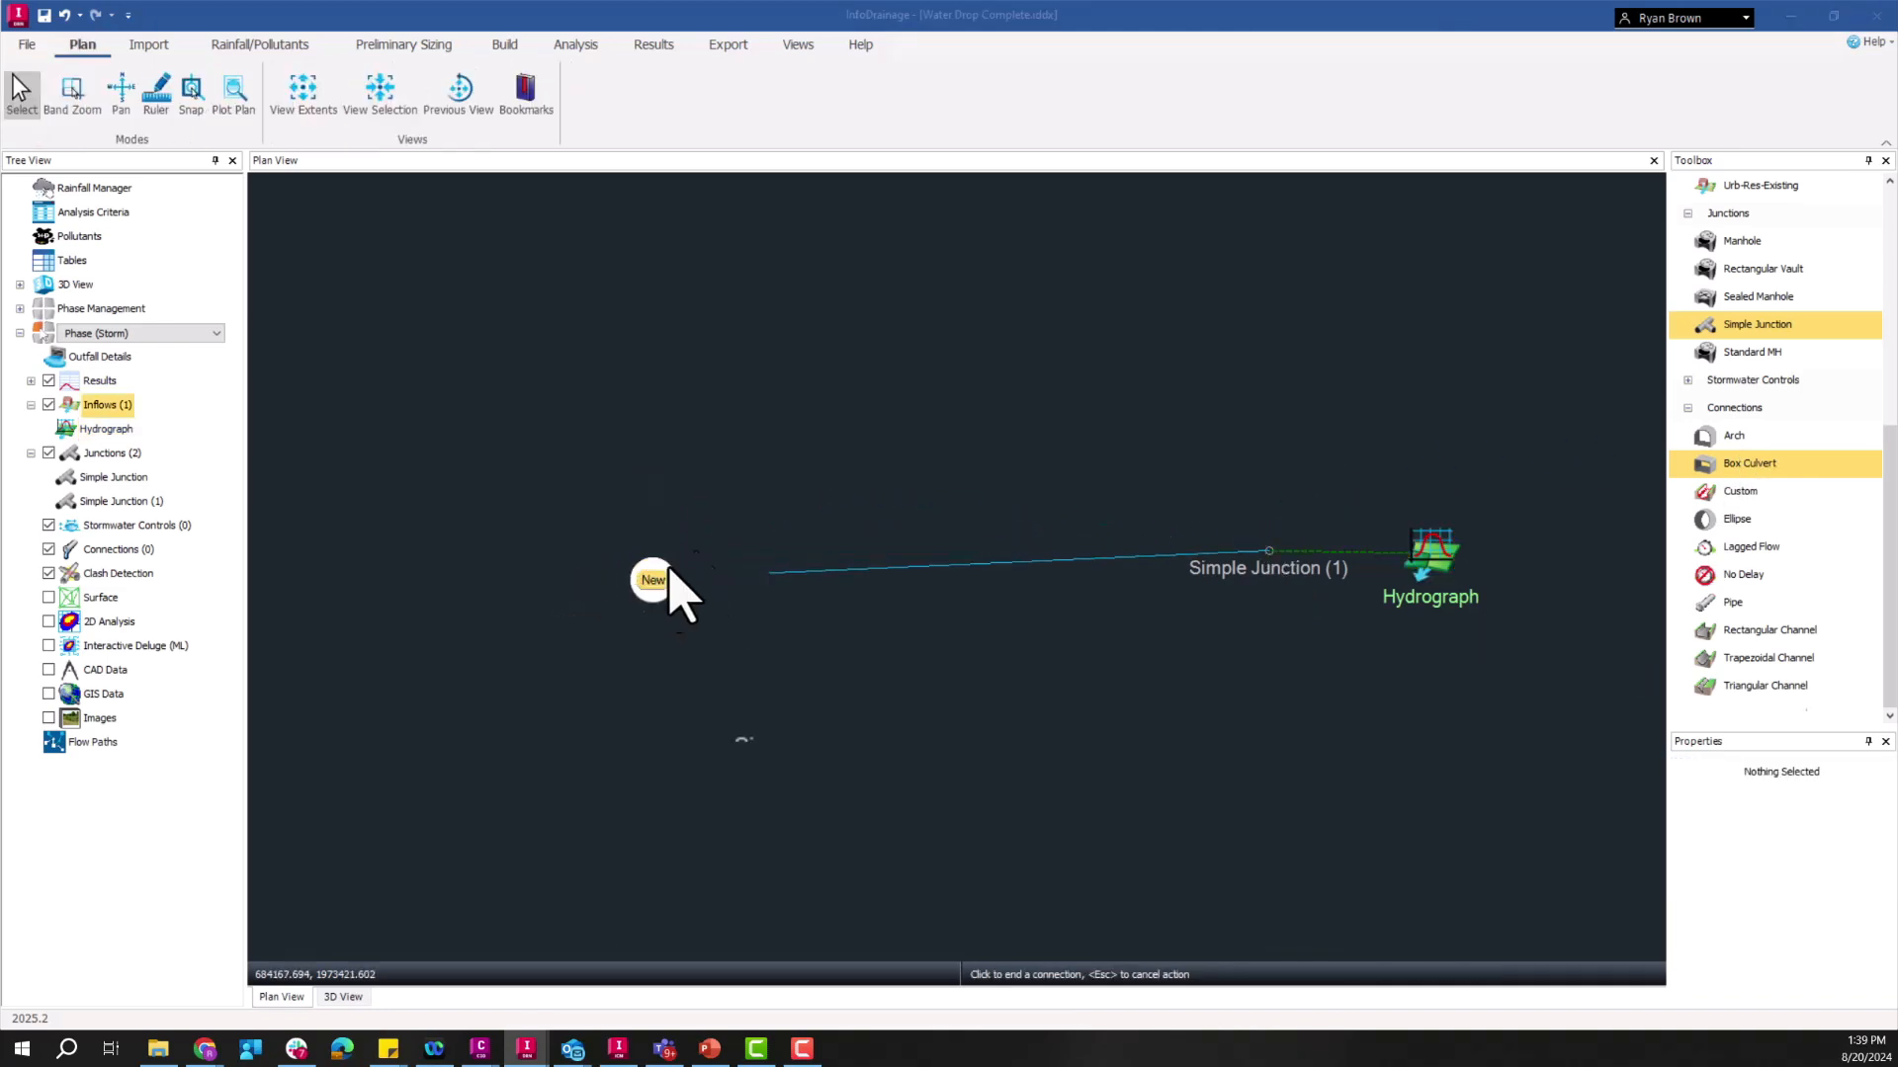
click(654, 580)
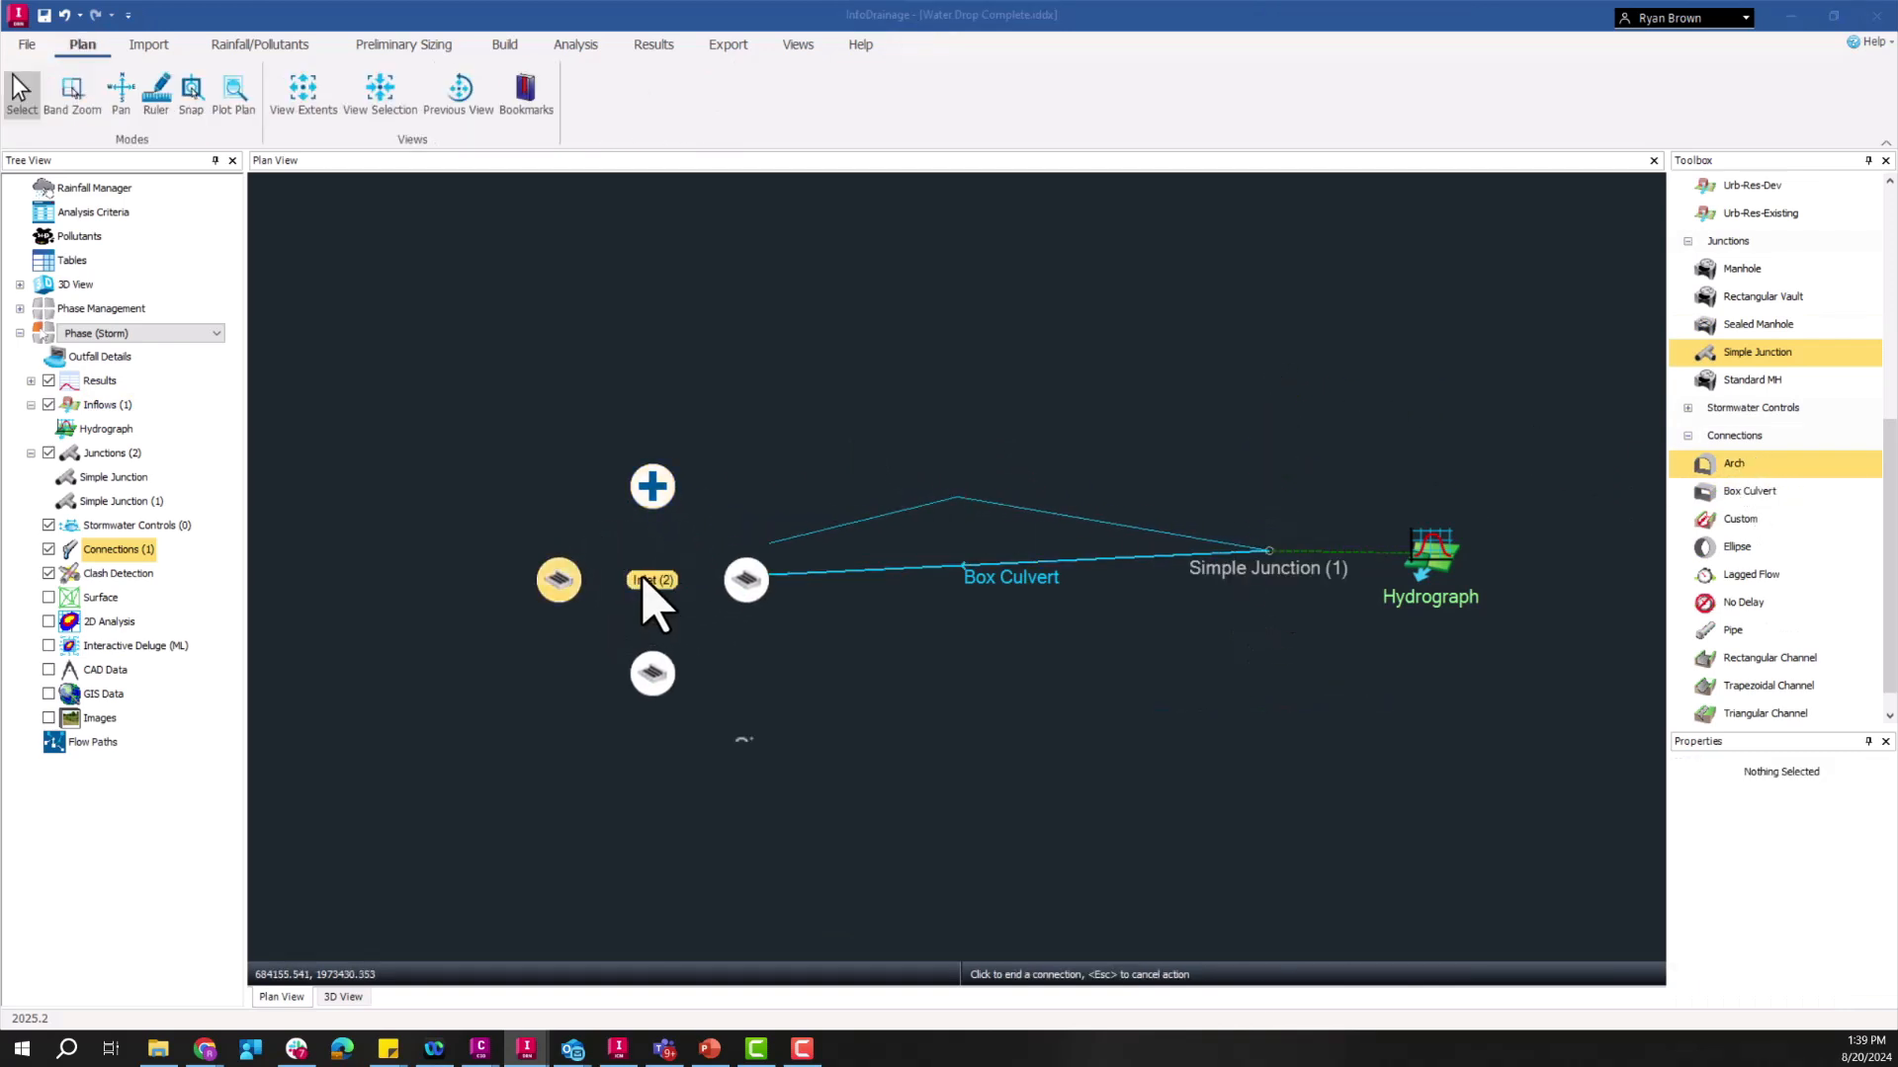
click(650, 580)
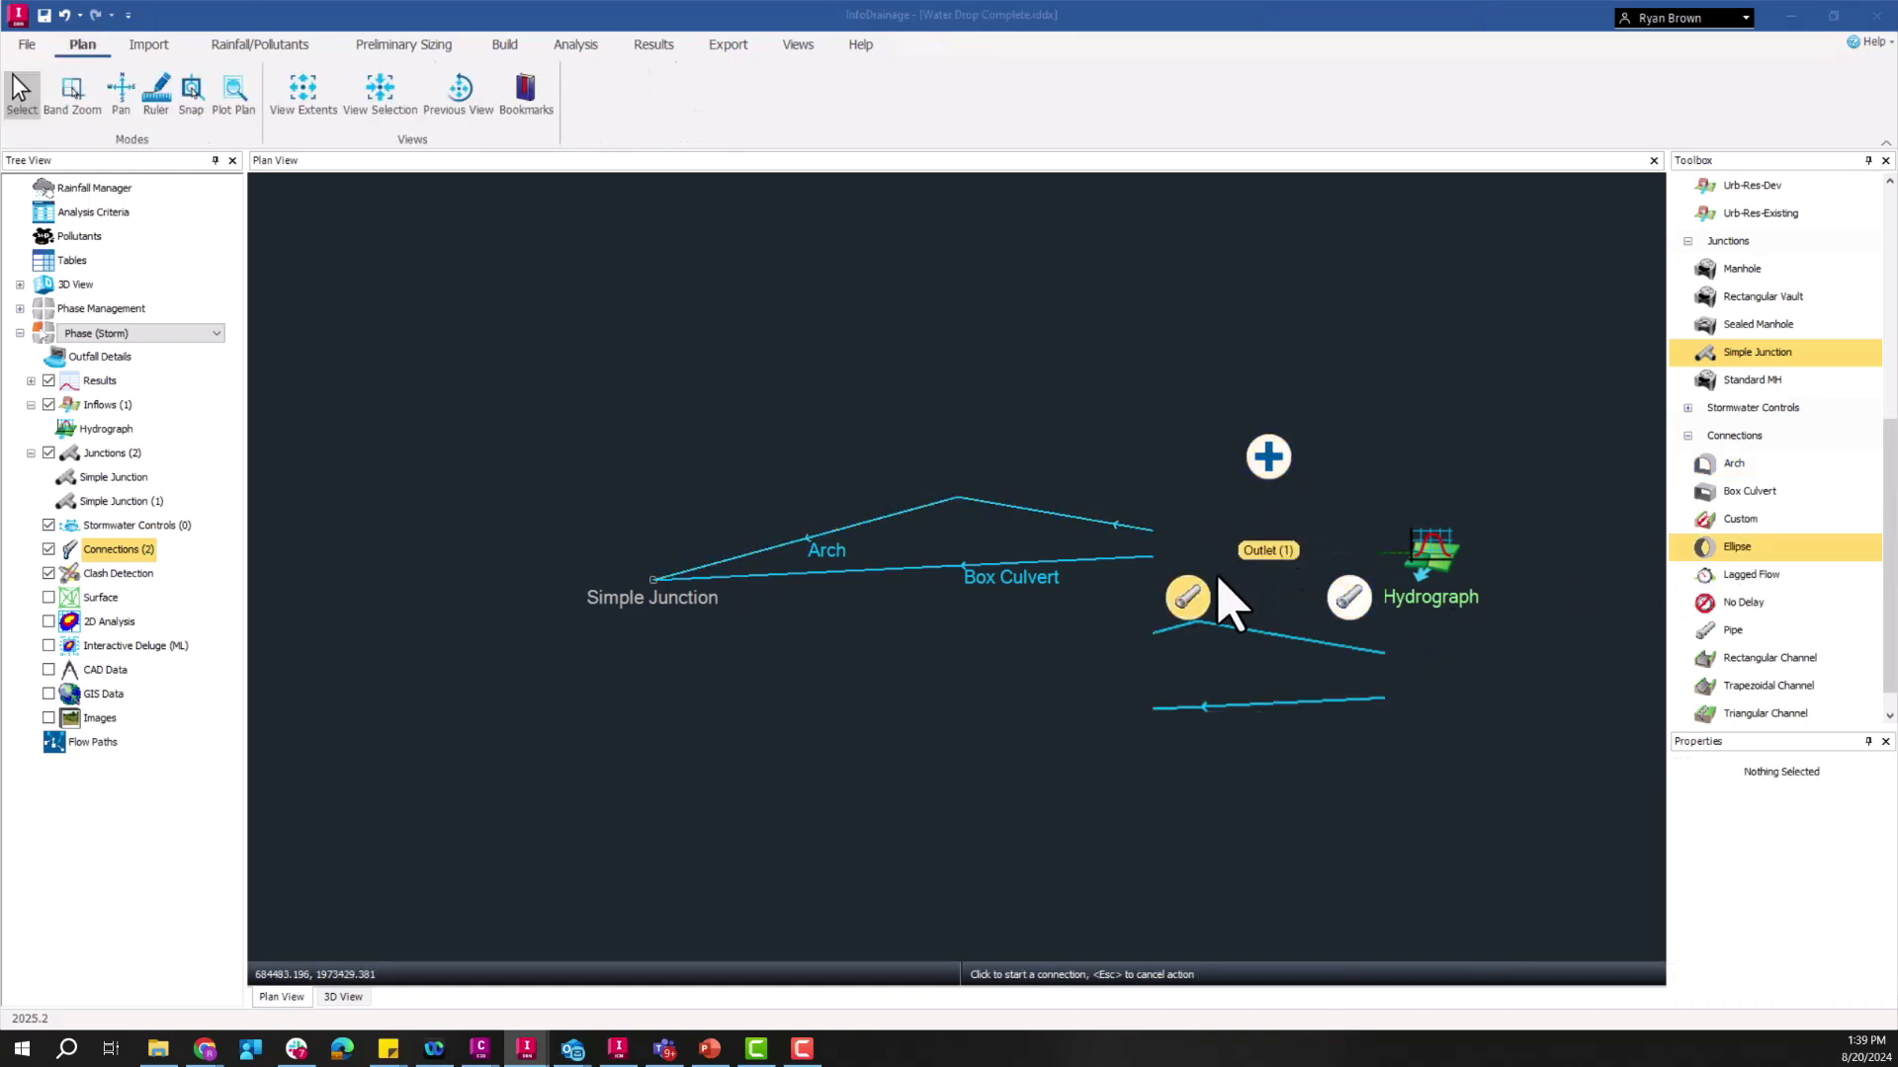
click(1186, 597)
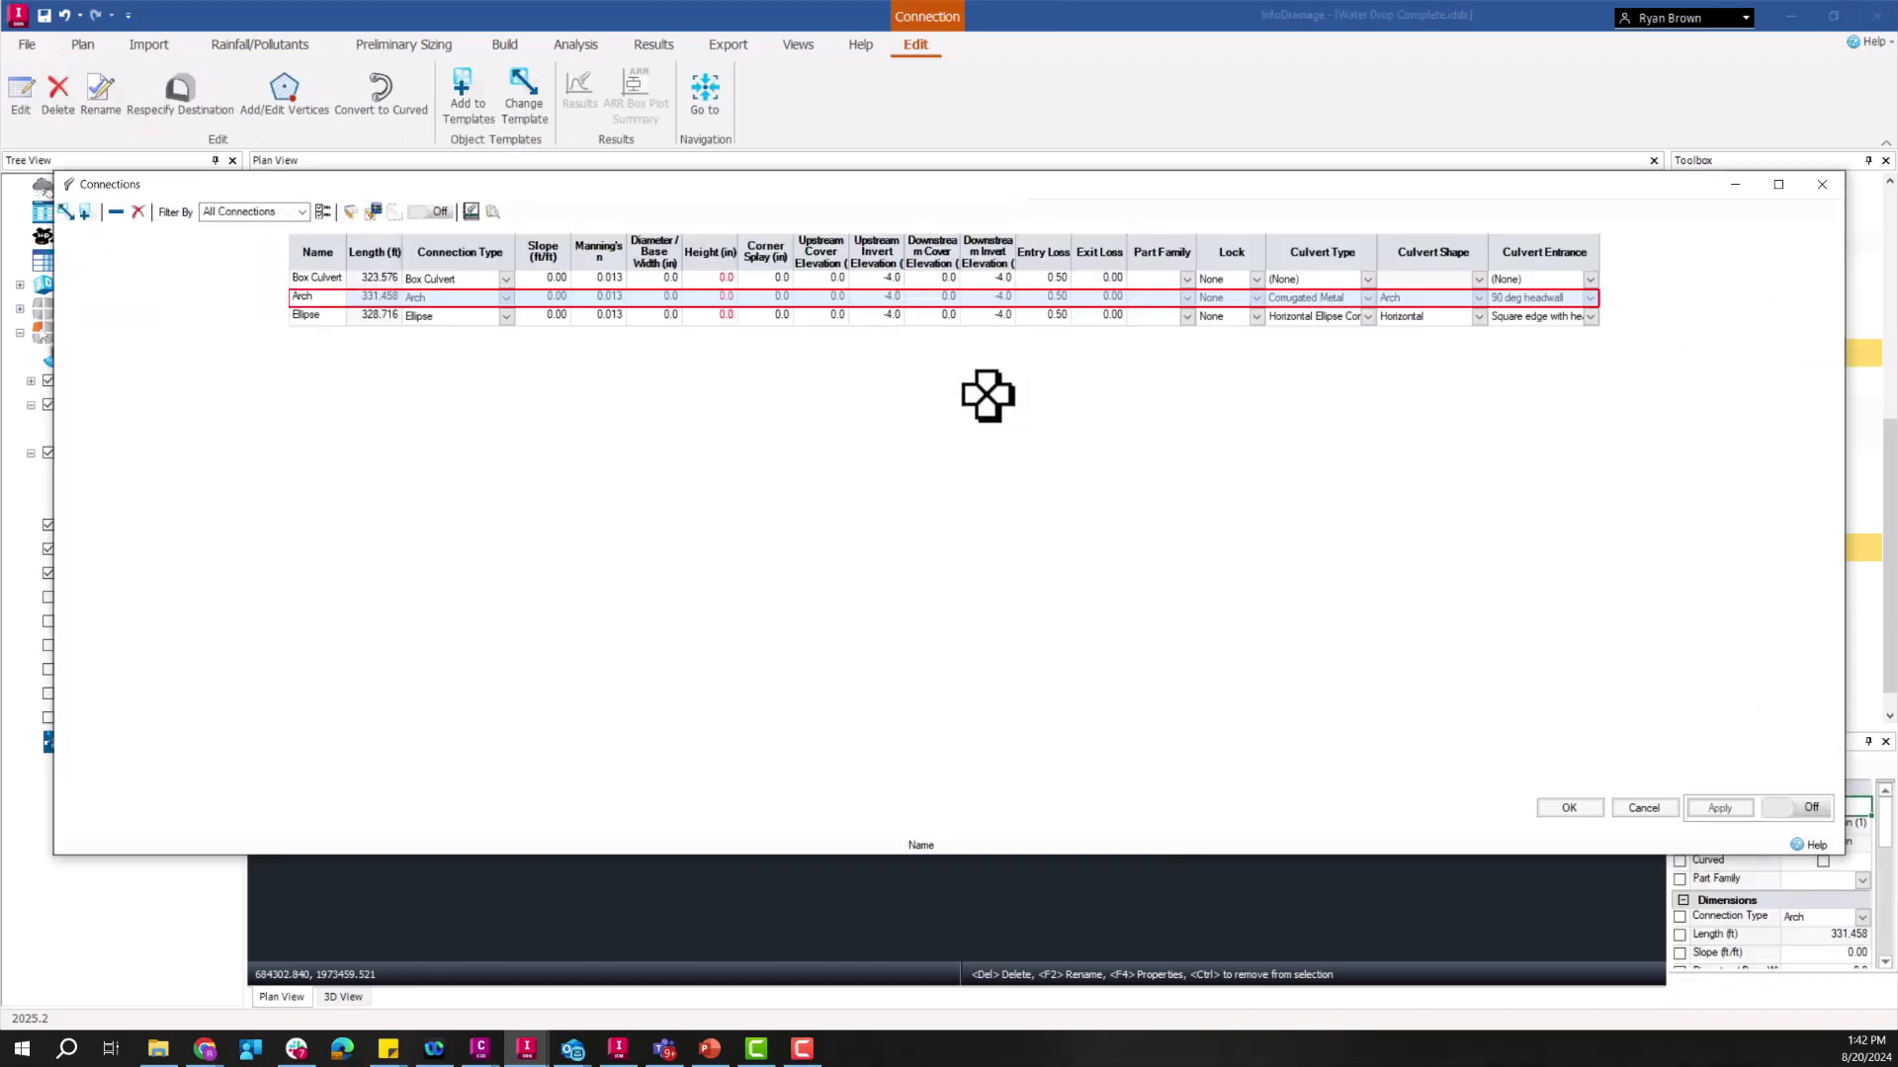
mouse_move(656, 211)
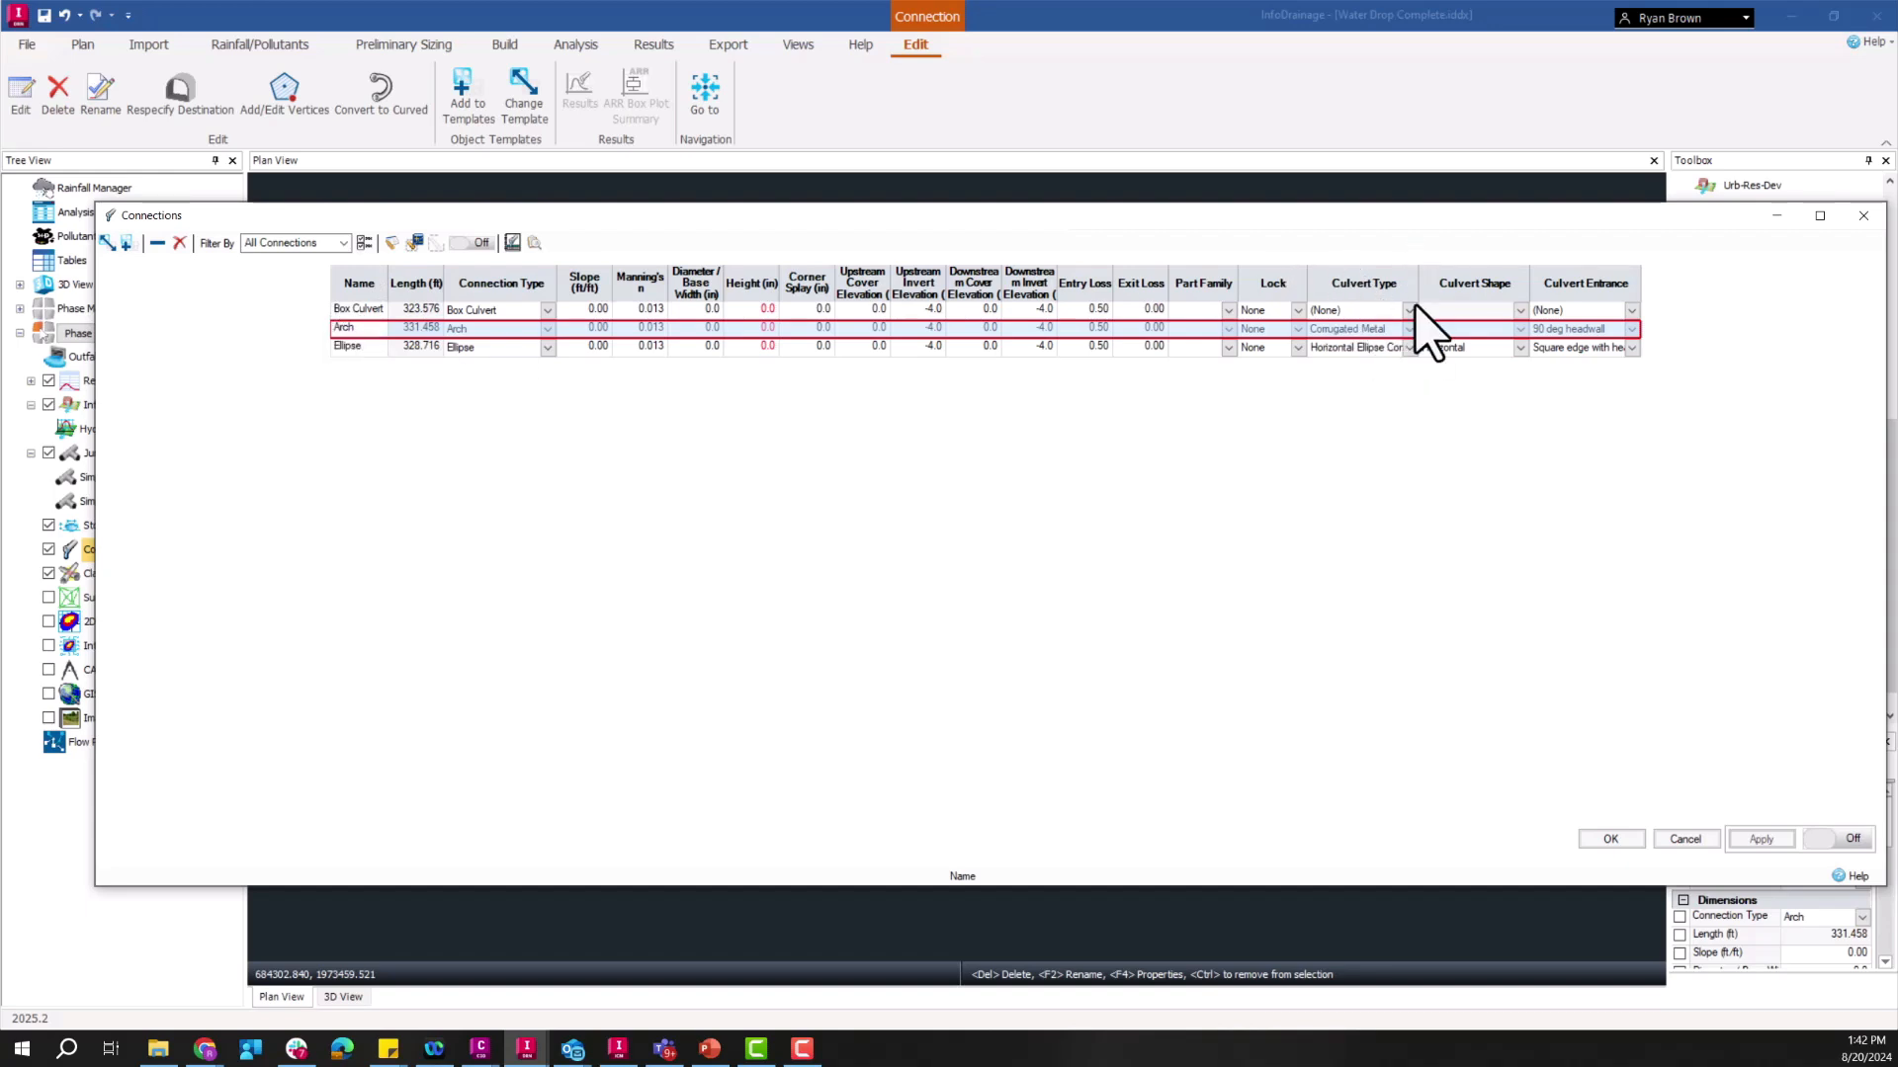
Step: Set Box Culvert's culvert type to Flared Wingwalls with a 30-75 deg. wingwall flare entrance
click(1407, 309)
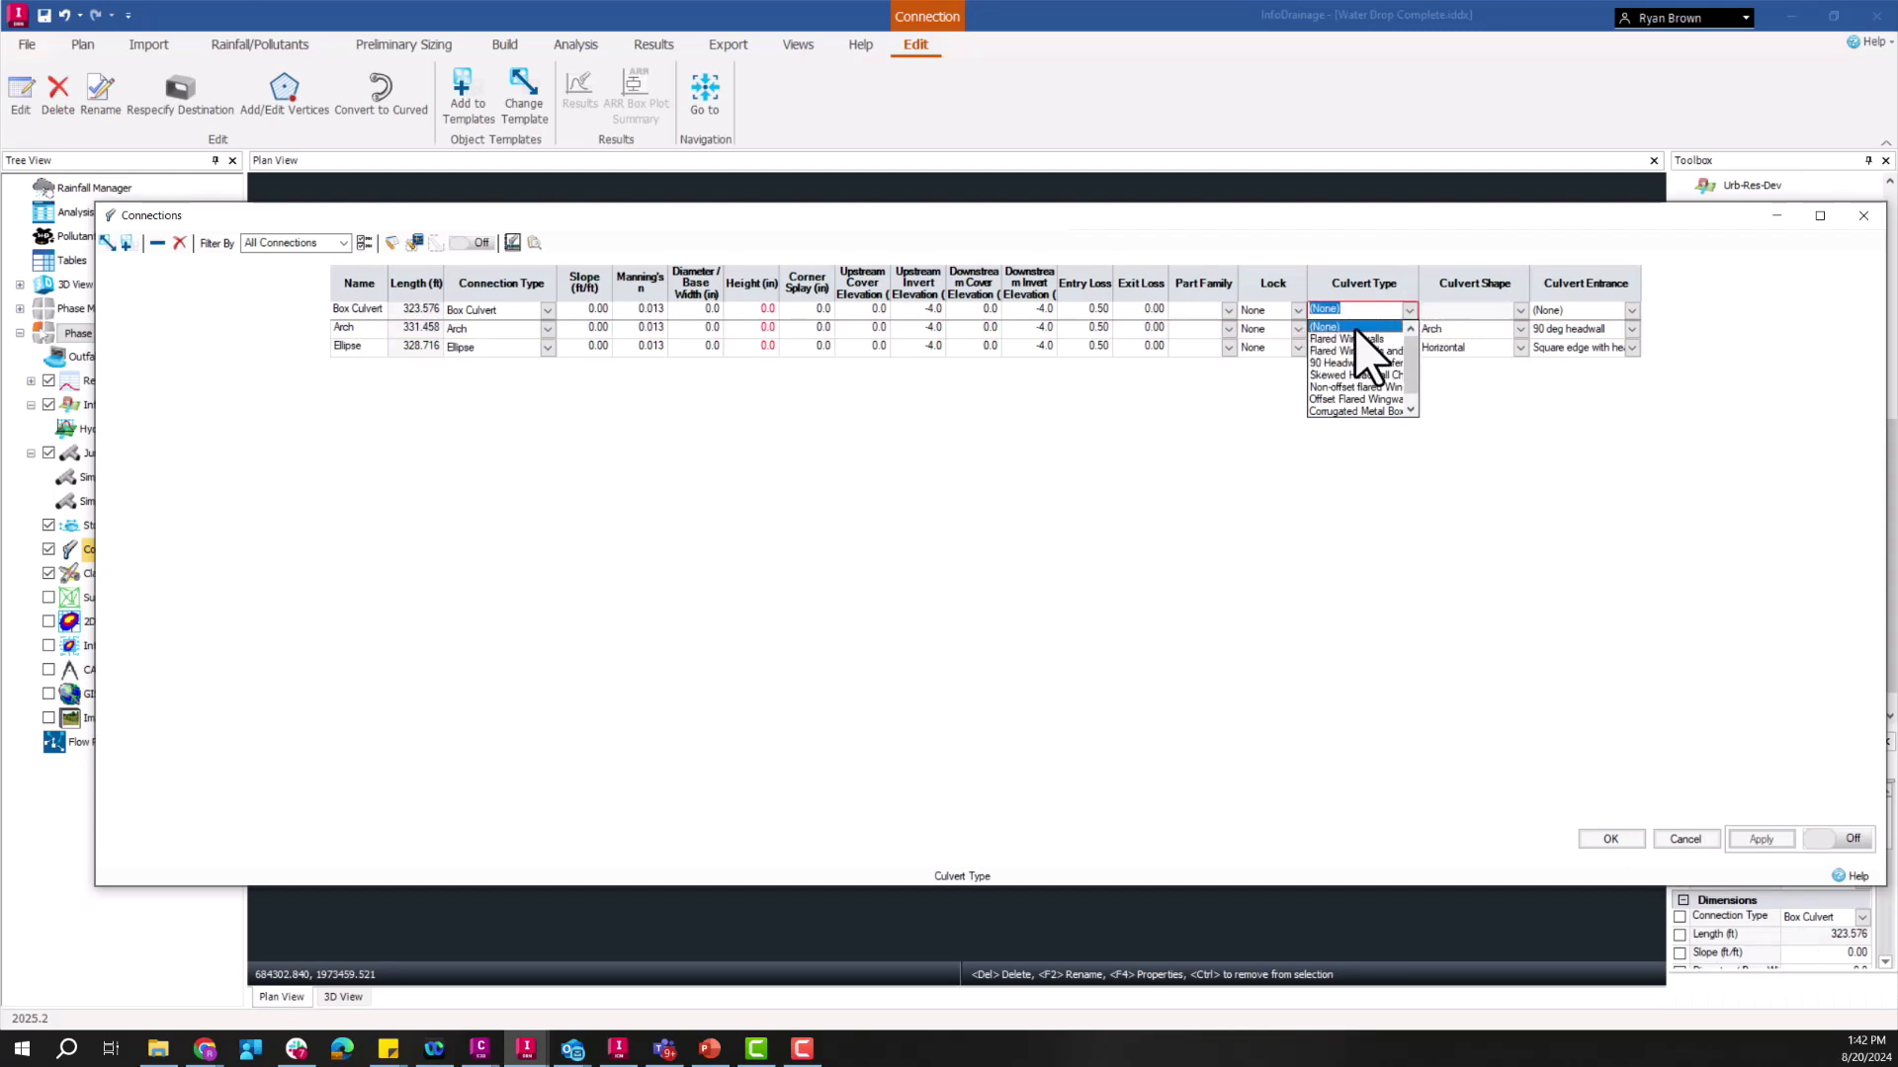
mouse_move(1339, 352)
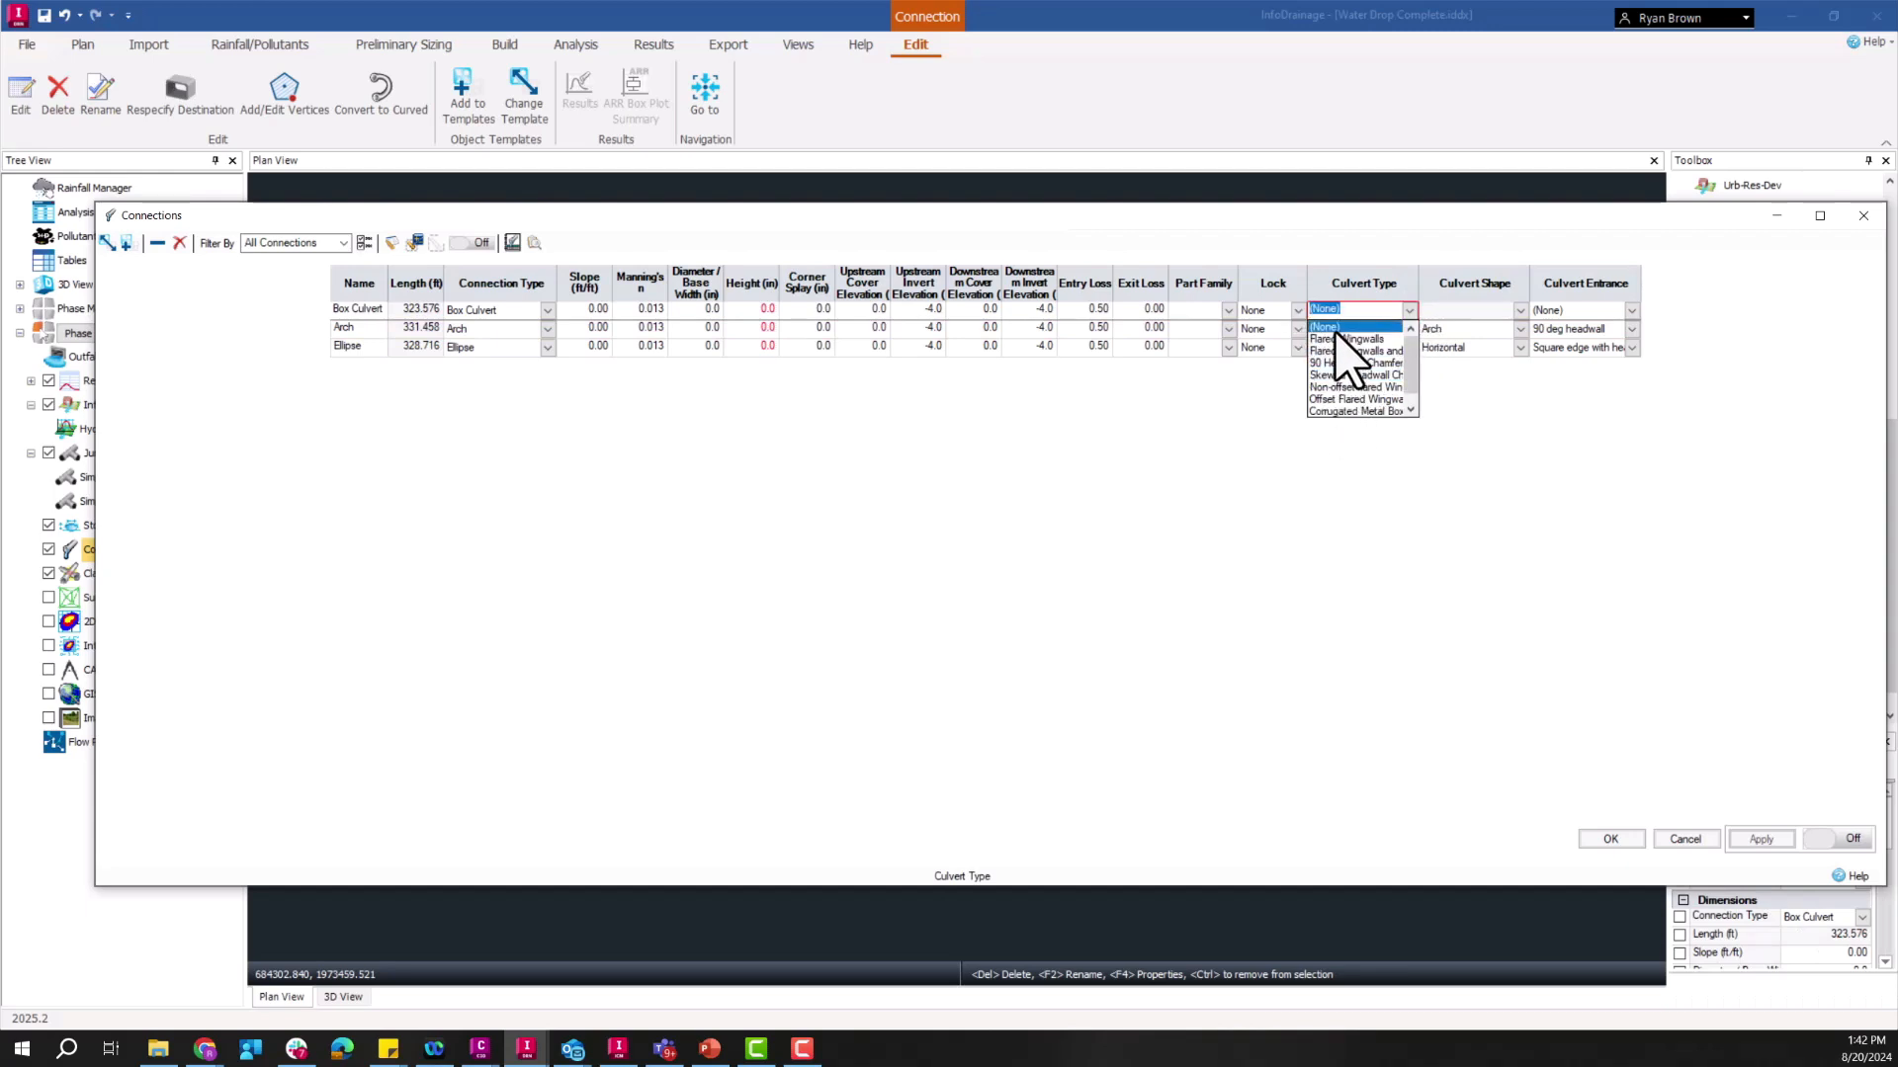
click(1356, 338)
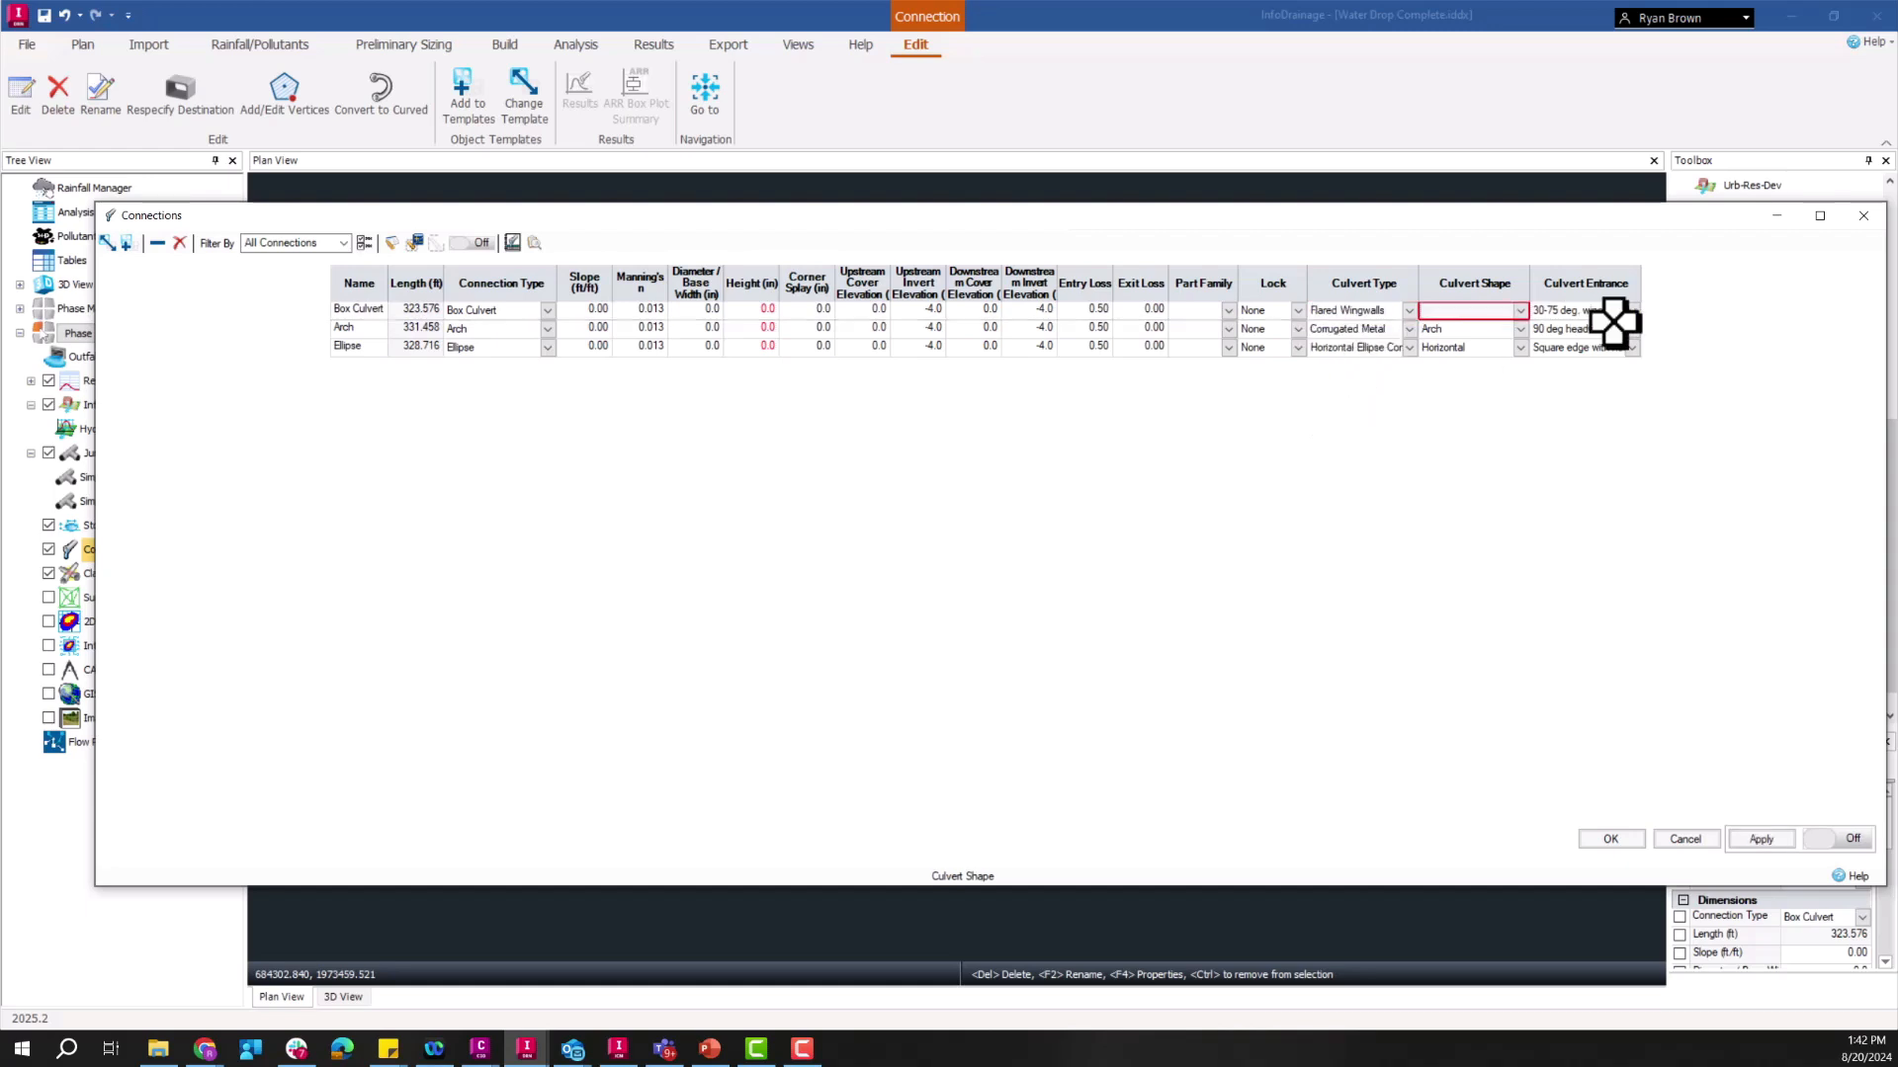
click(1631, 310)
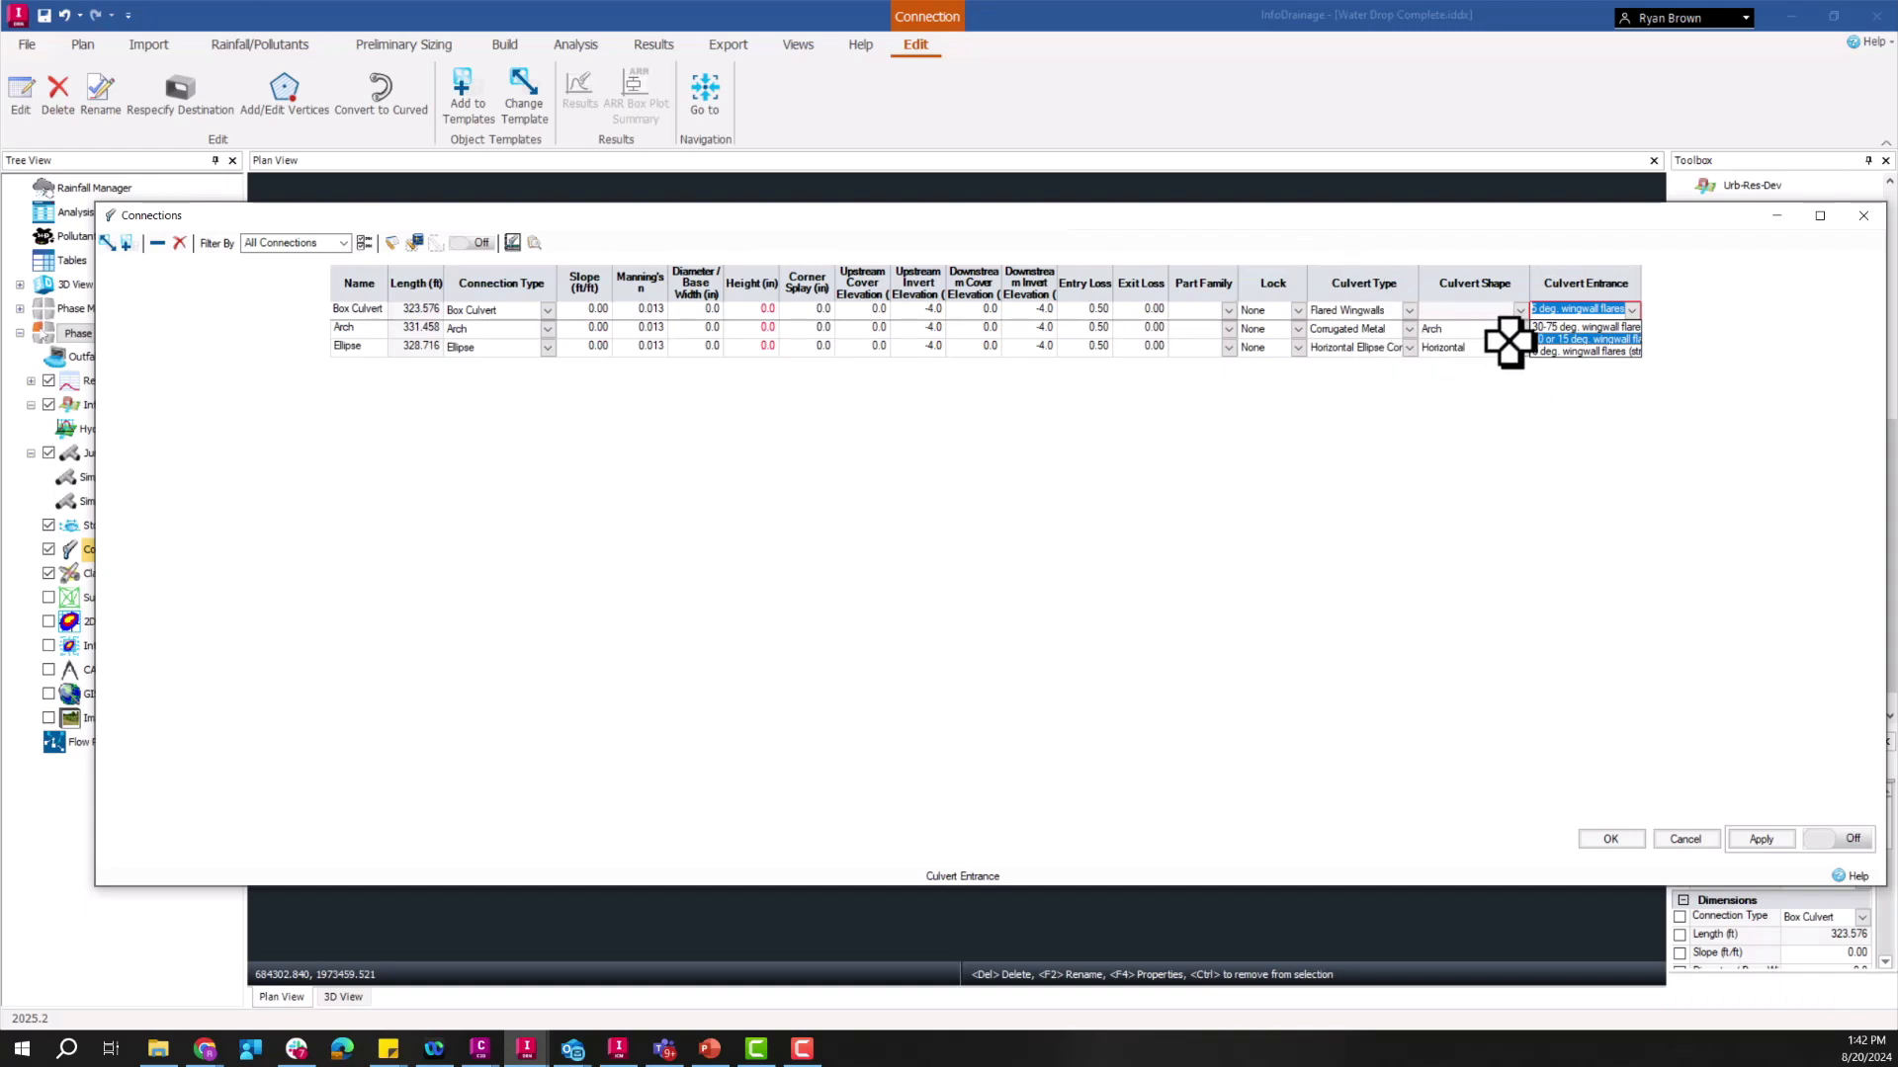
click(1583, 328)
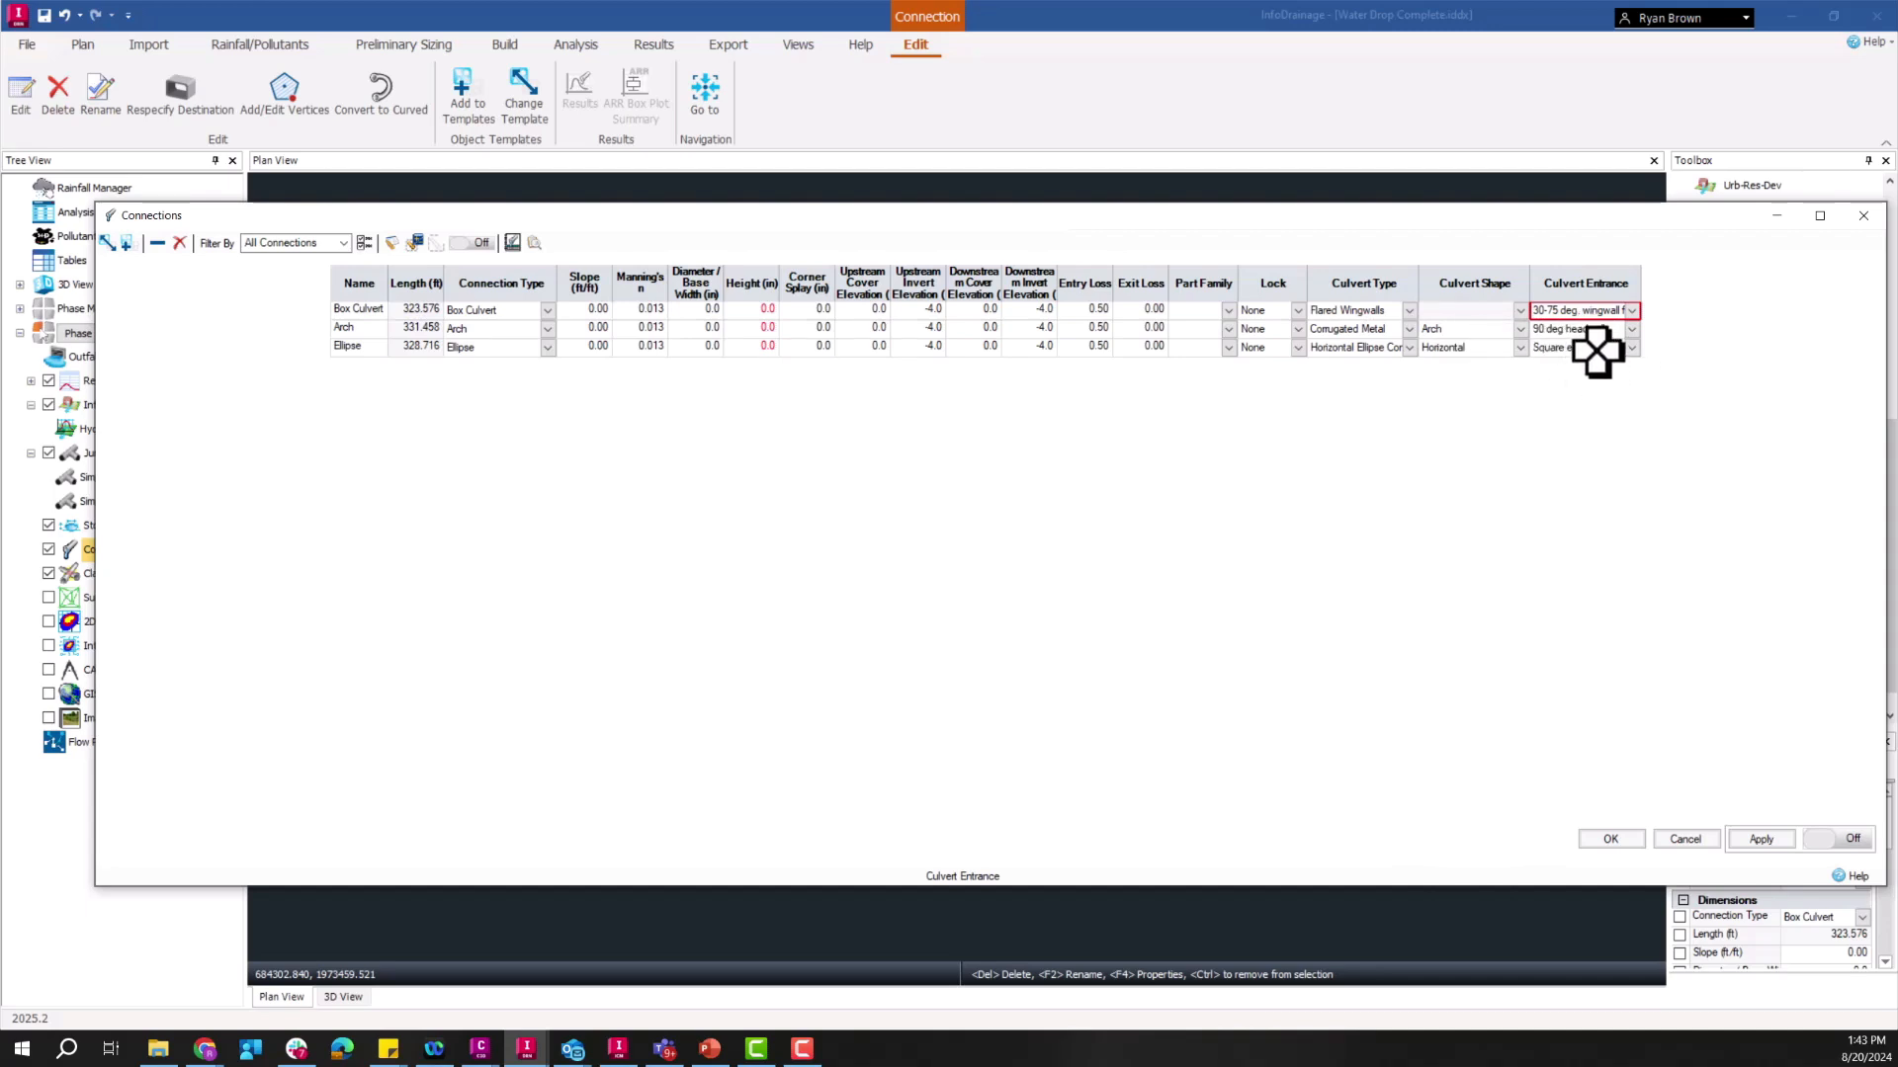
mouse_move(973, 518)
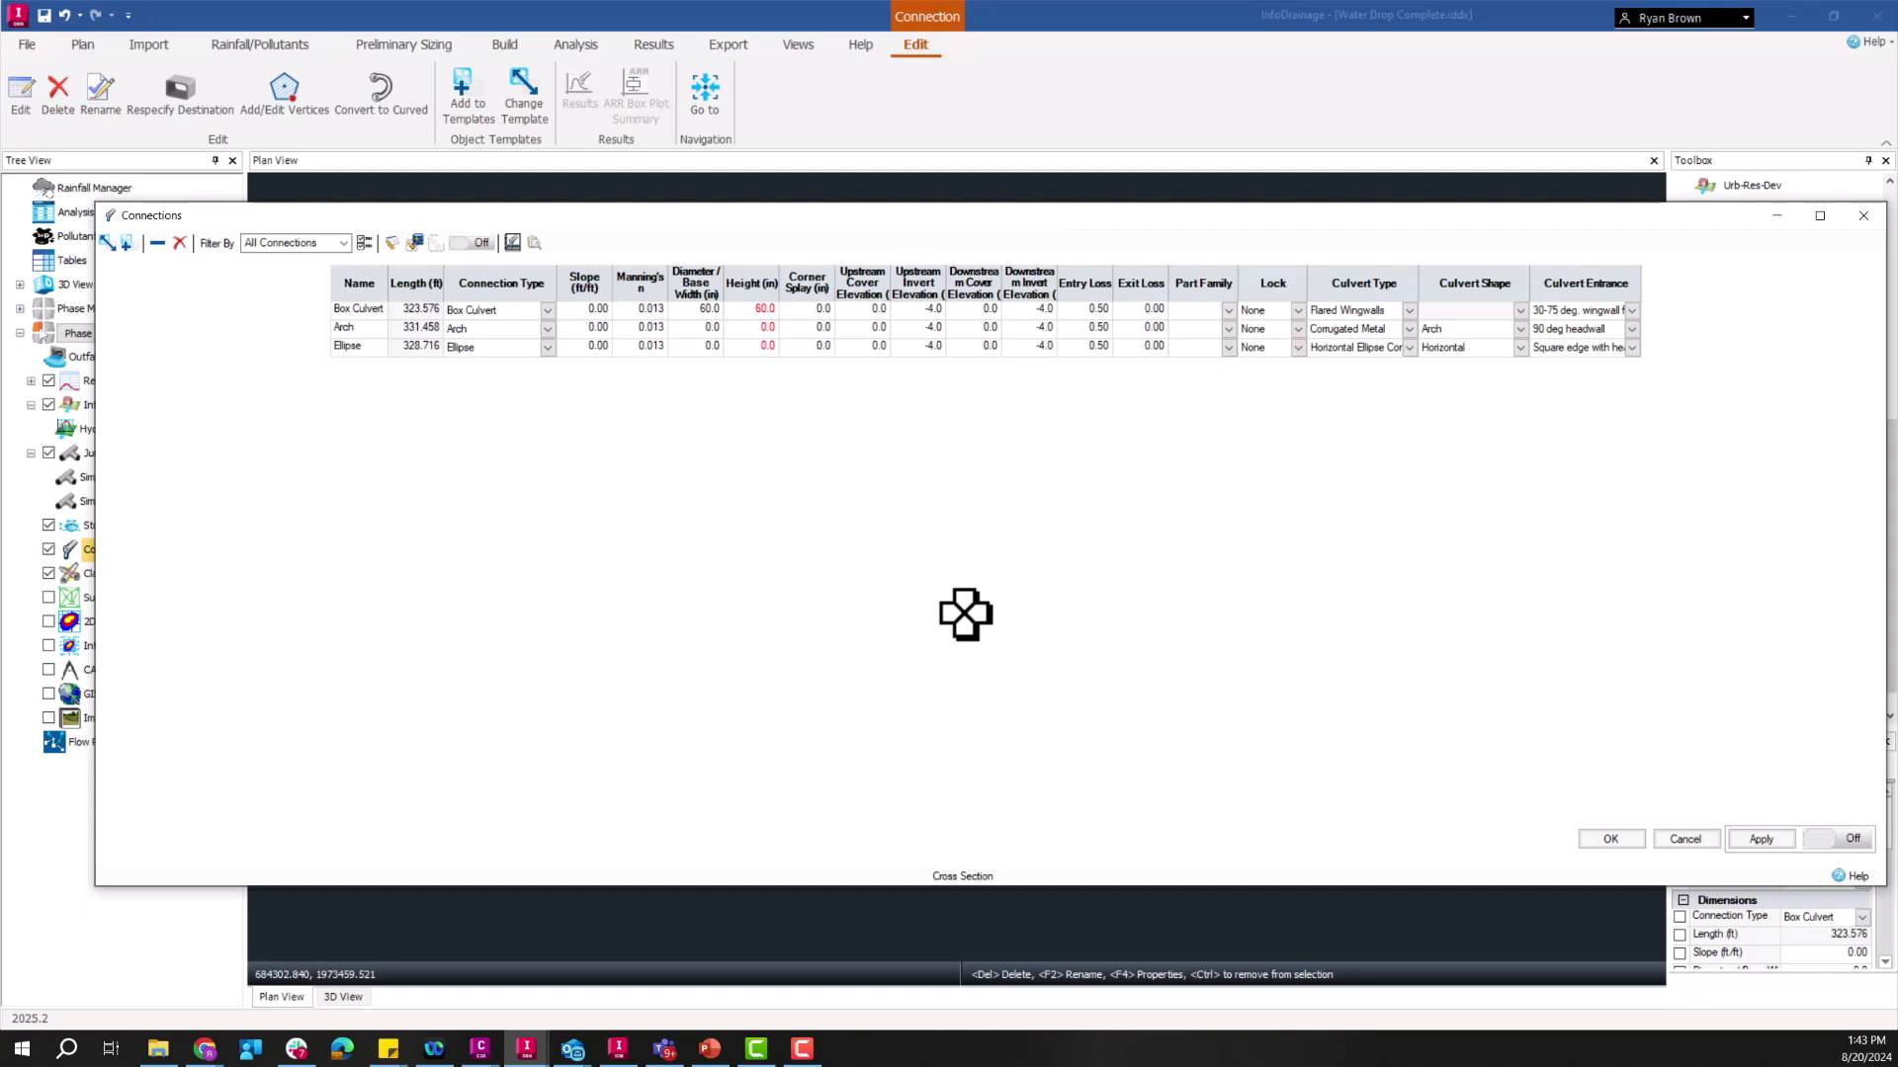
mouse_move(700, 330)
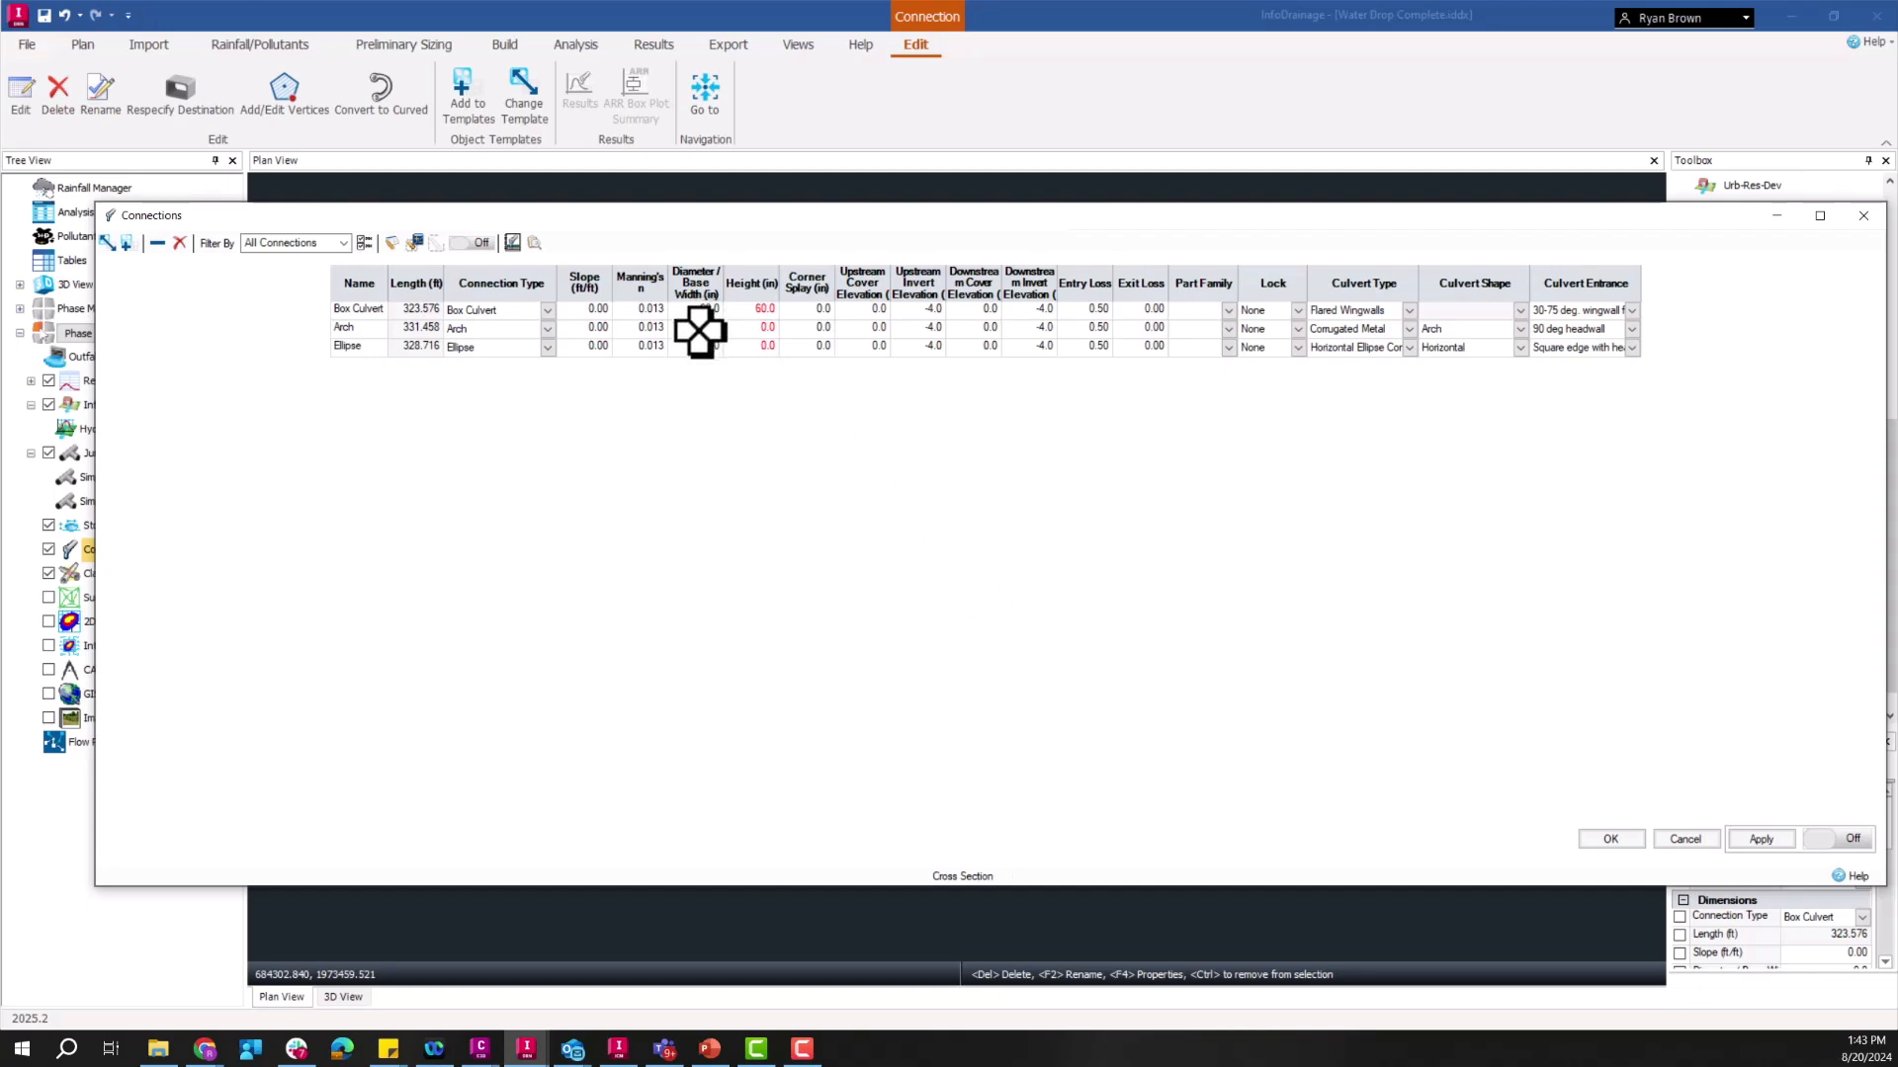
Step: Size the Arch and Ellipse connections 60 in wide by 42 in high and accept the table
click(694, 326)
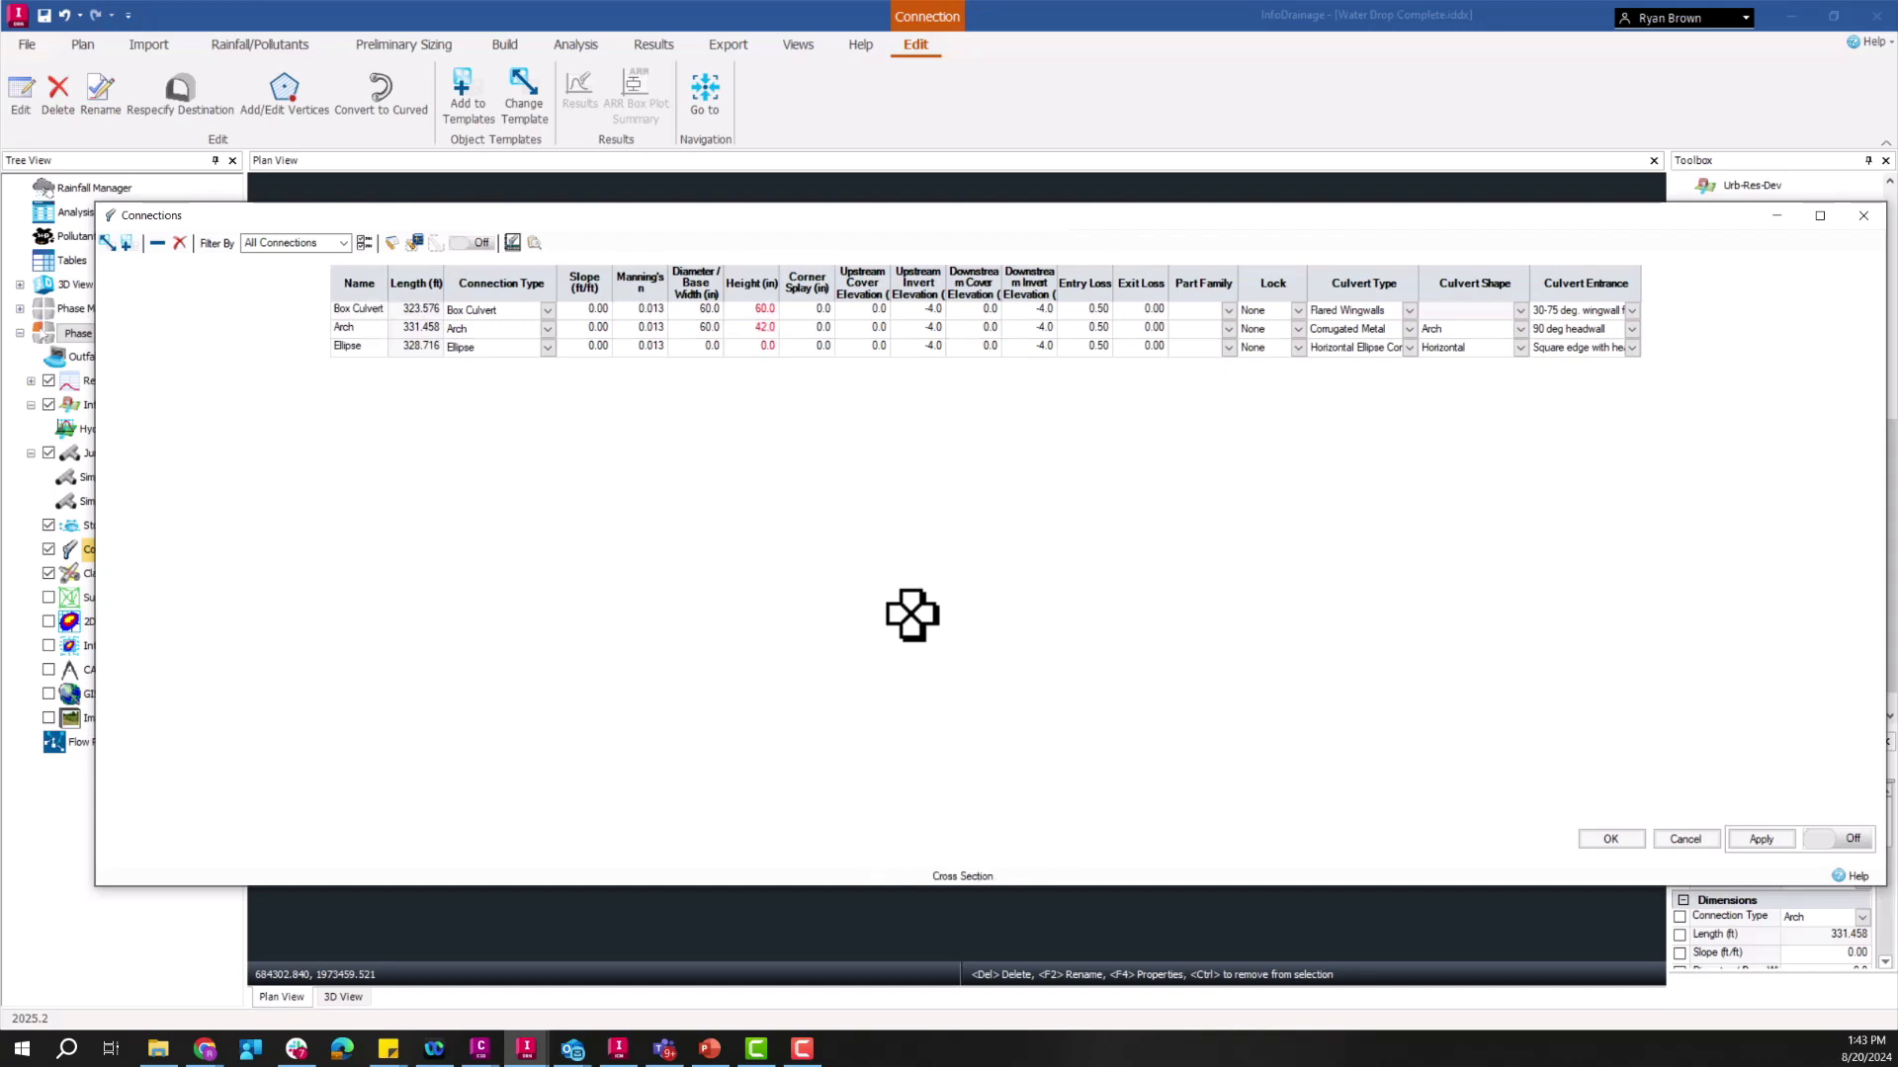
mouse_move(702, 342)
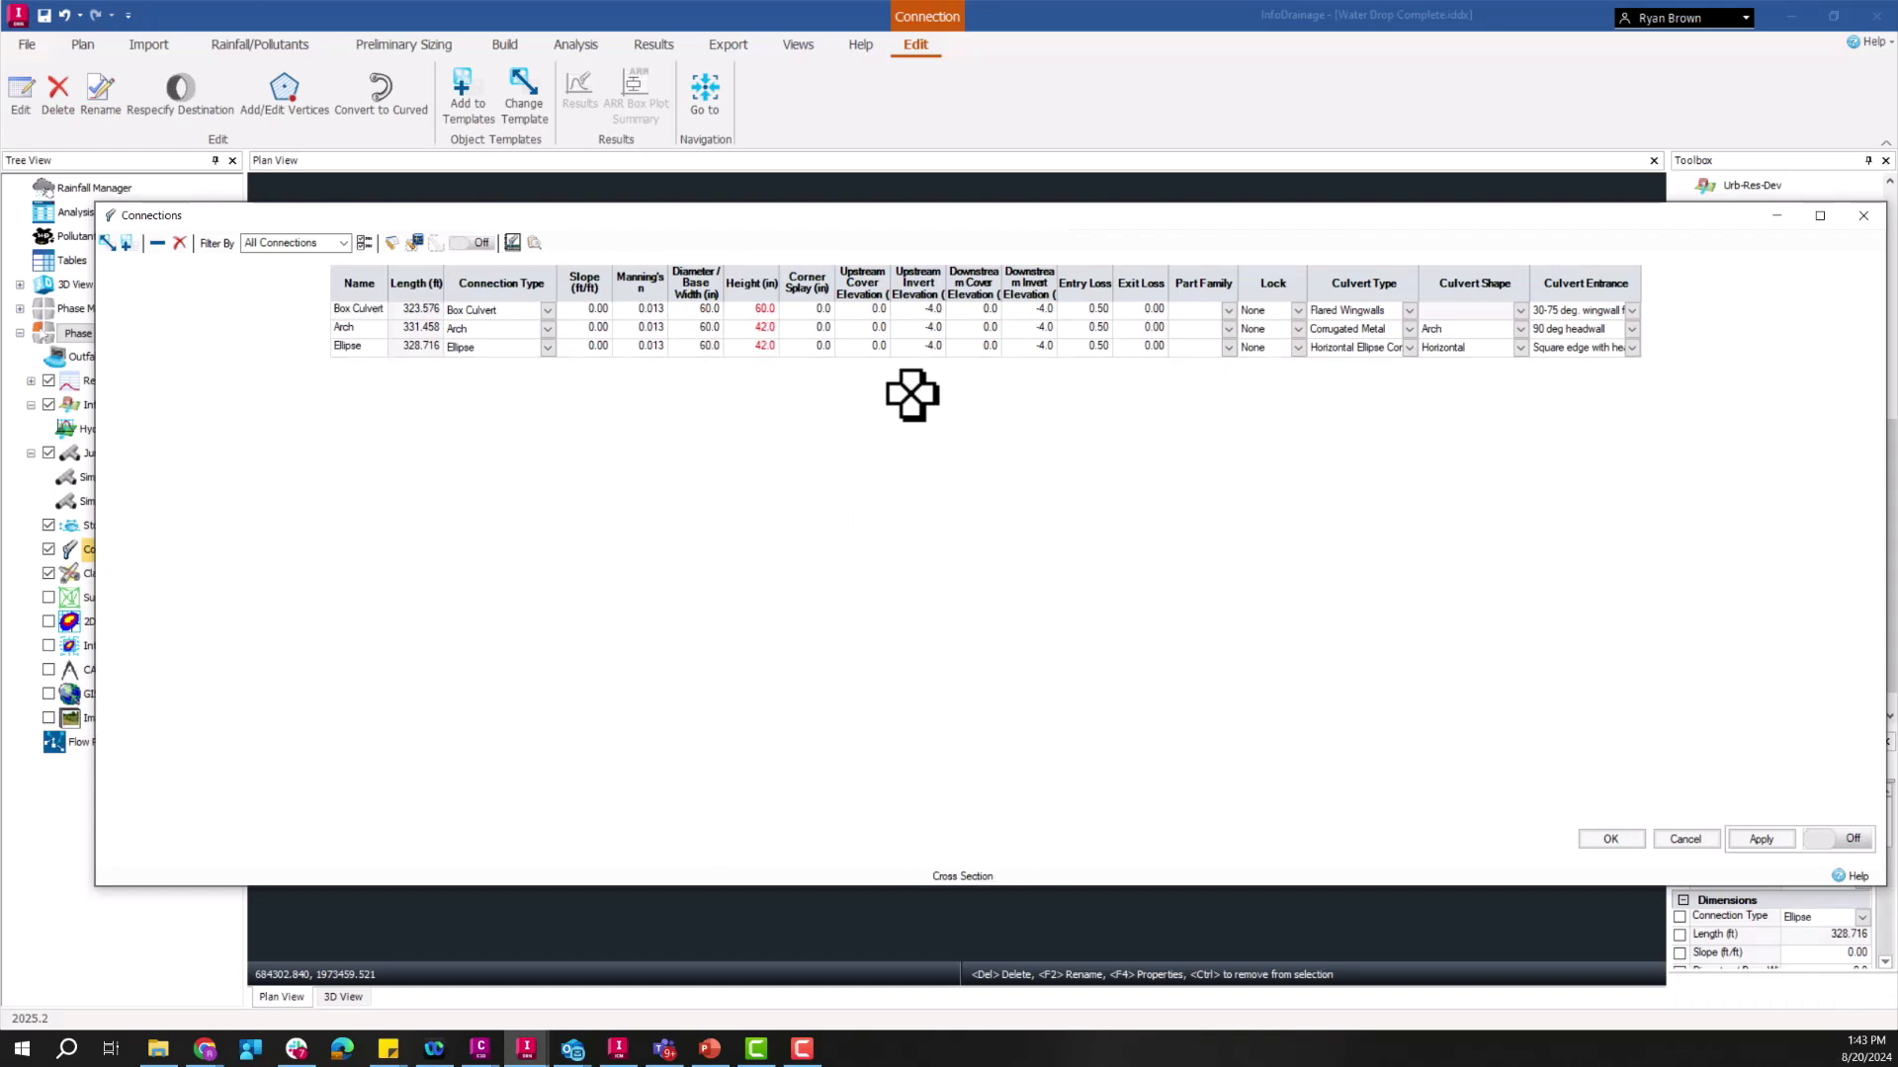
mouse_move(907, 358)
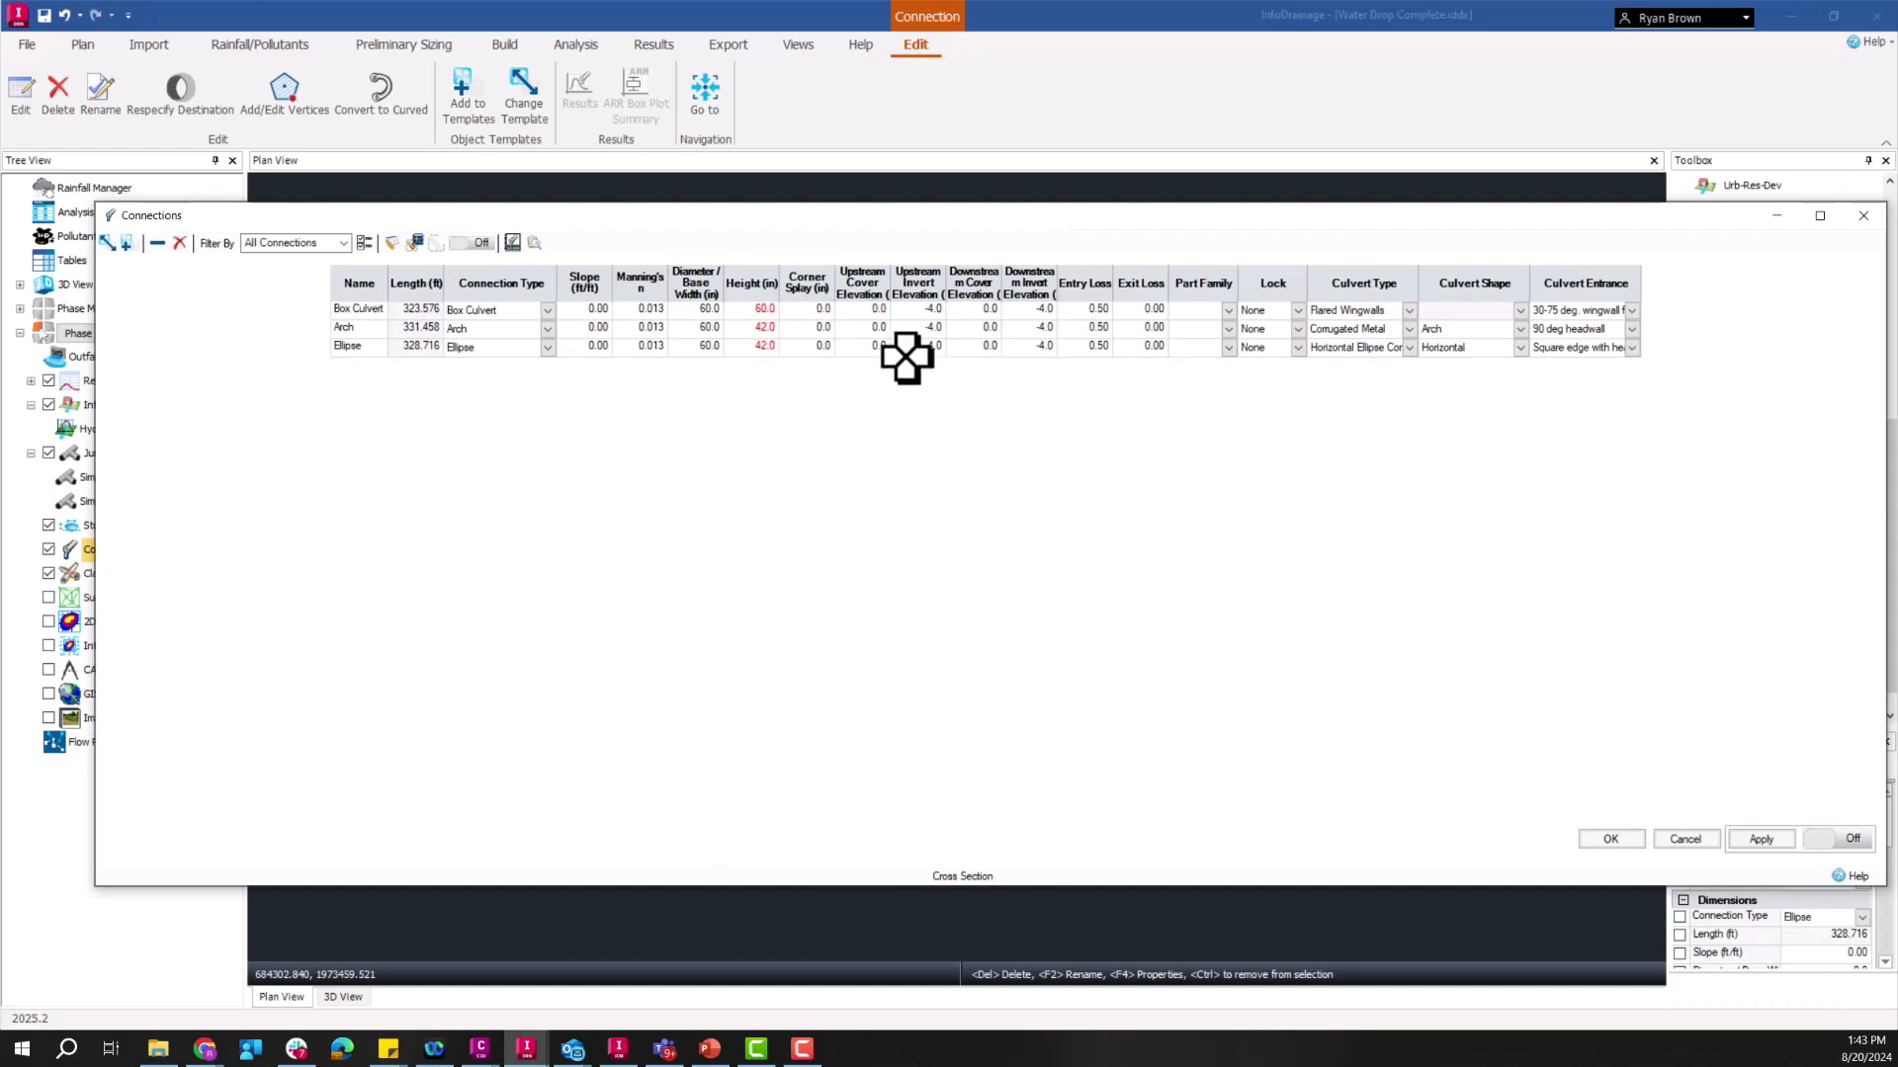
mouse_move(1010, 354)
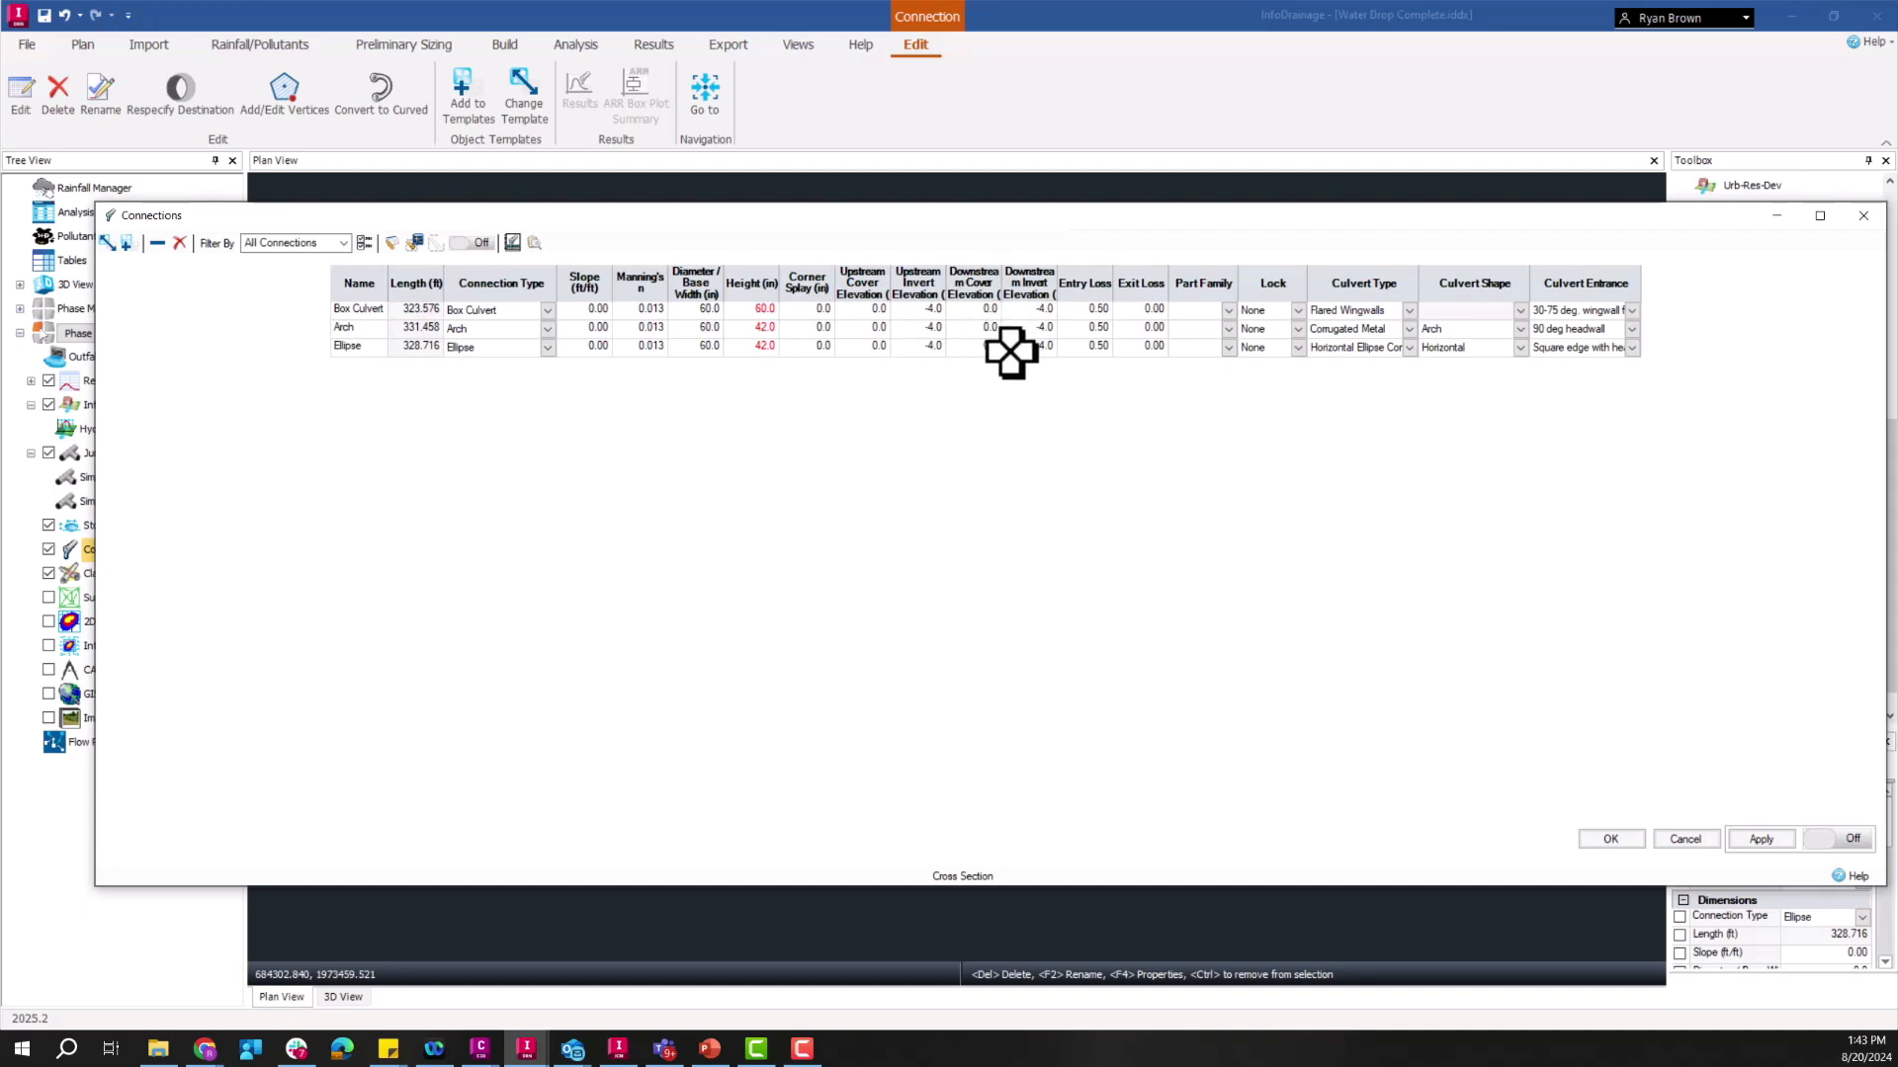
mouse_move(1648, 905)
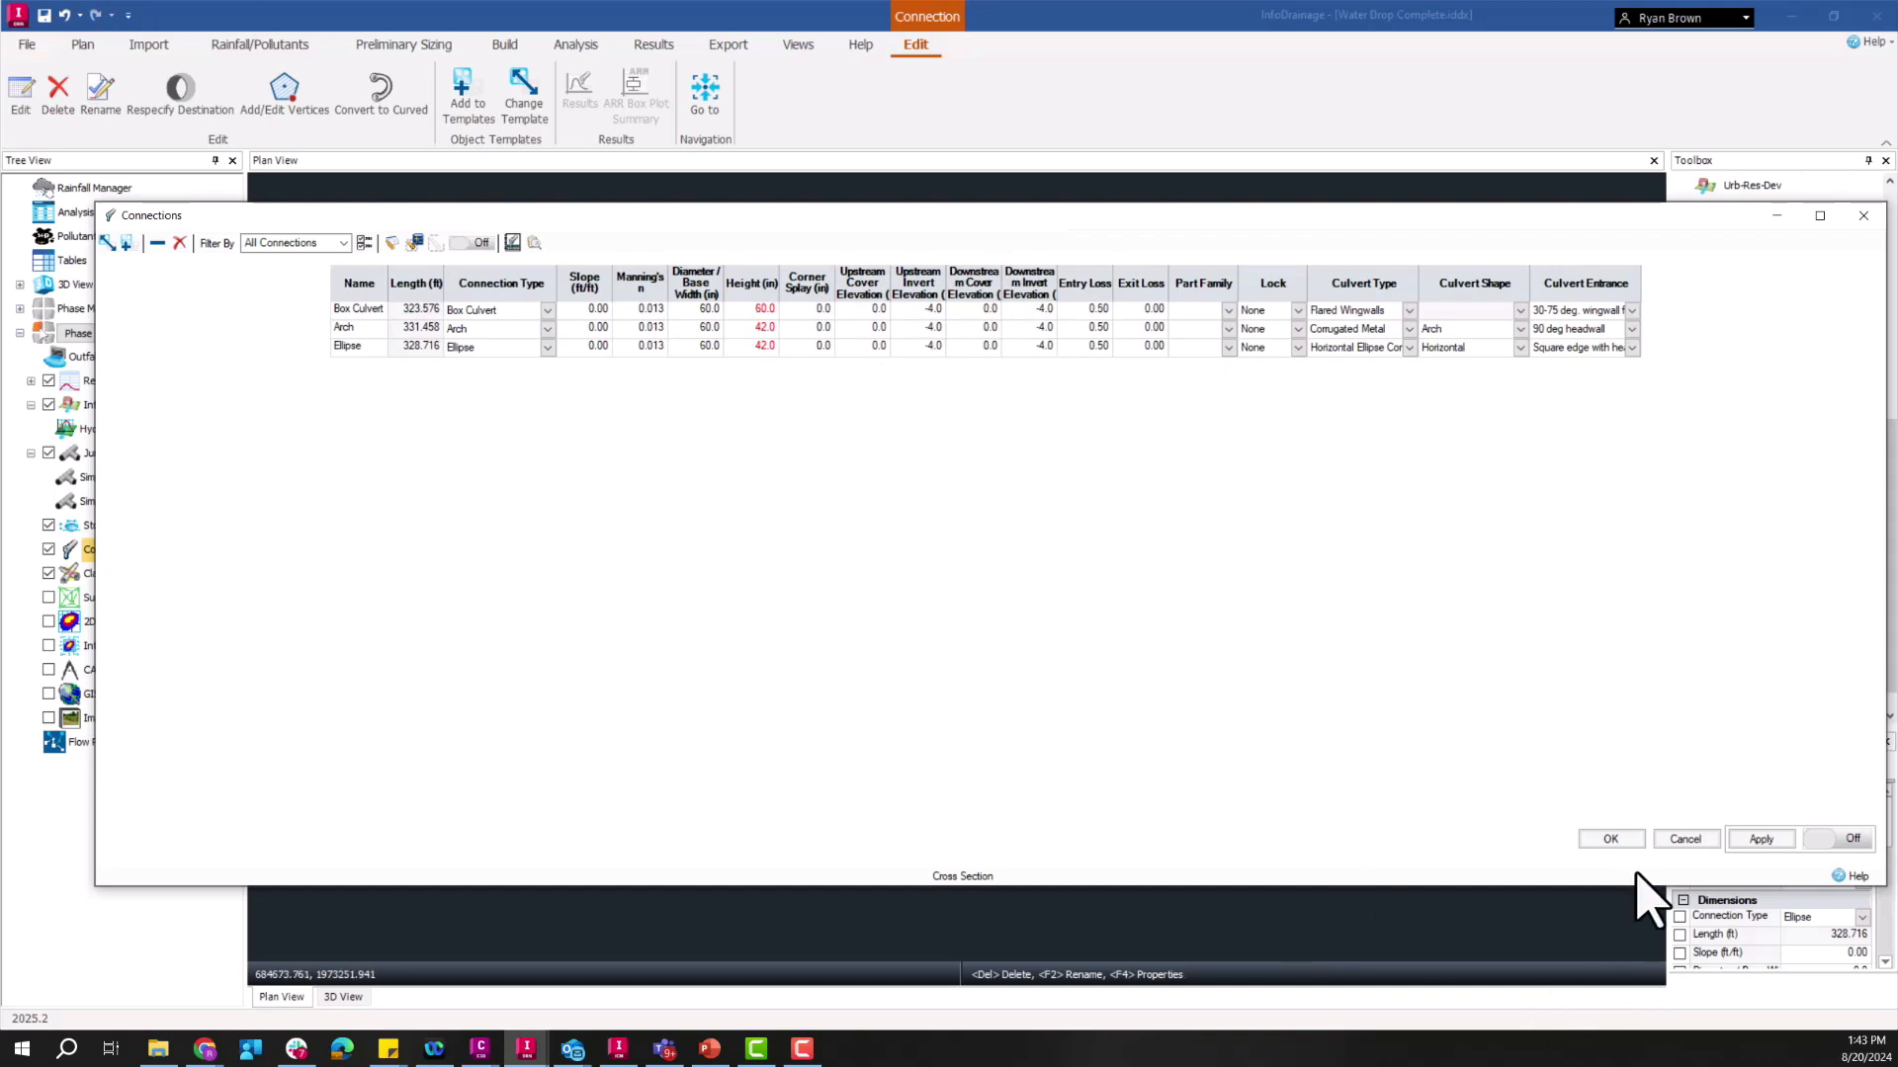
click(1609, 838)
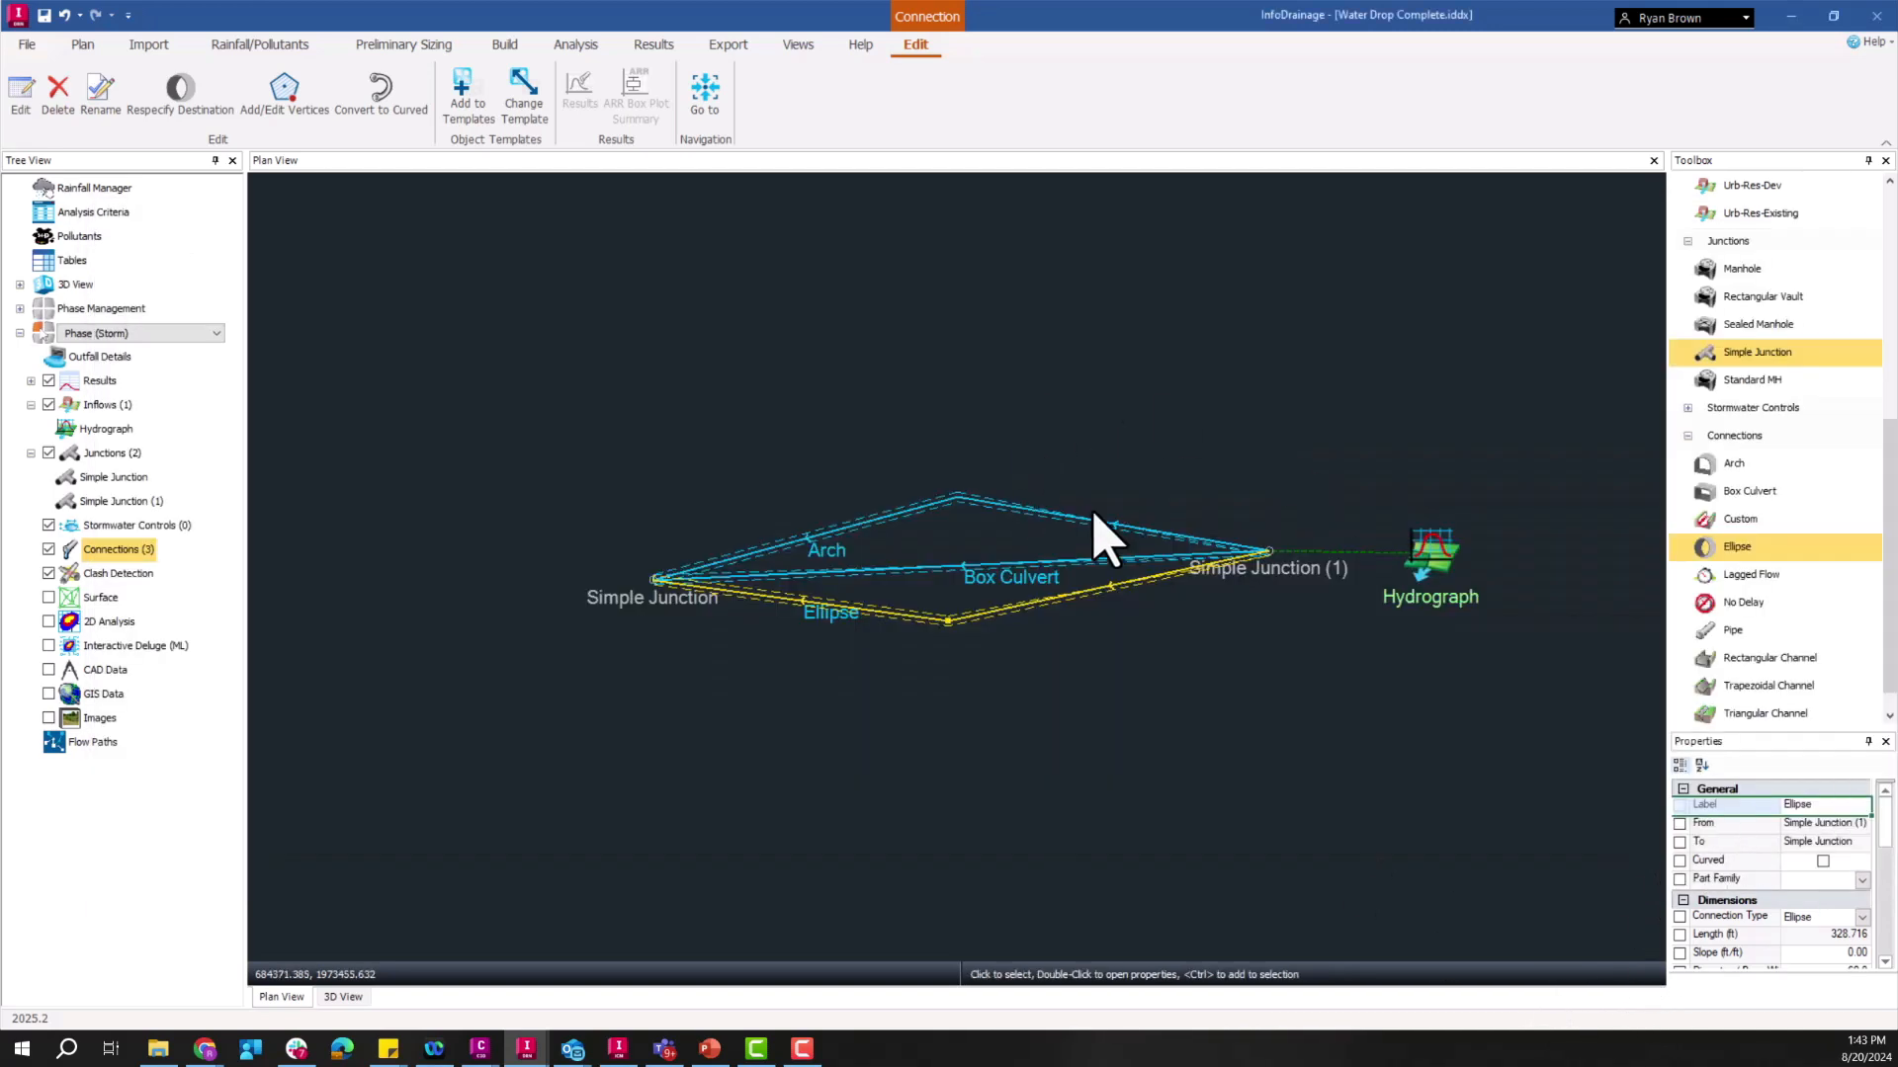
Step: Run Validate from the Analysis commands and accept the OK result
click(575, 43)
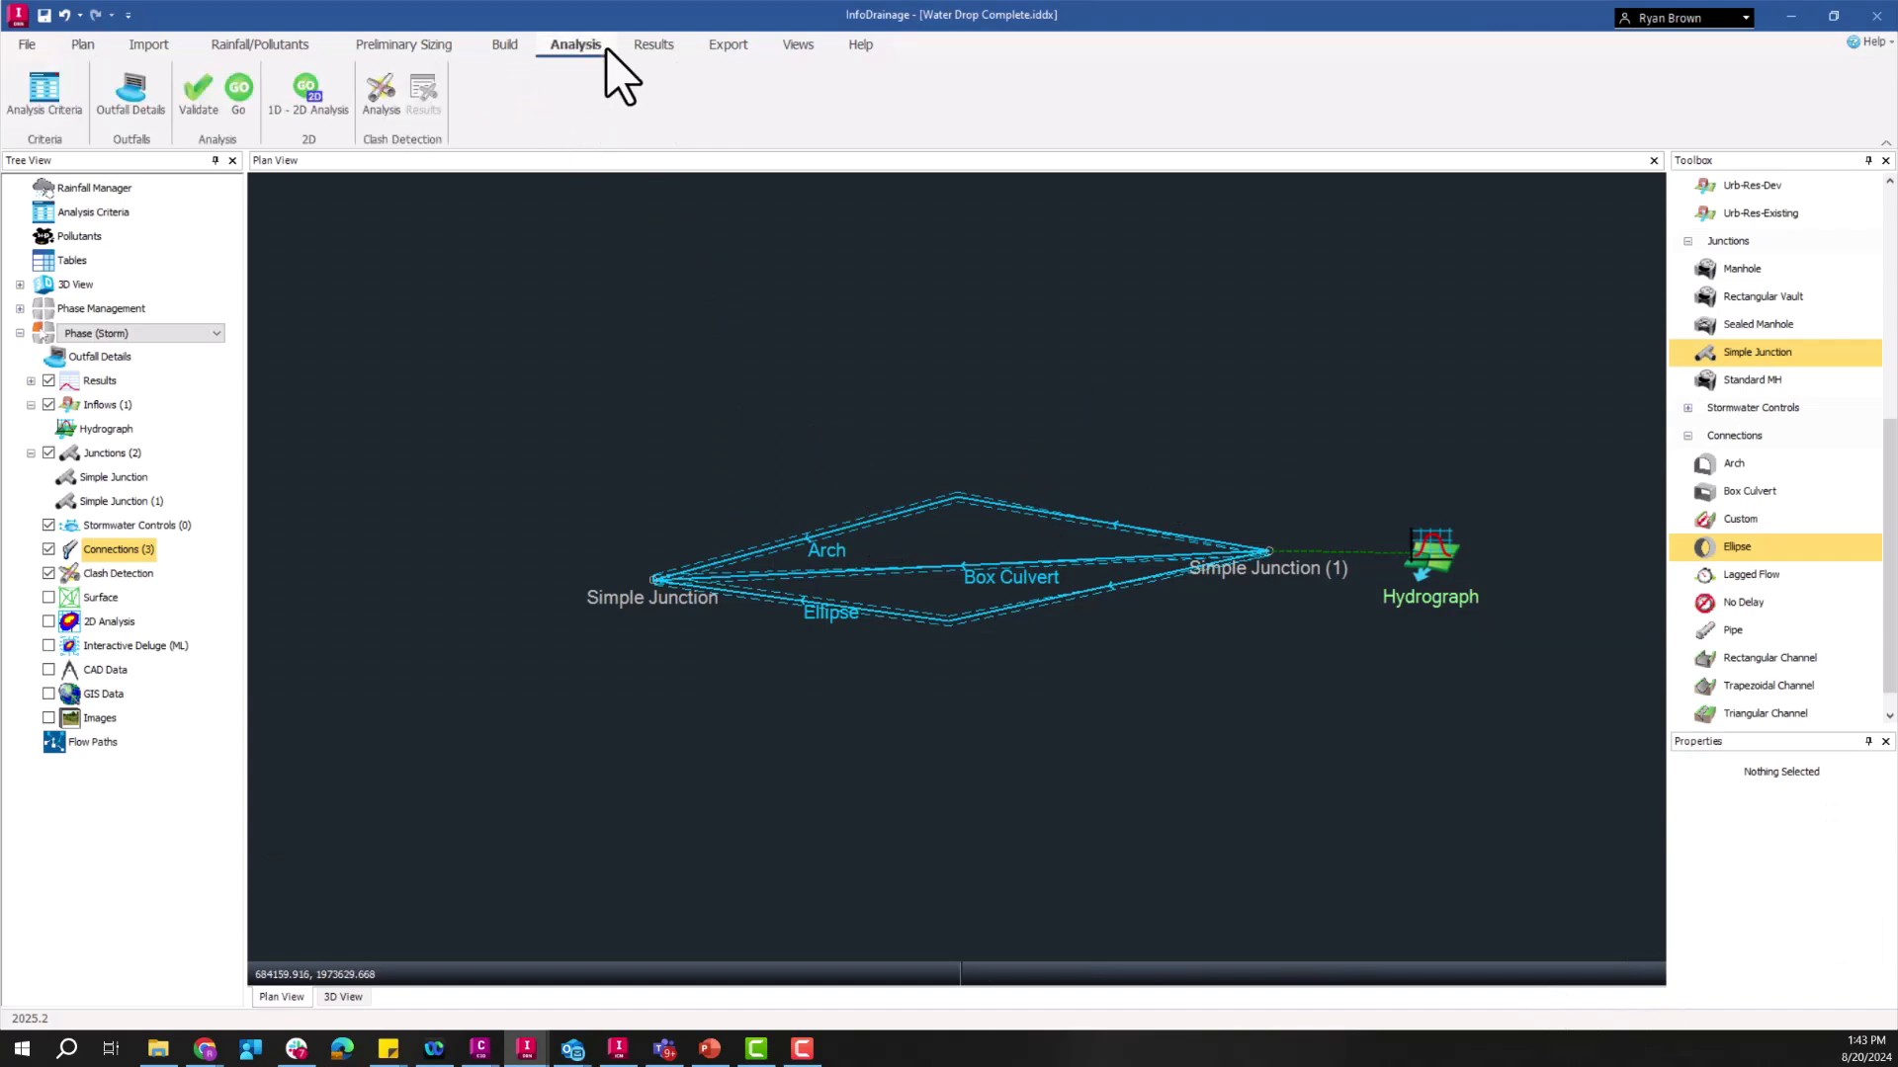
mouse_move(198, 95)
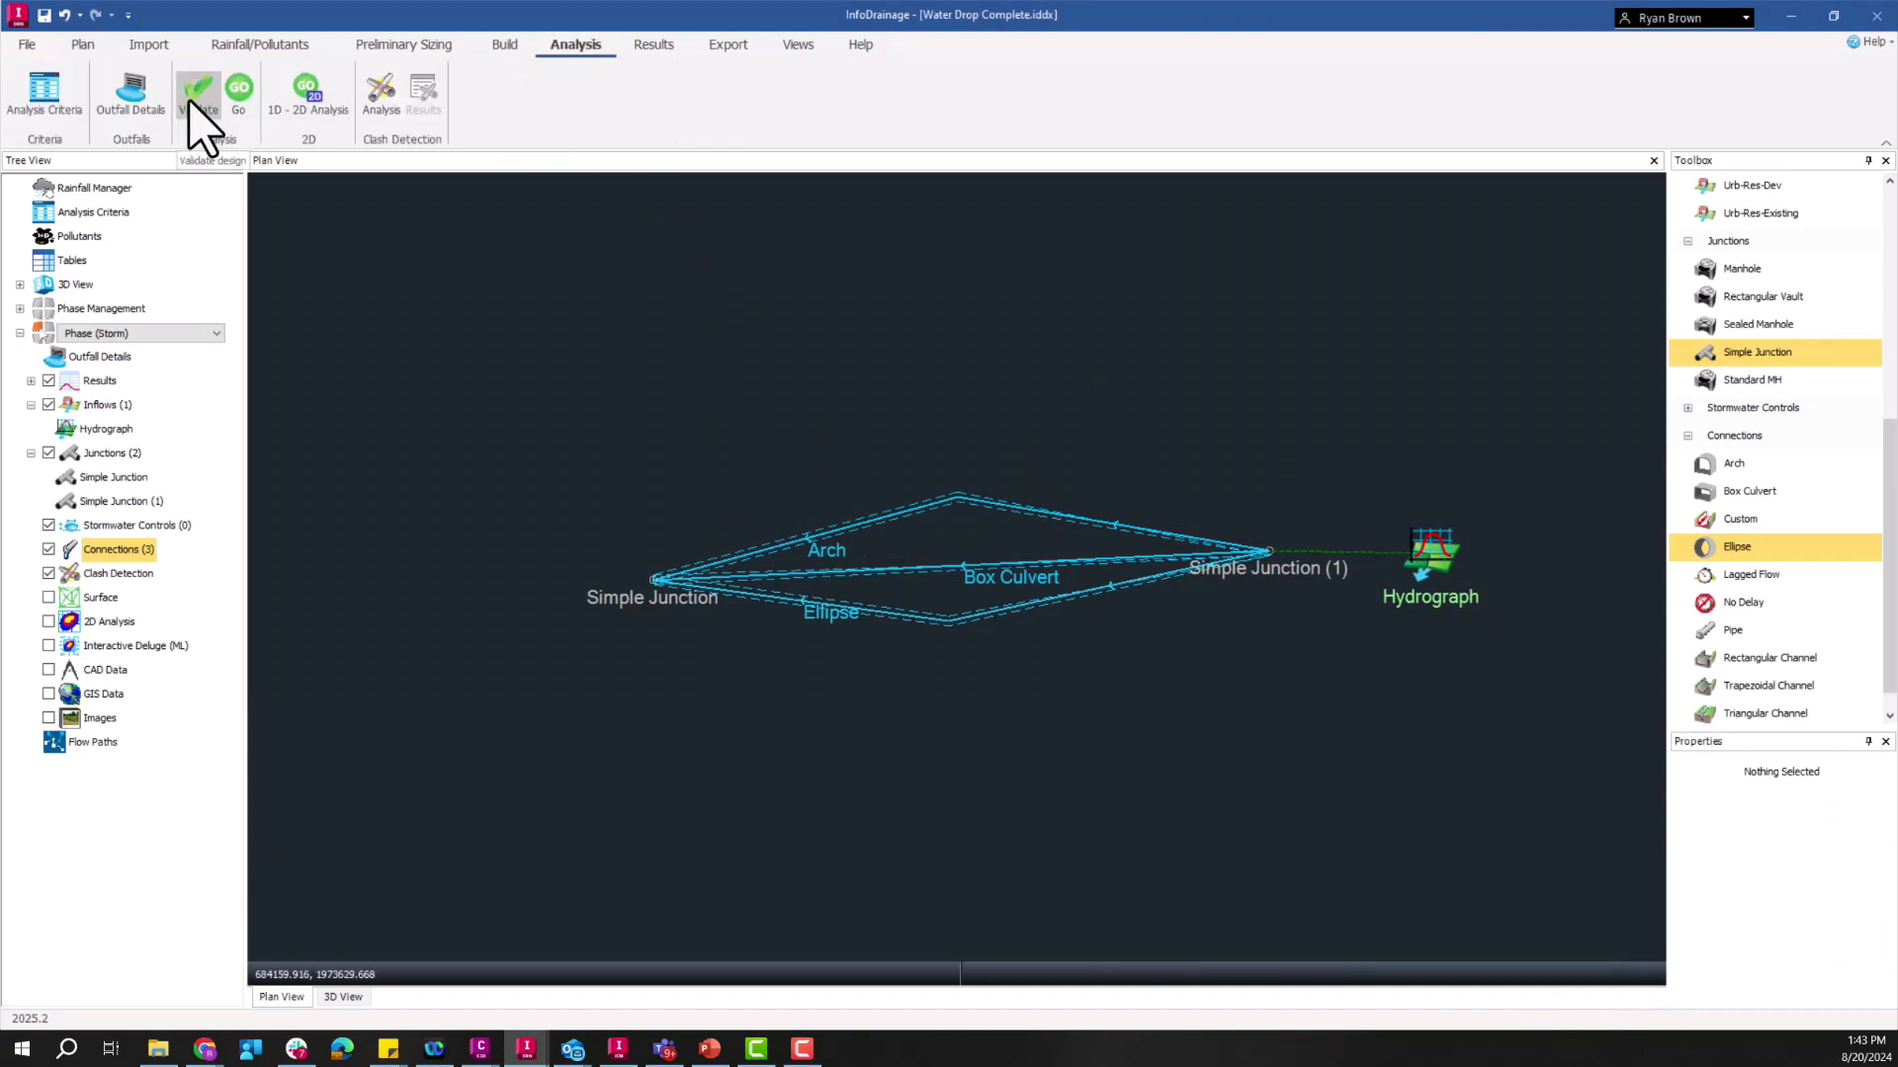
click(198, 95)
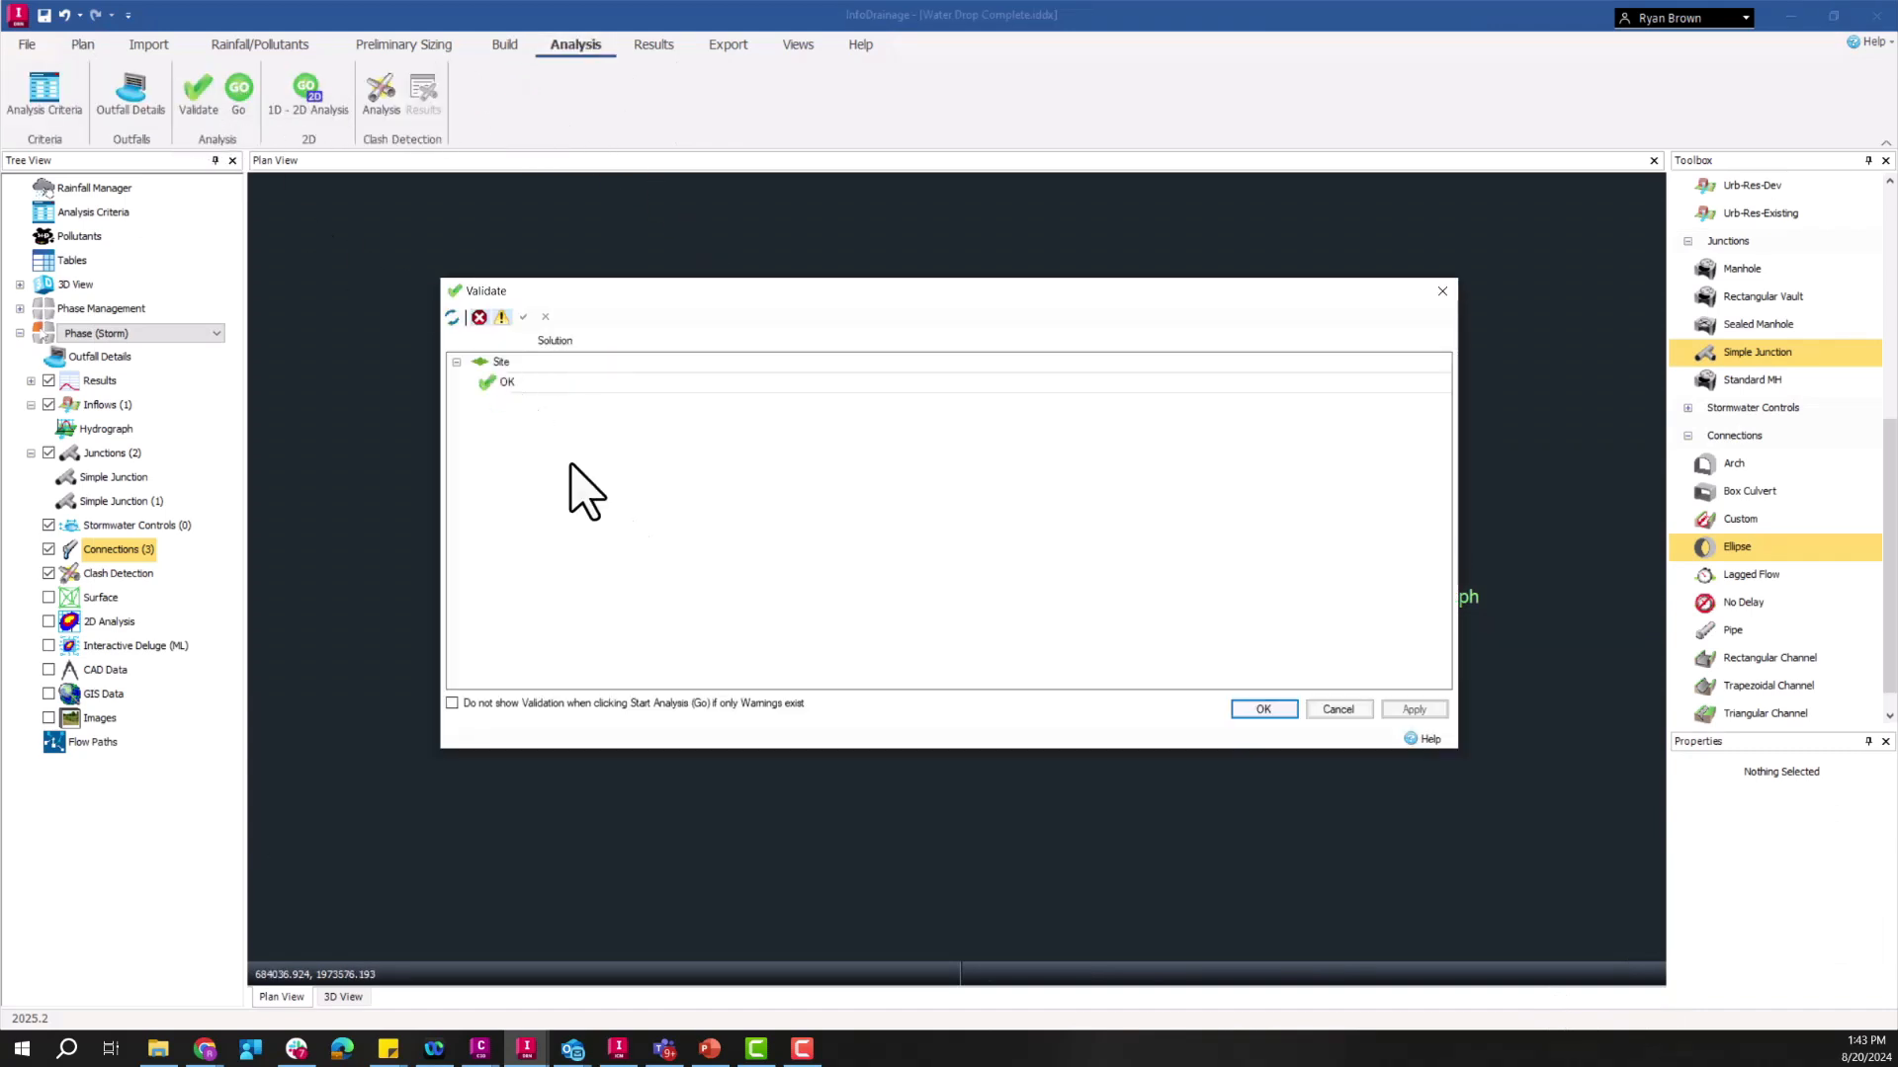
click(1262, 708)
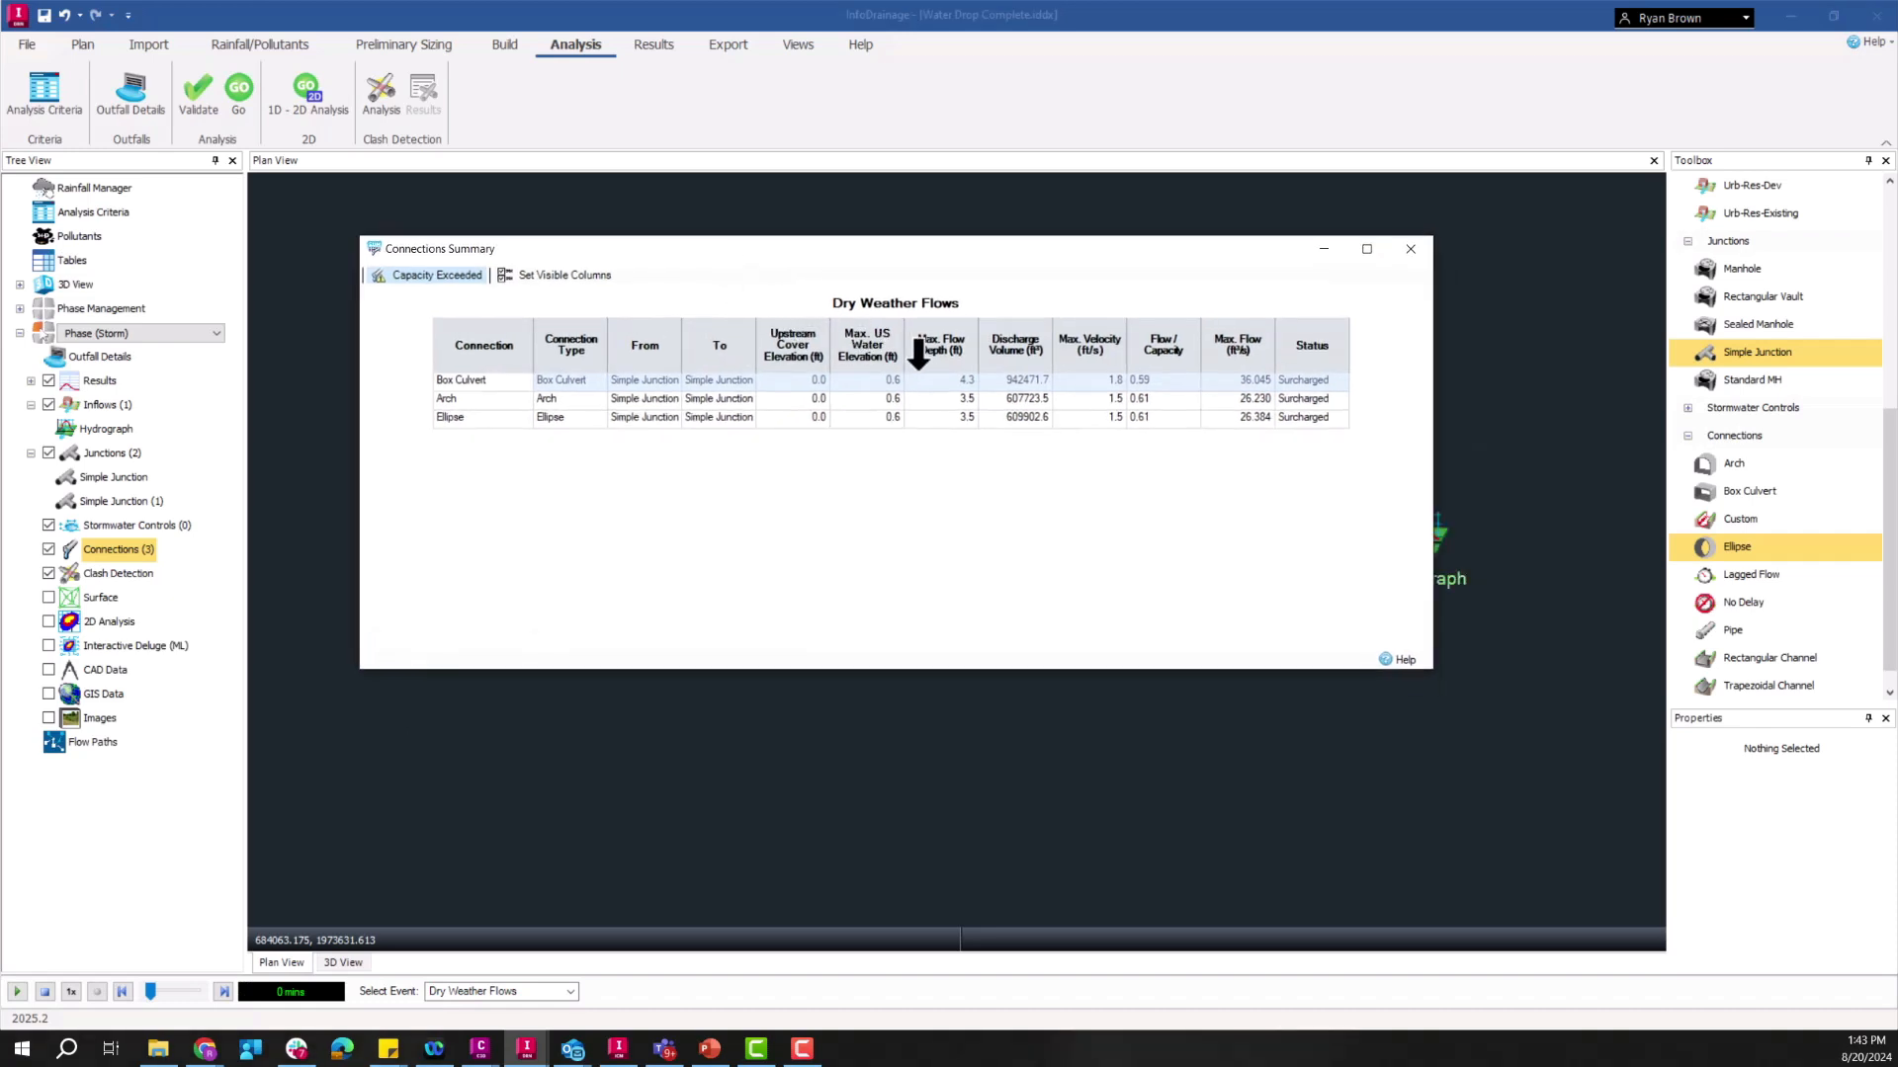
mouse_move(1225, 451)
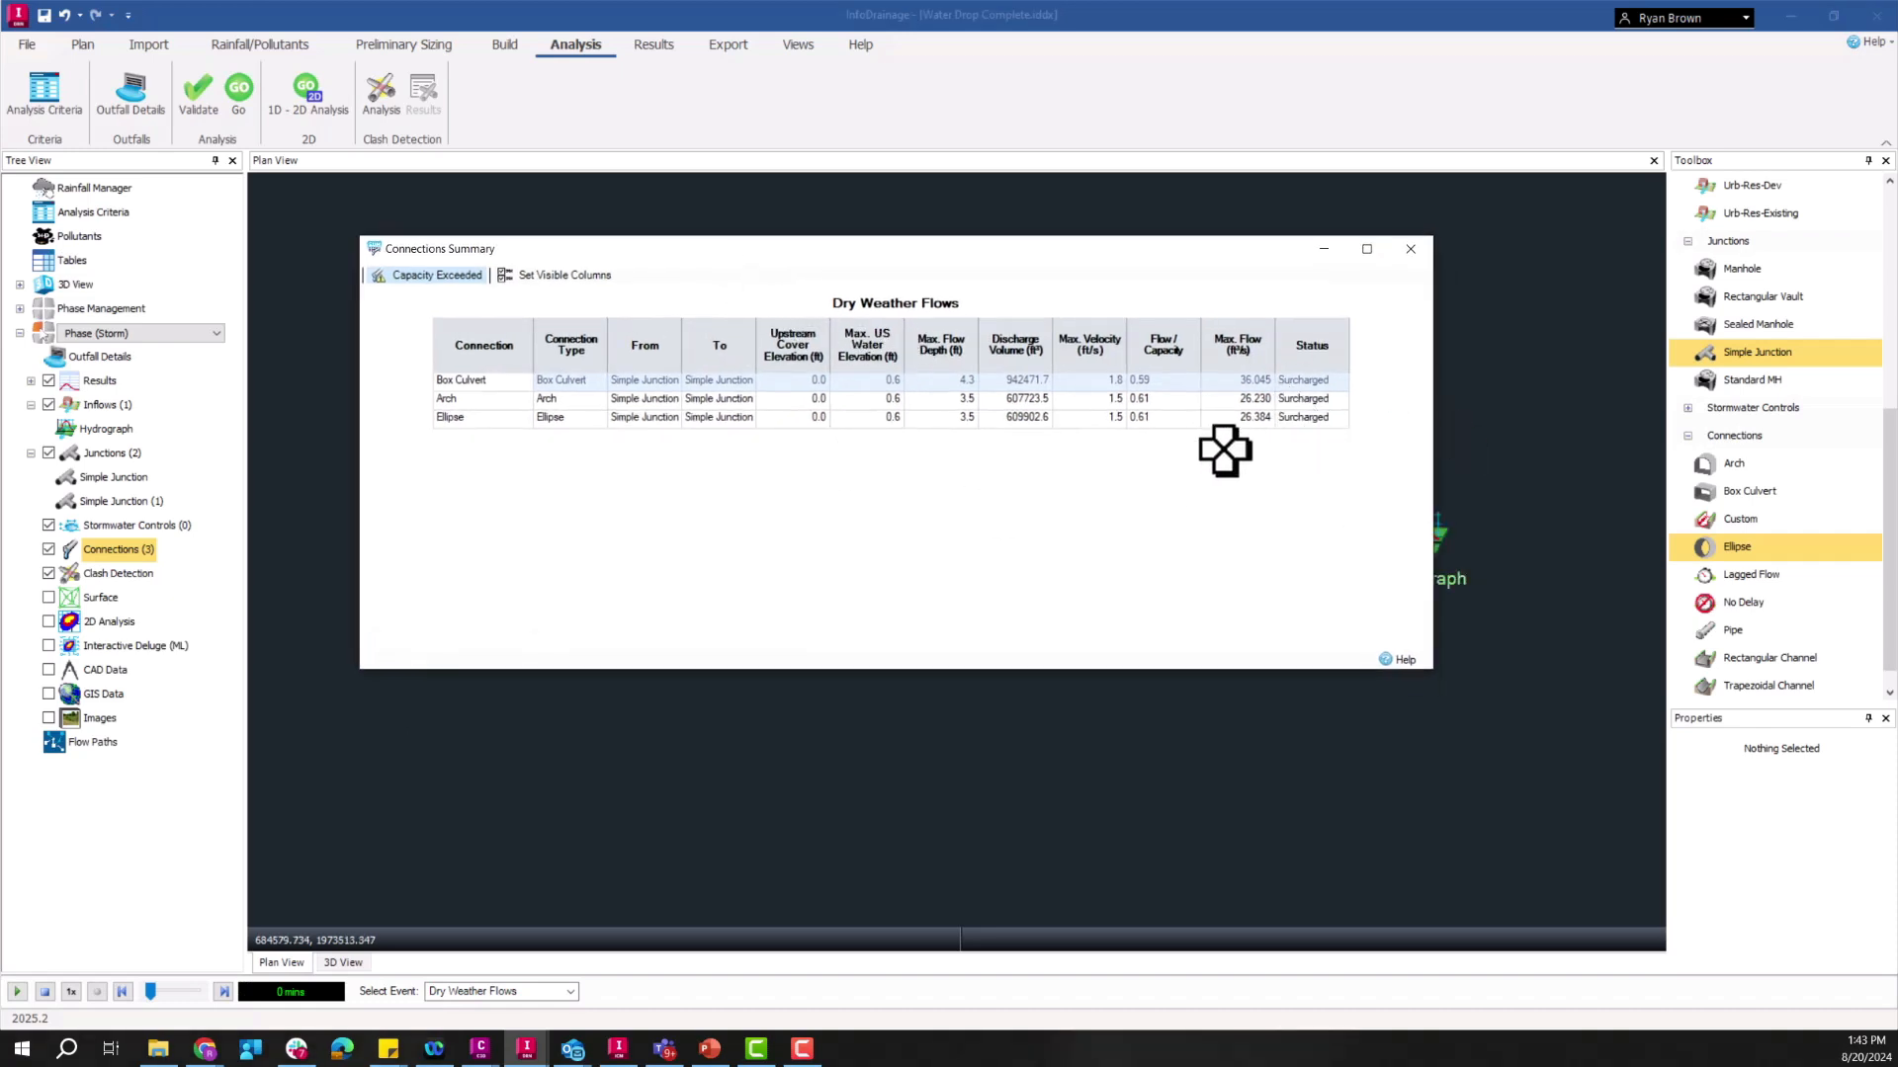
mouse_move(1075, 433)
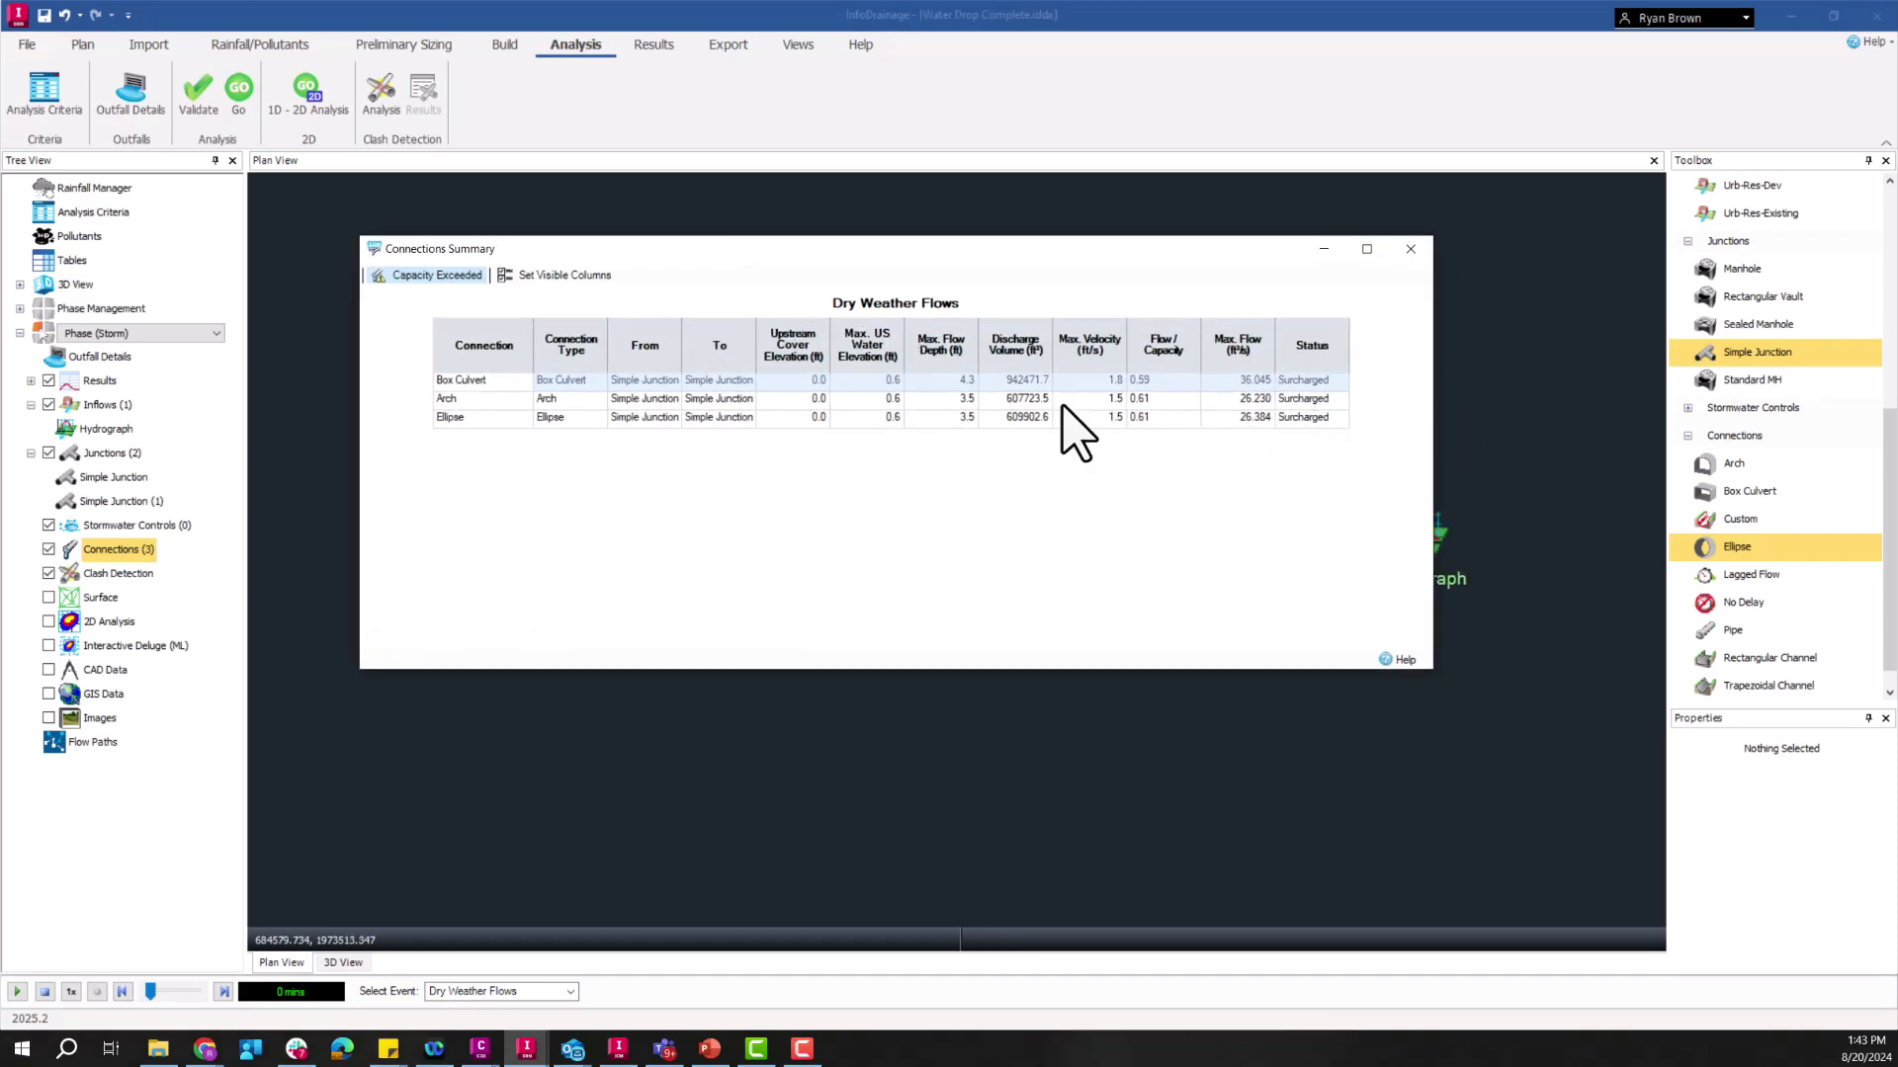
mouse_move(1174, 449)
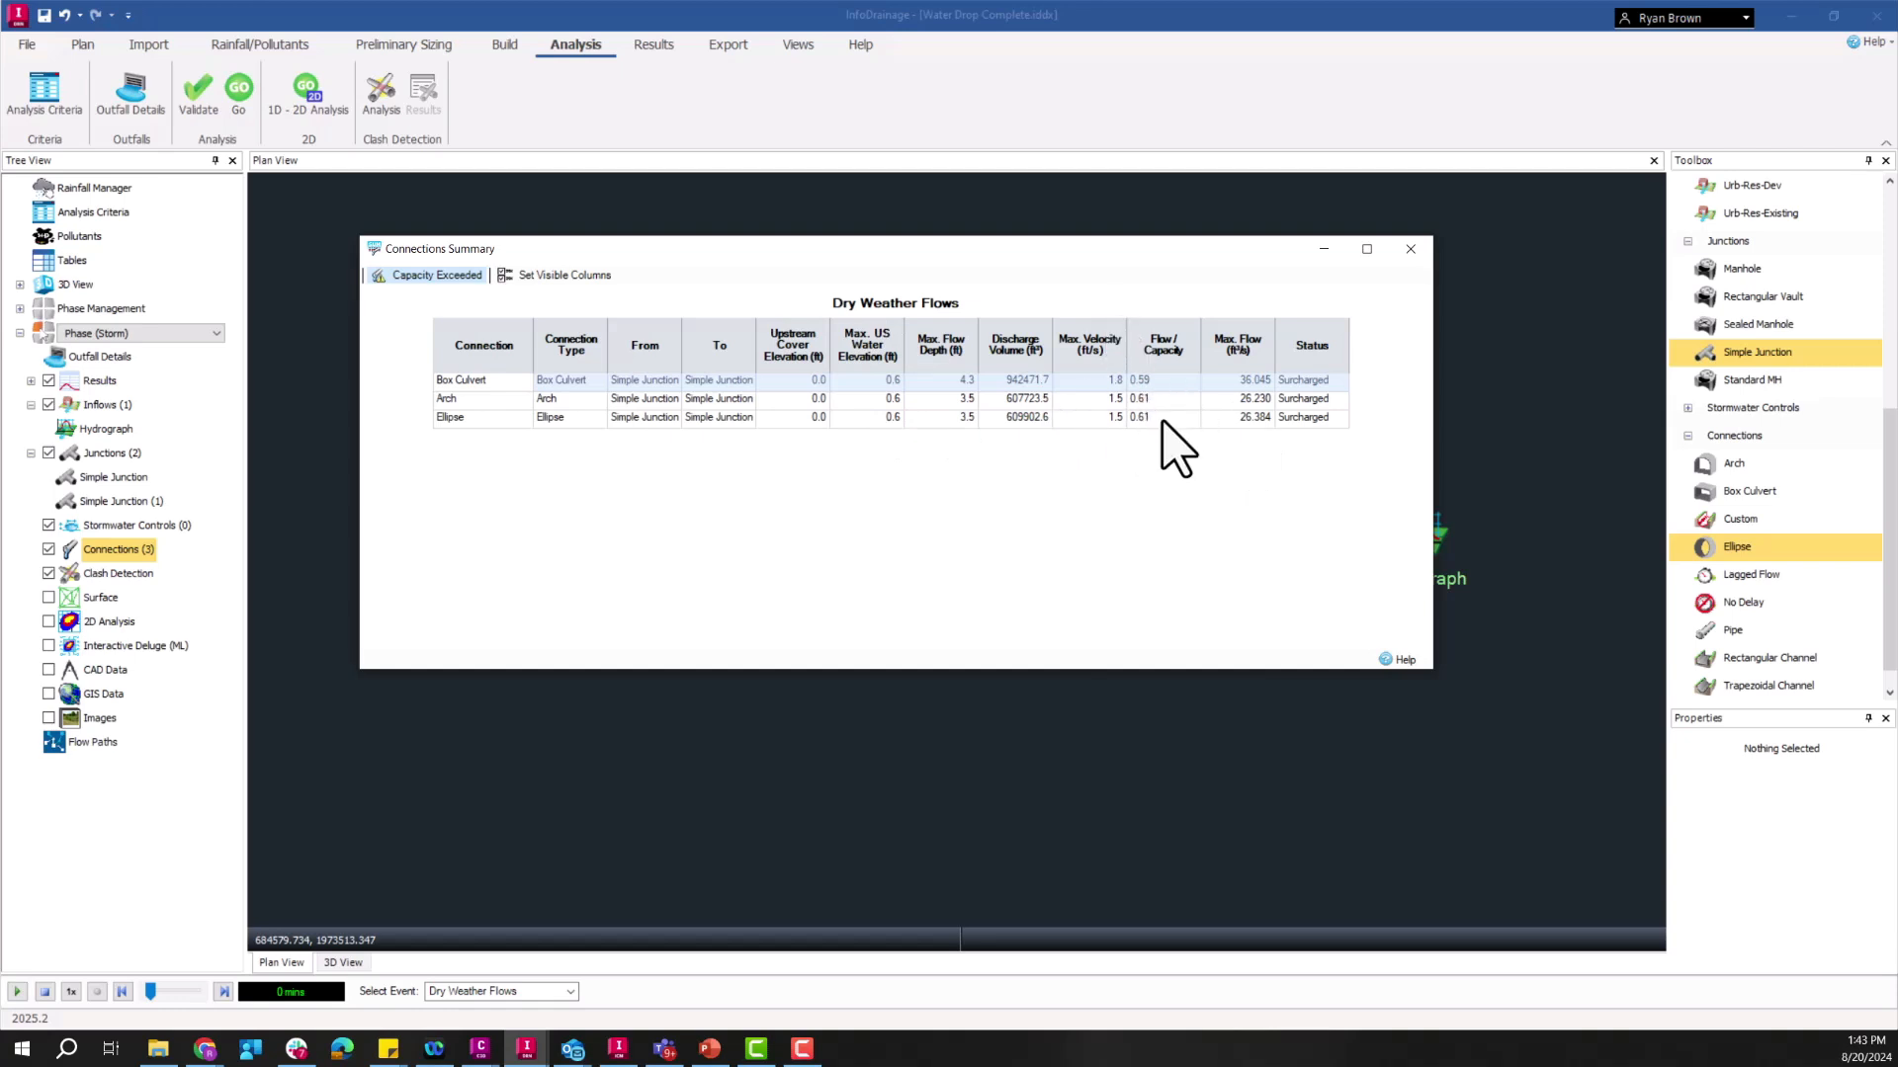
mouse_move(1119, 417)
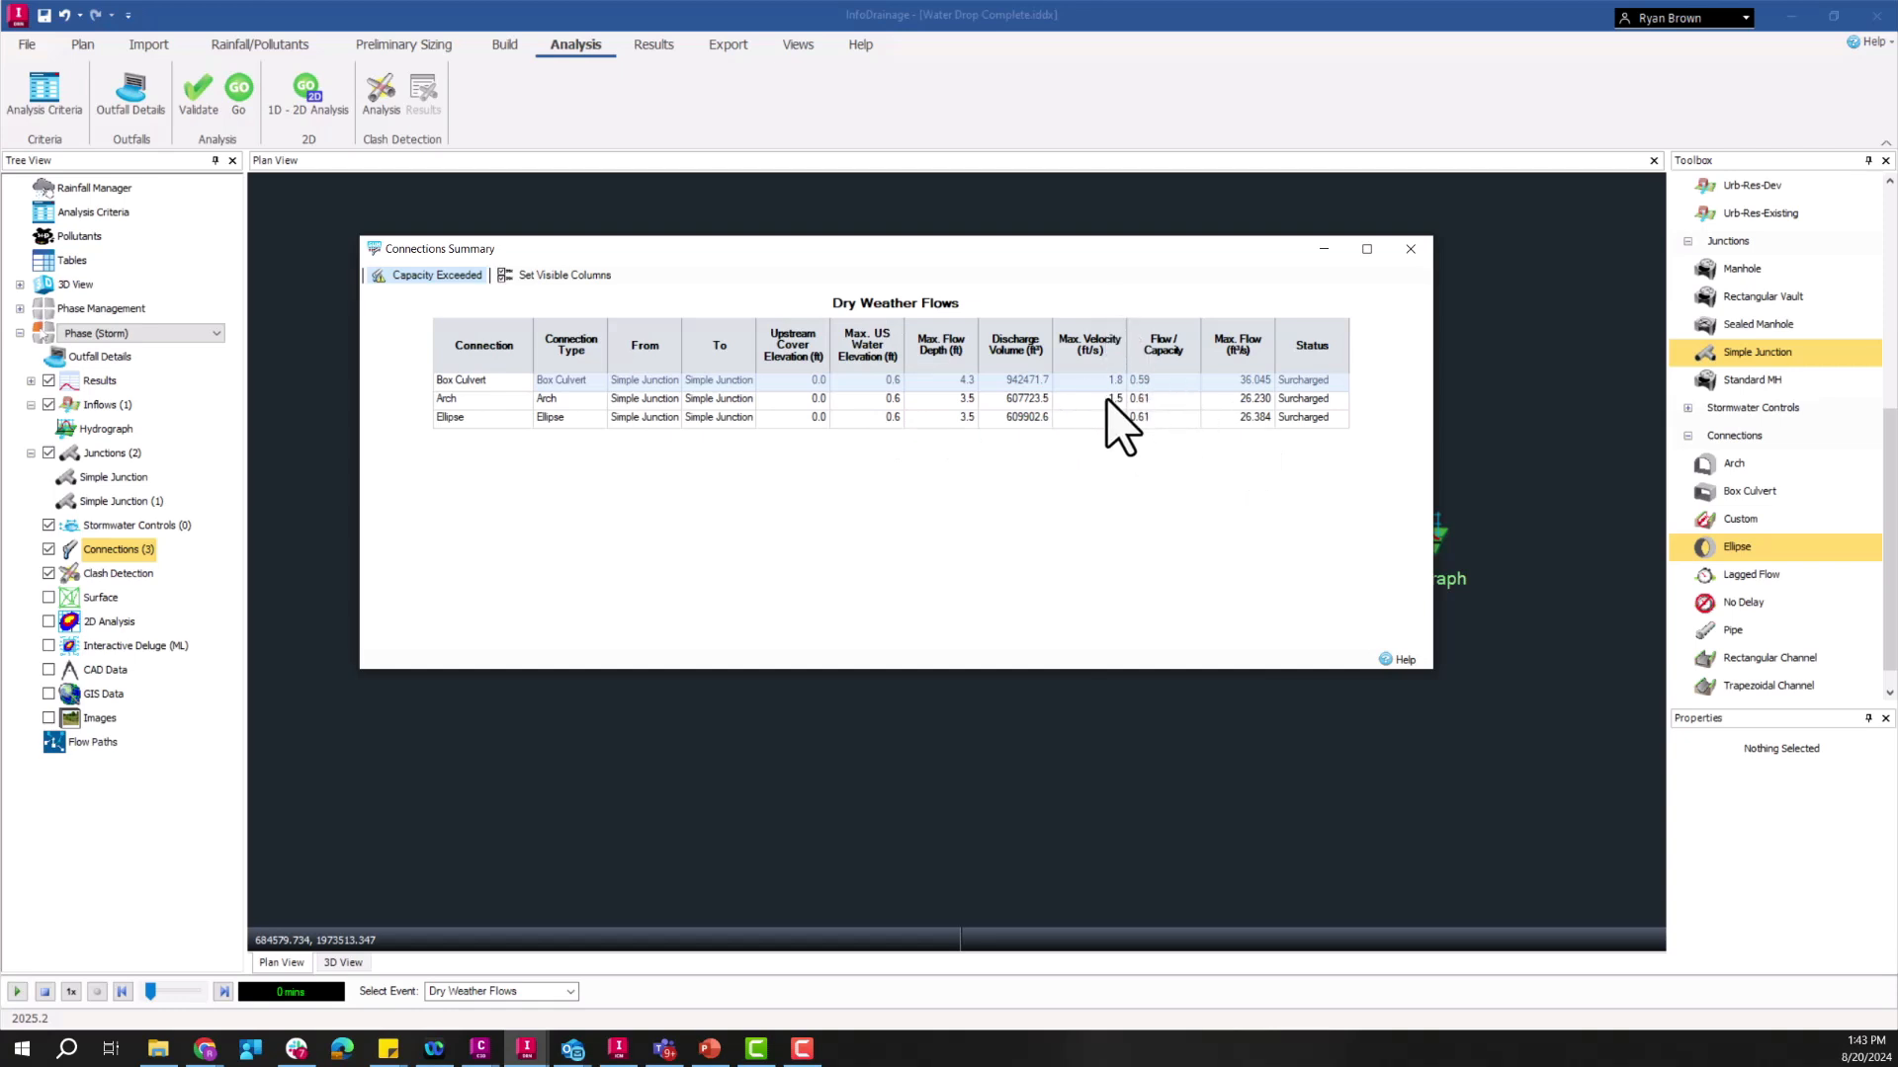
Step: Close the Dry Weather Flows connections summary after reviewing the surcharged results
click(1410, 249)
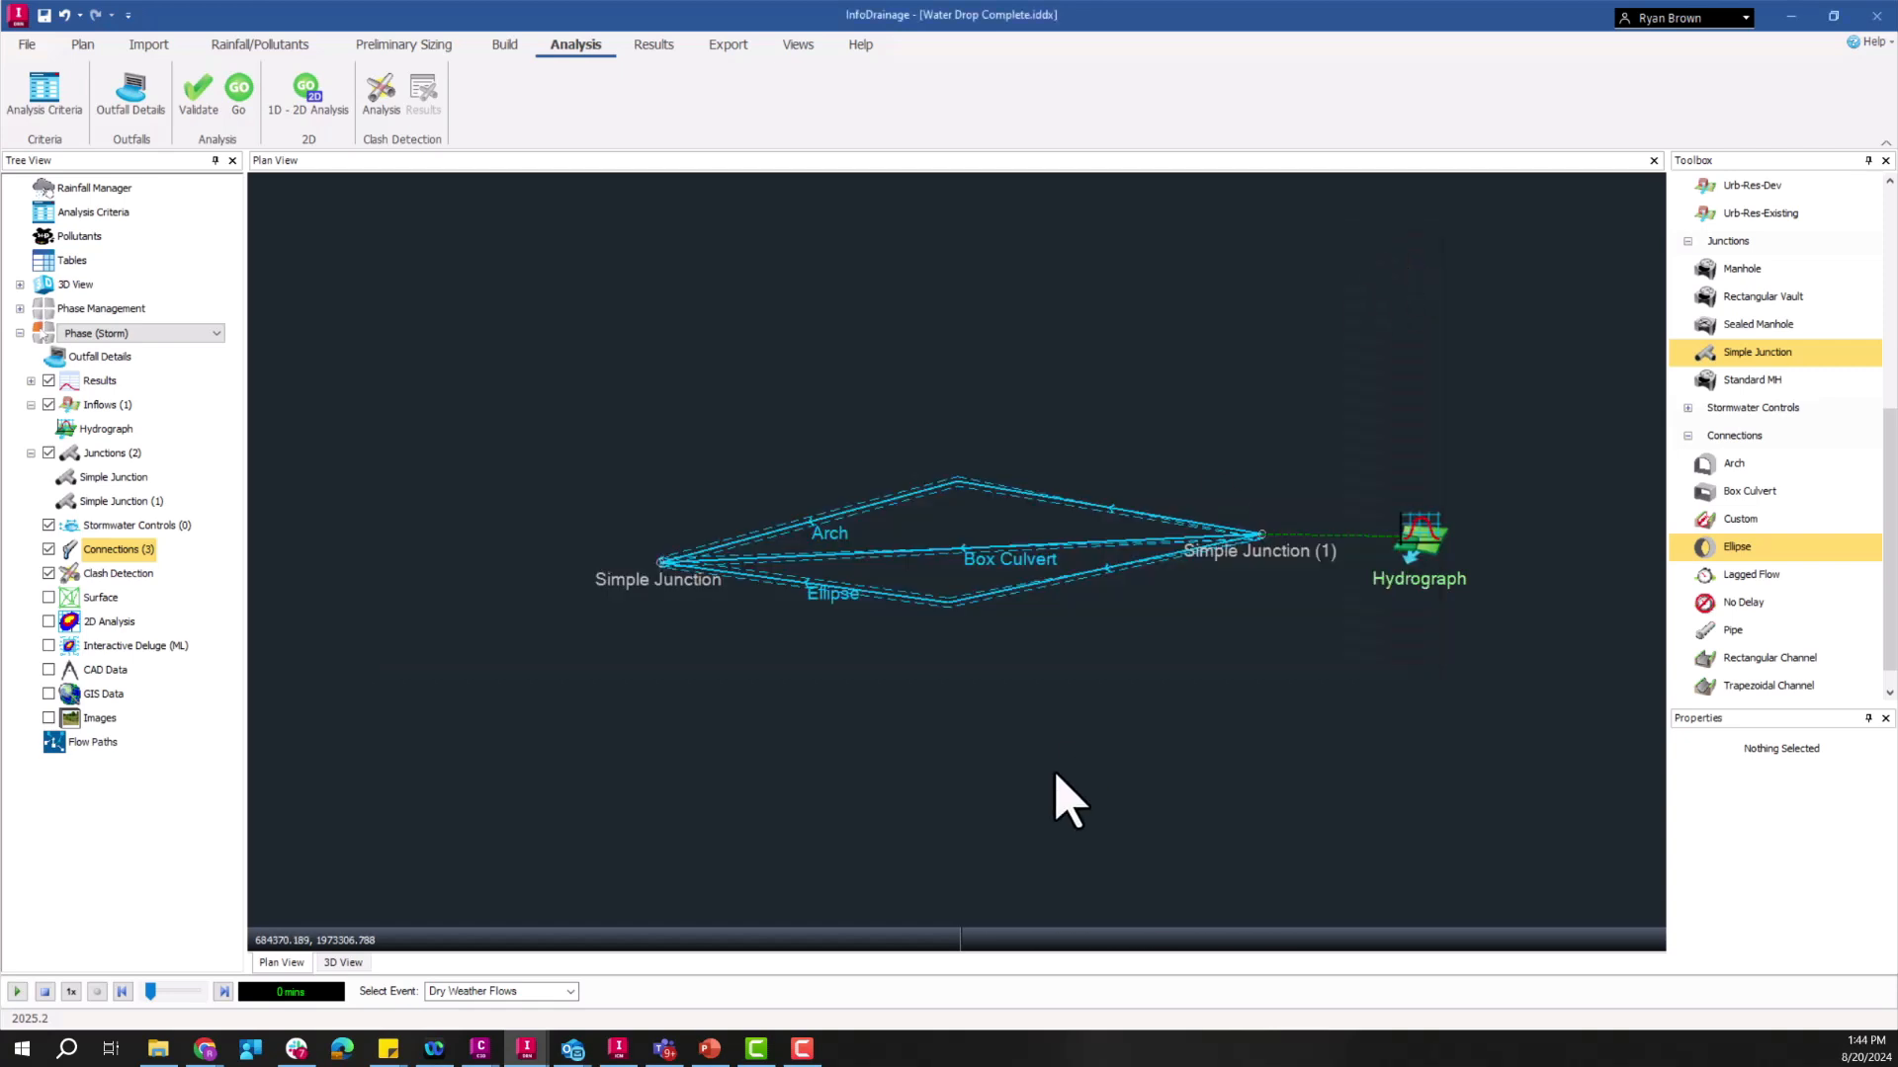
mouse_move(890, 884)
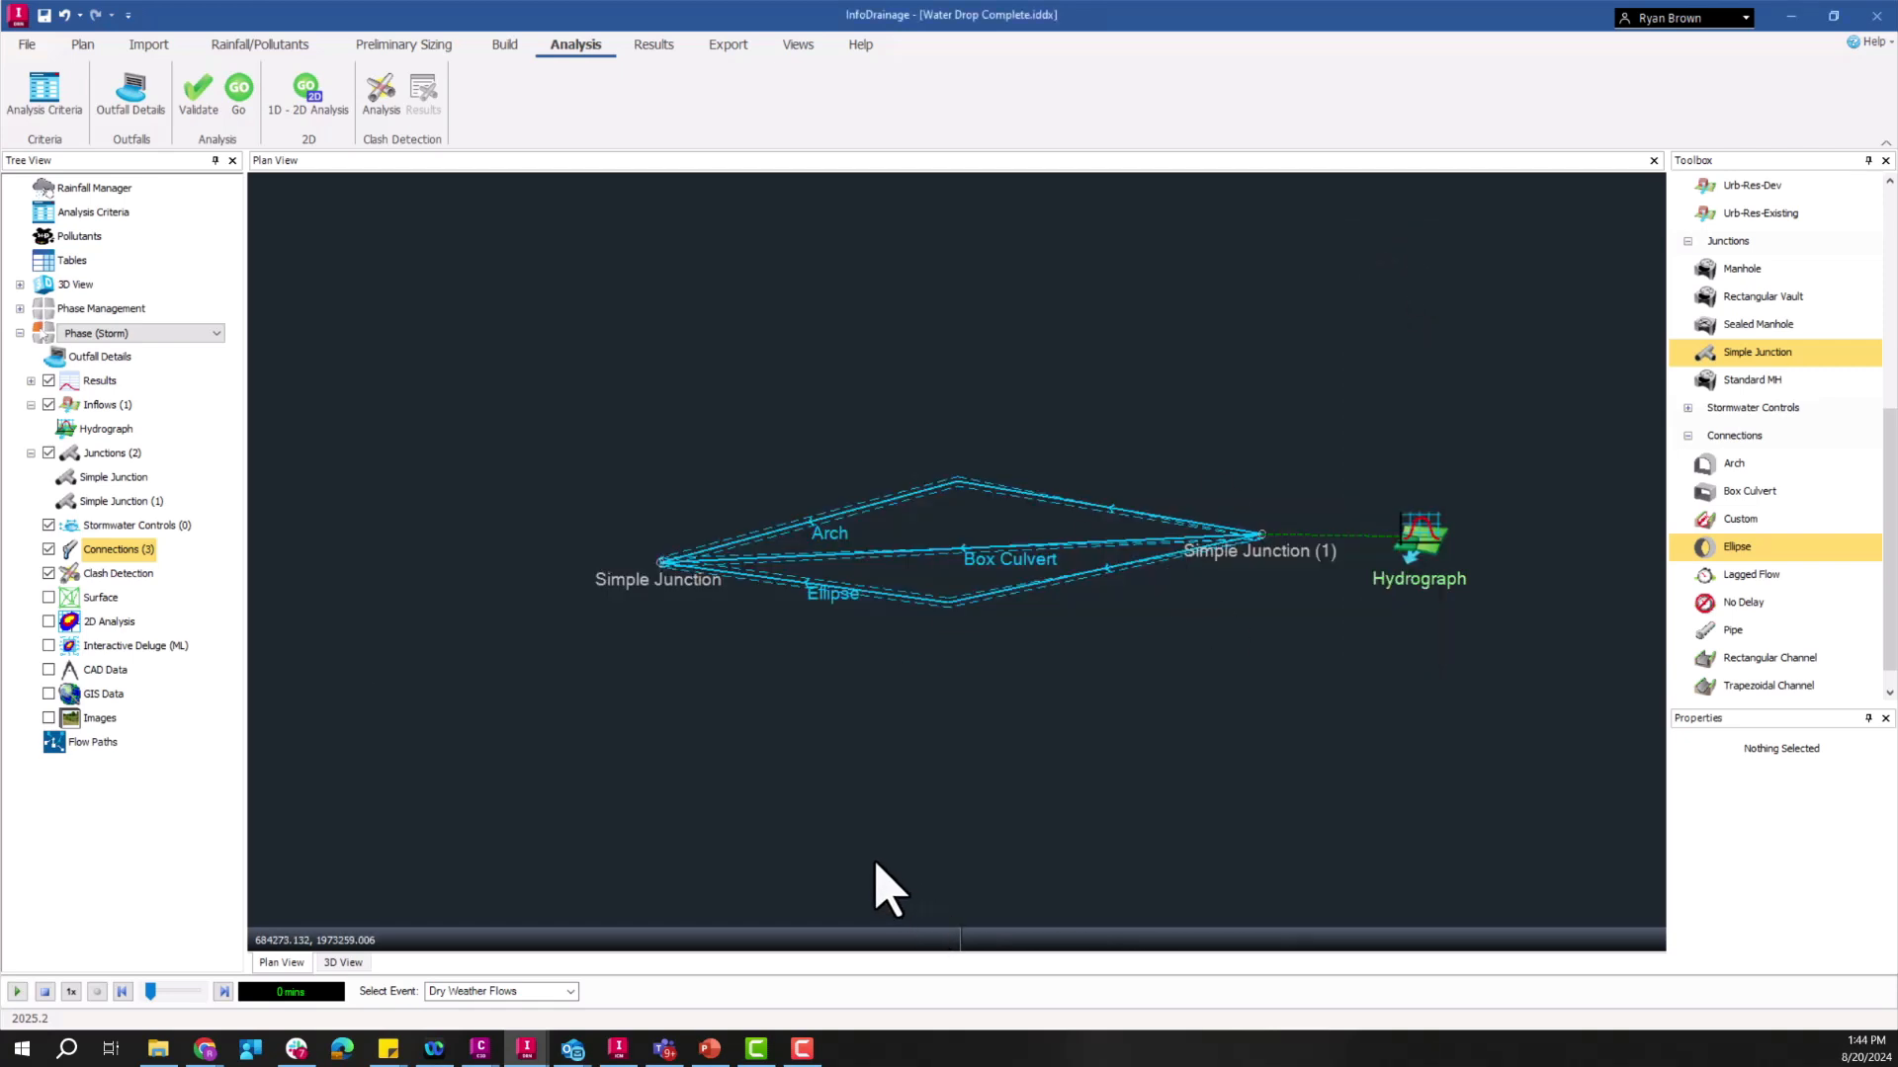
mouse_move(901, 860)
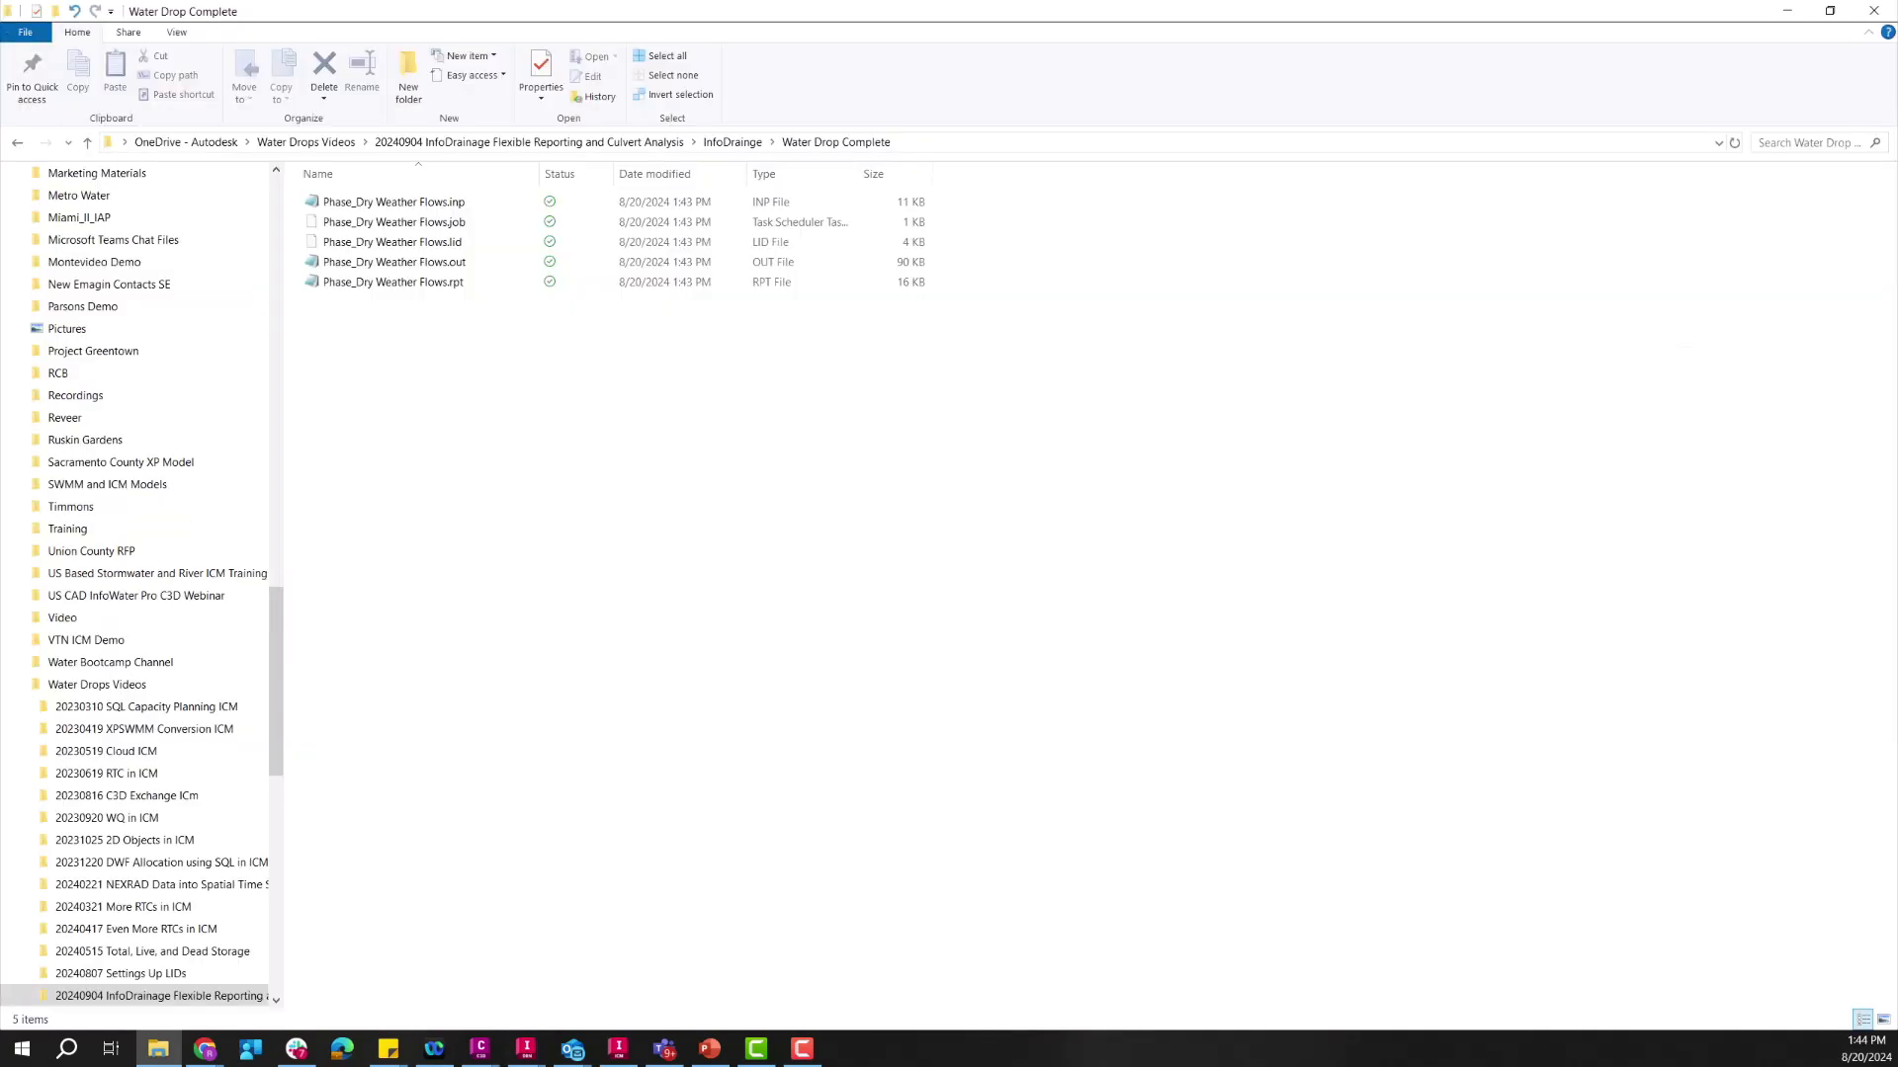
mouse_move(435, 221)
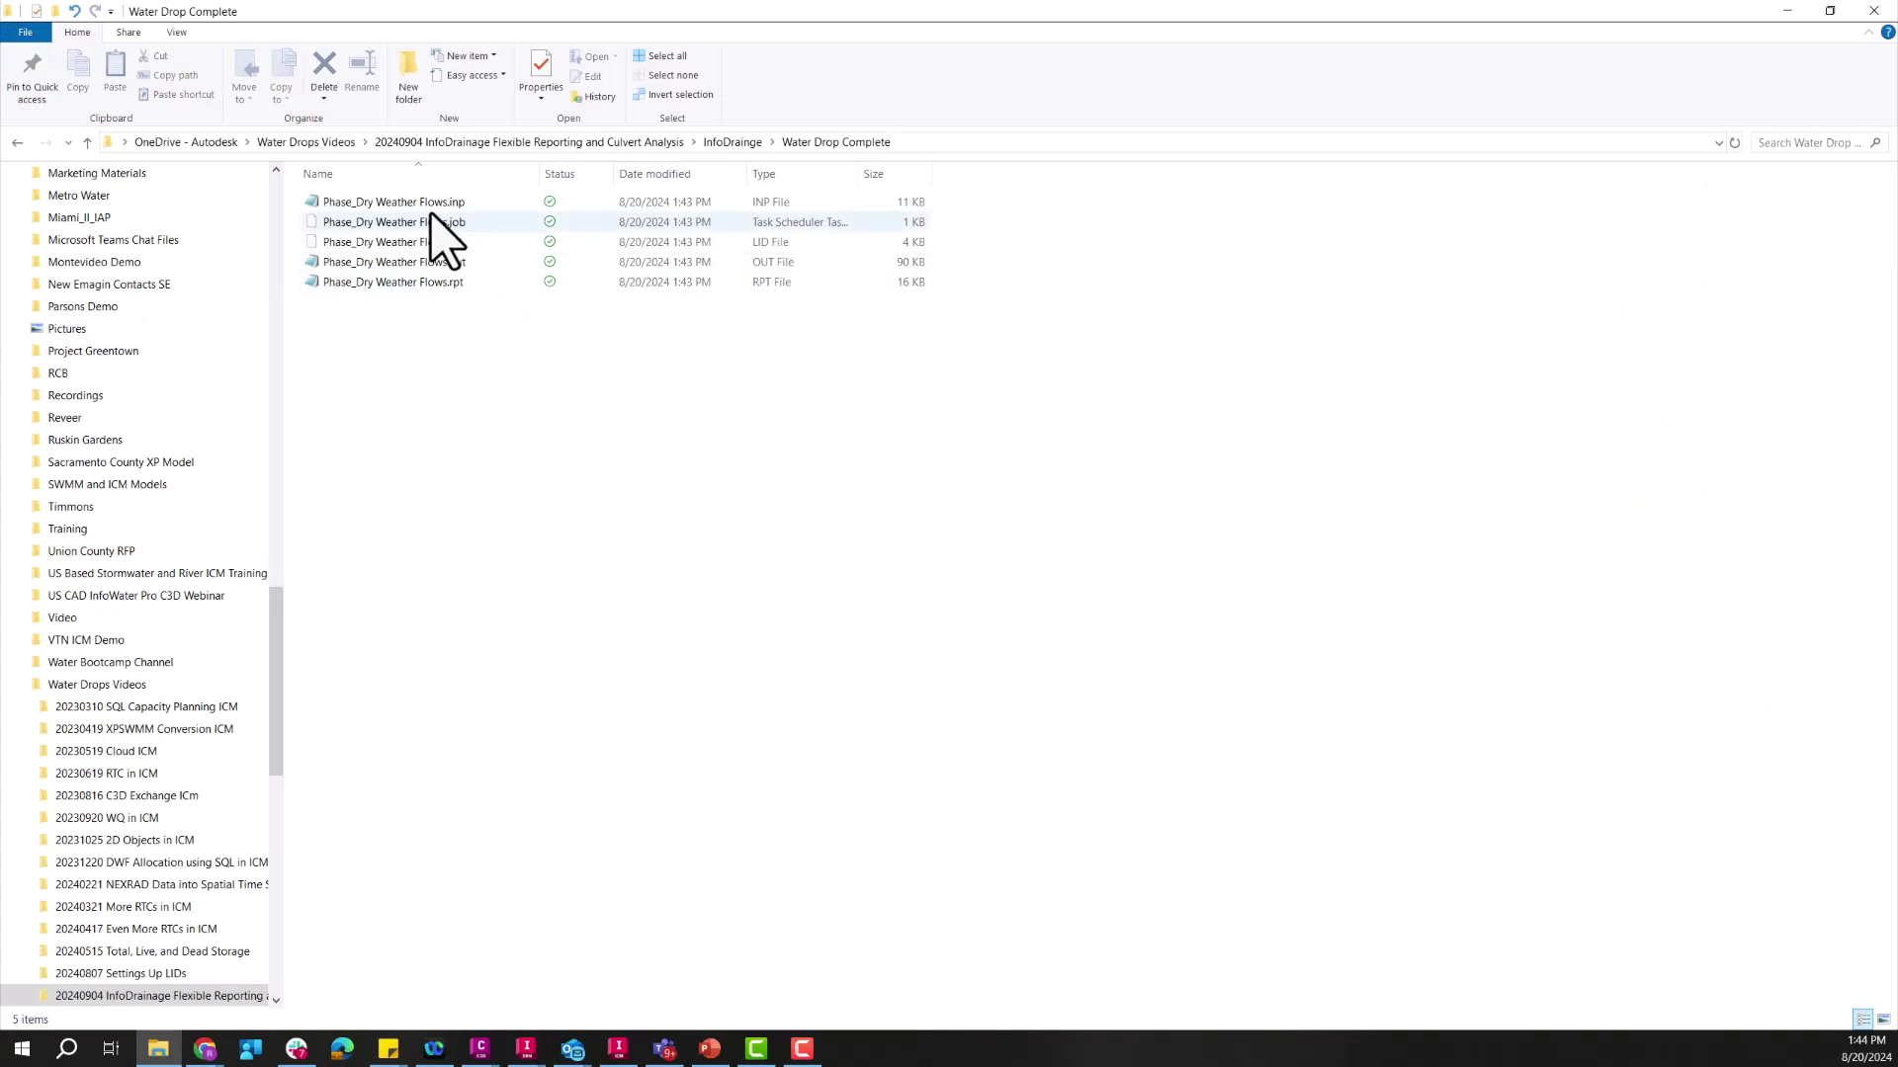
mouse_move(435, 202)
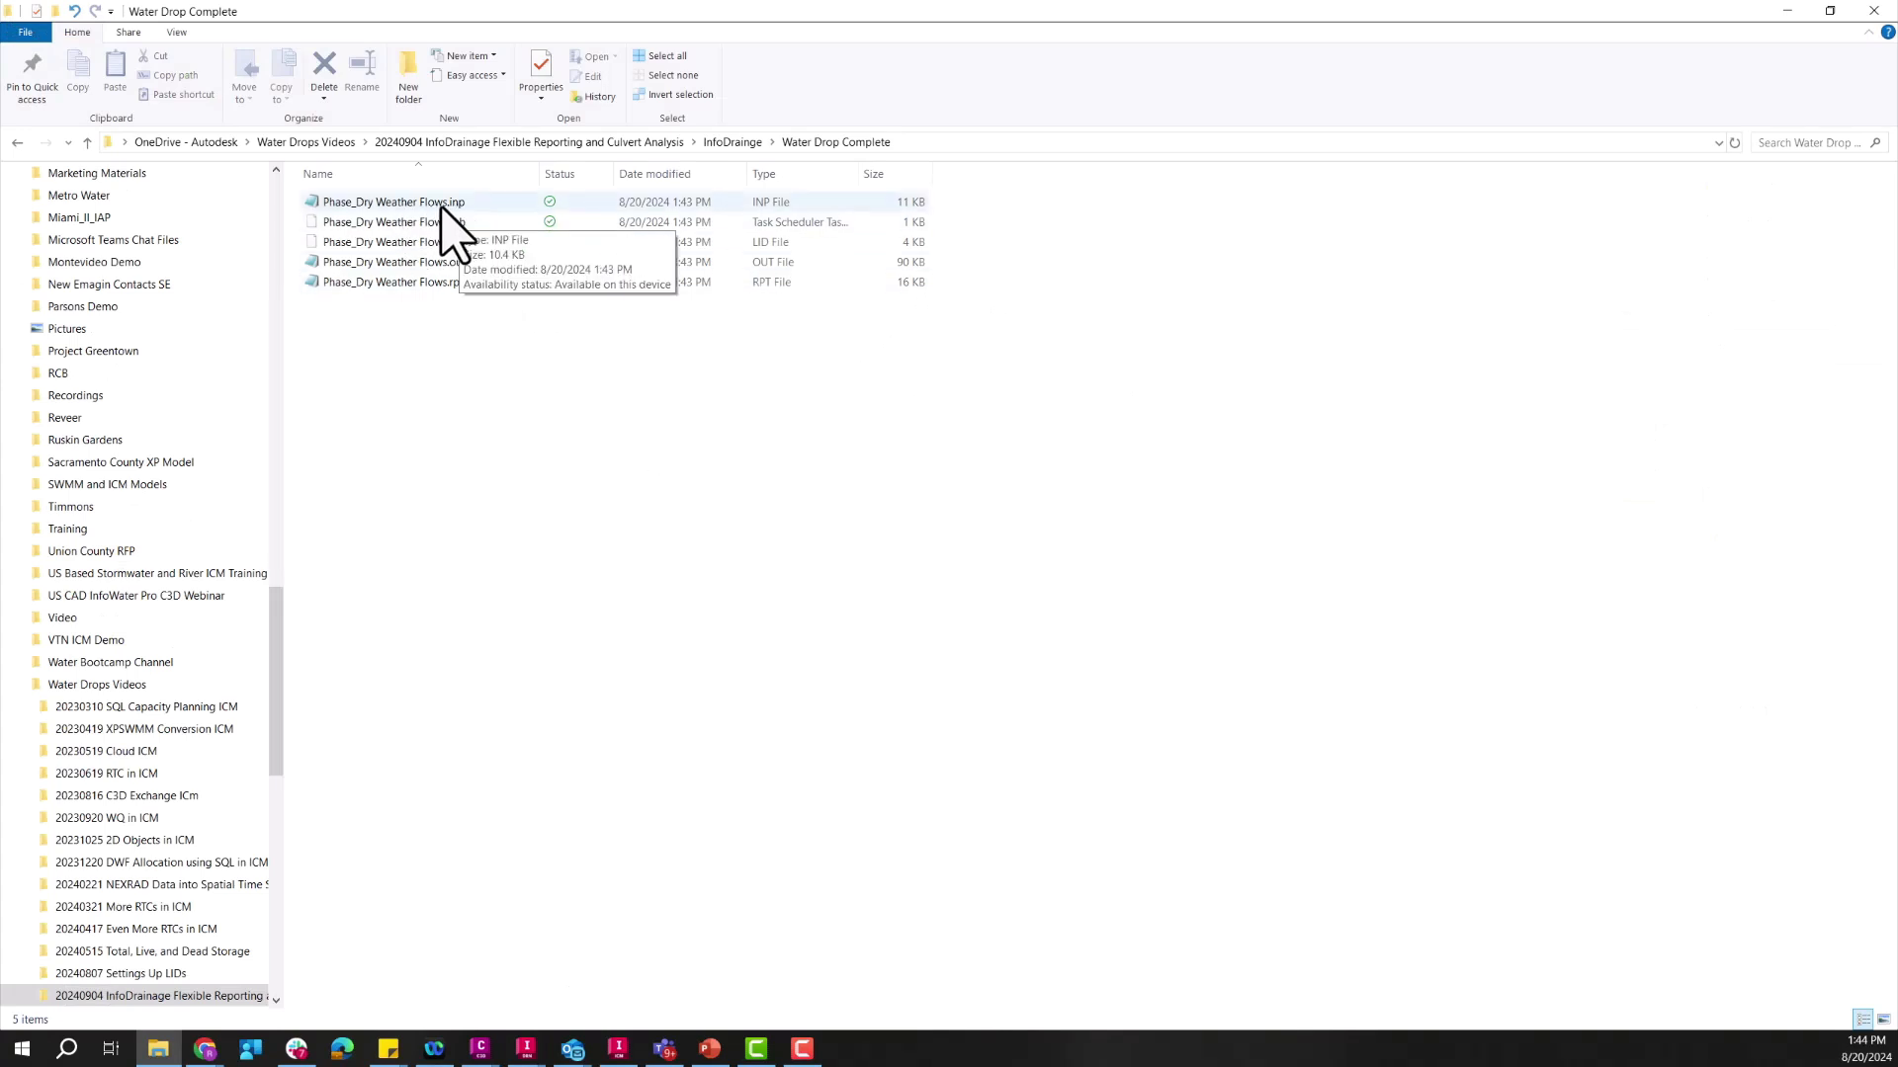
mouse_move(393, 261)
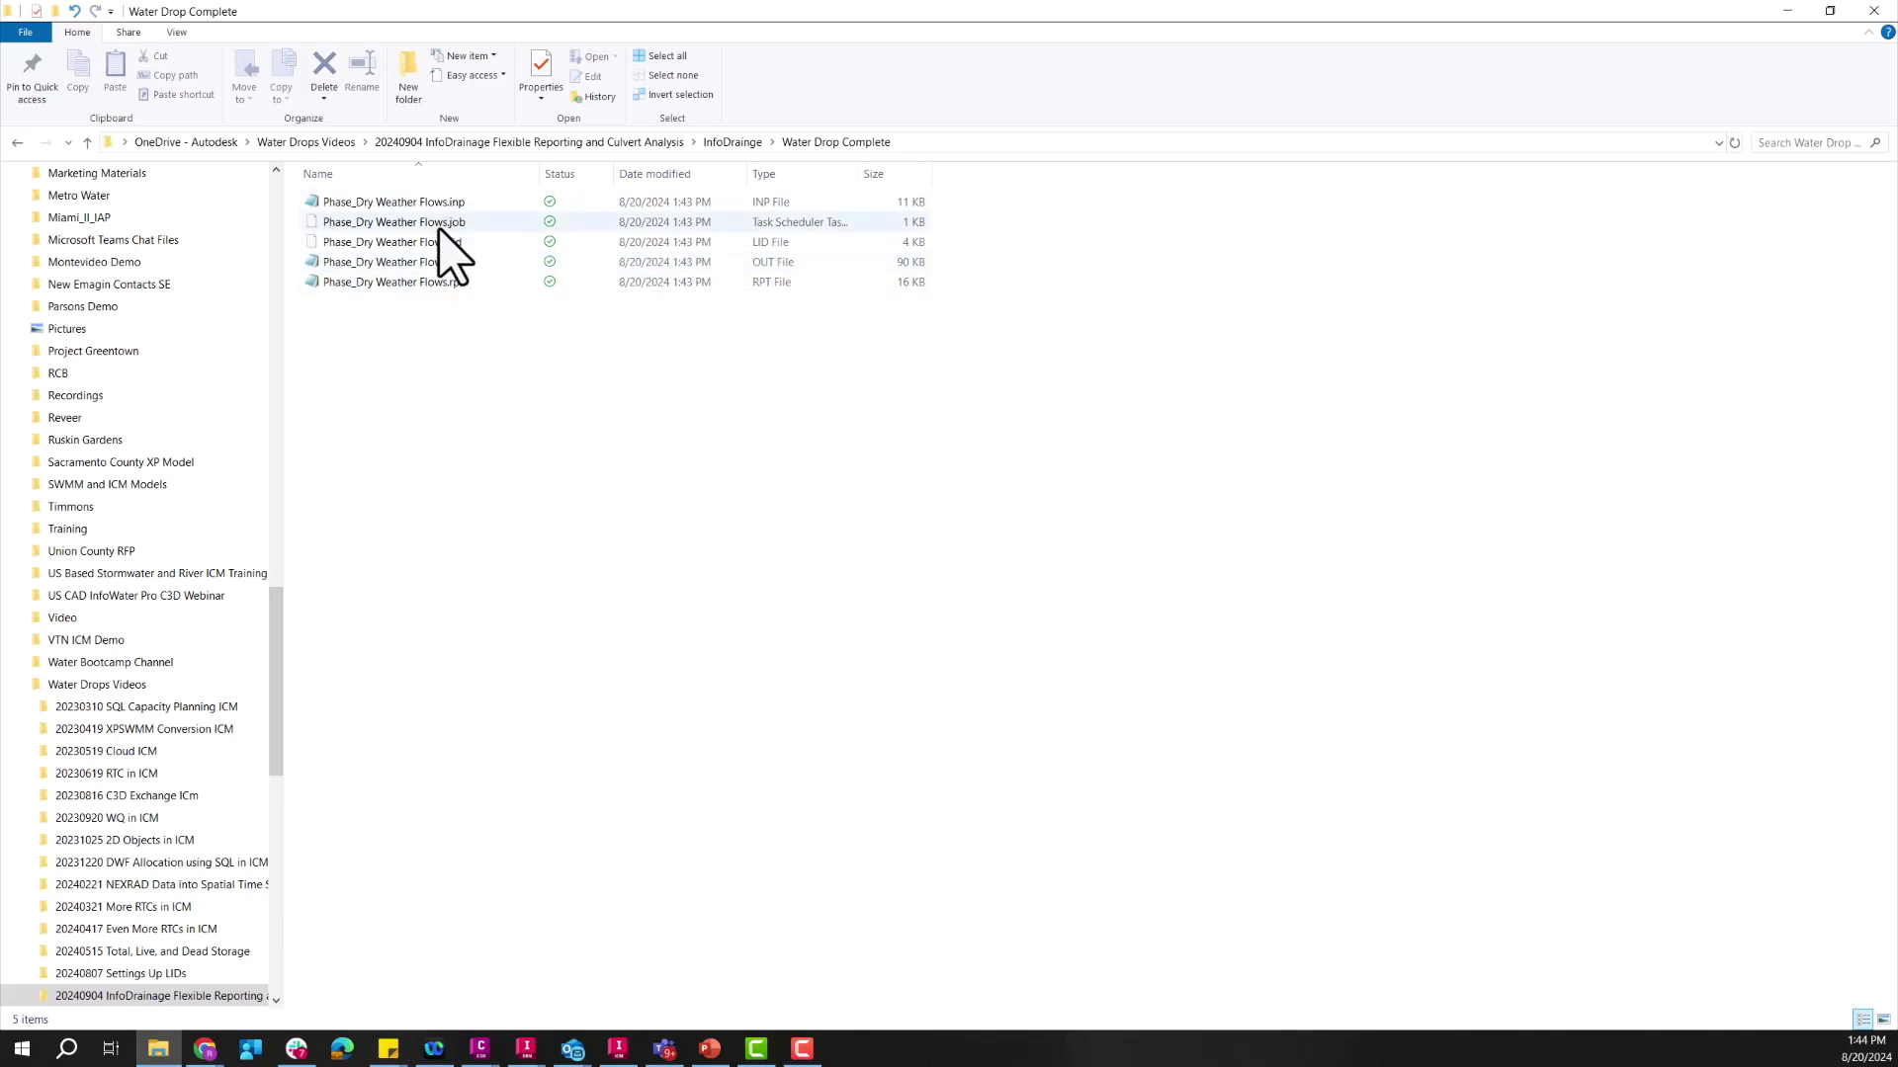
mouse_move(109, 986)
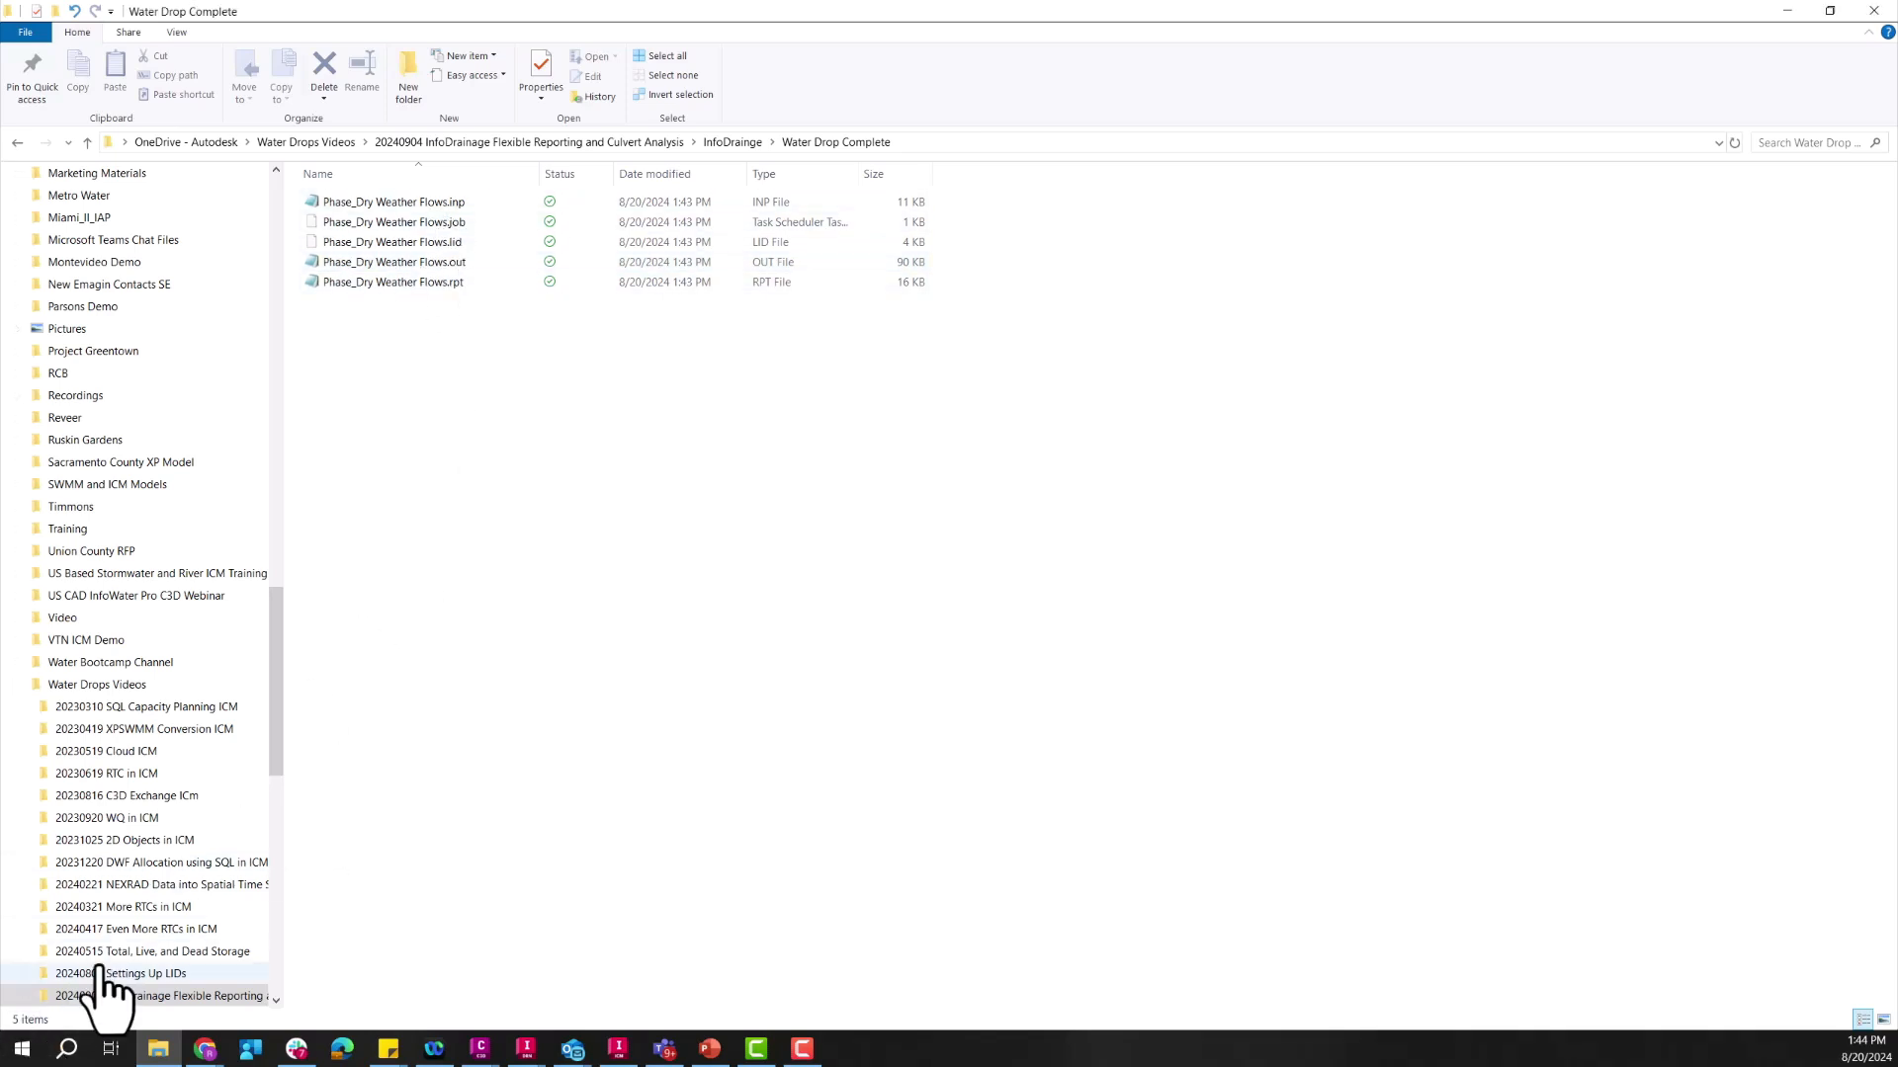
Step: Launch EPA SWMM 5.2 from the Start menu and maximize it with Phase_Dry Weather Flows.inp loaded
click(20, 1048)
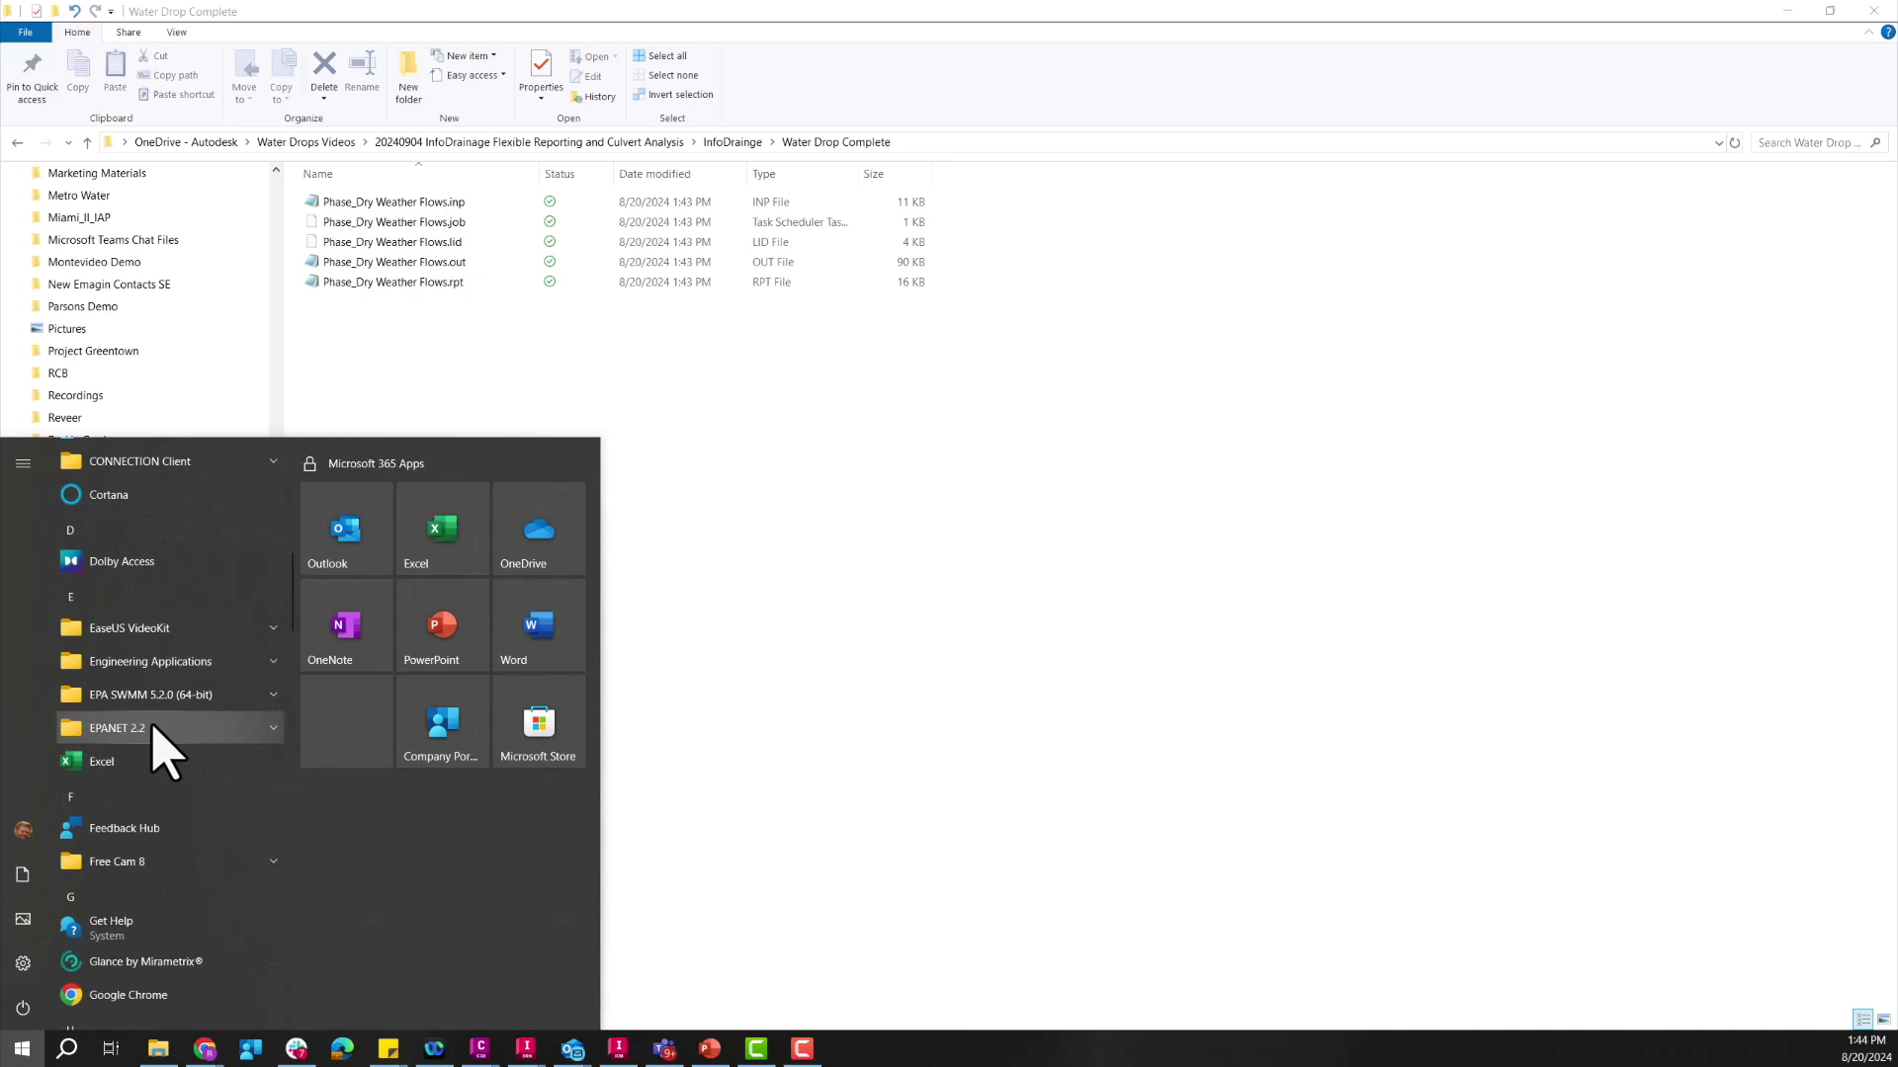
click(593, 690)
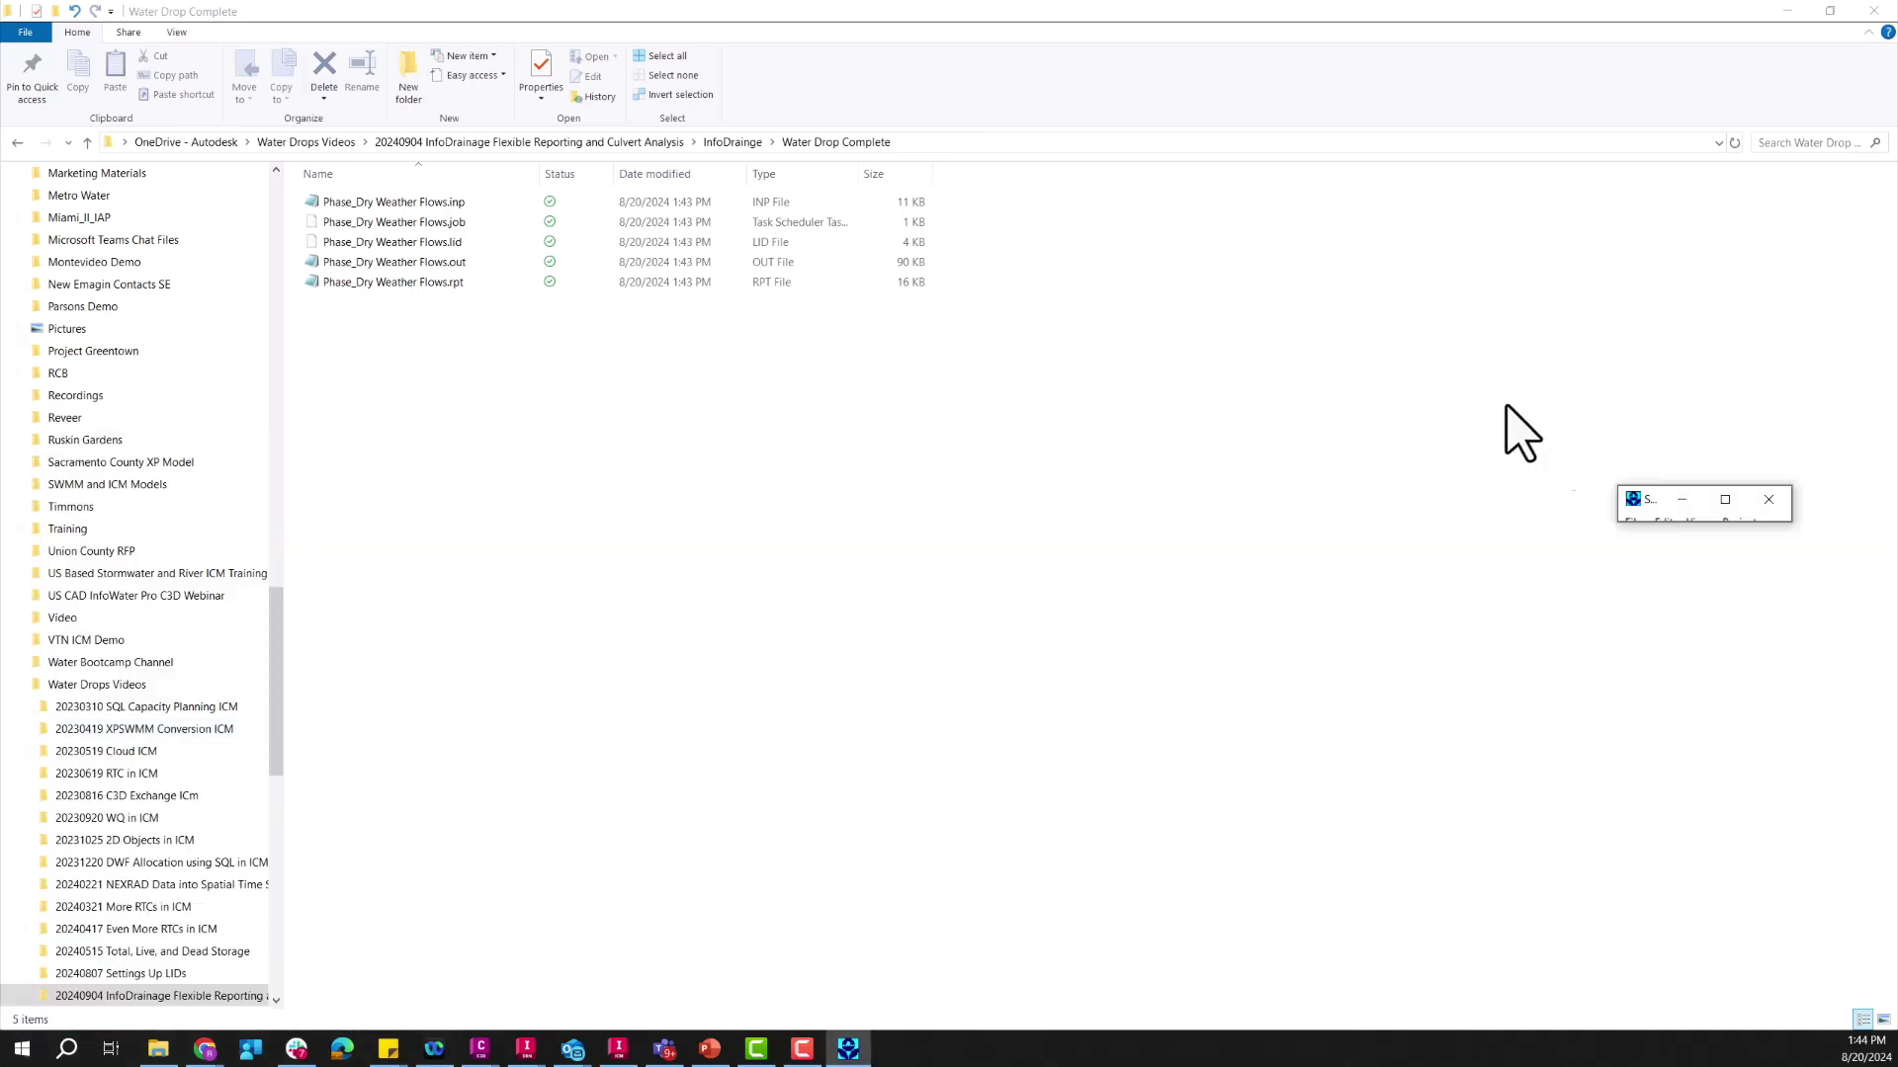
double_click(393, 201)
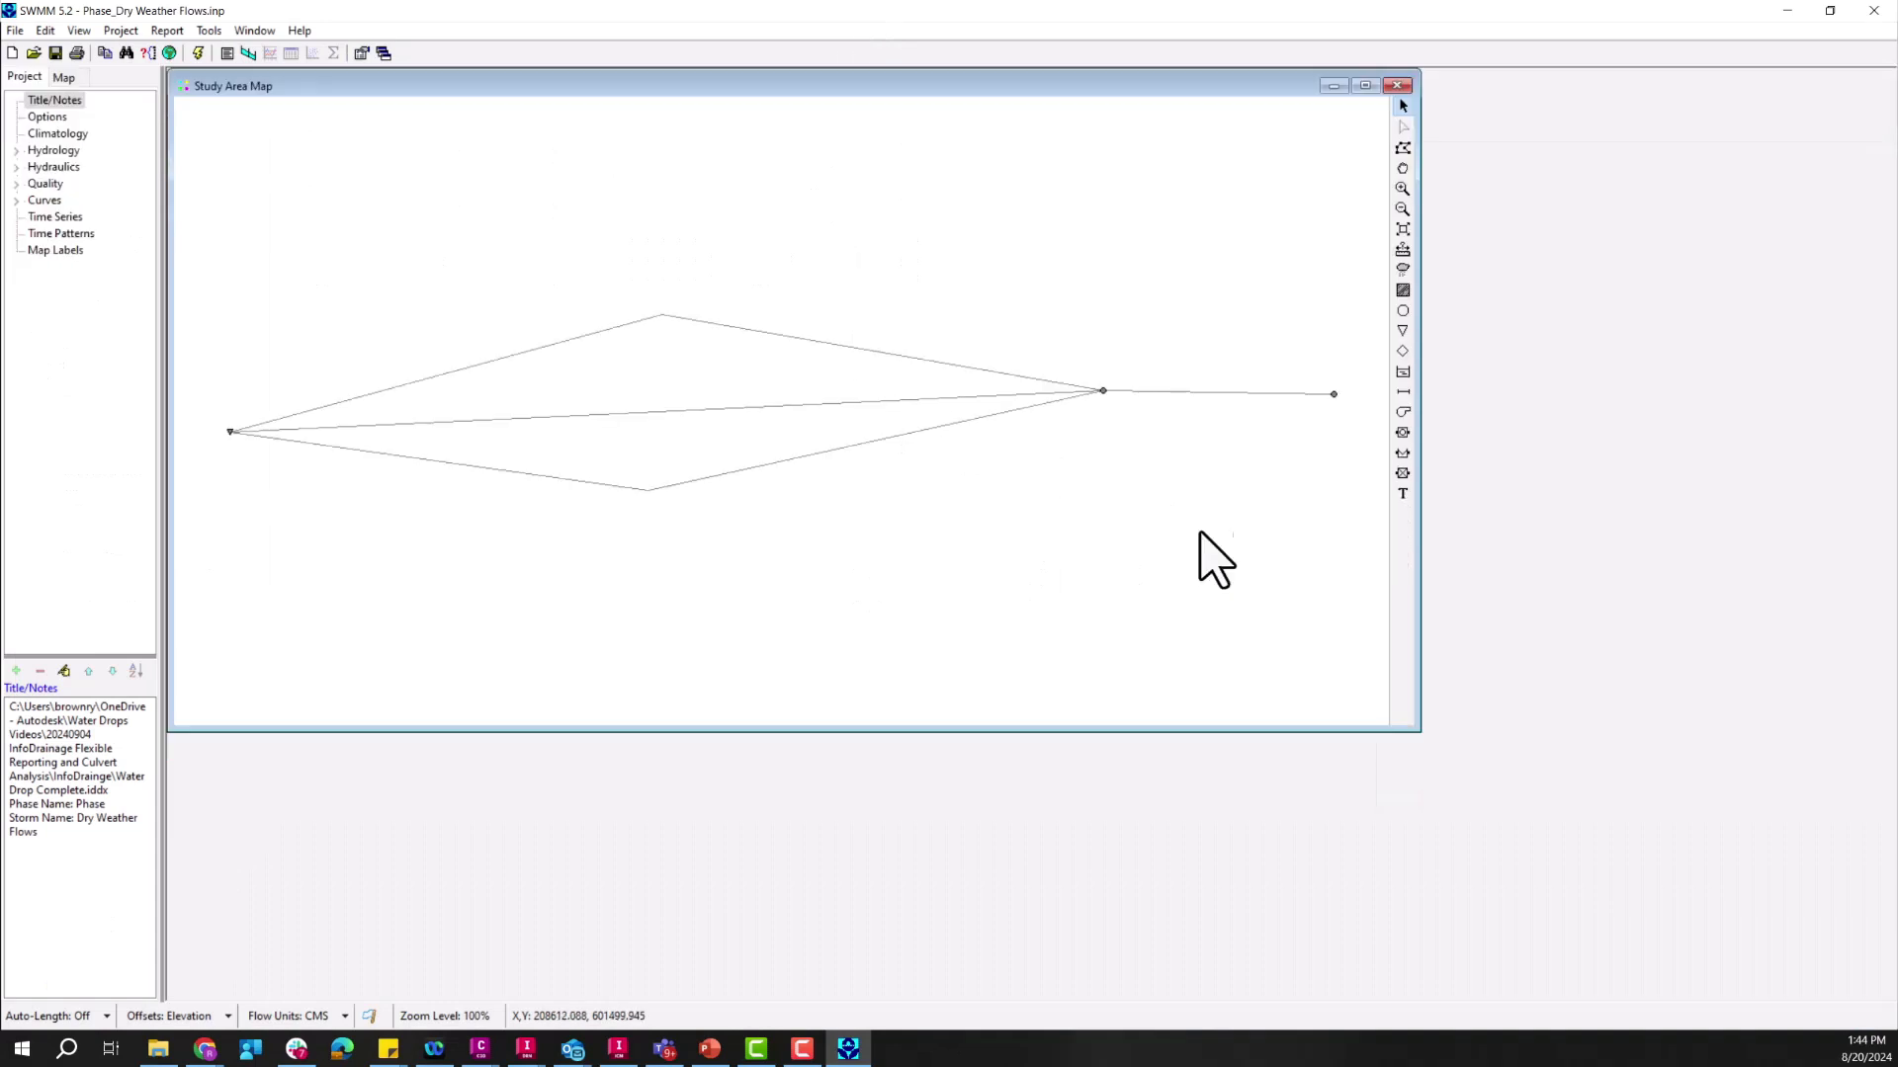
Step: Inspect the conduit's culvert code 45 in the Culvert Type Selector, leave it unchanged and close its properties
click(1364, 85)
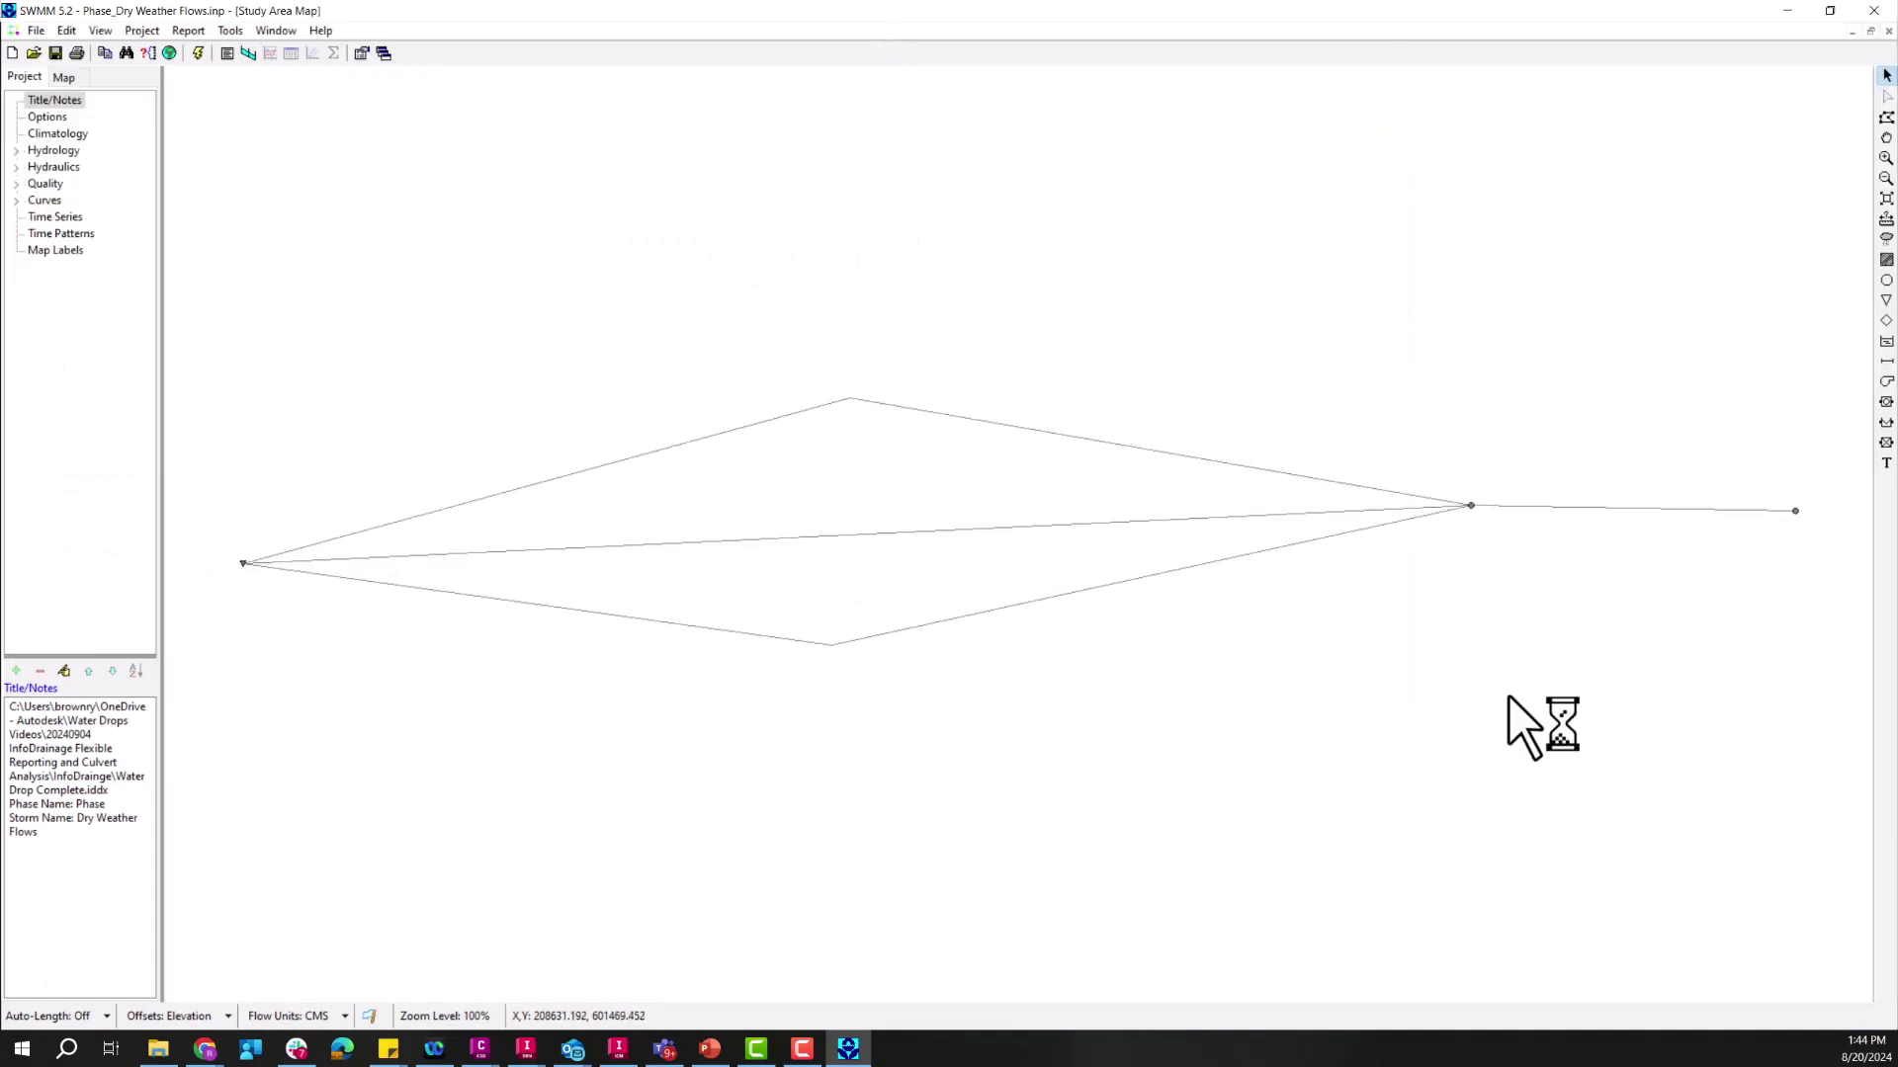
mouse_move(1192, 684)
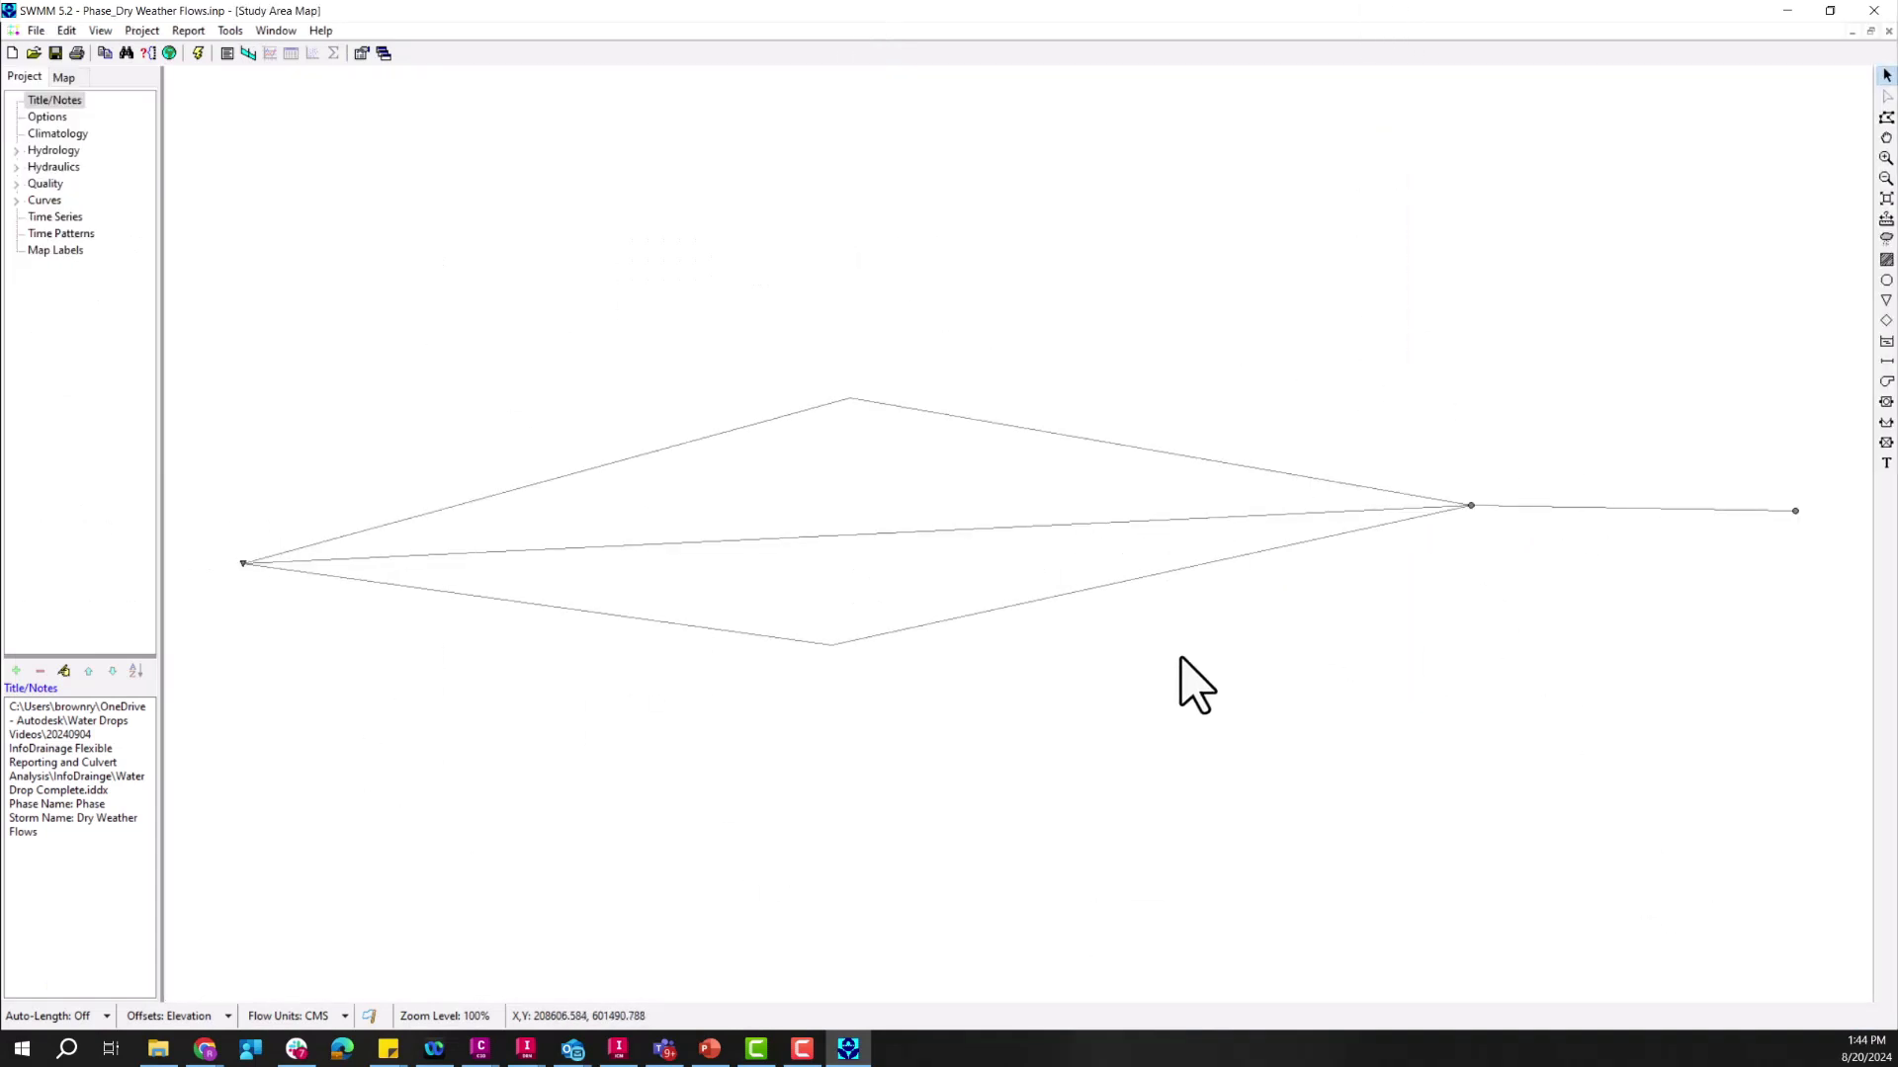
mouse_move(1180, 666)
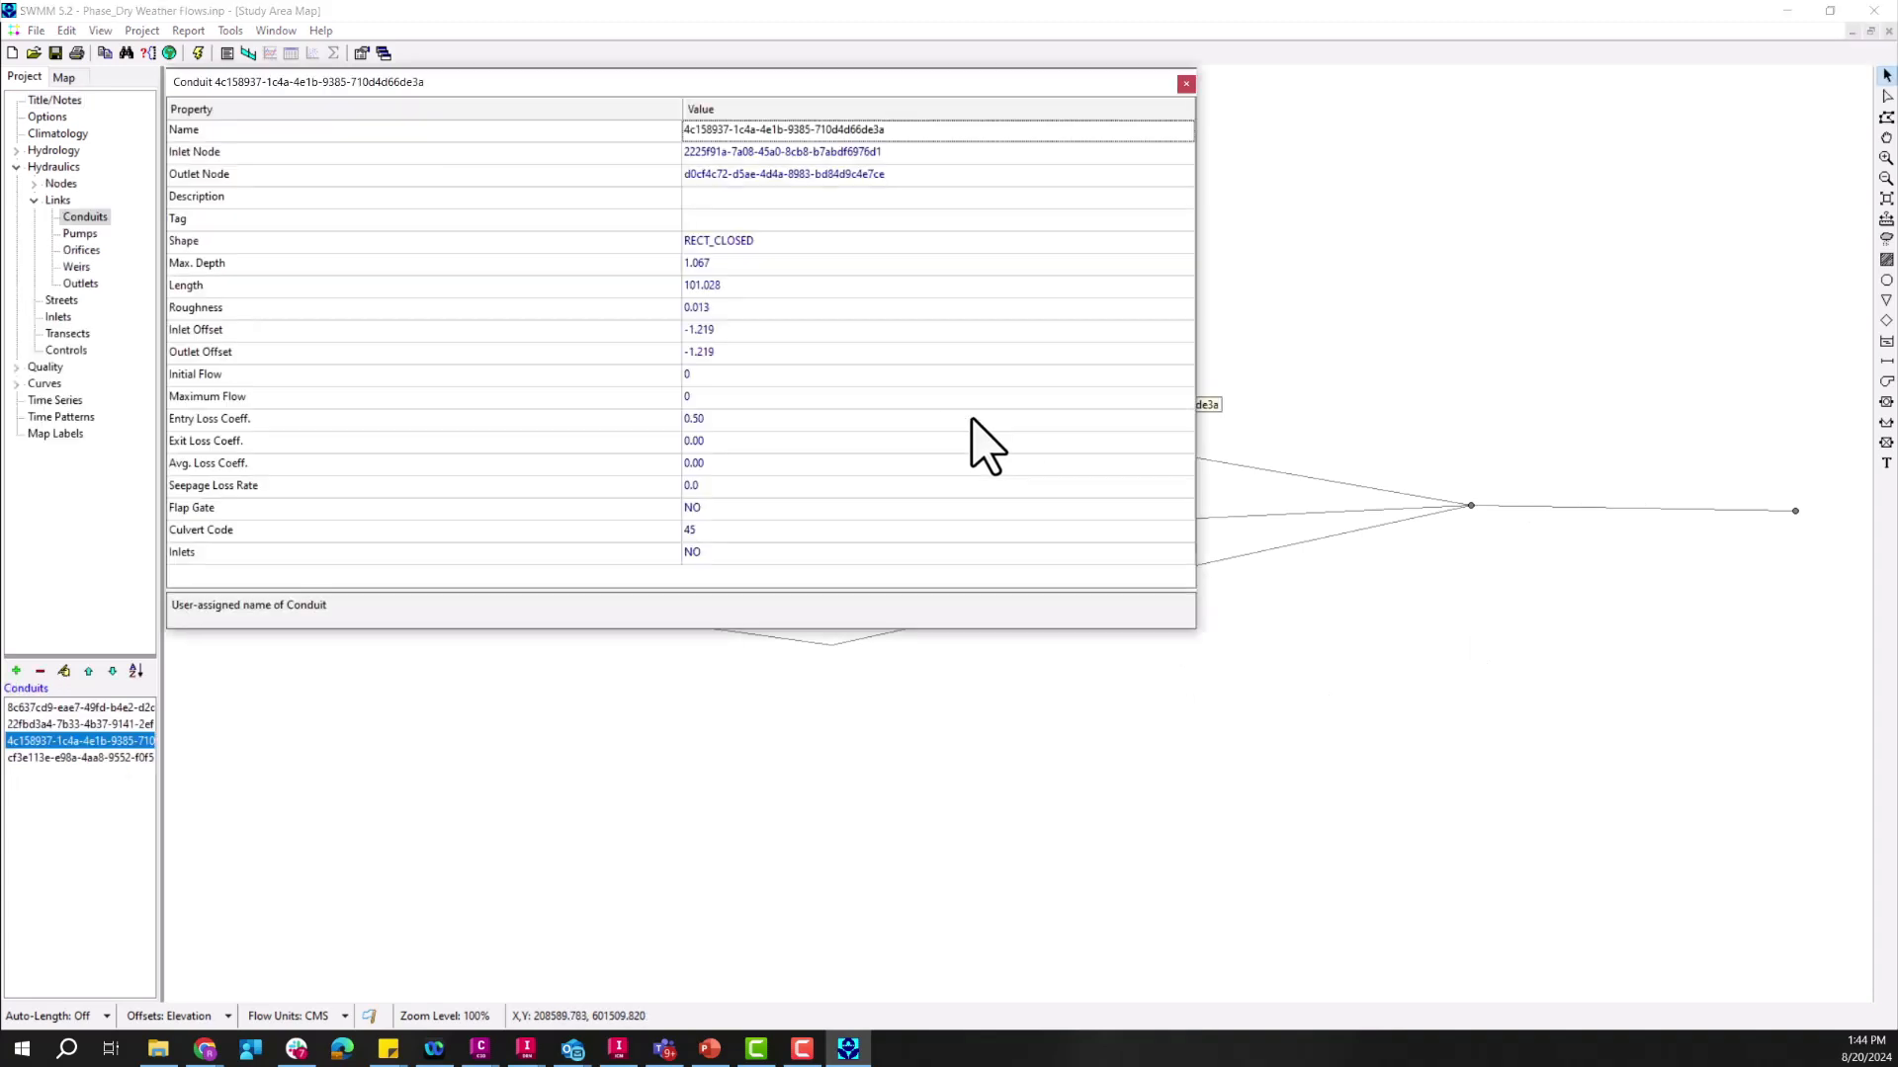
mouse_move(731, 558)
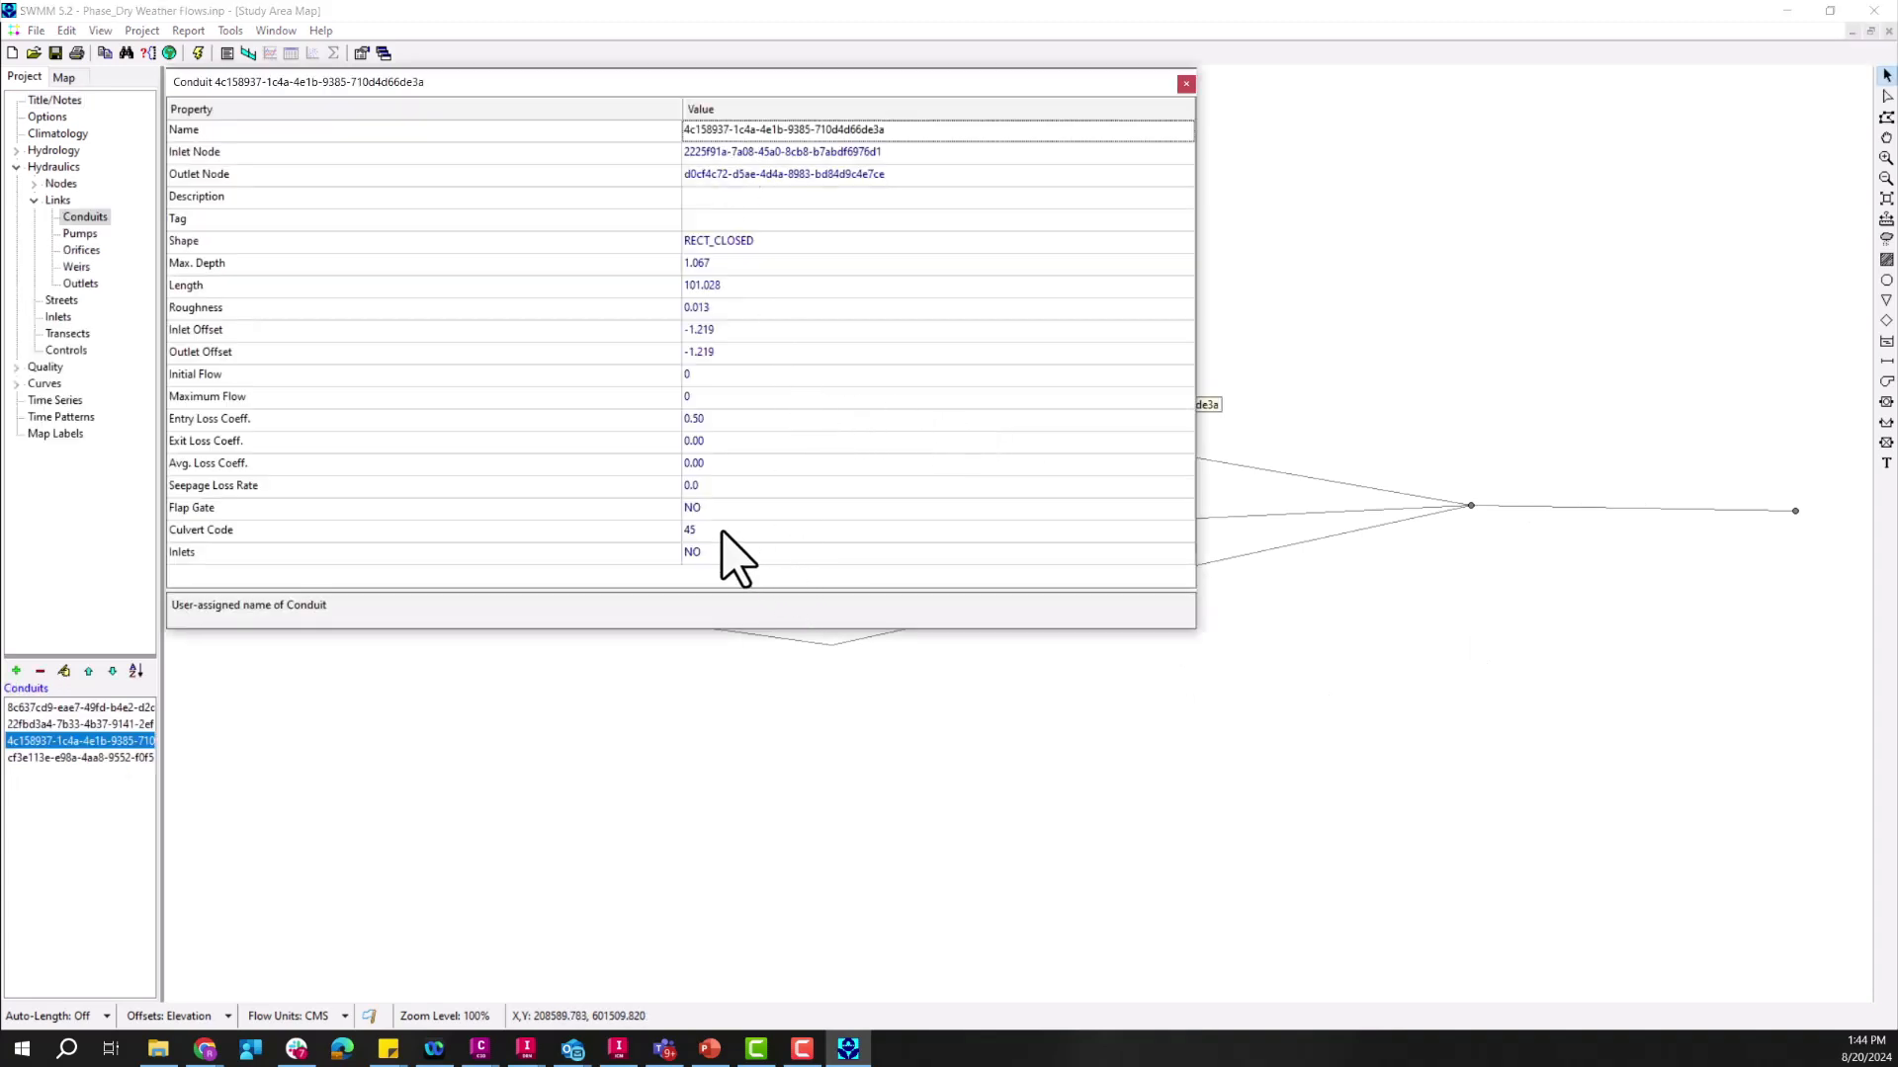
click(848, 530)
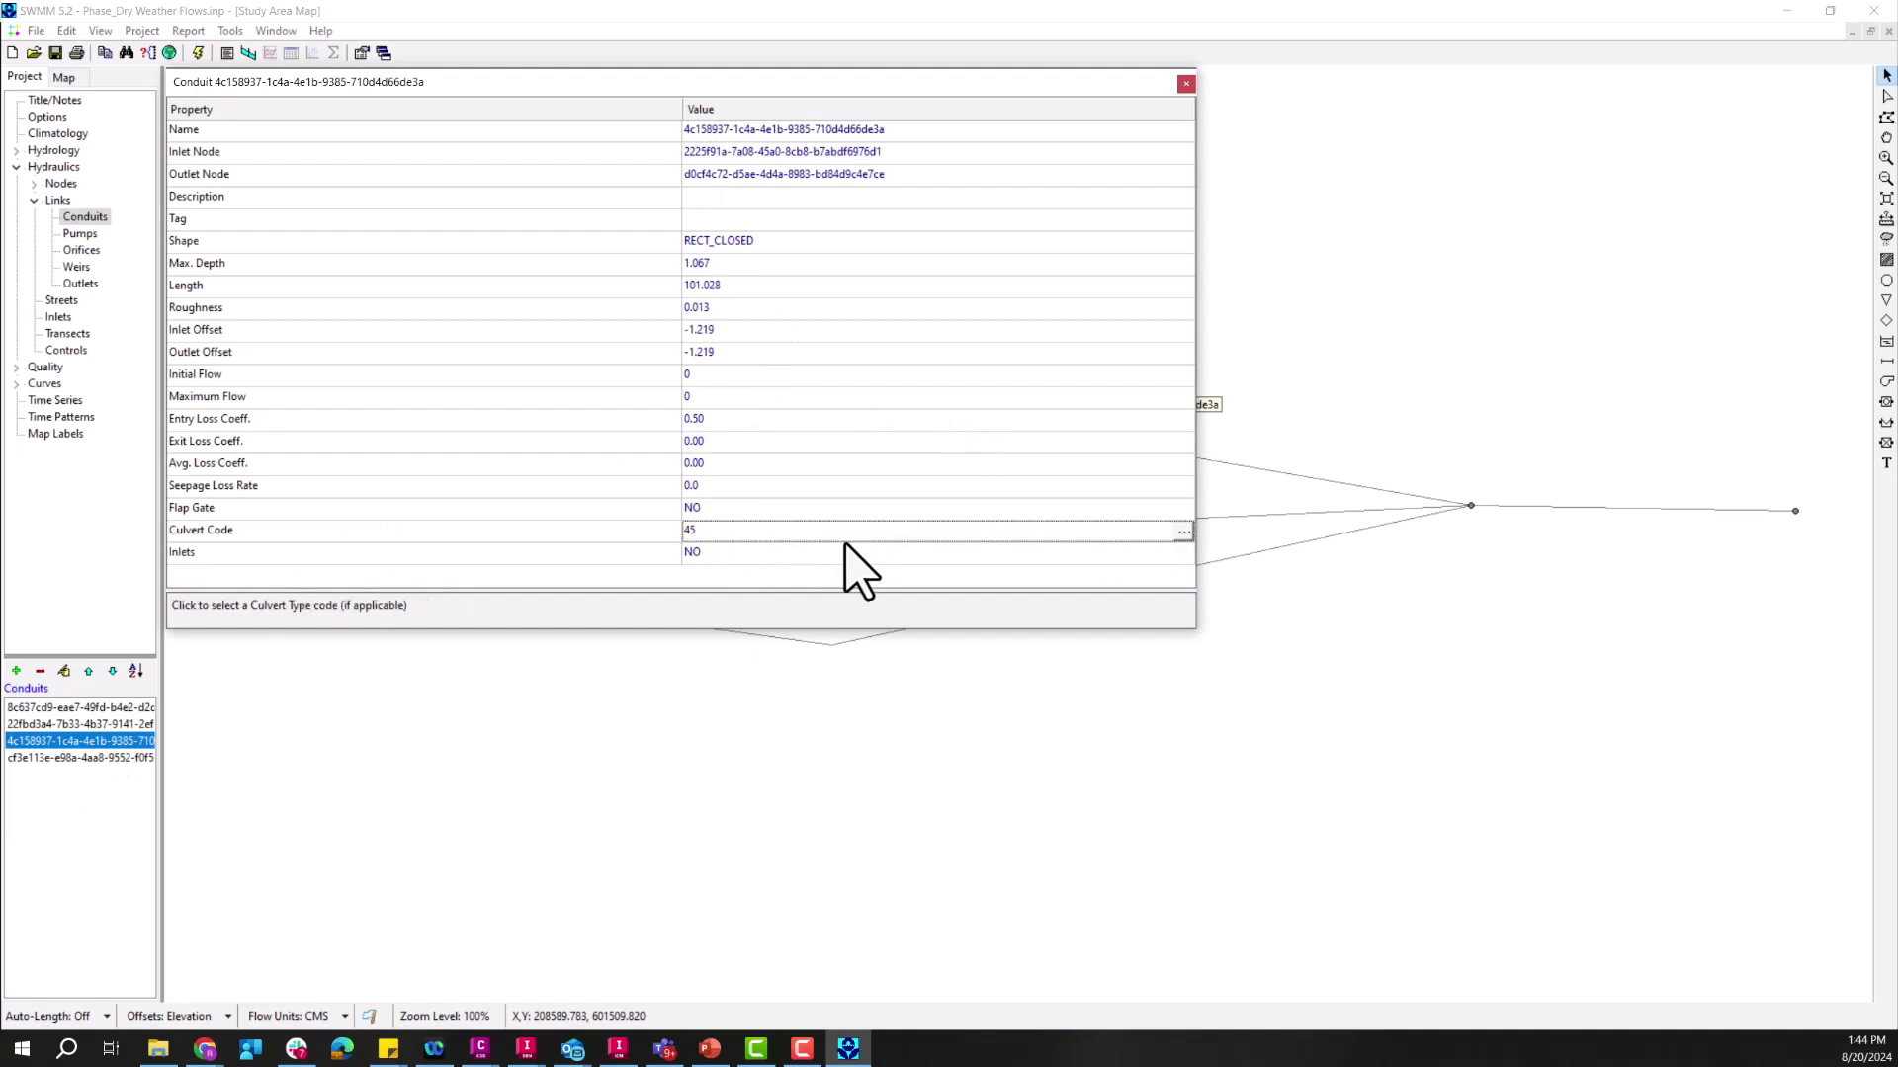
click(1182, 532)
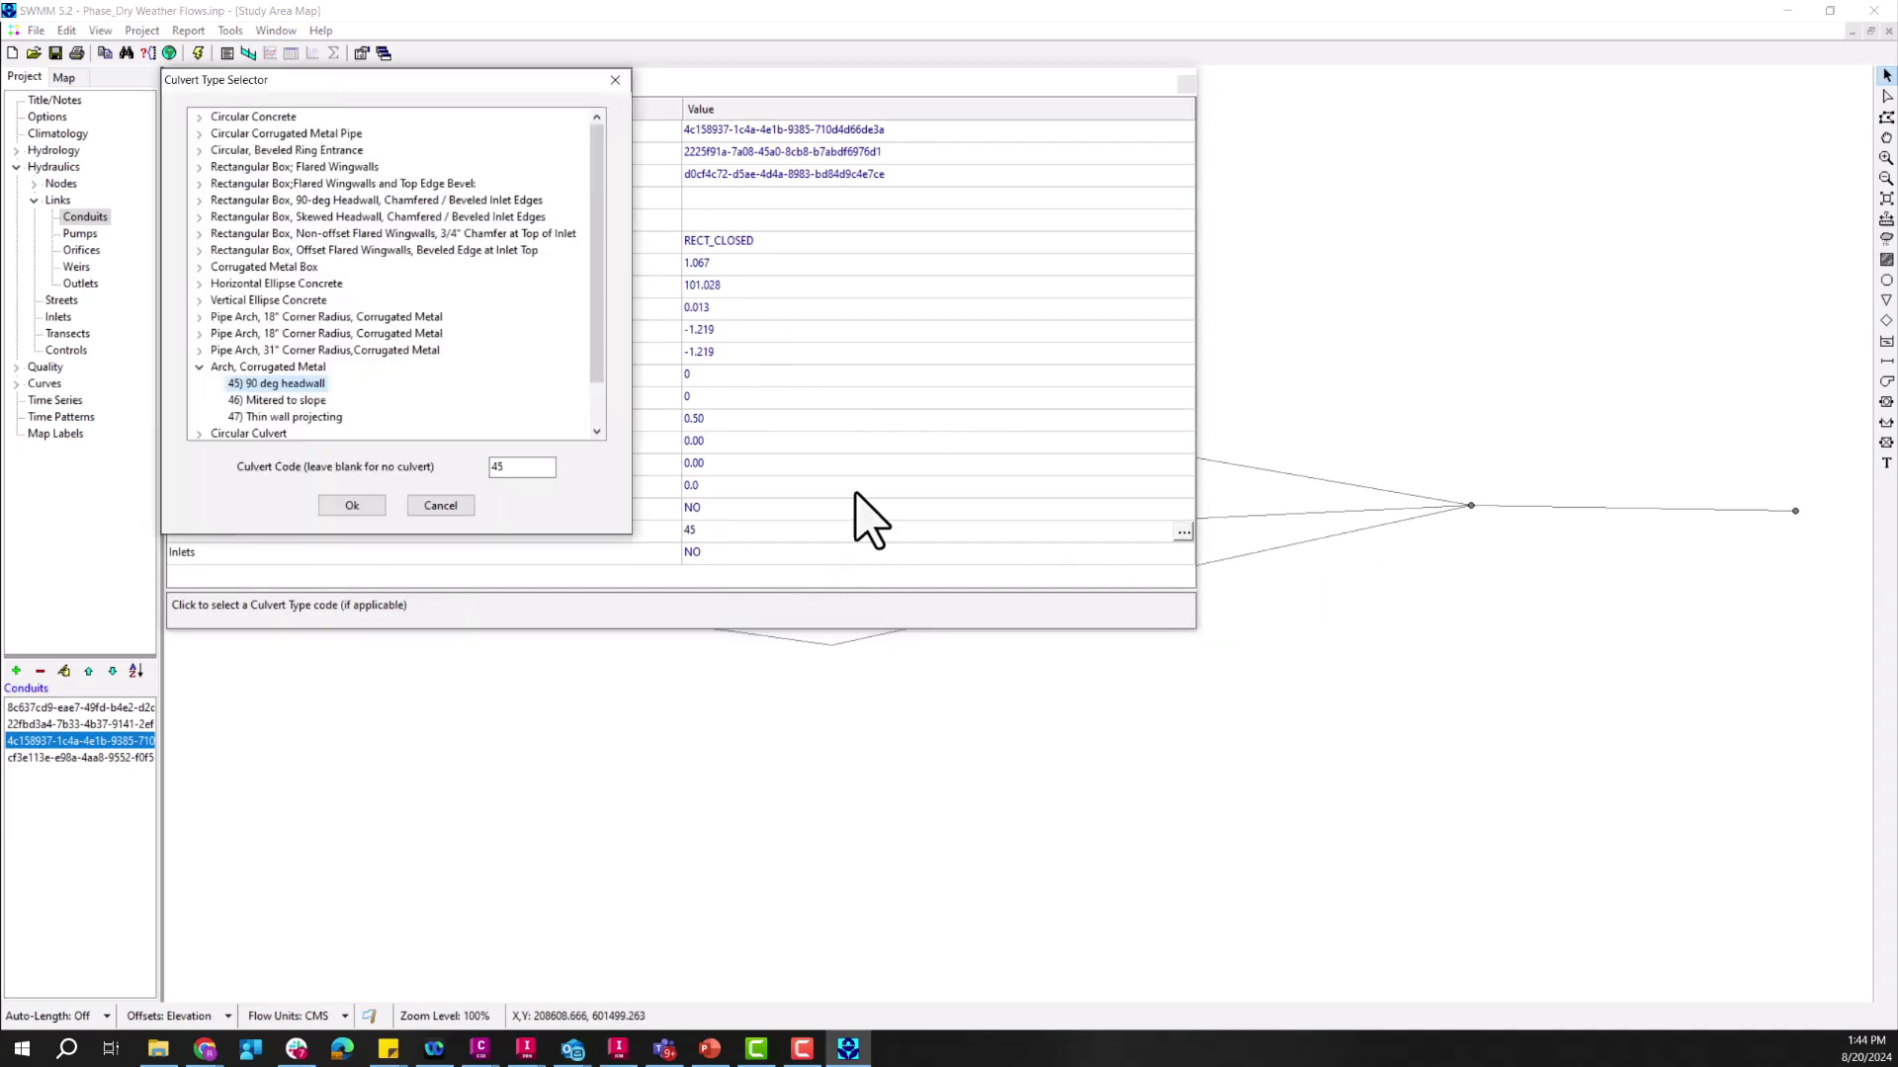
mouse_move(290, 423)
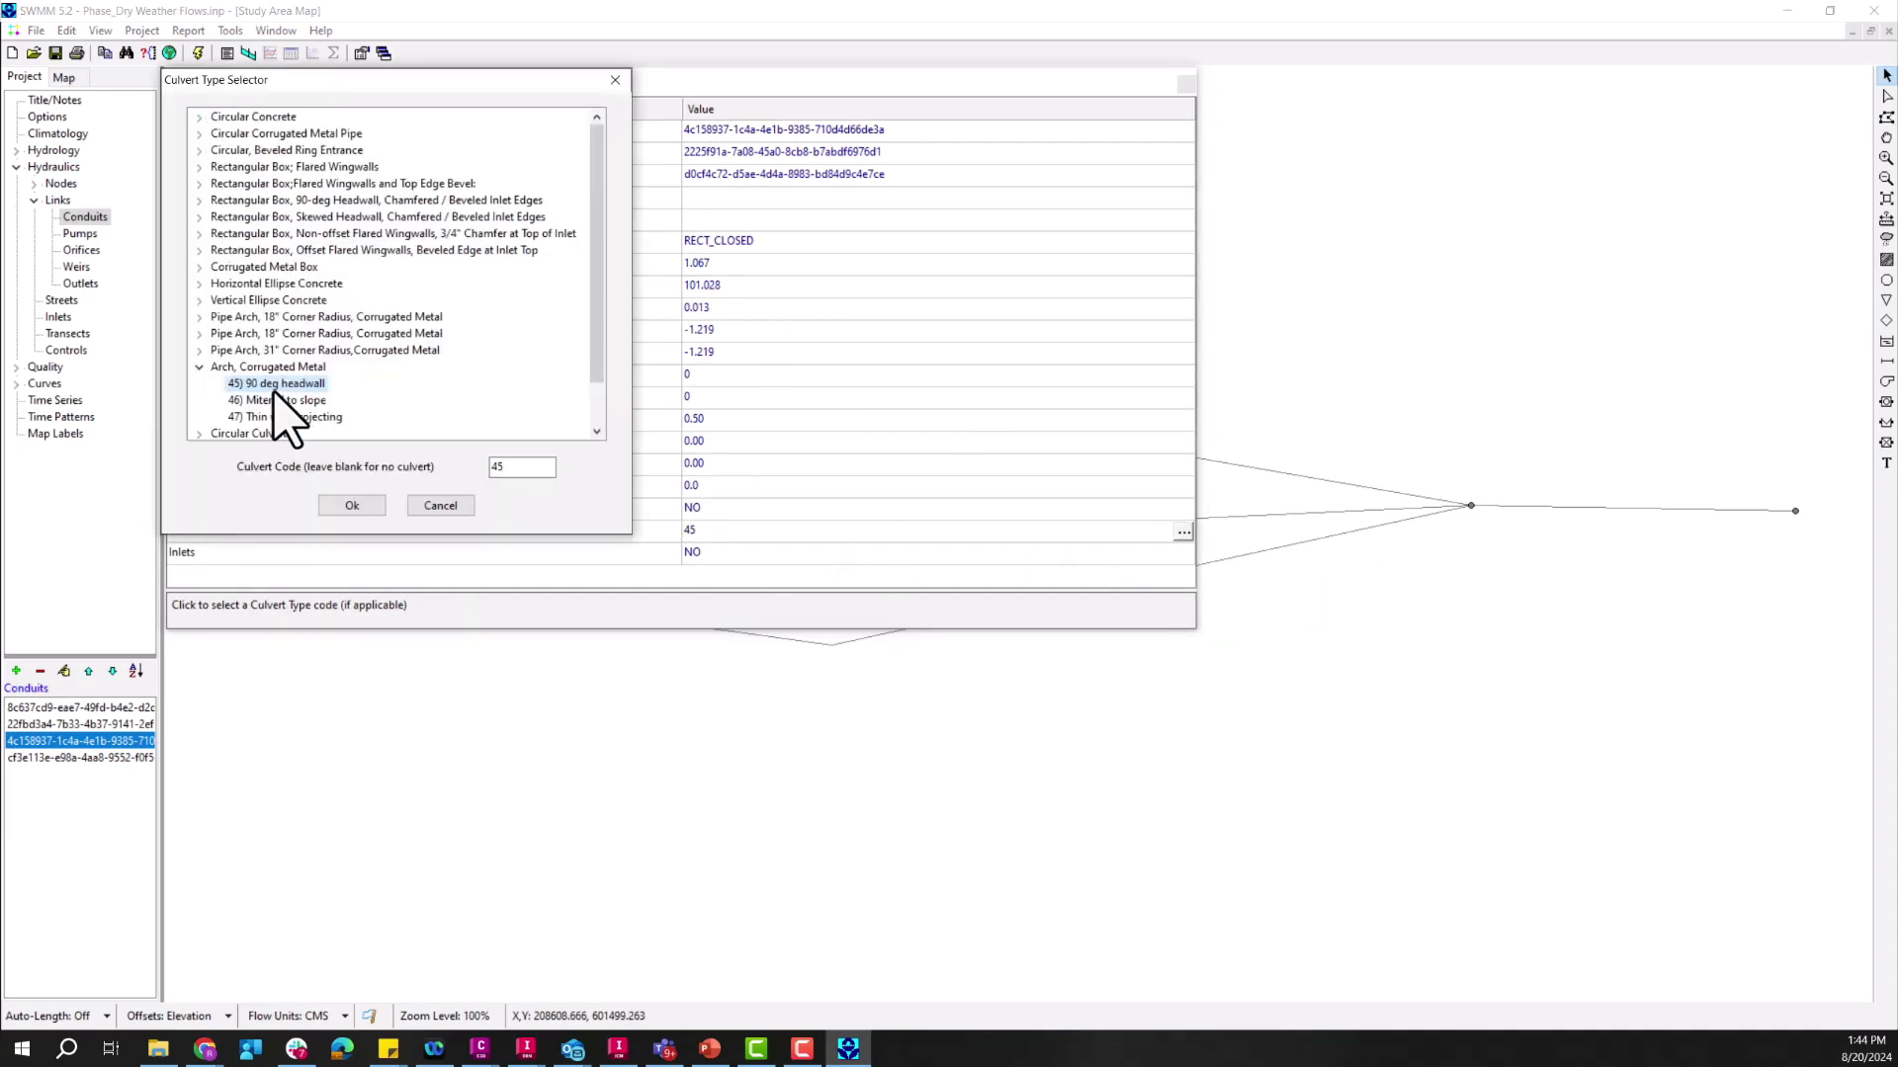
mouse_move(308, 241)
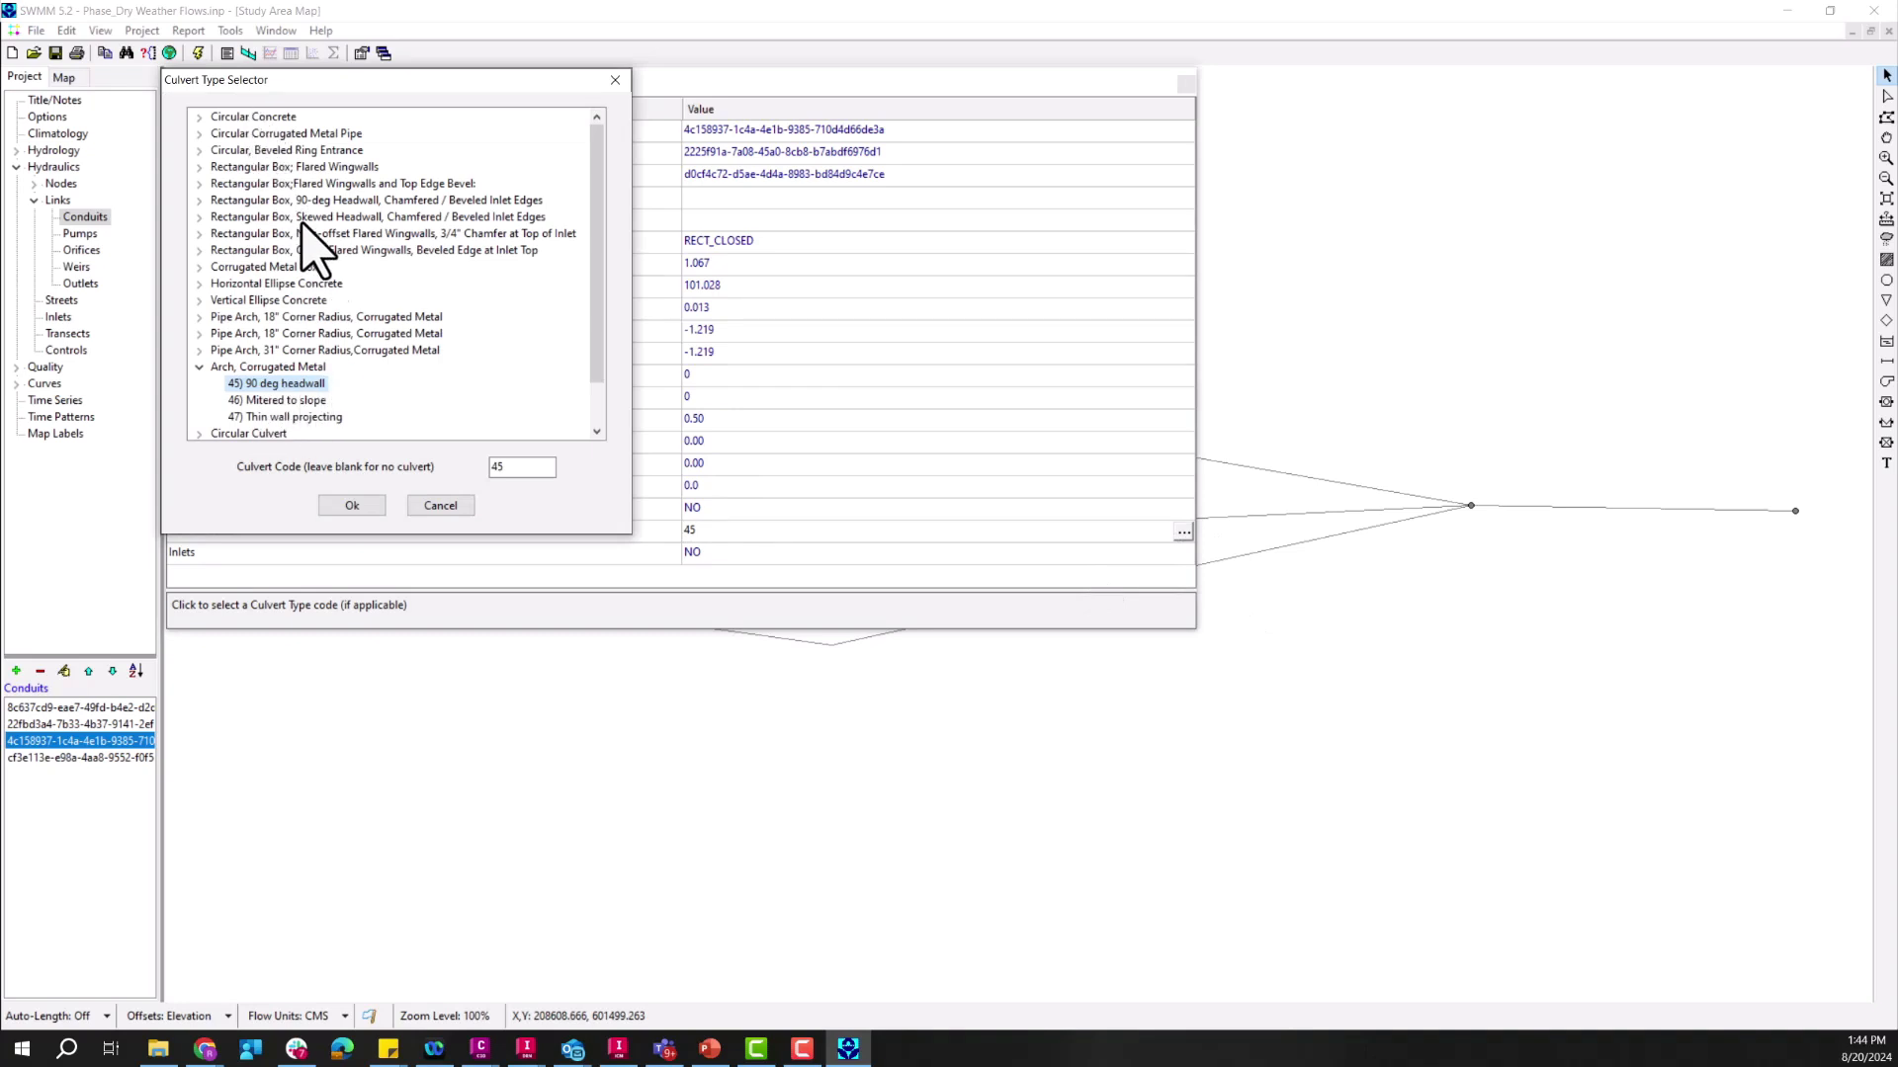
mouse_move(441, 496)
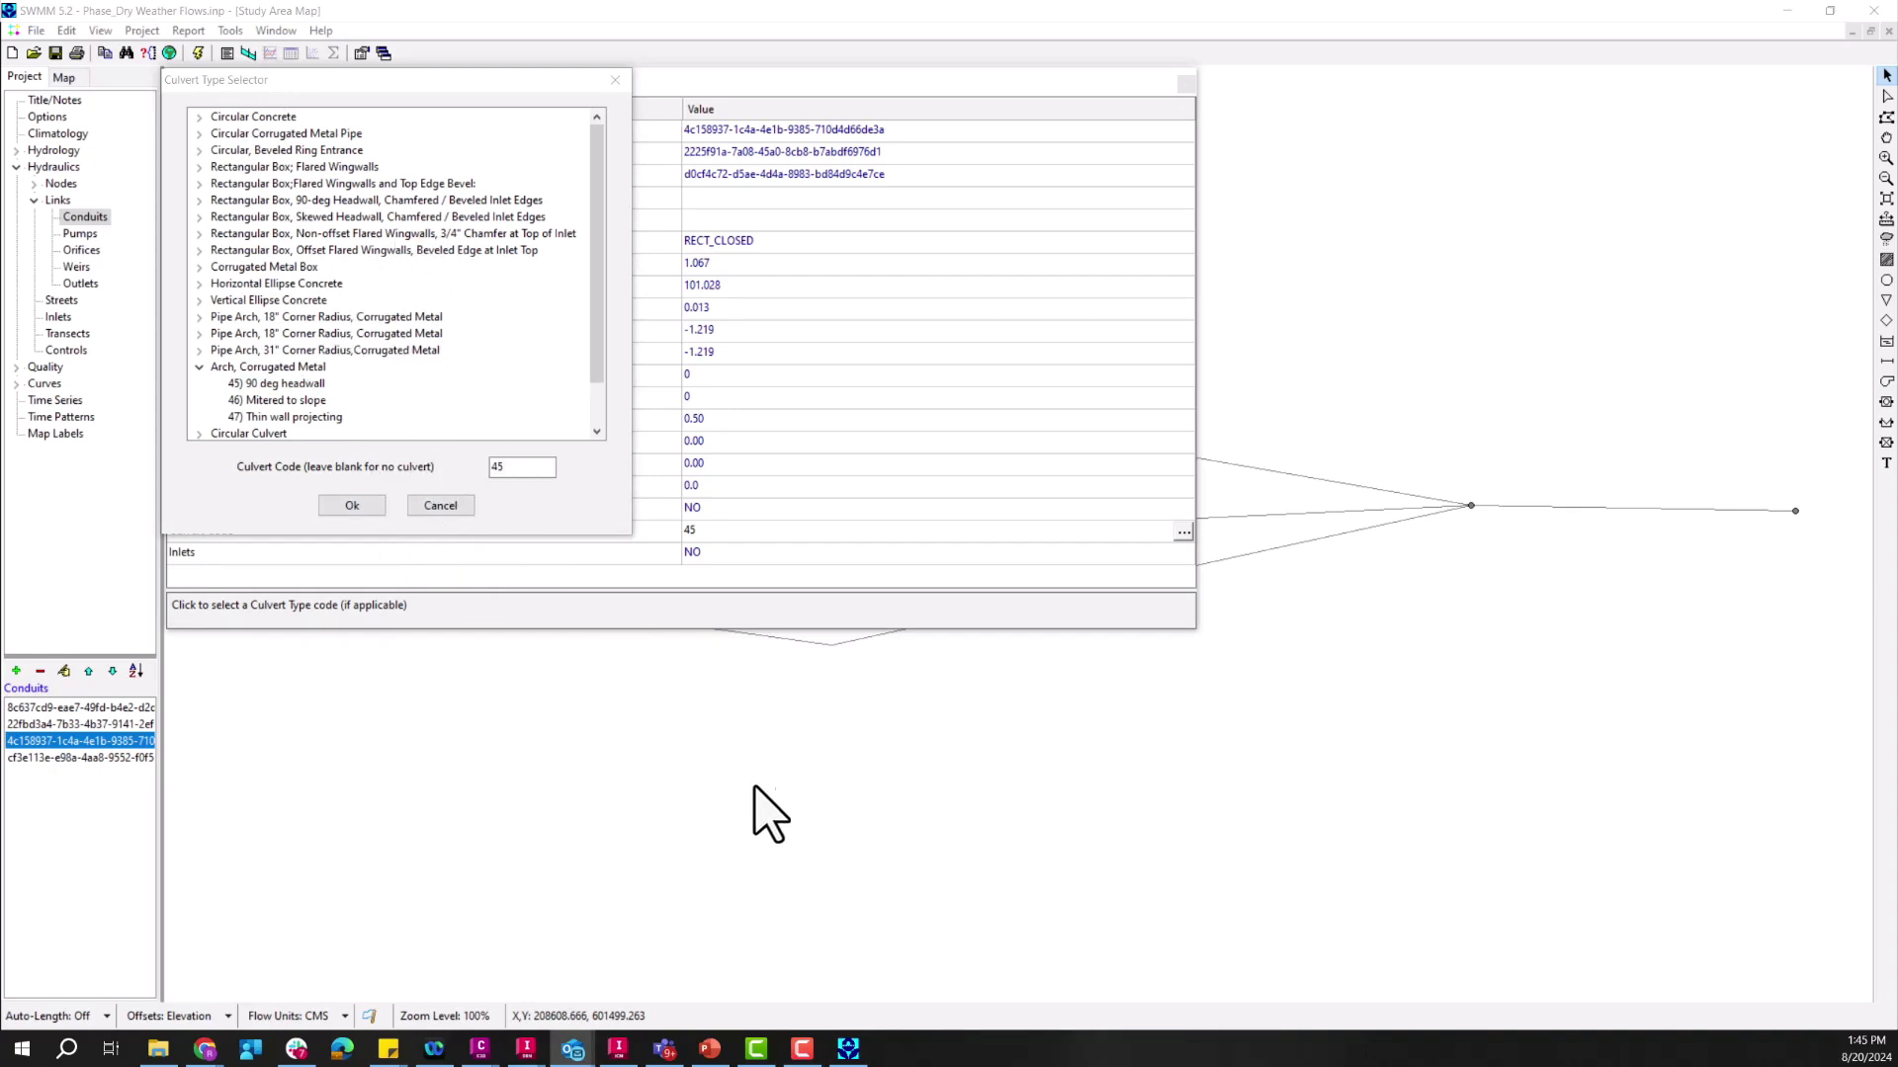
click(352, 504)
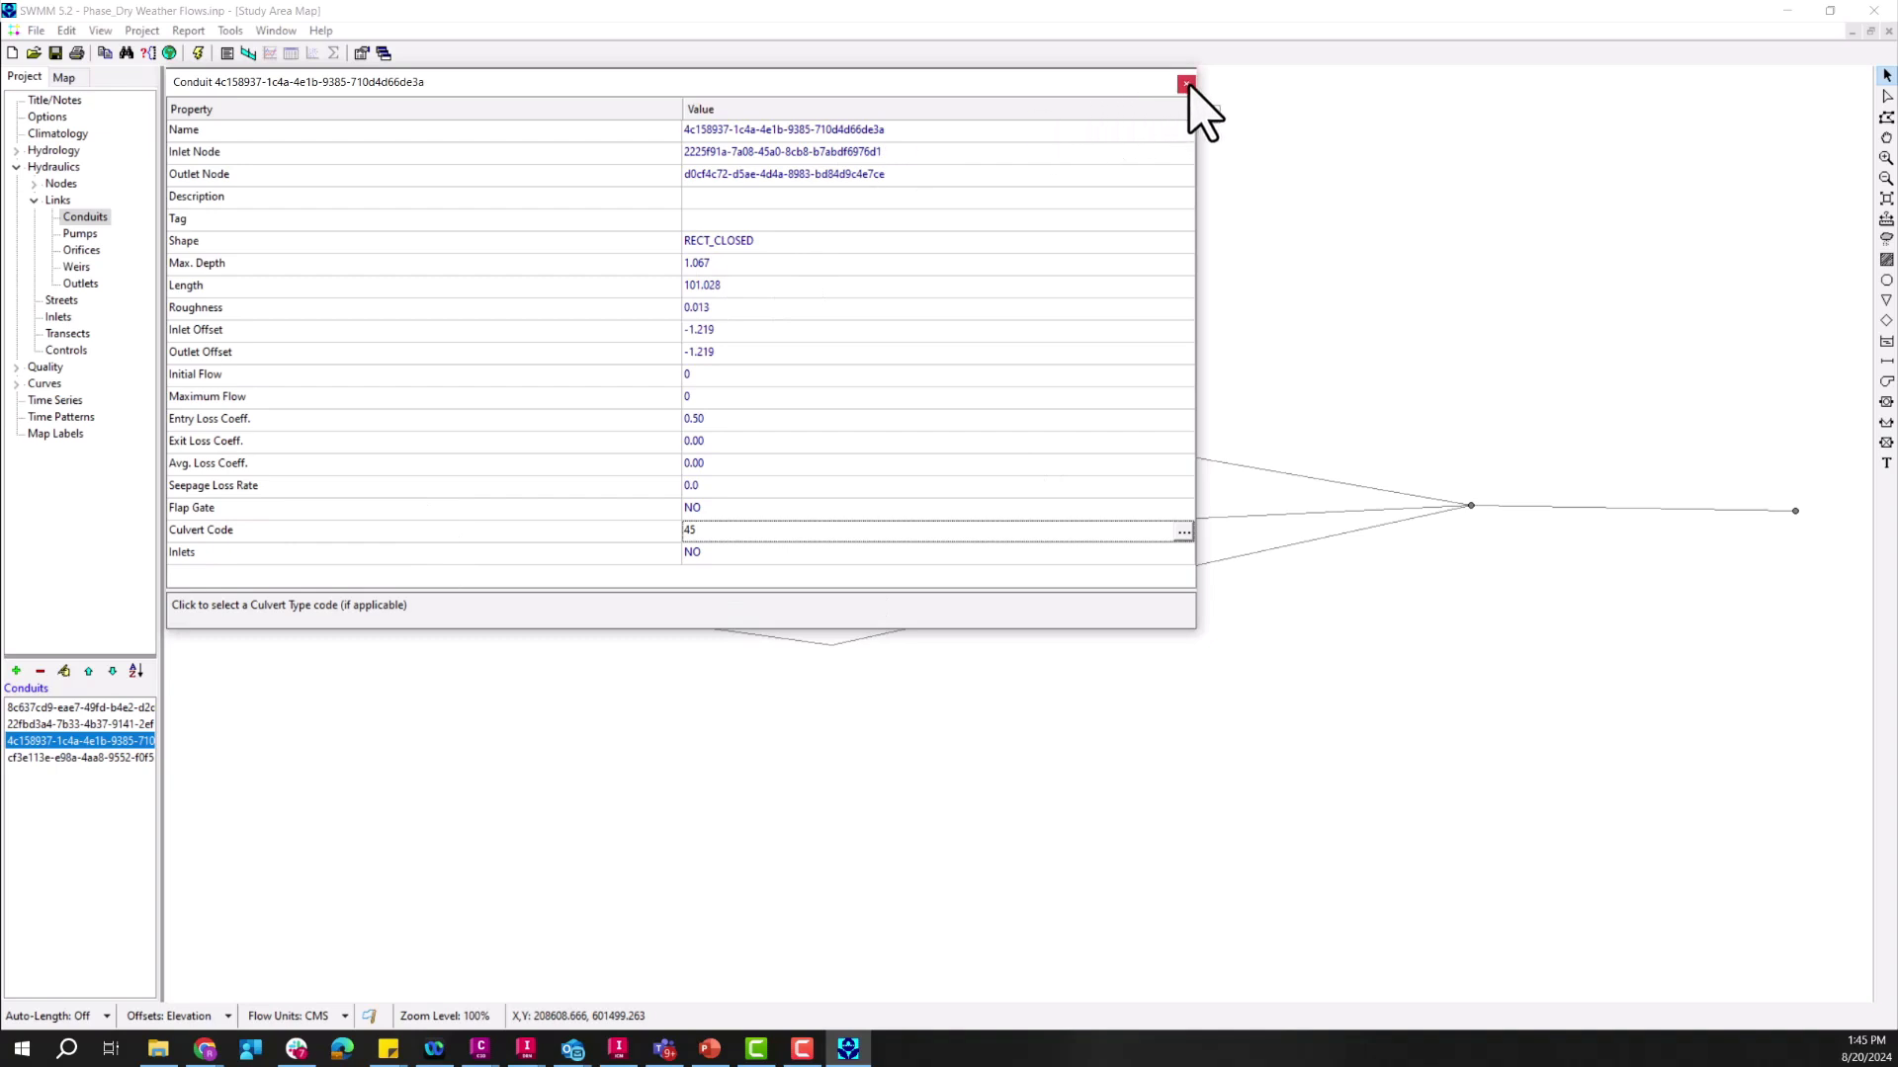
click(1186, 83)
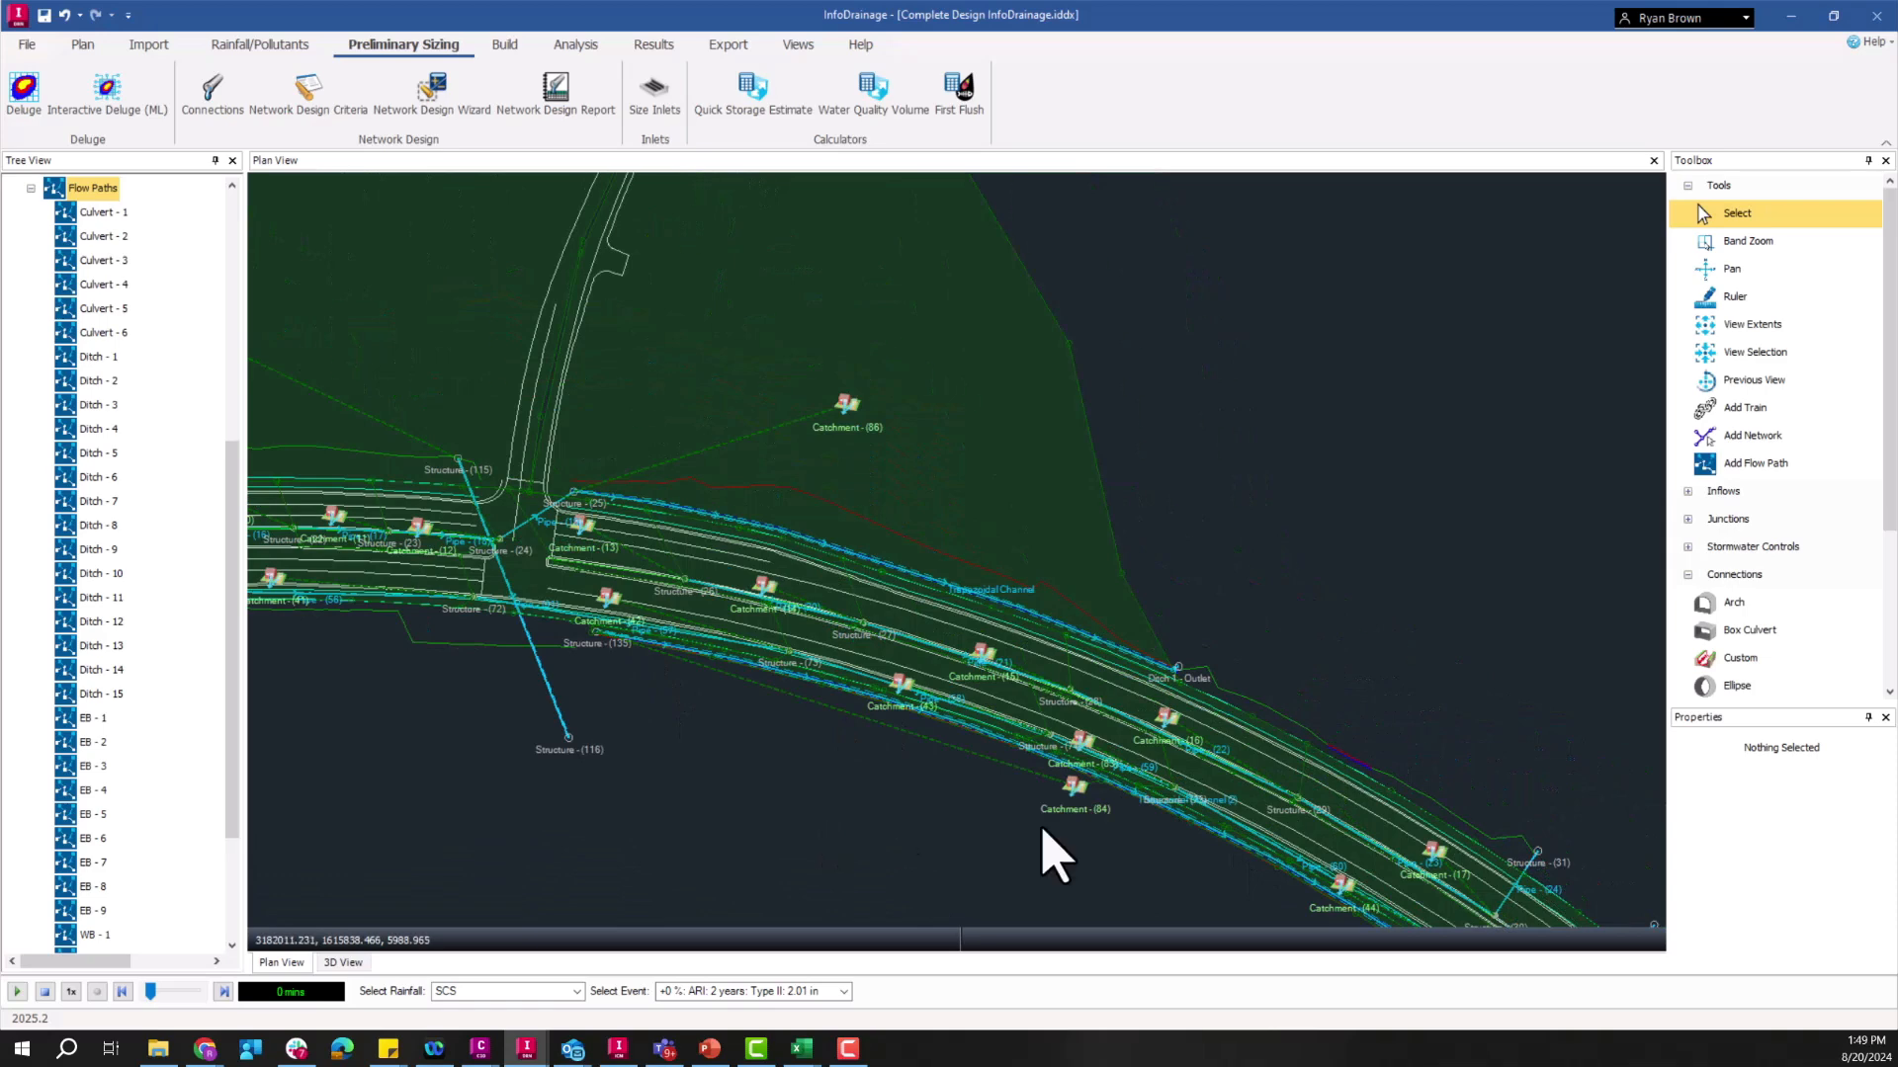
mouse_move(635, 713)
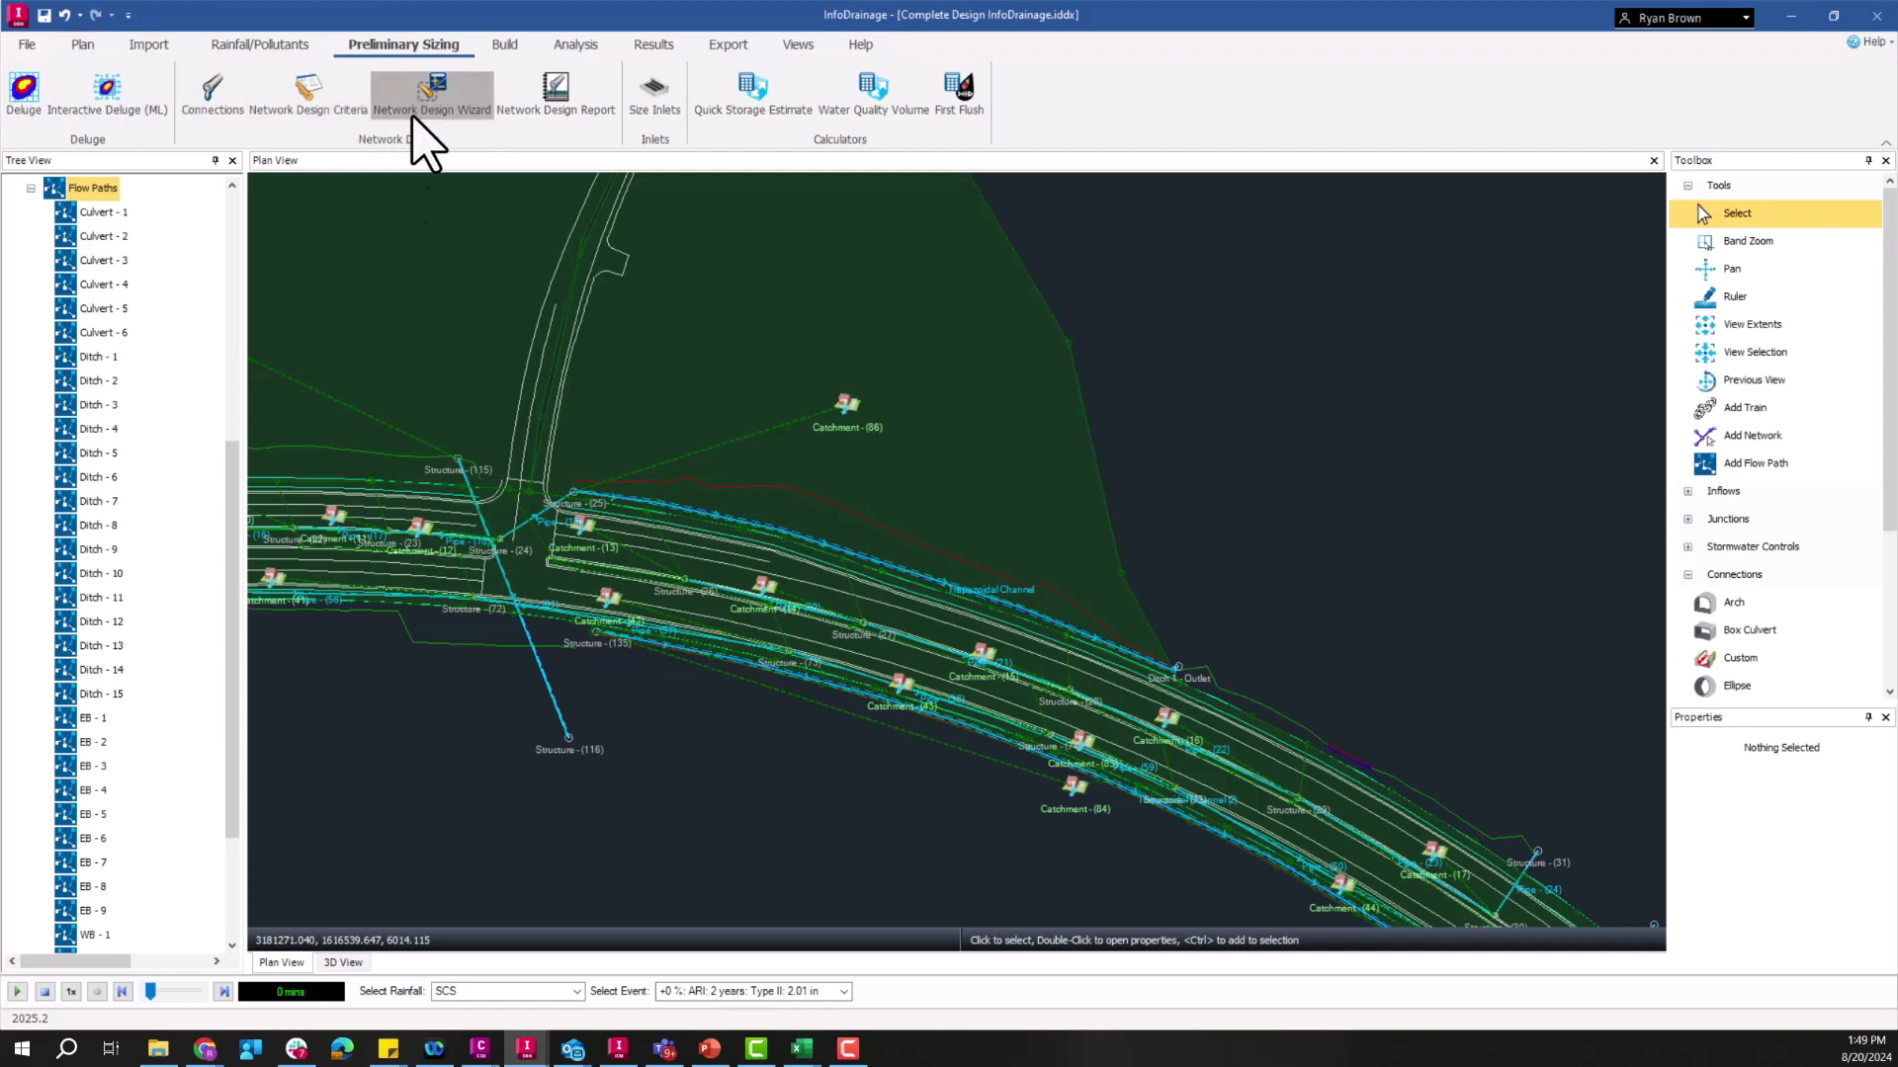
Step: Start the Network Design Wizard from the Preliminary Sizing tools
click(431, 91)
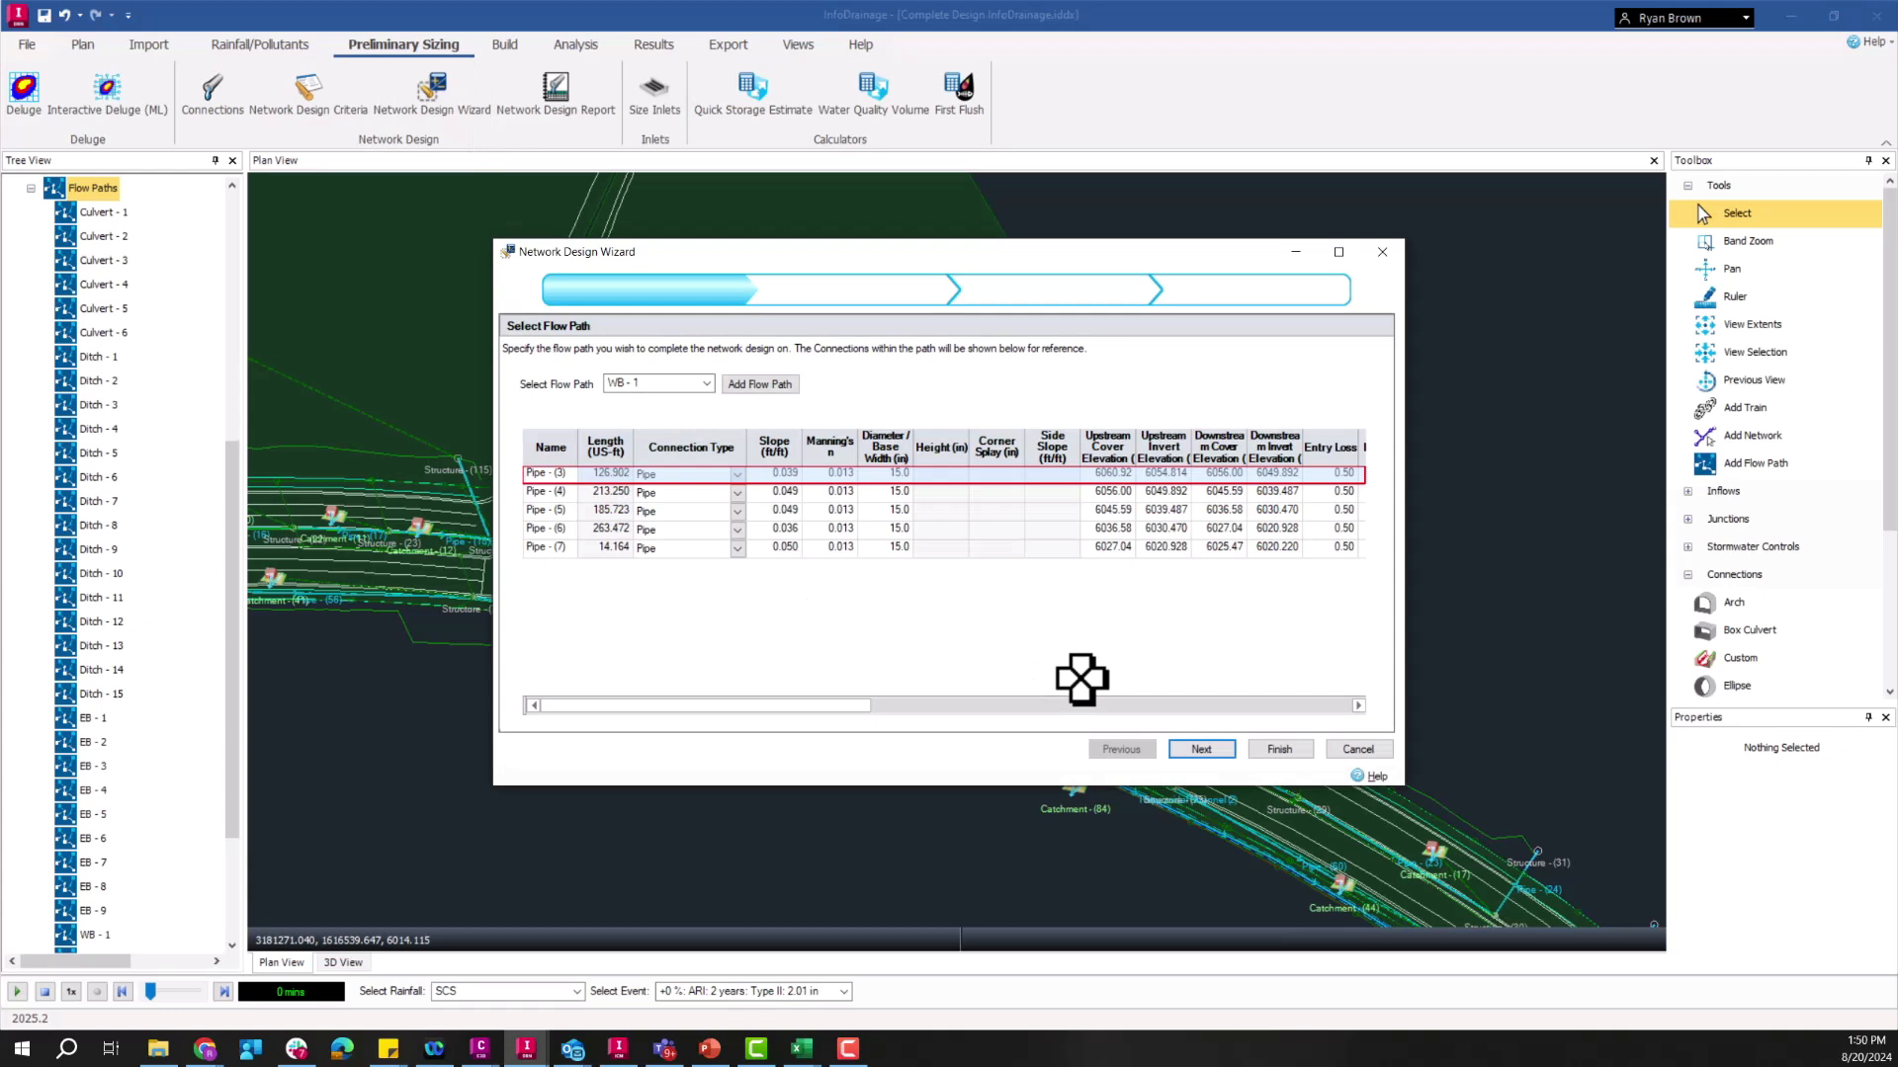
mouse_move(1200, 747)
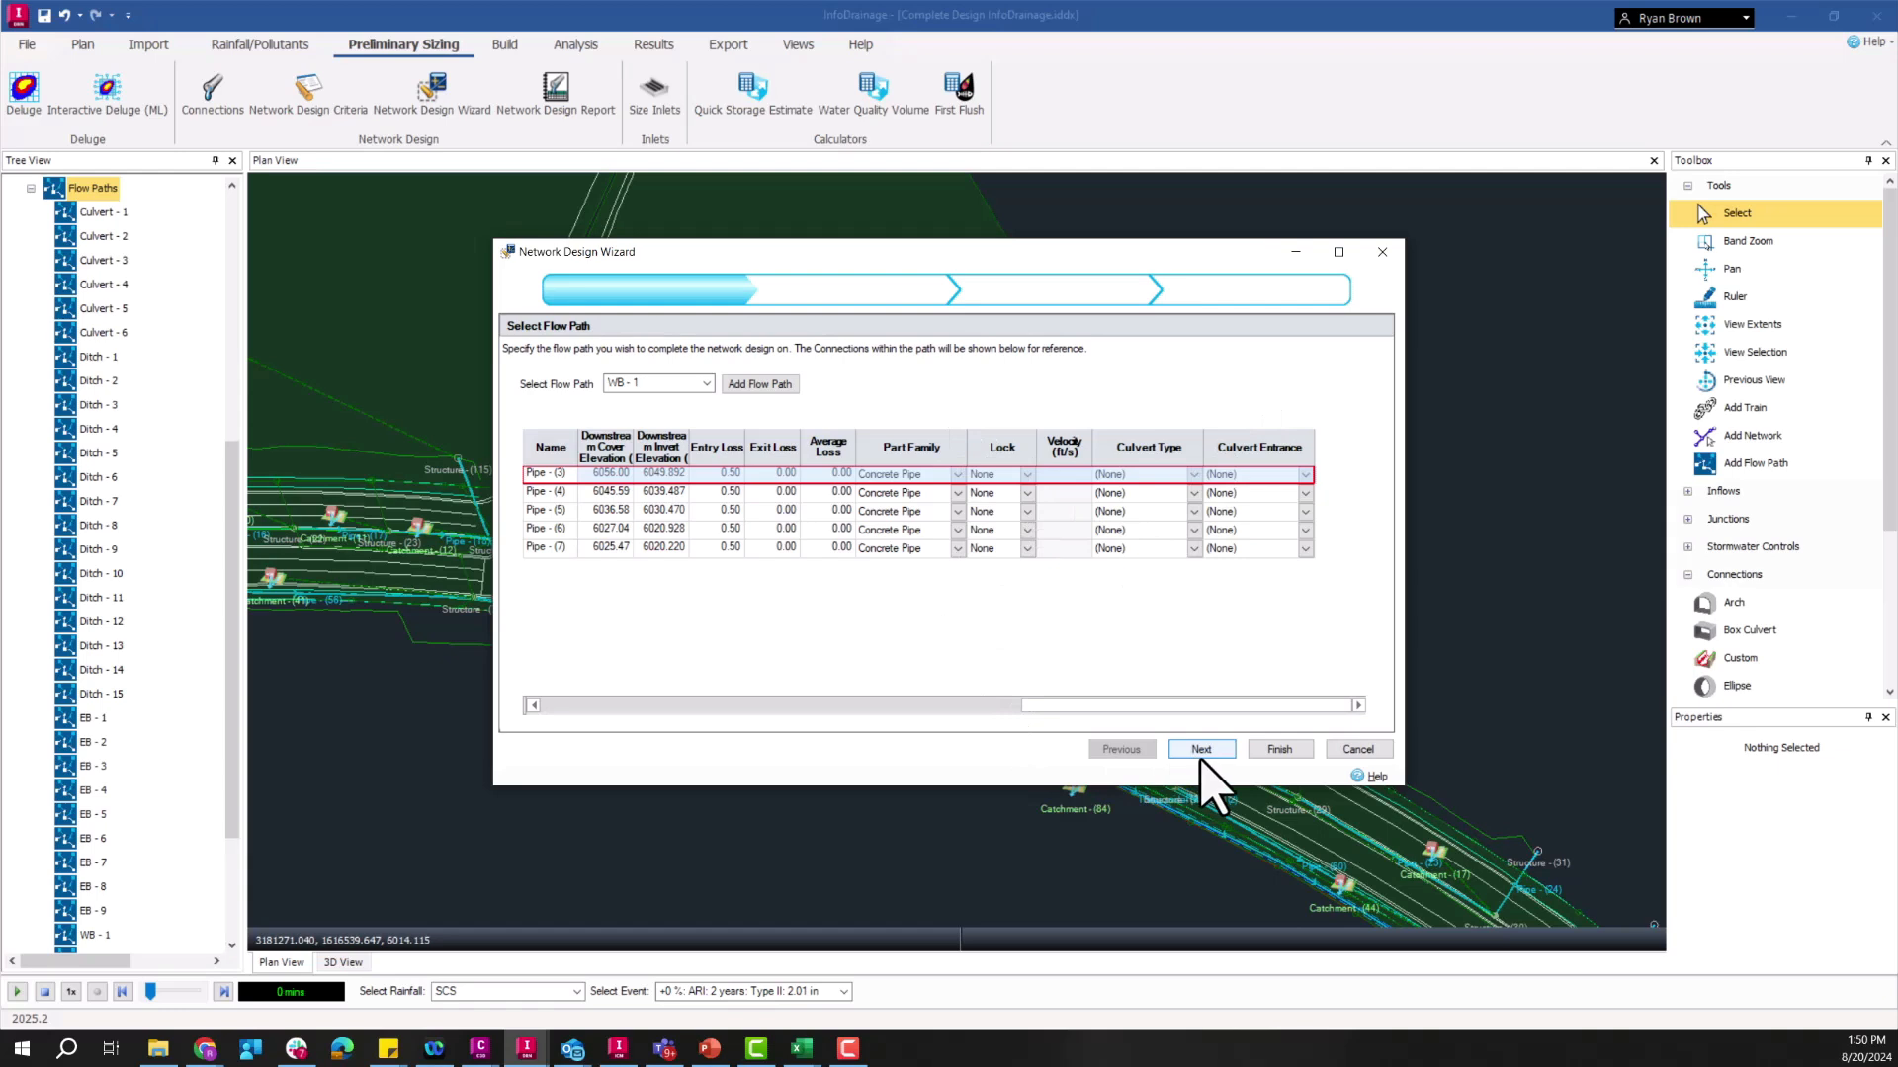
Step: Step through flow path WB-1, Rational Method criteria and design options, finish, and close the design report
click(1200, 747)
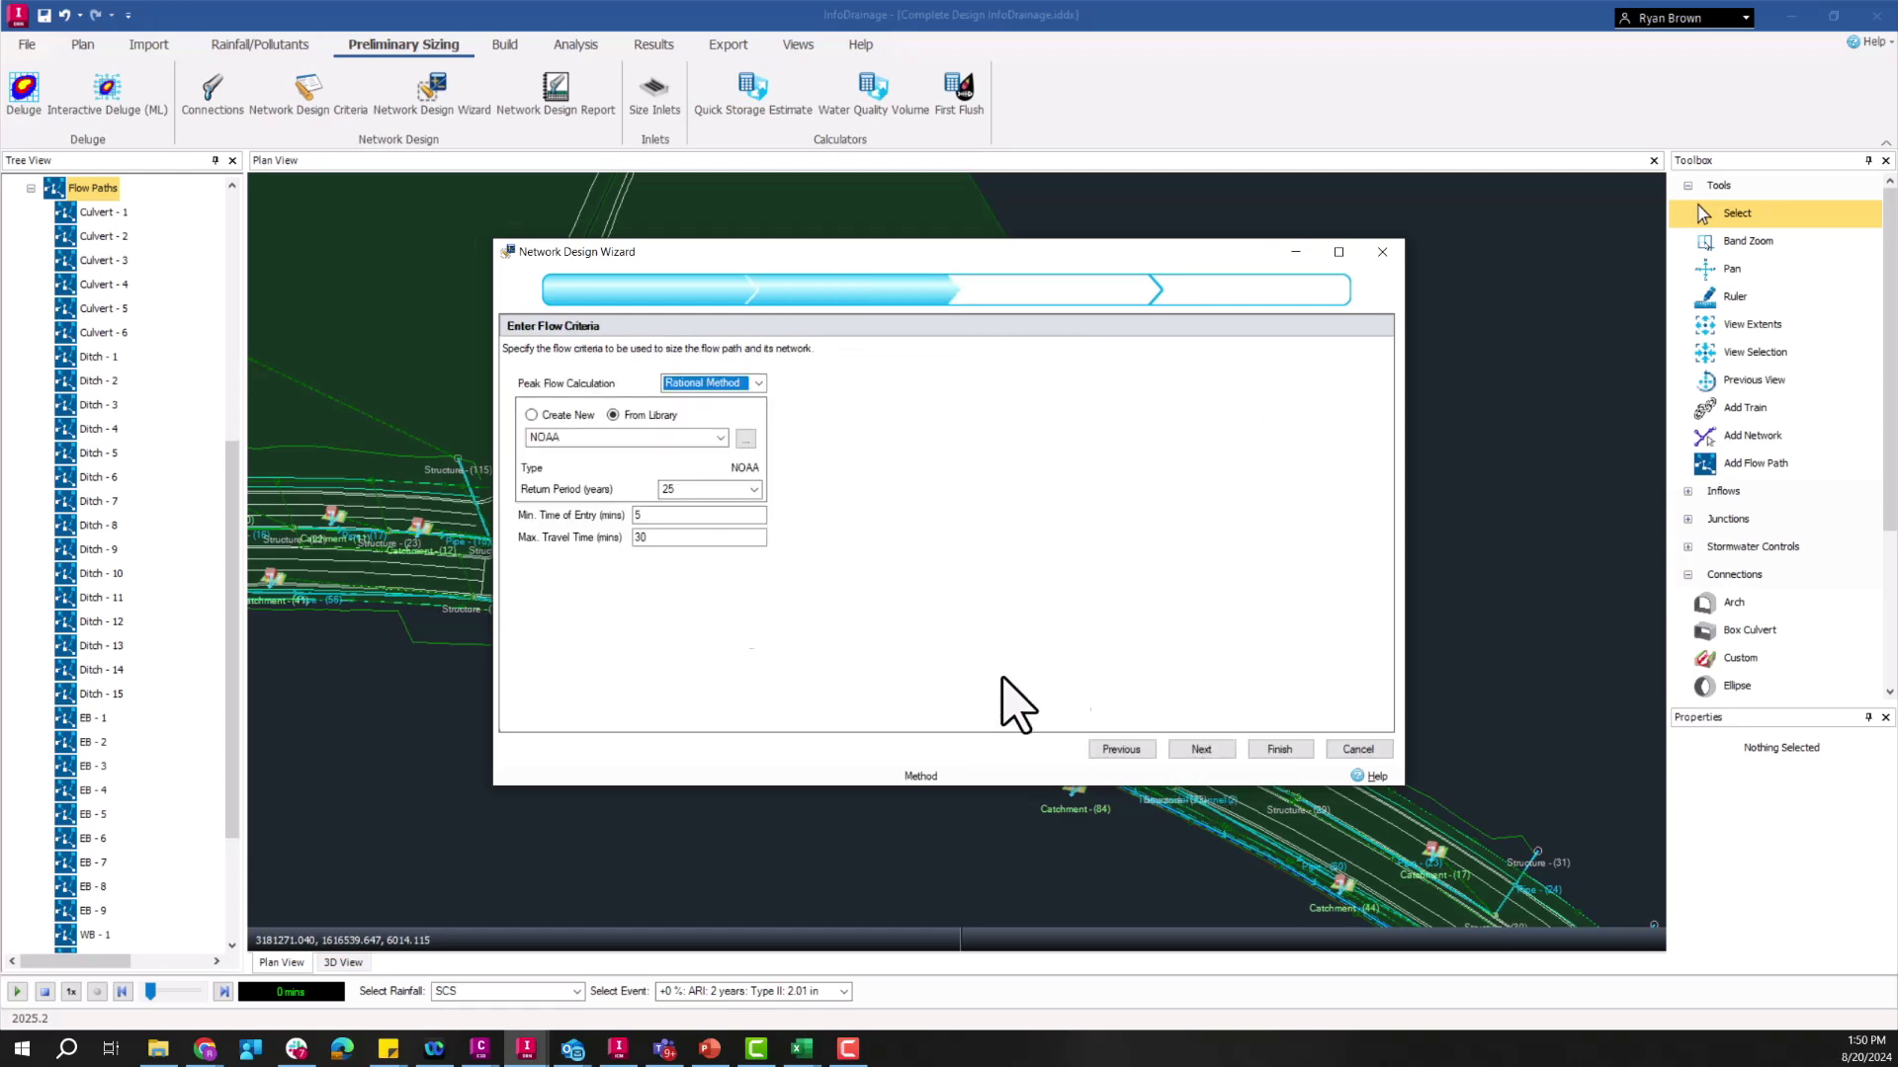
click(1200, 747)
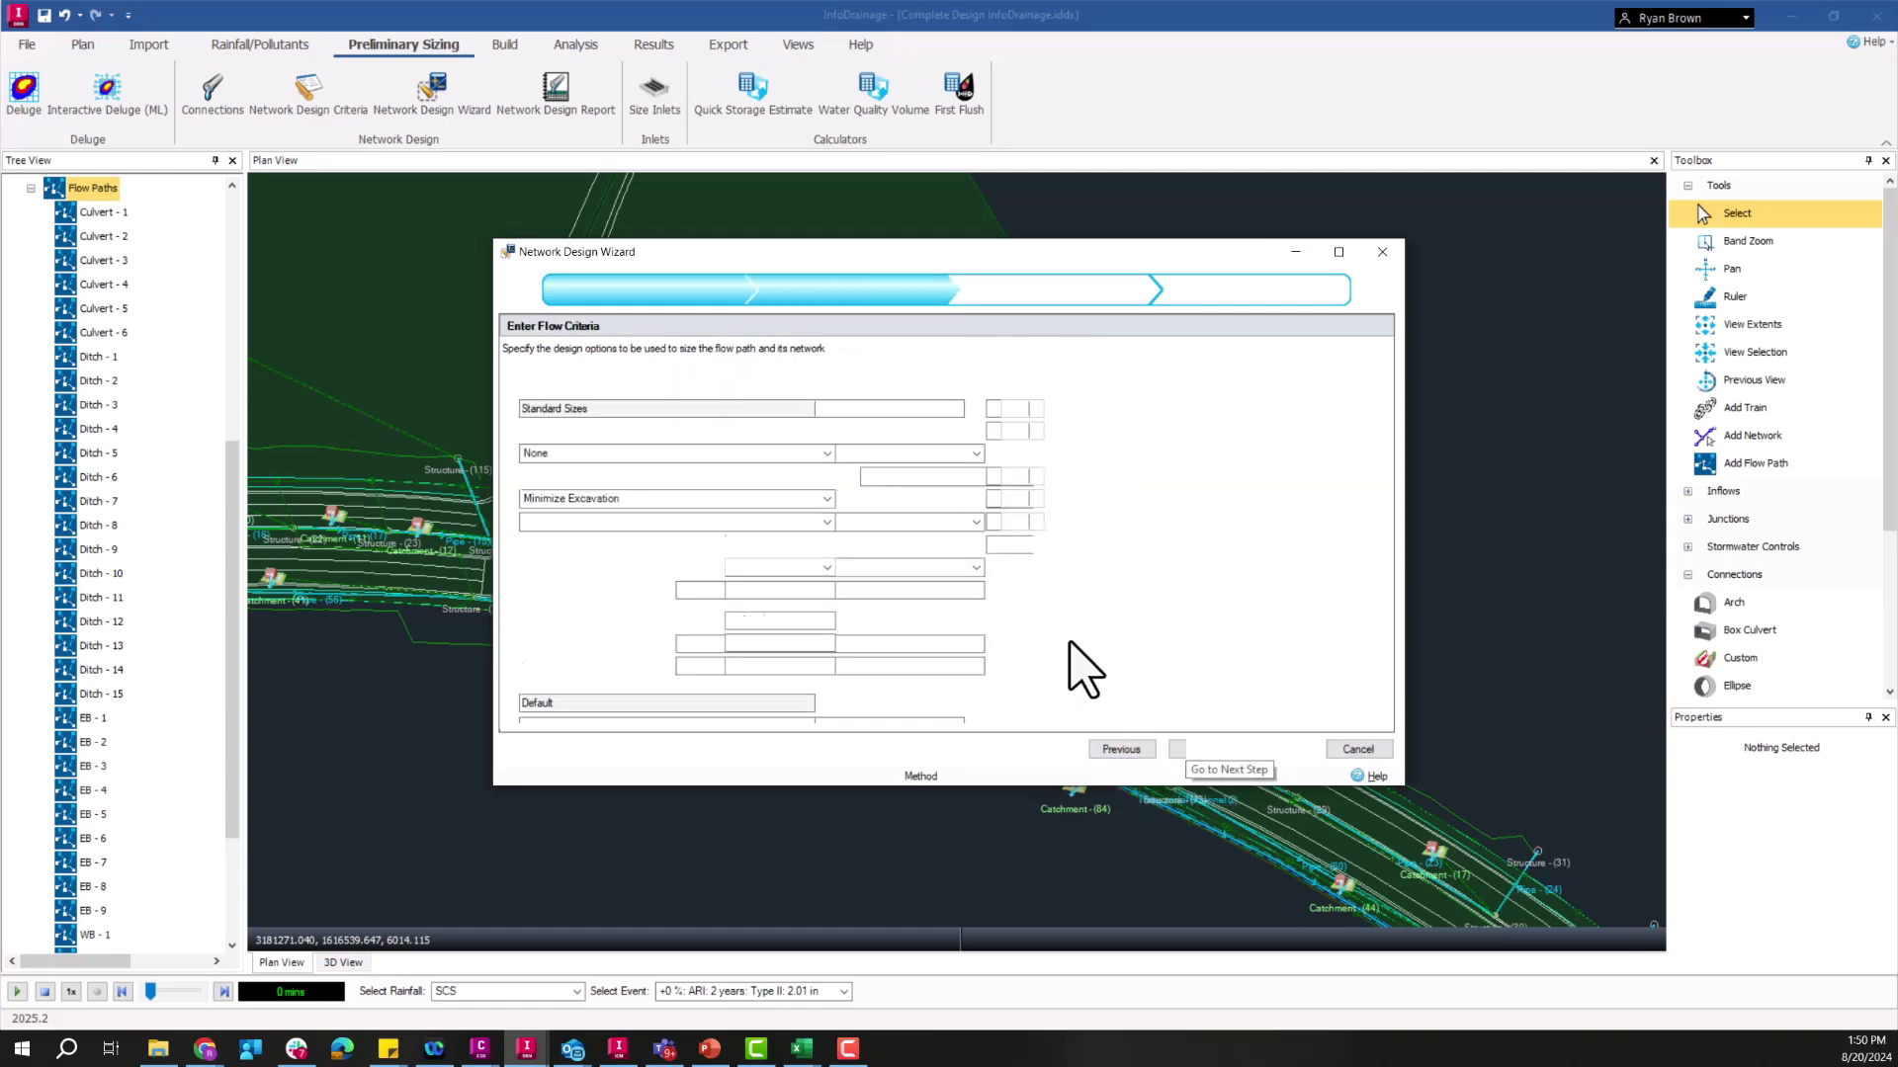
click(1227, 747)
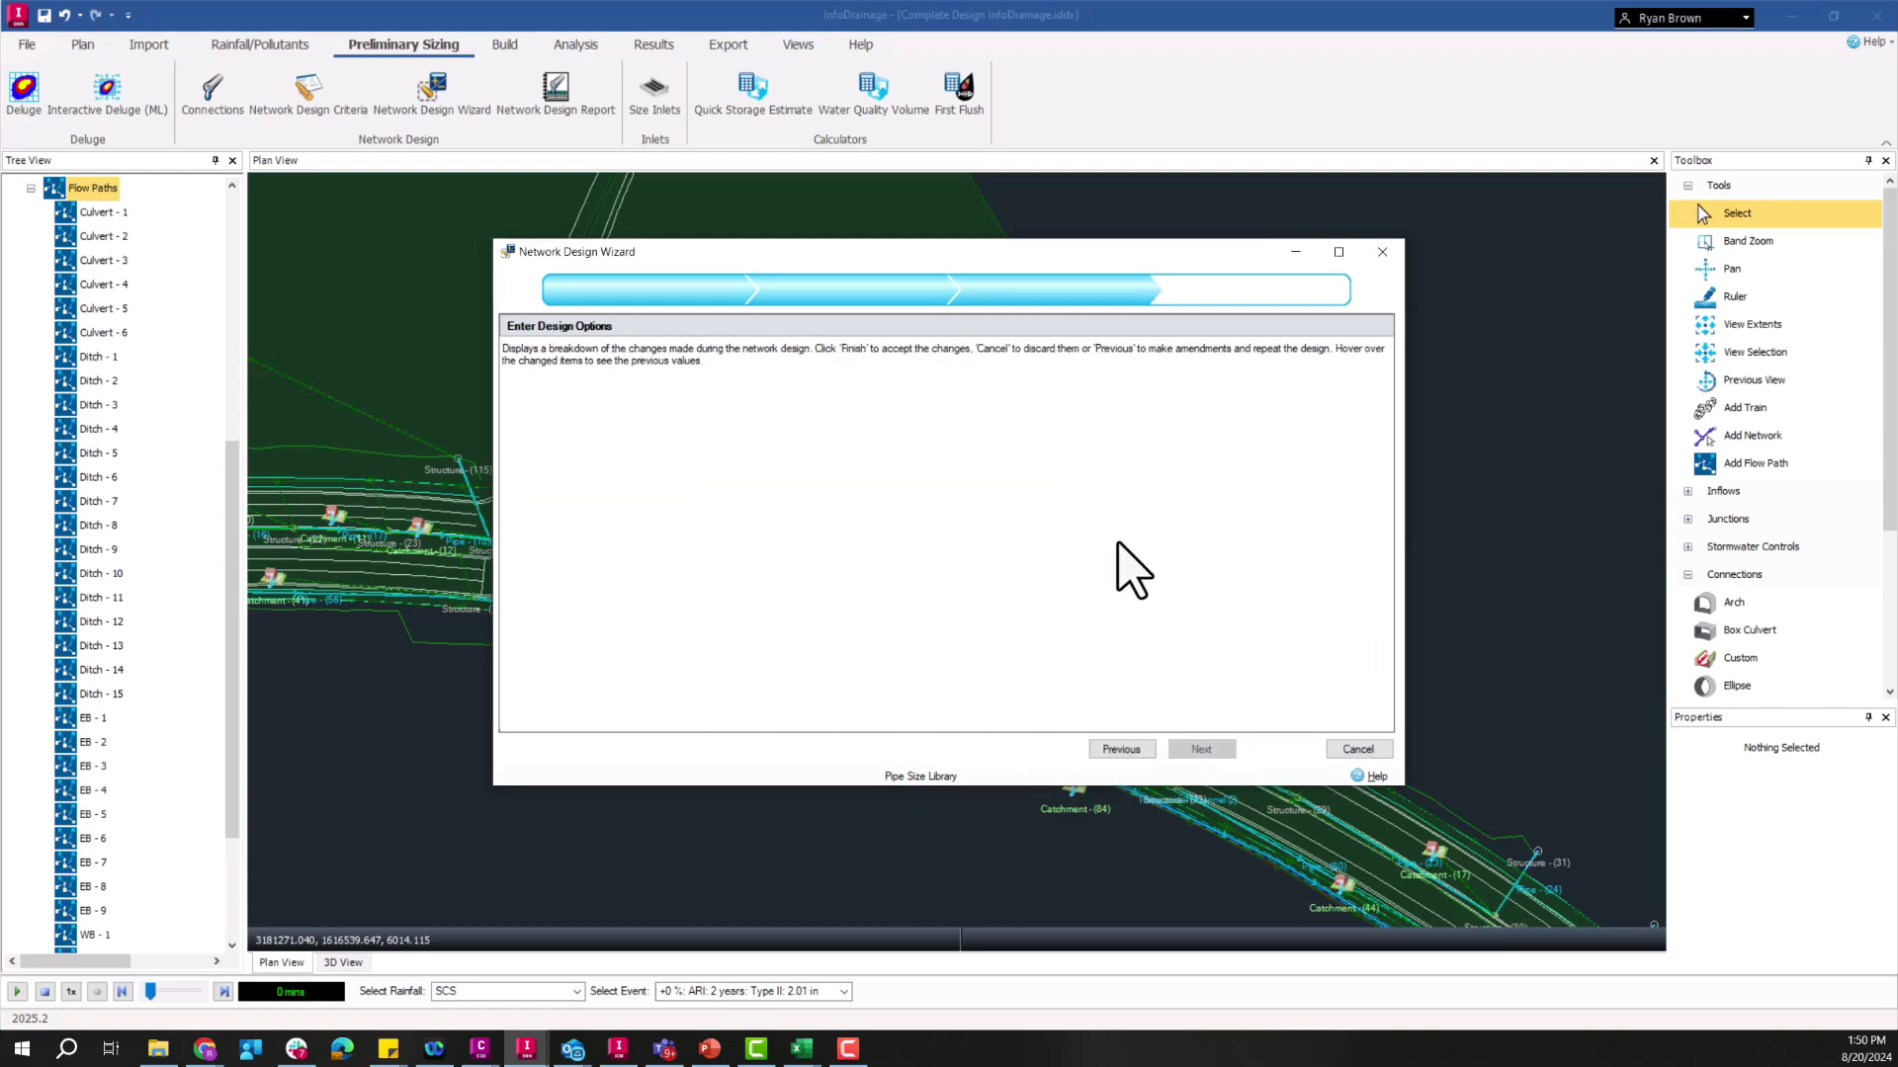
click(1200, 747)
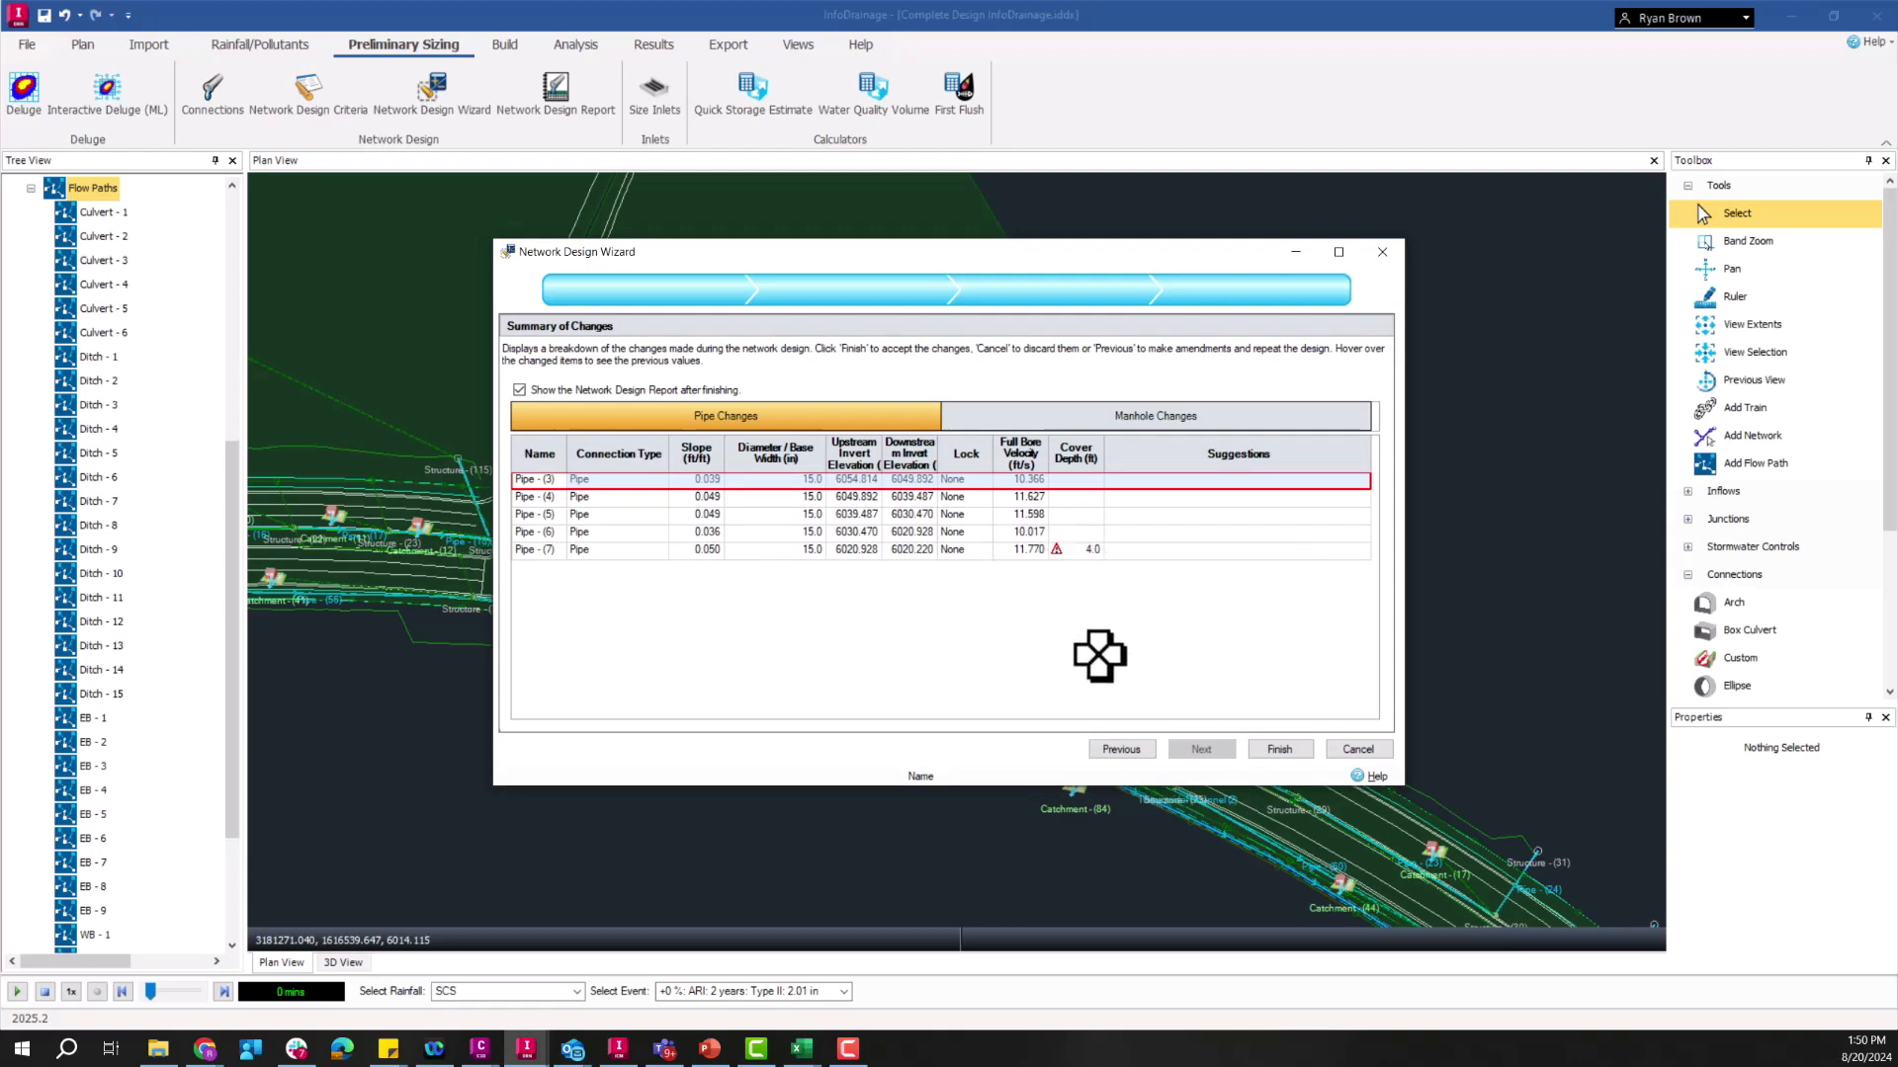
mouse_move(1324, 798)
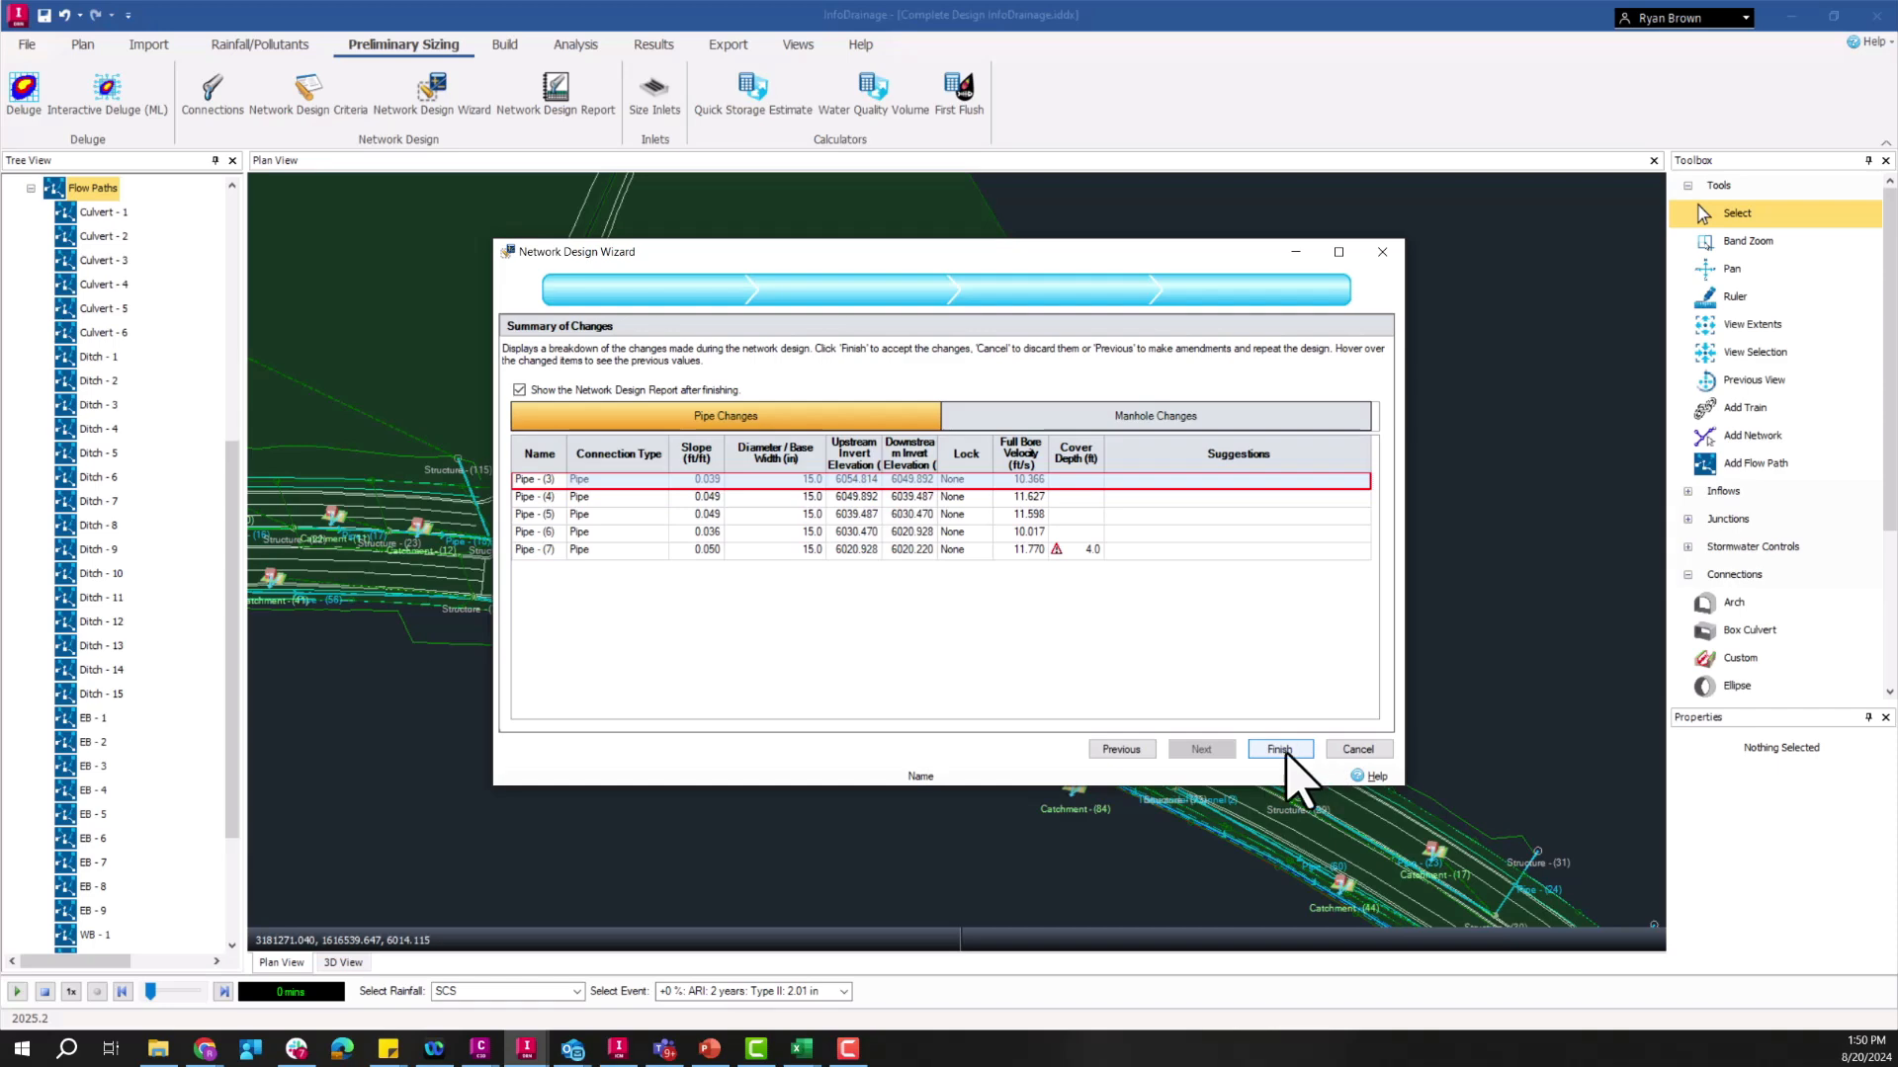
click(1279, 747)
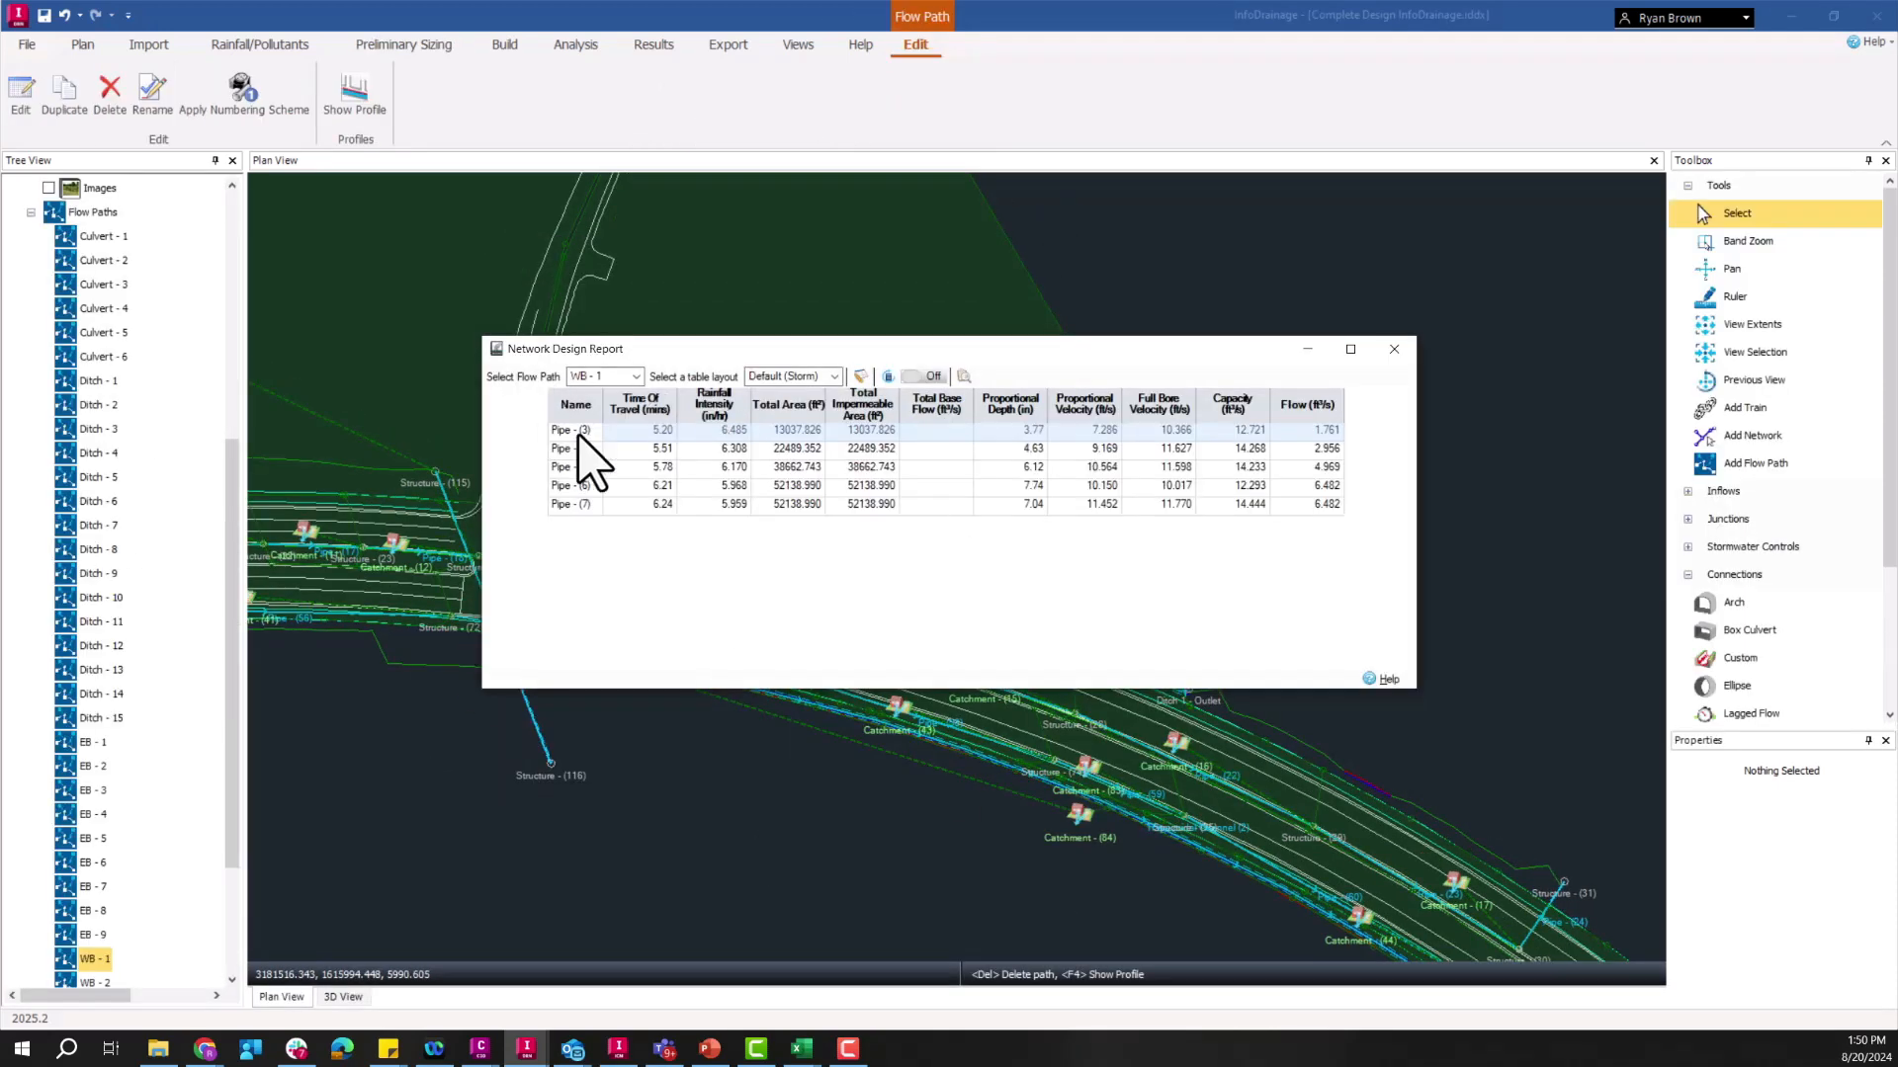
click(1394, 348)
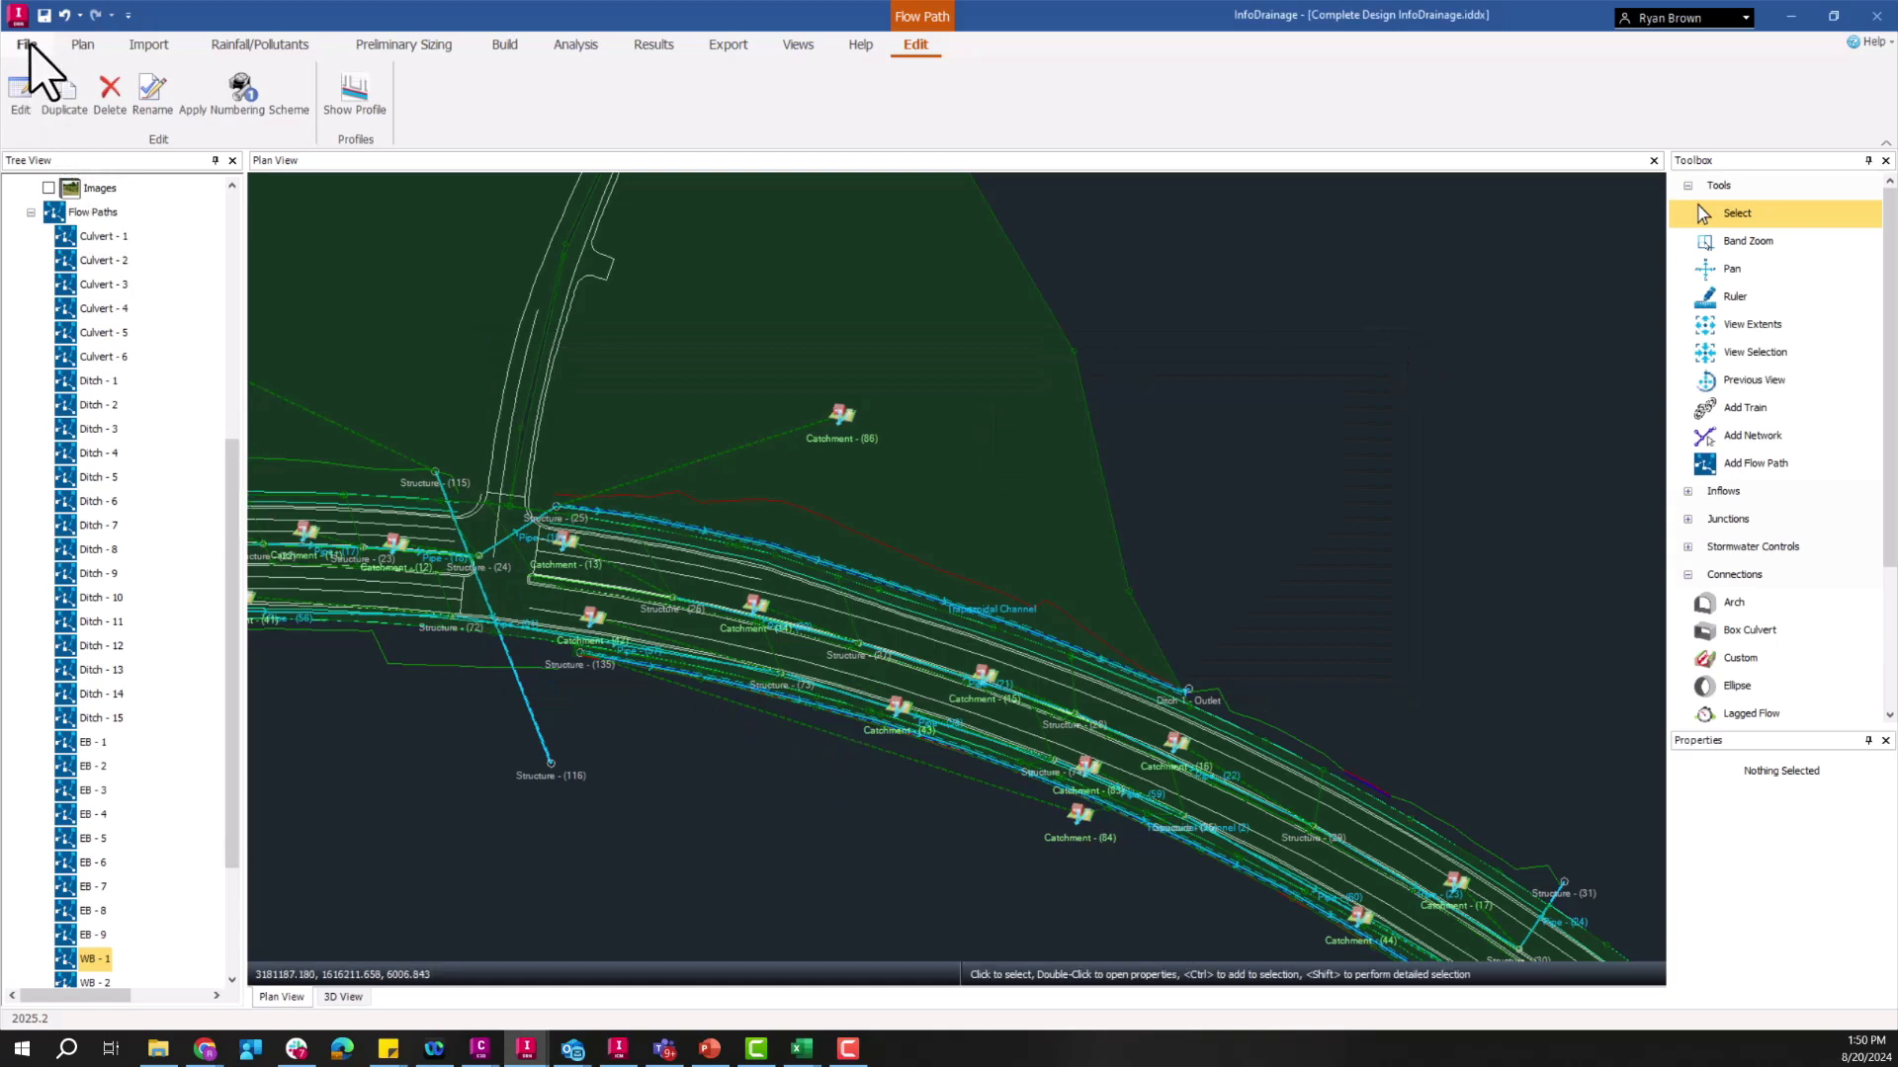
Step: Launch Flexible Reporting and expand the Connections and Upstream Nodes field groups
click(24, 46)
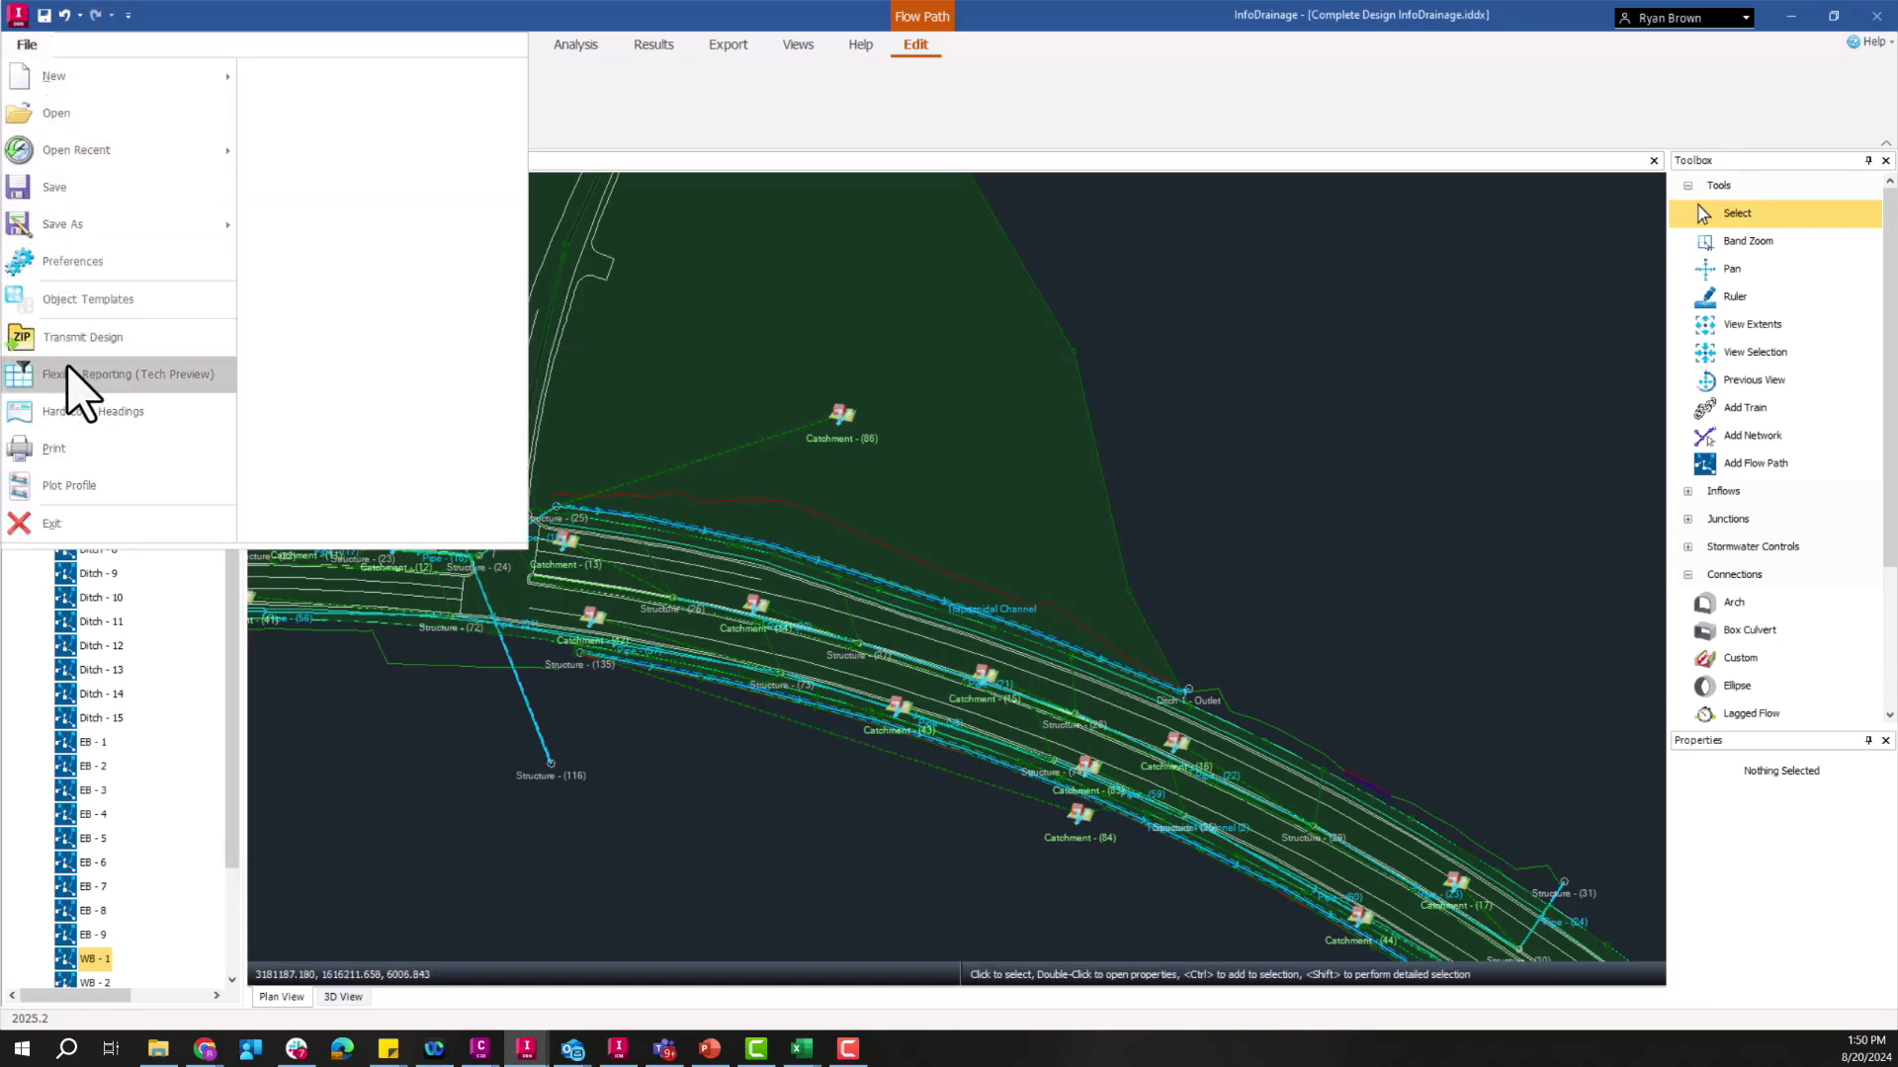
mouse_move(182, 399)
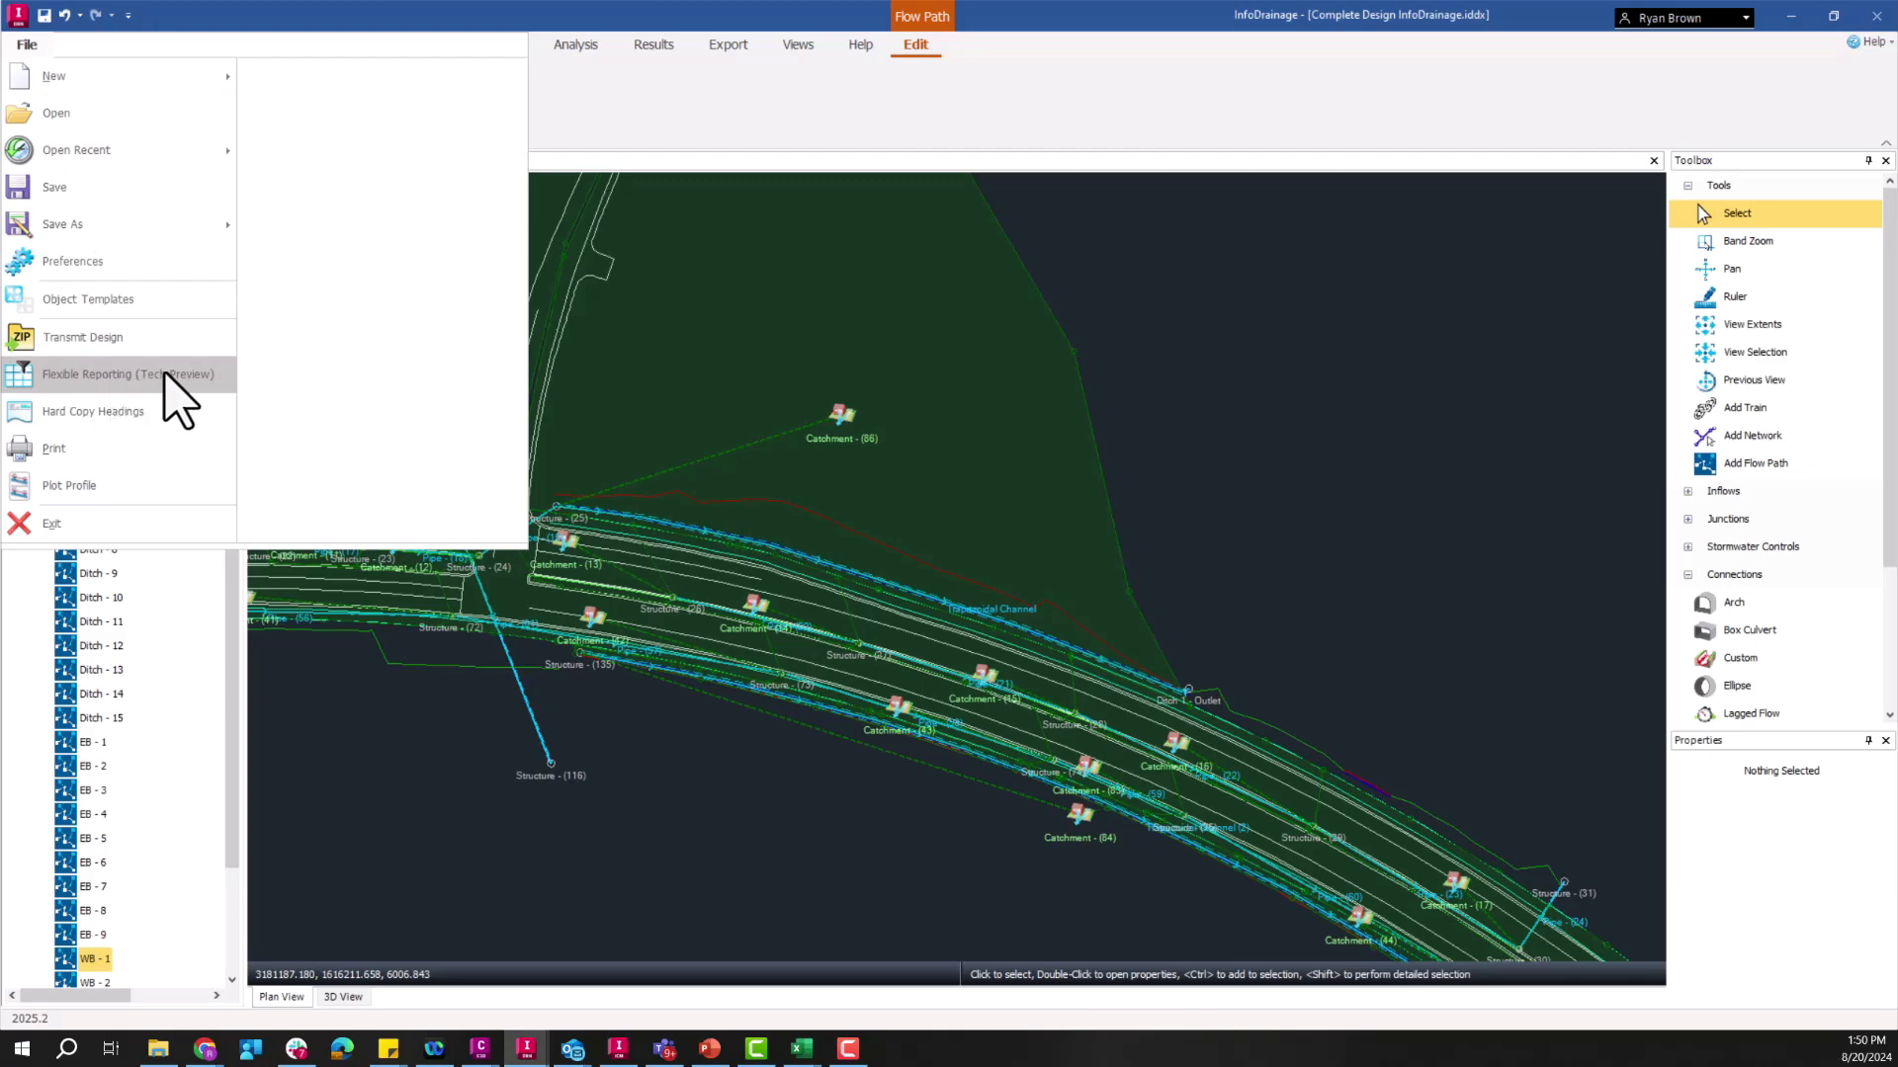
click(126, 374)
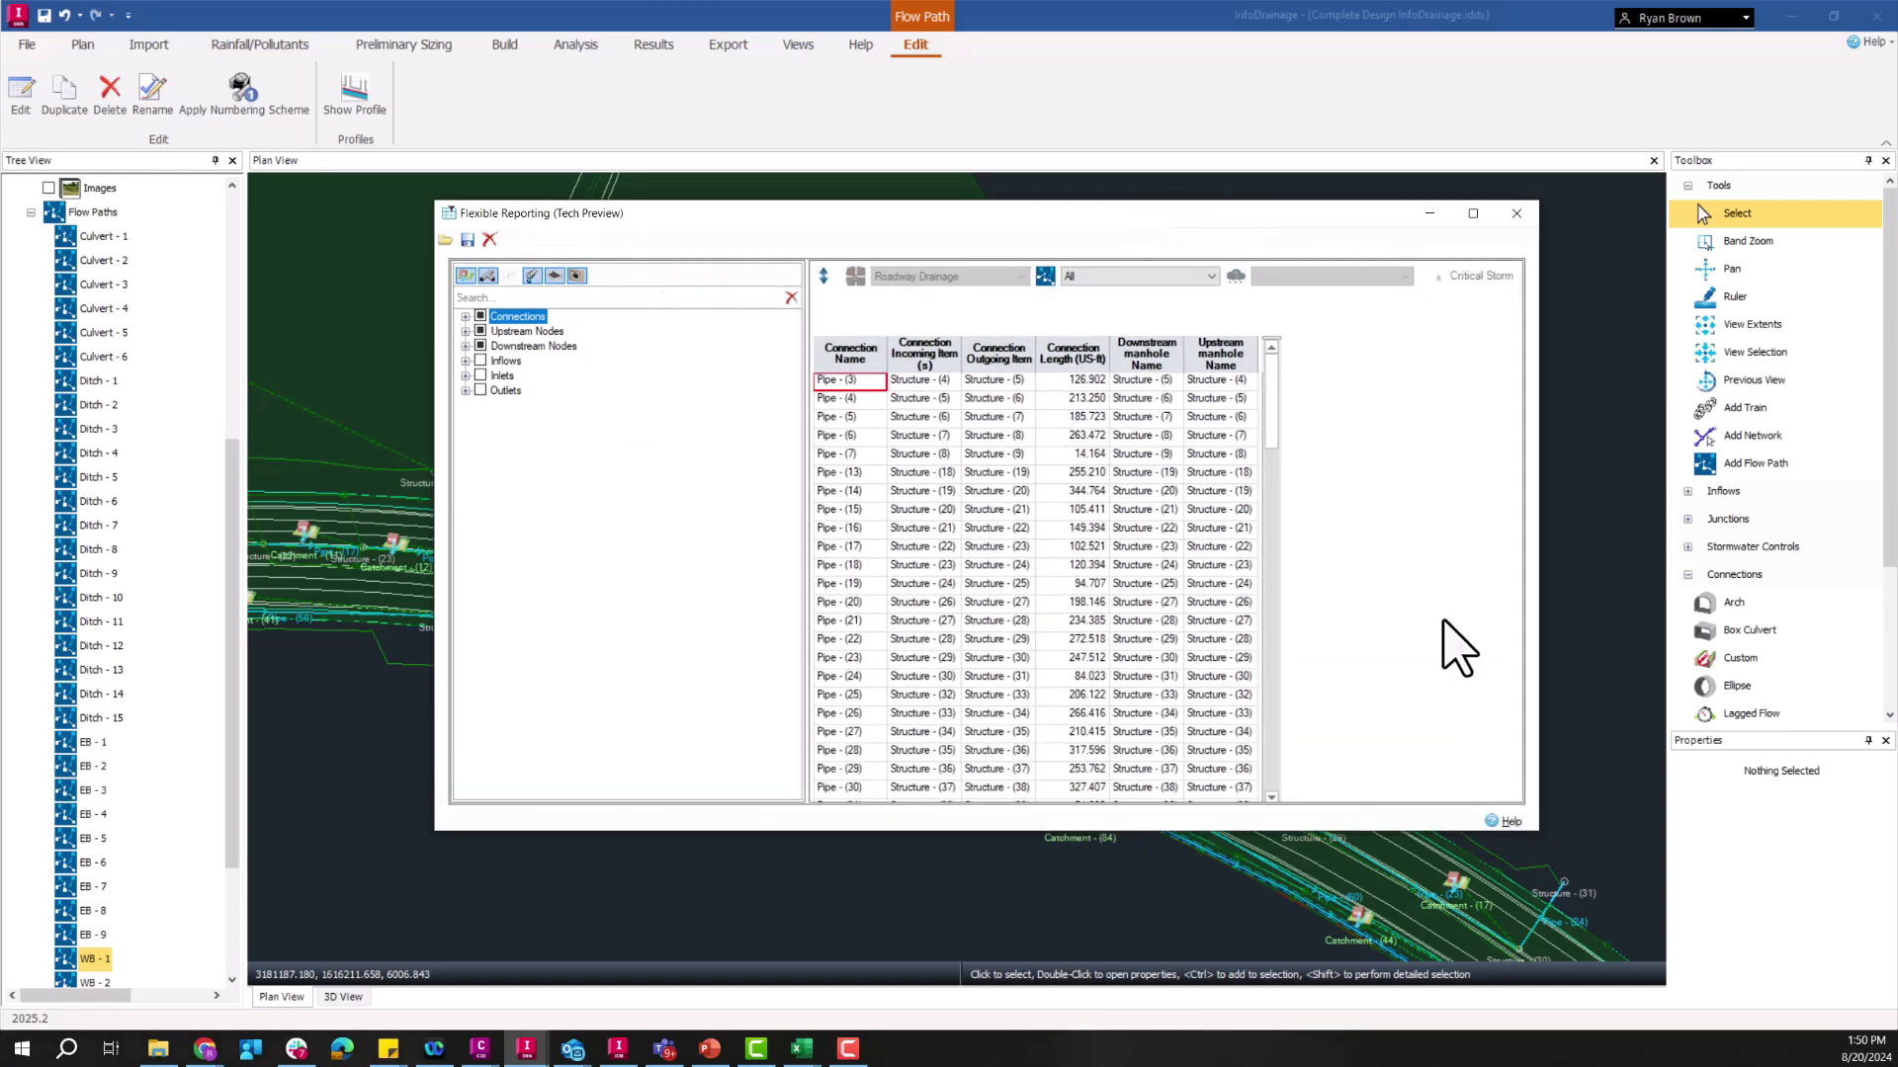
mouse_move(822, 454)
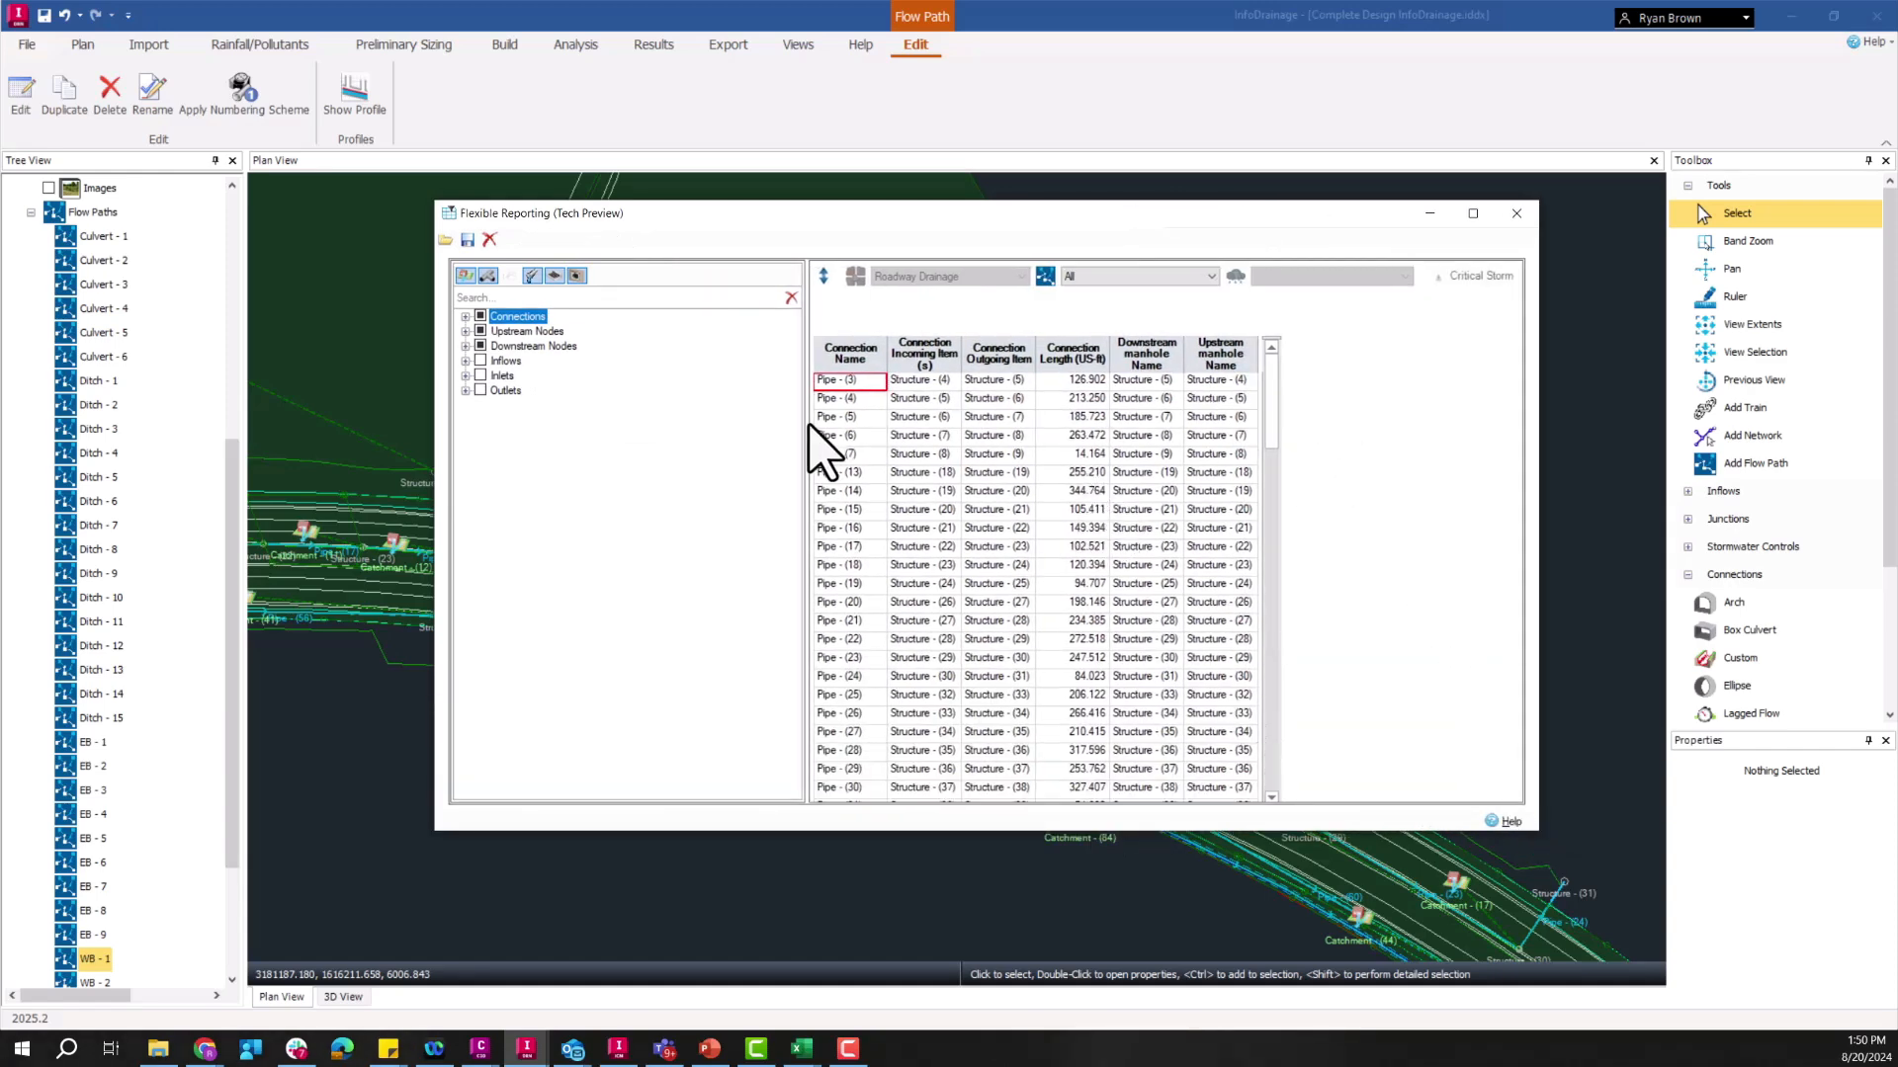
mouse_move(822, 399)
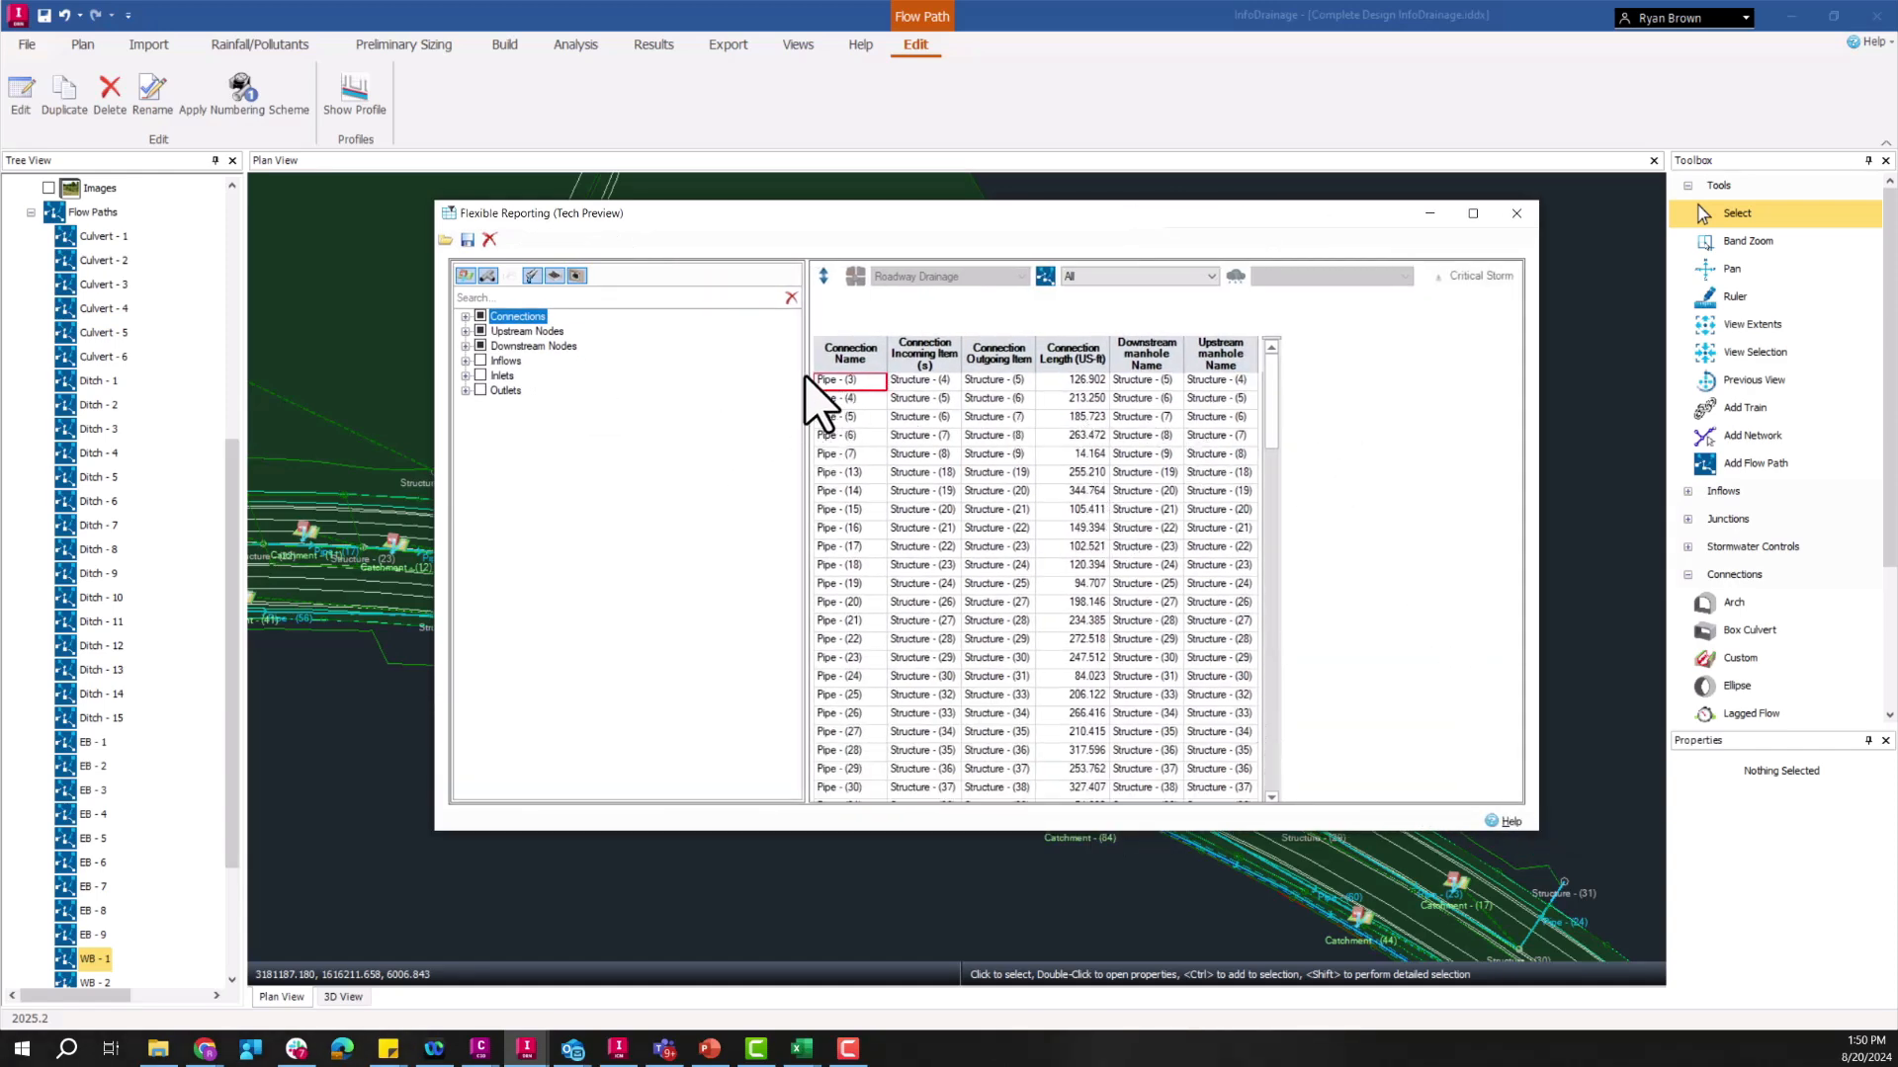
mouse_move(557, 382)
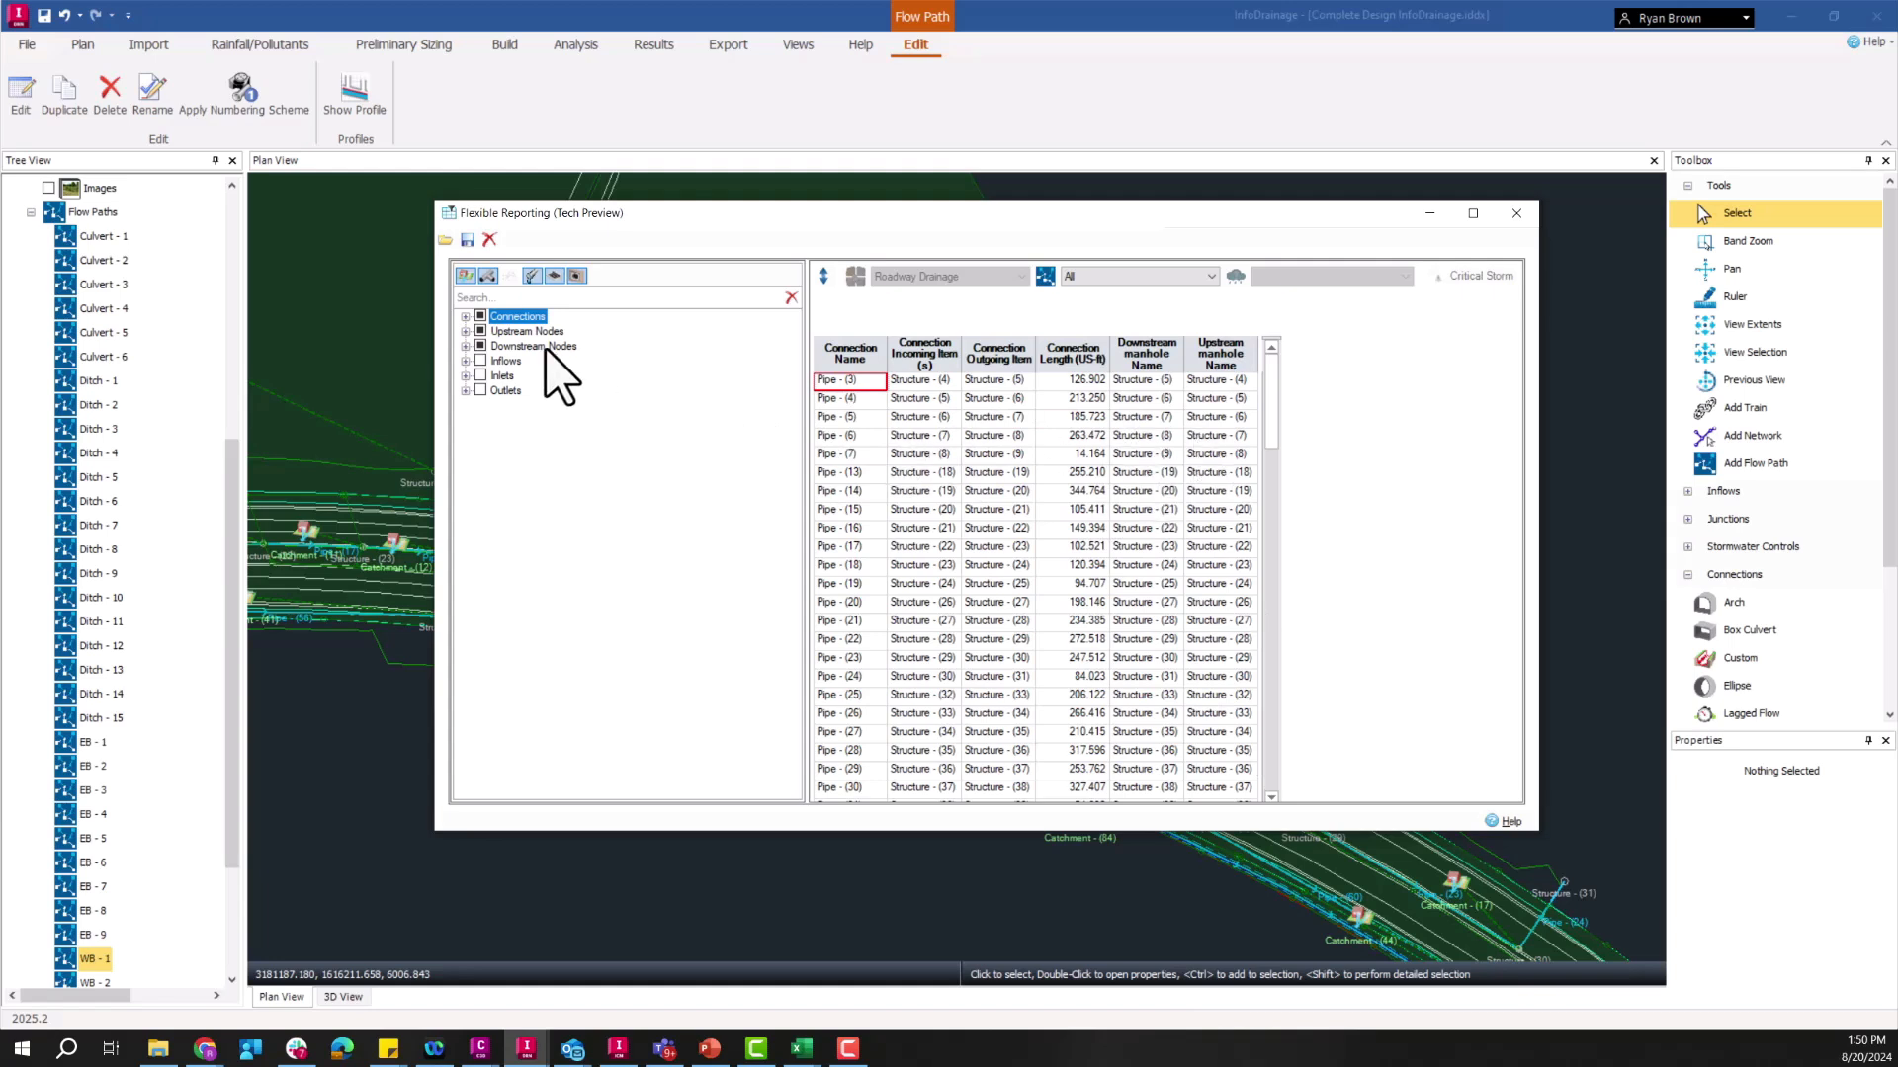
click(466, 316)
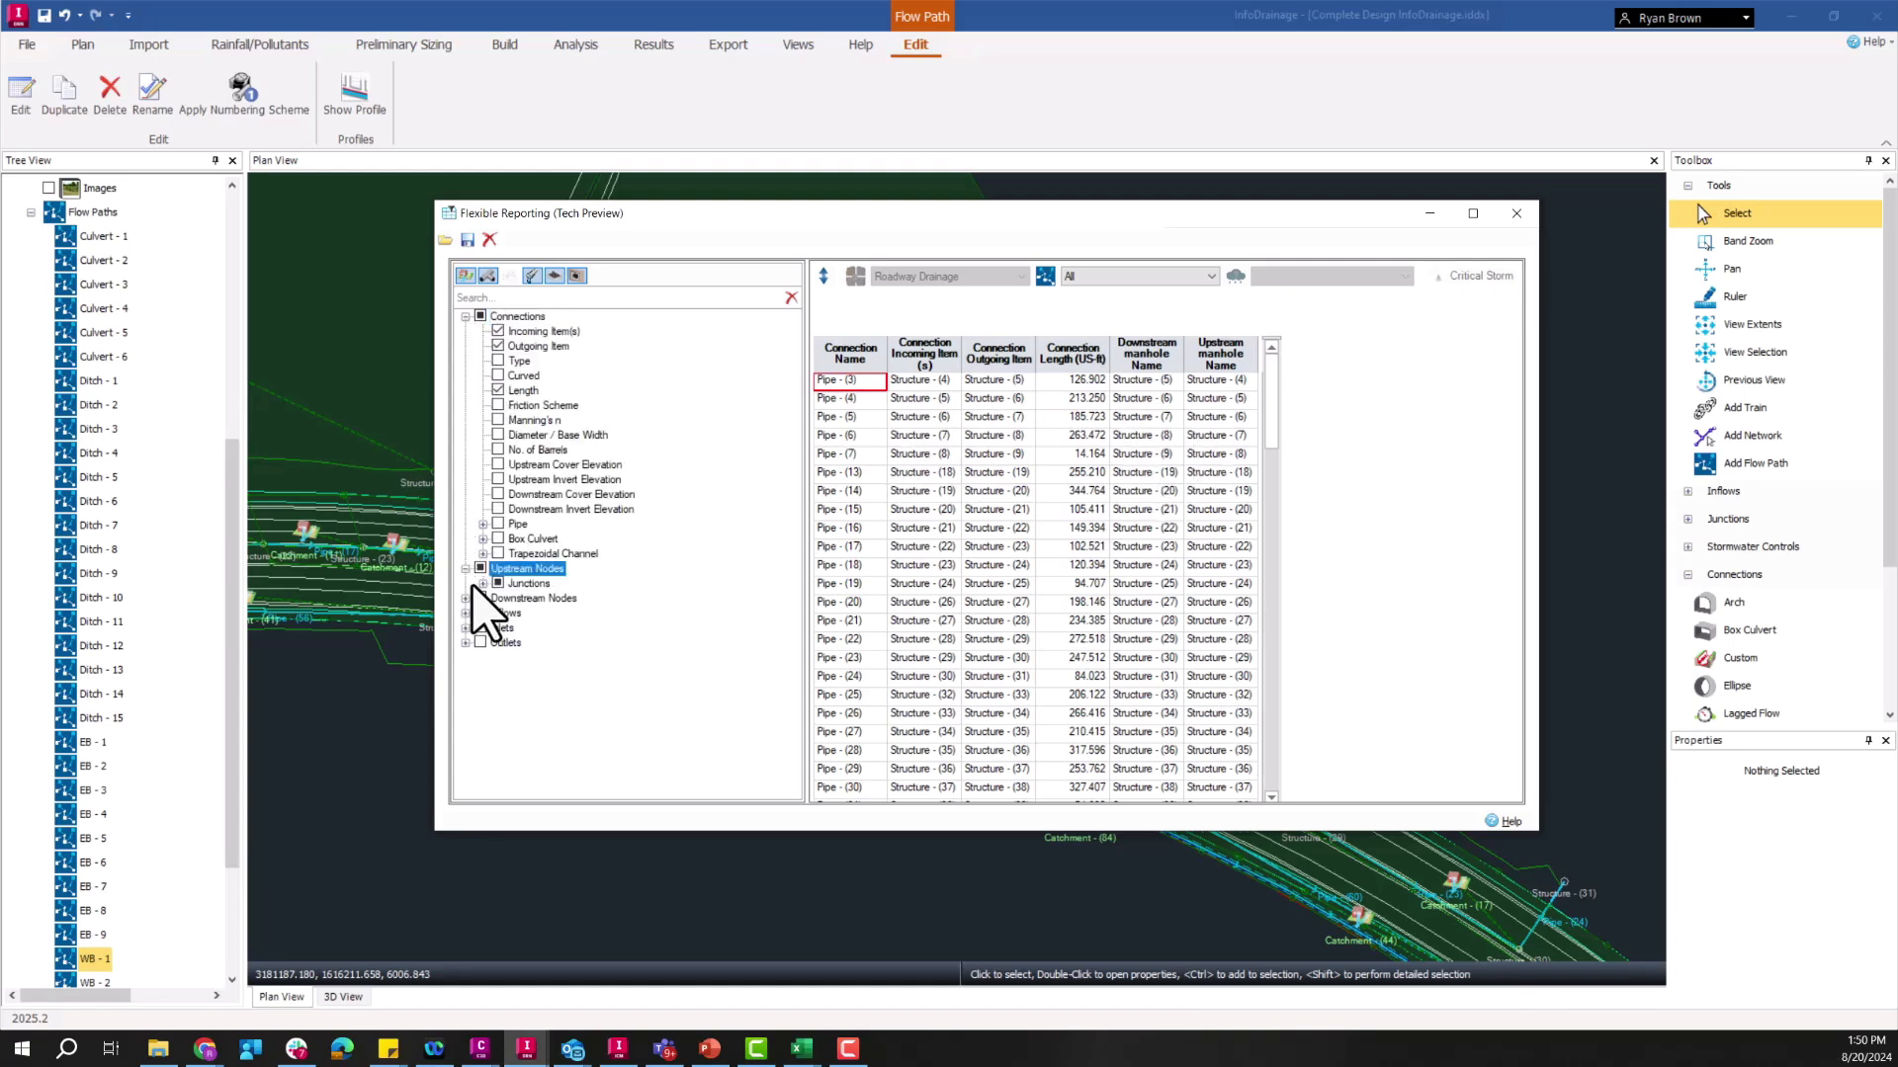
click(482, 495)
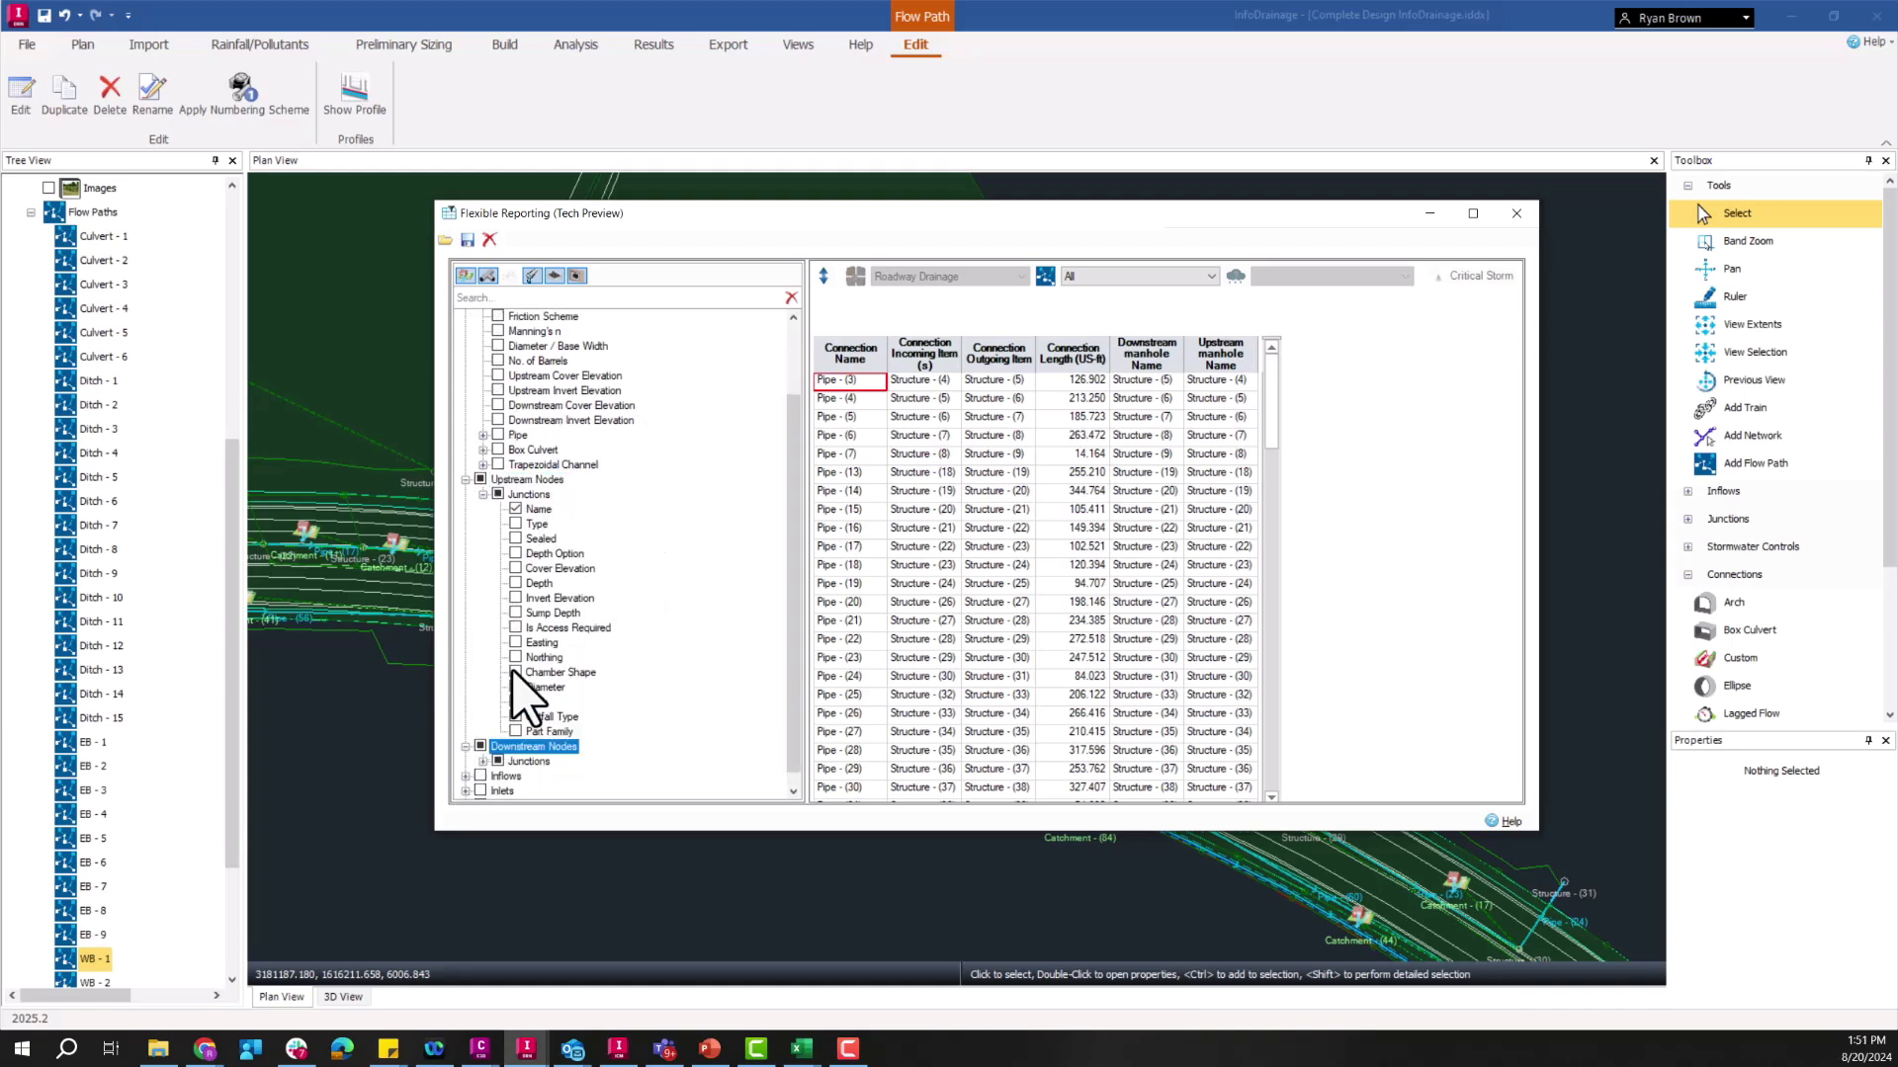
Step: Browse the field tree and bring up the dialog to load a saved report template
scroll(up, 3)
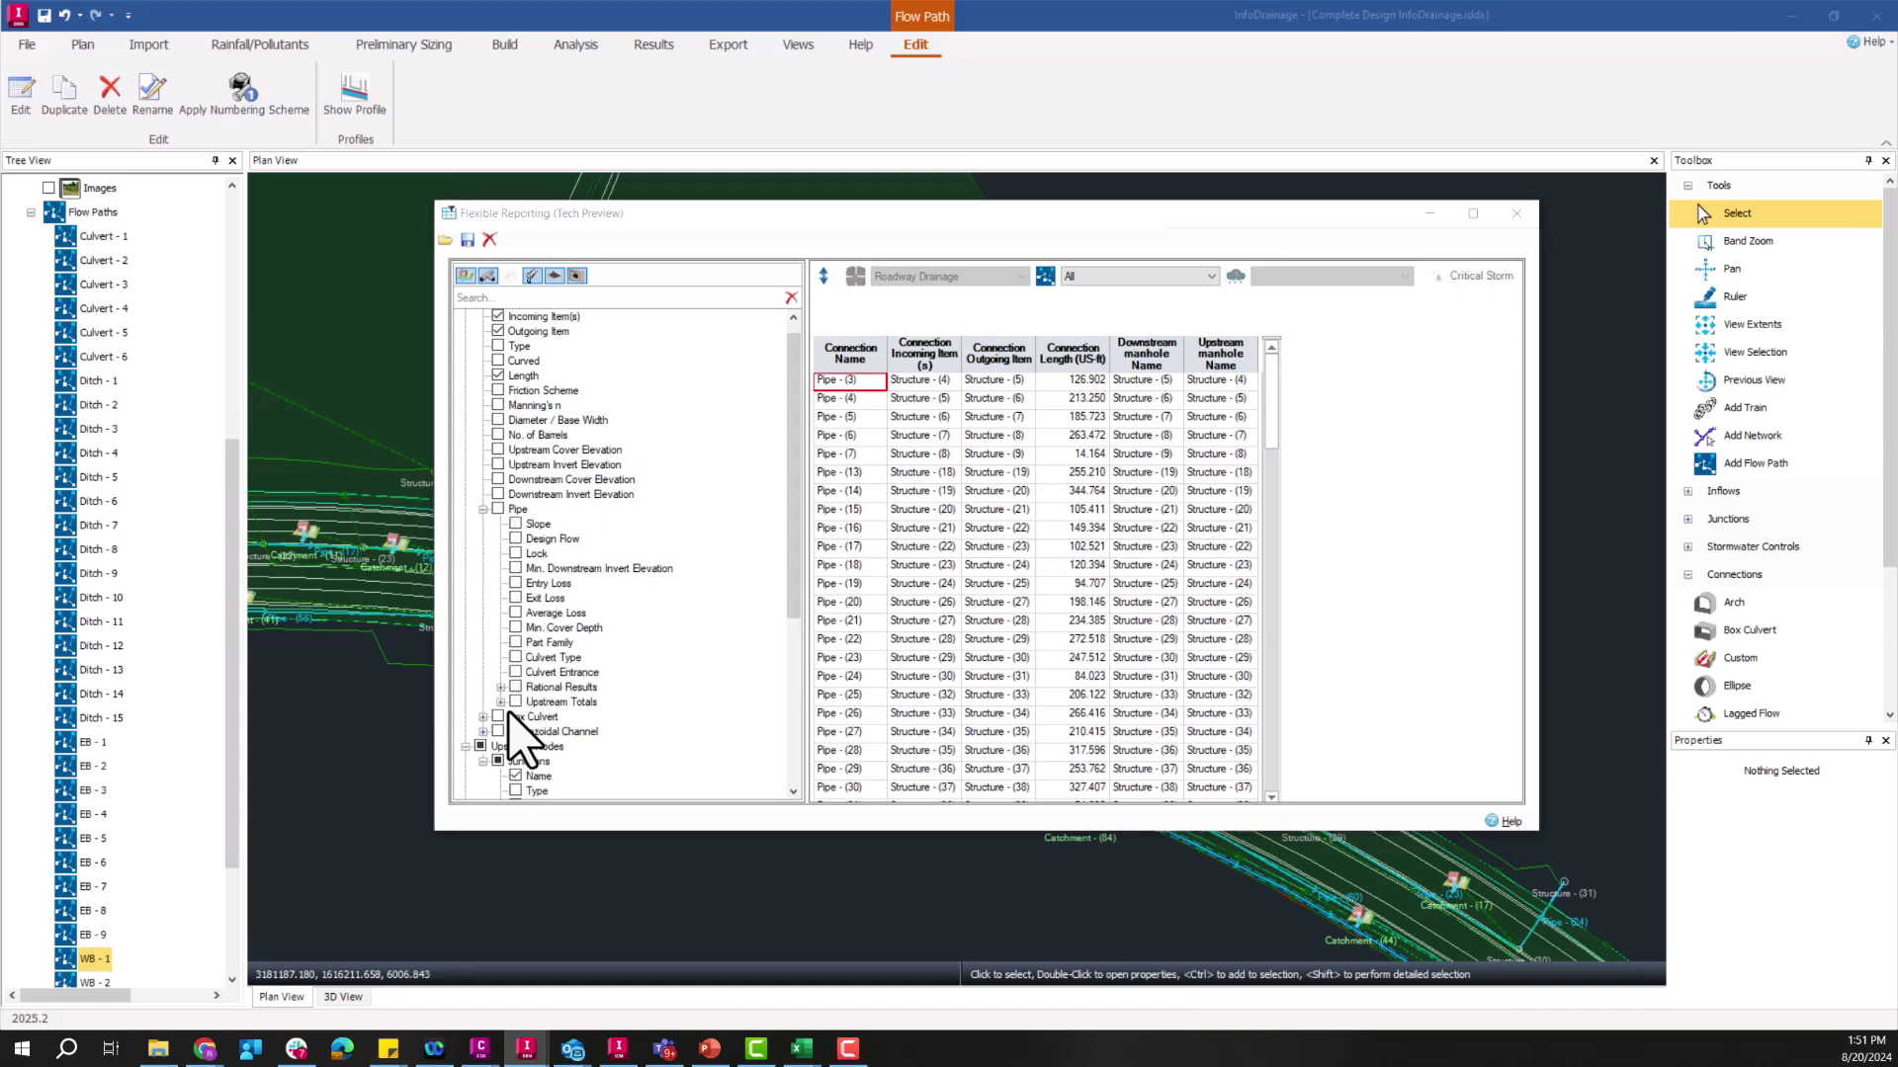
scroll(down, 3)
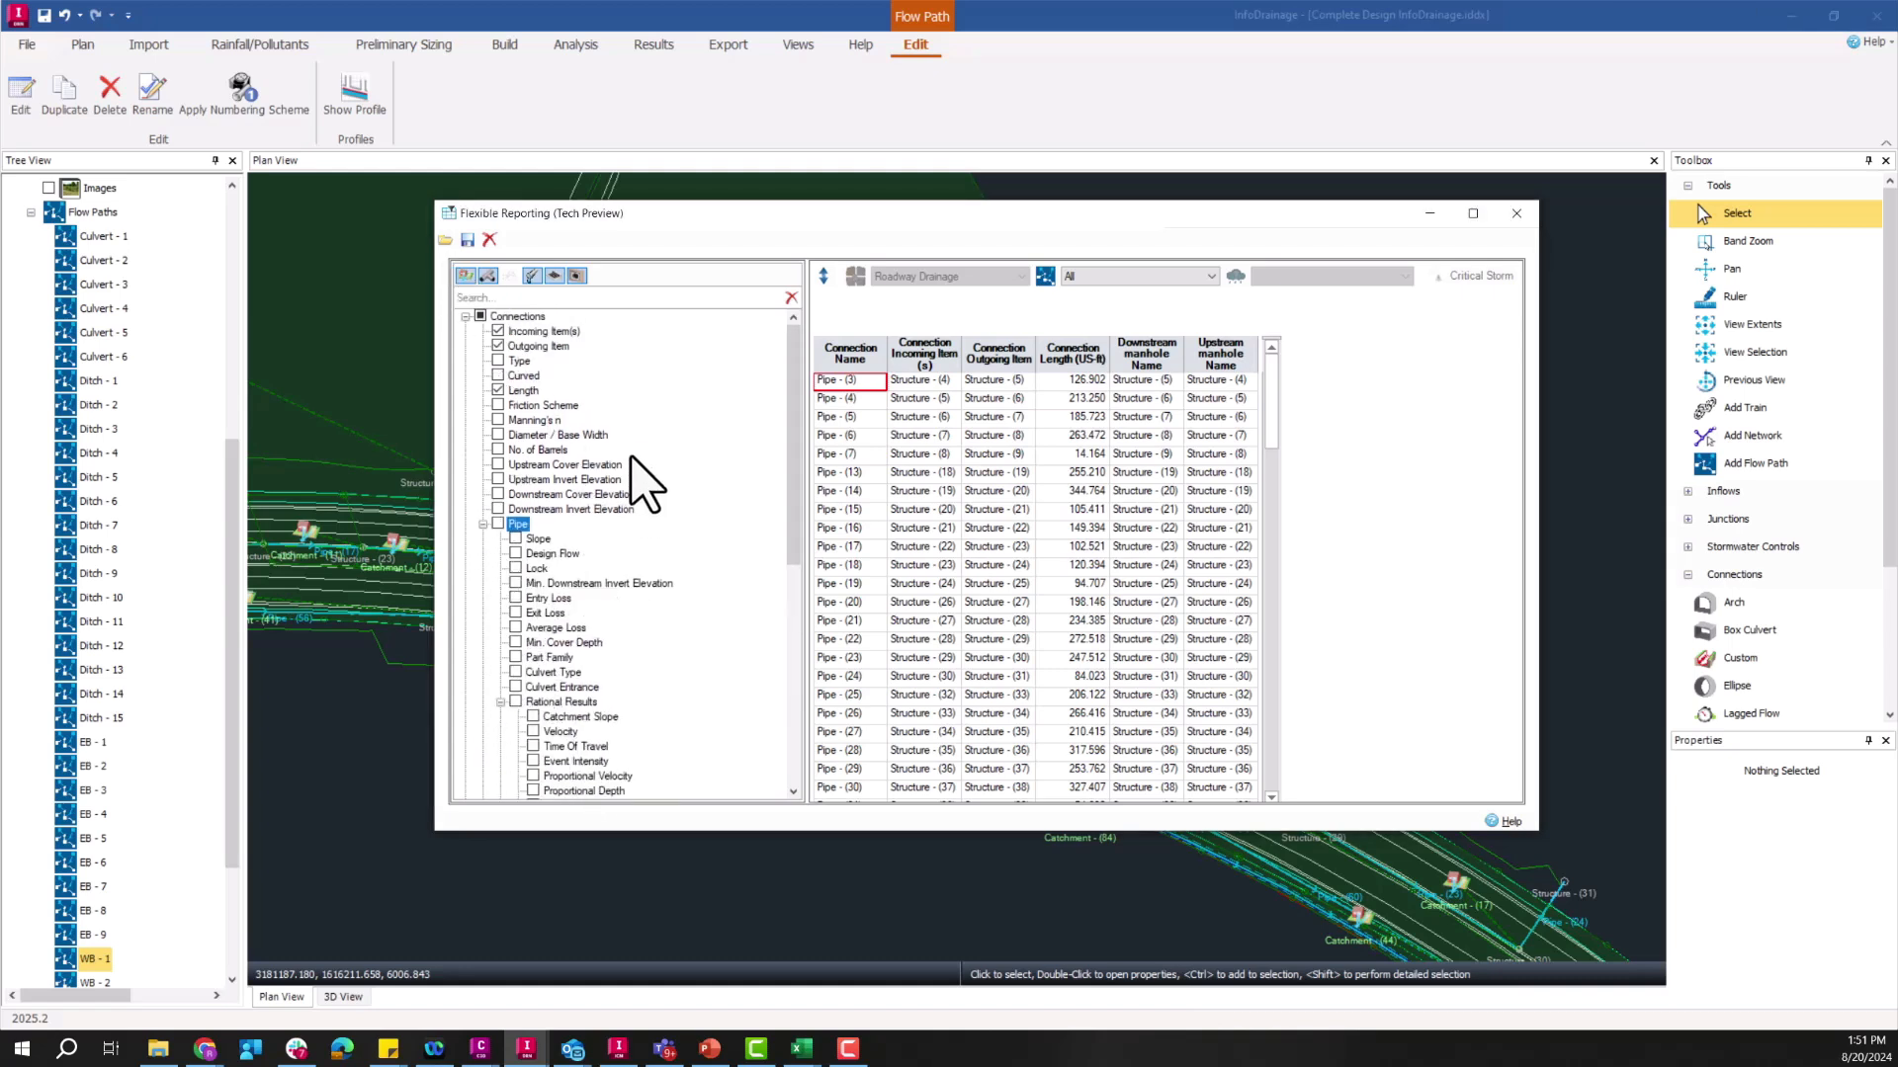
click(445, 239)
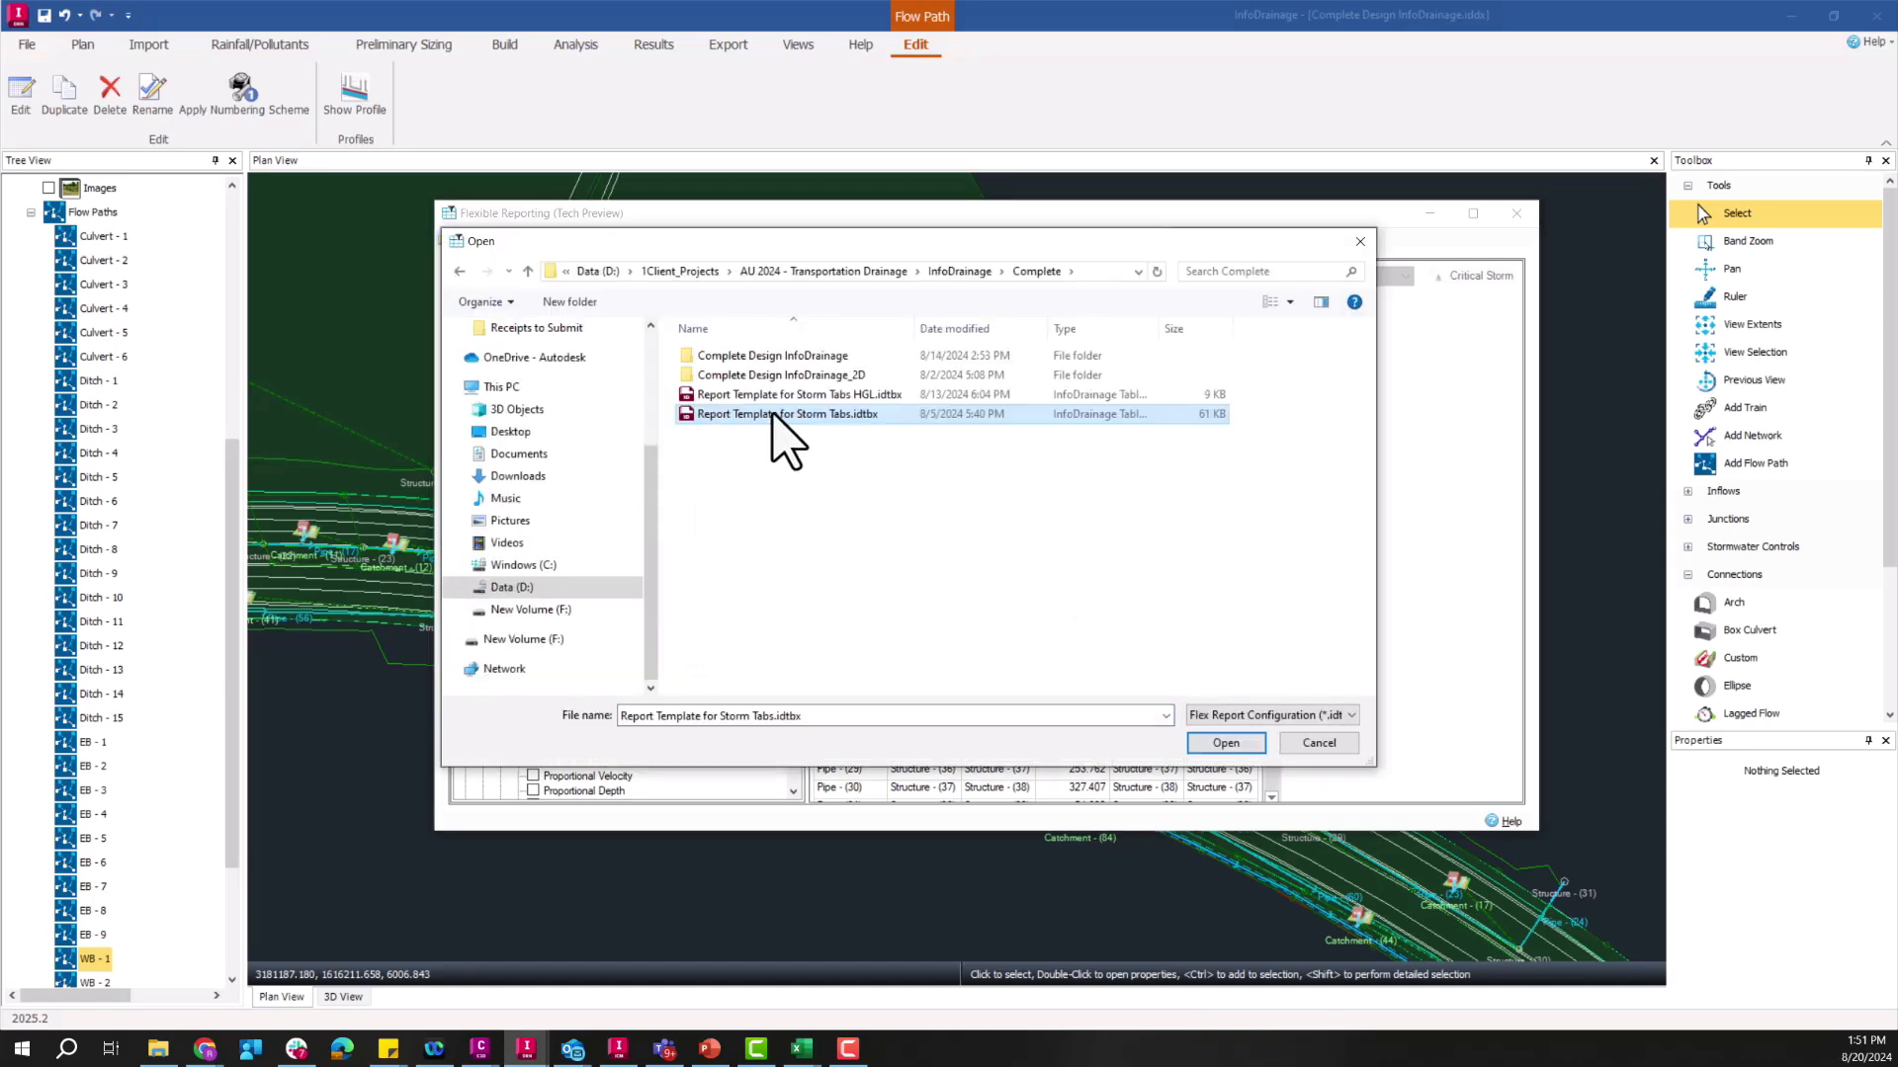
Step: Load the Storm Tabs report template and start an Excel export of the pipe table
click(1223, 742)
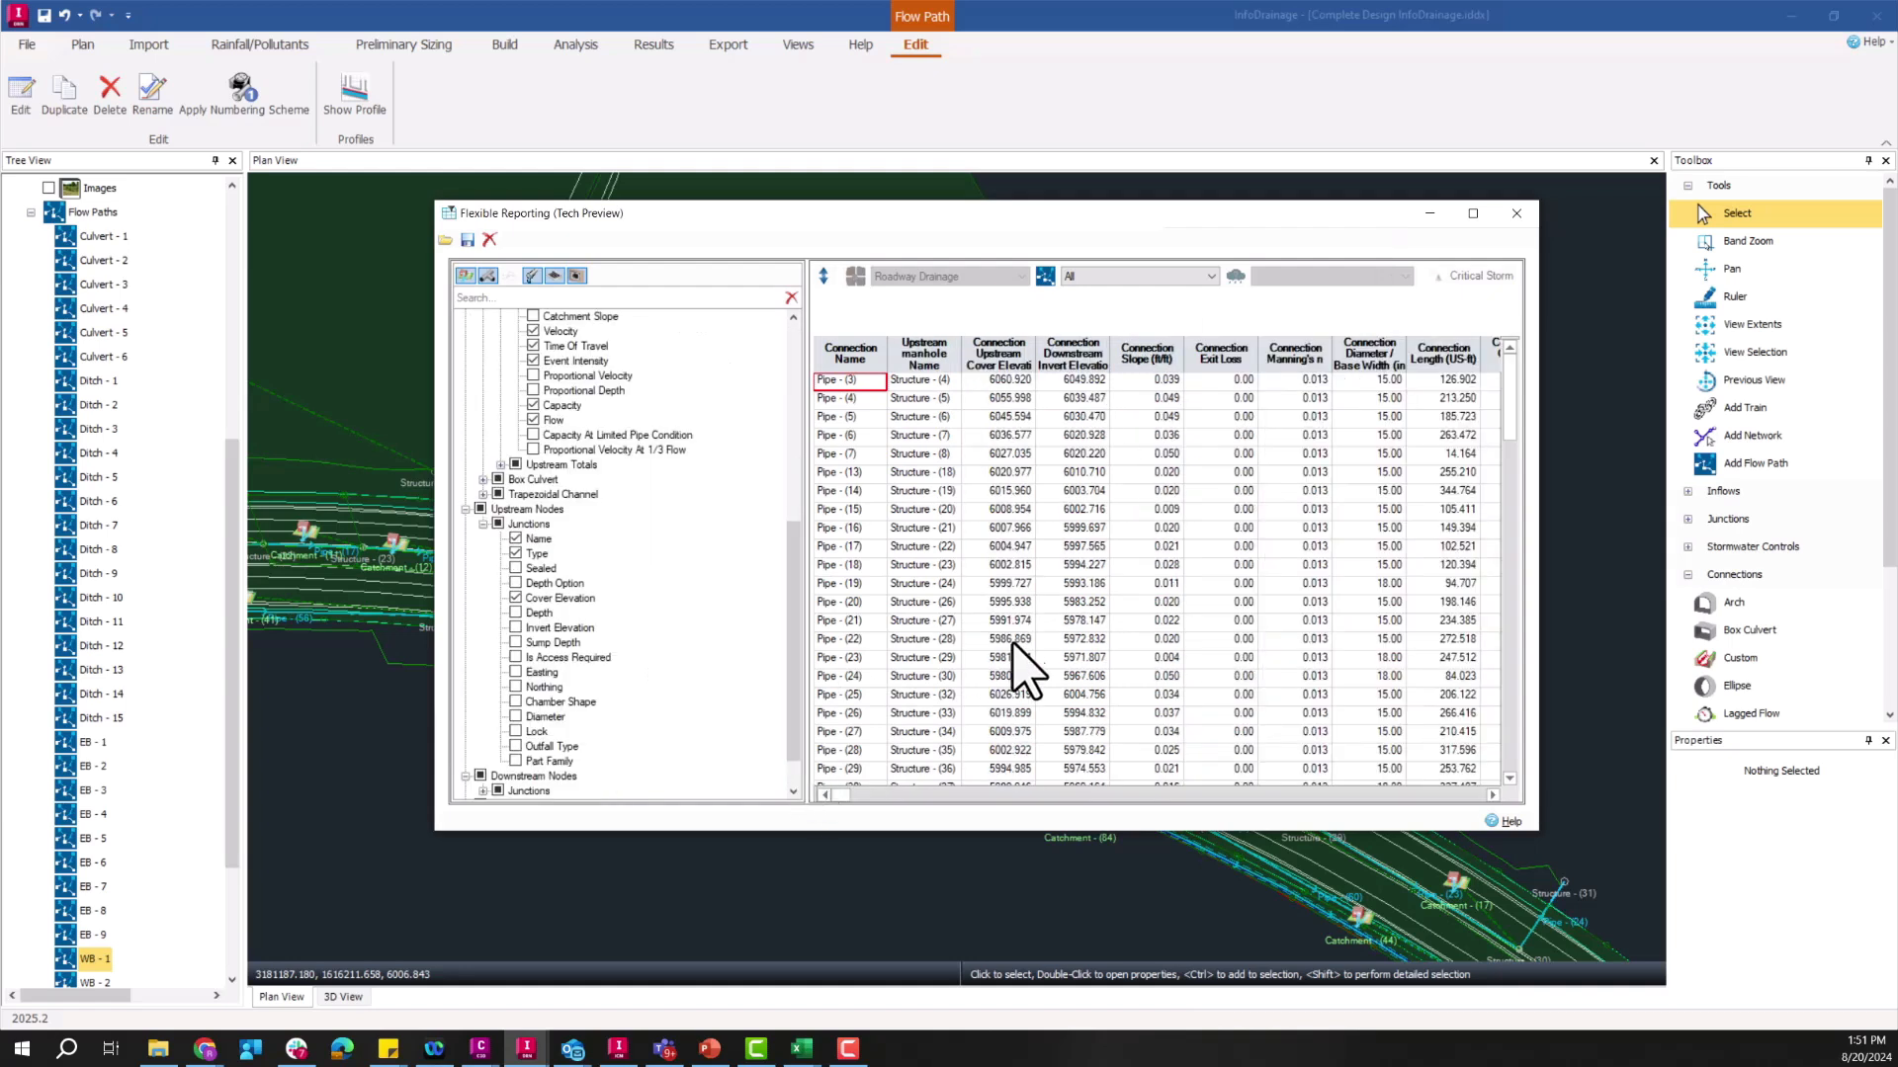
mouse_move(1028, 684)
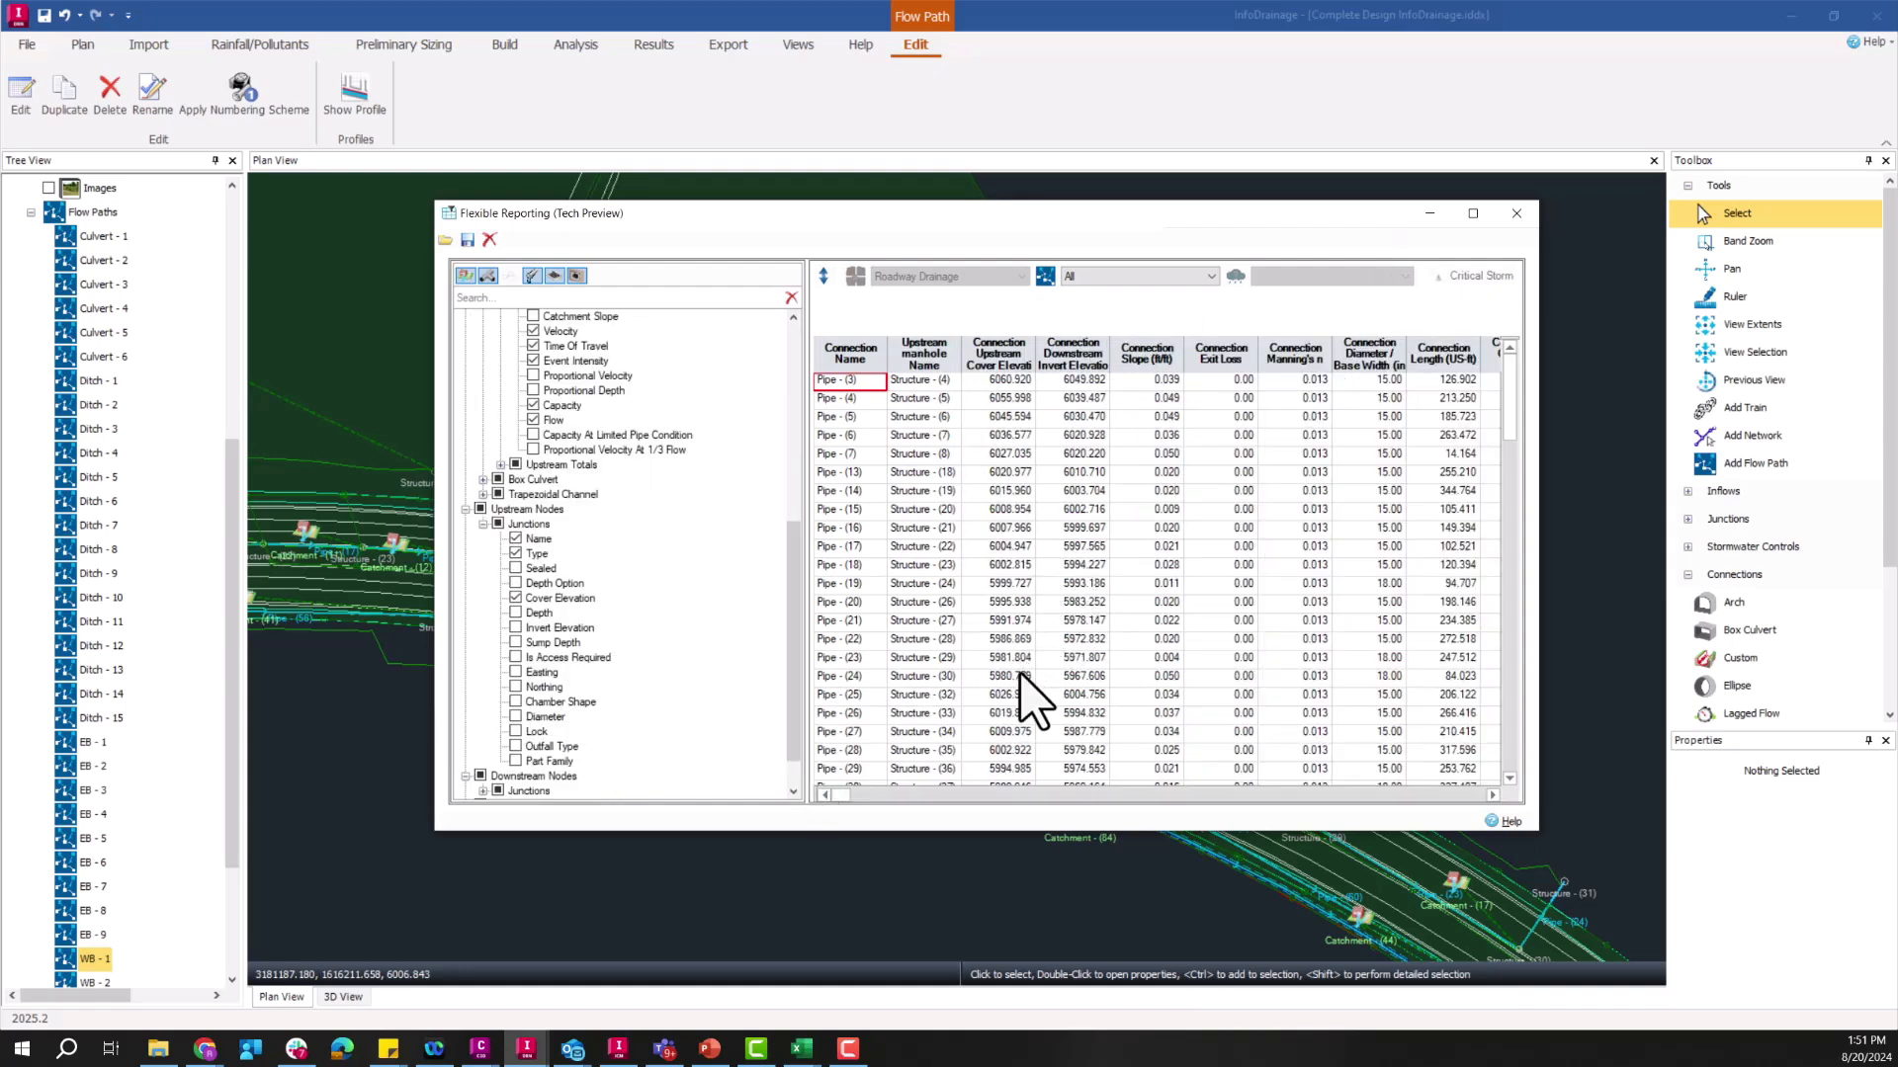
mouse_move(1131, 532)
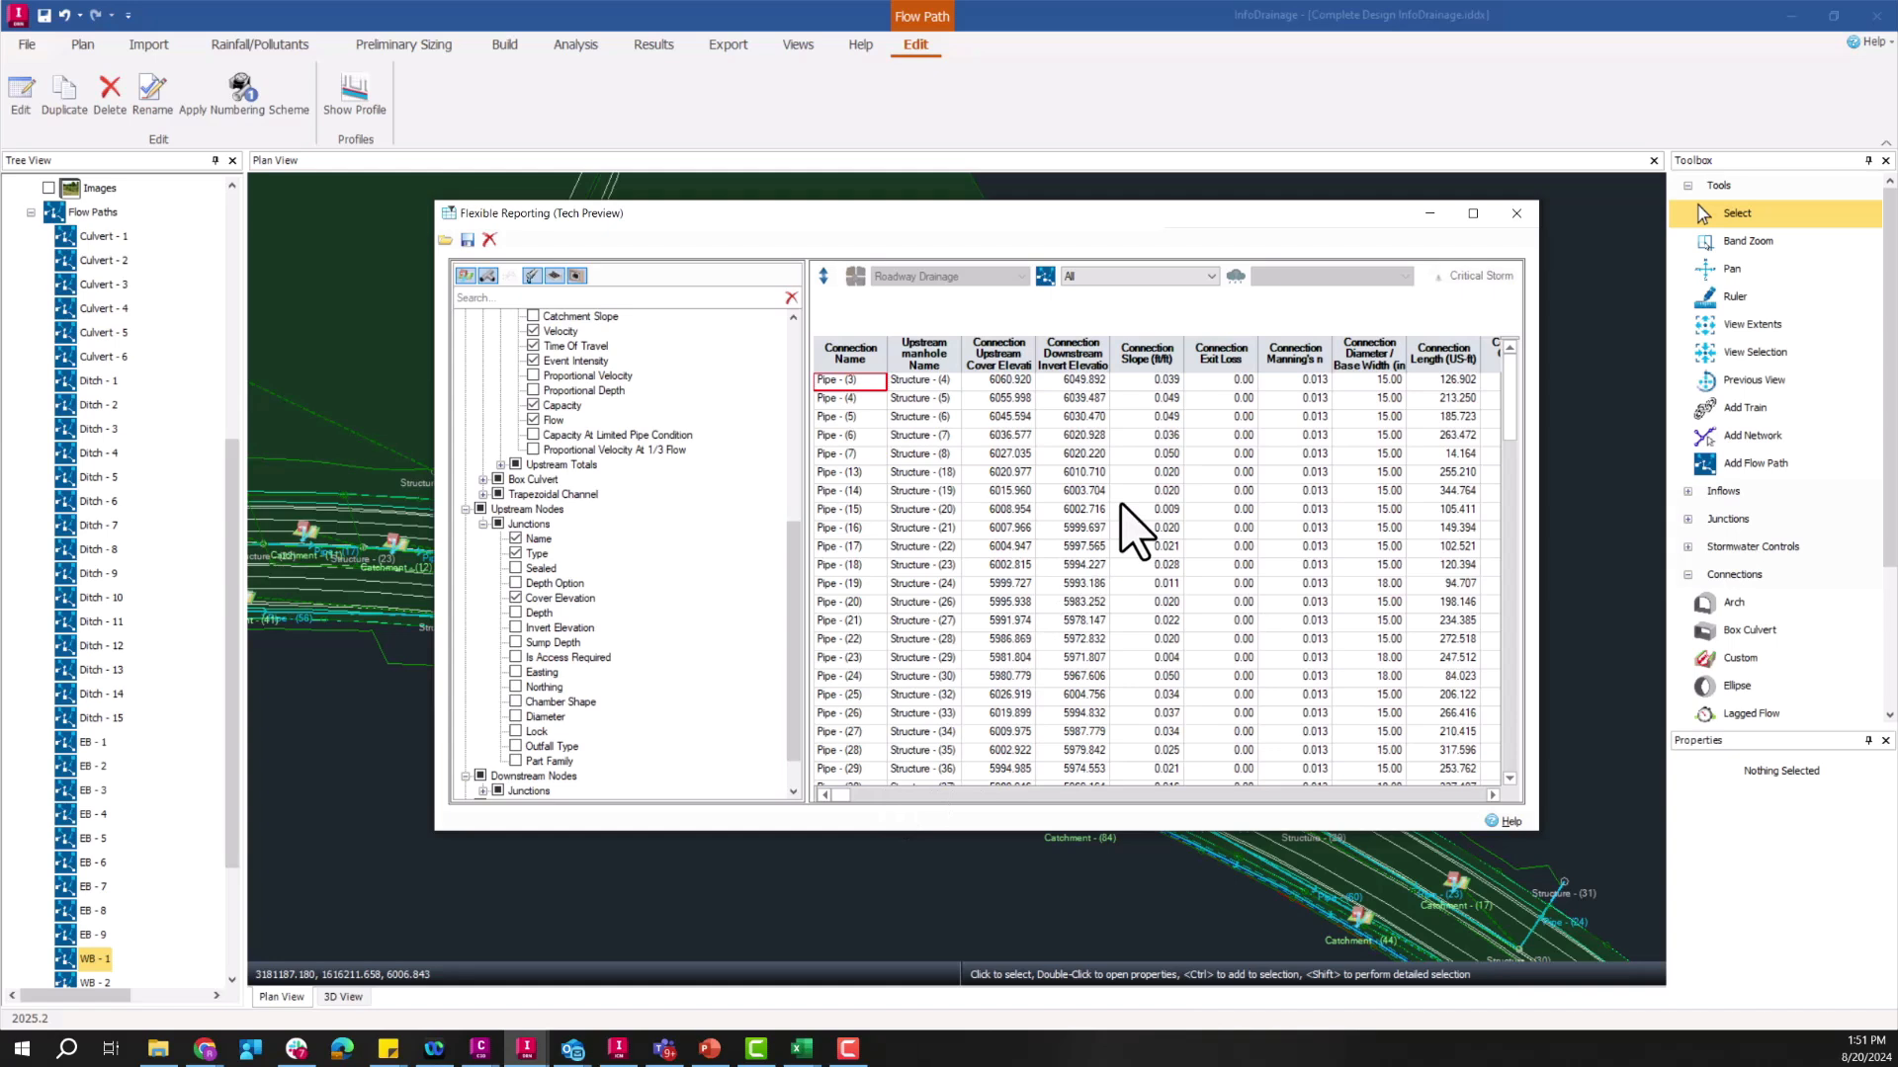
right_click(850, 379)
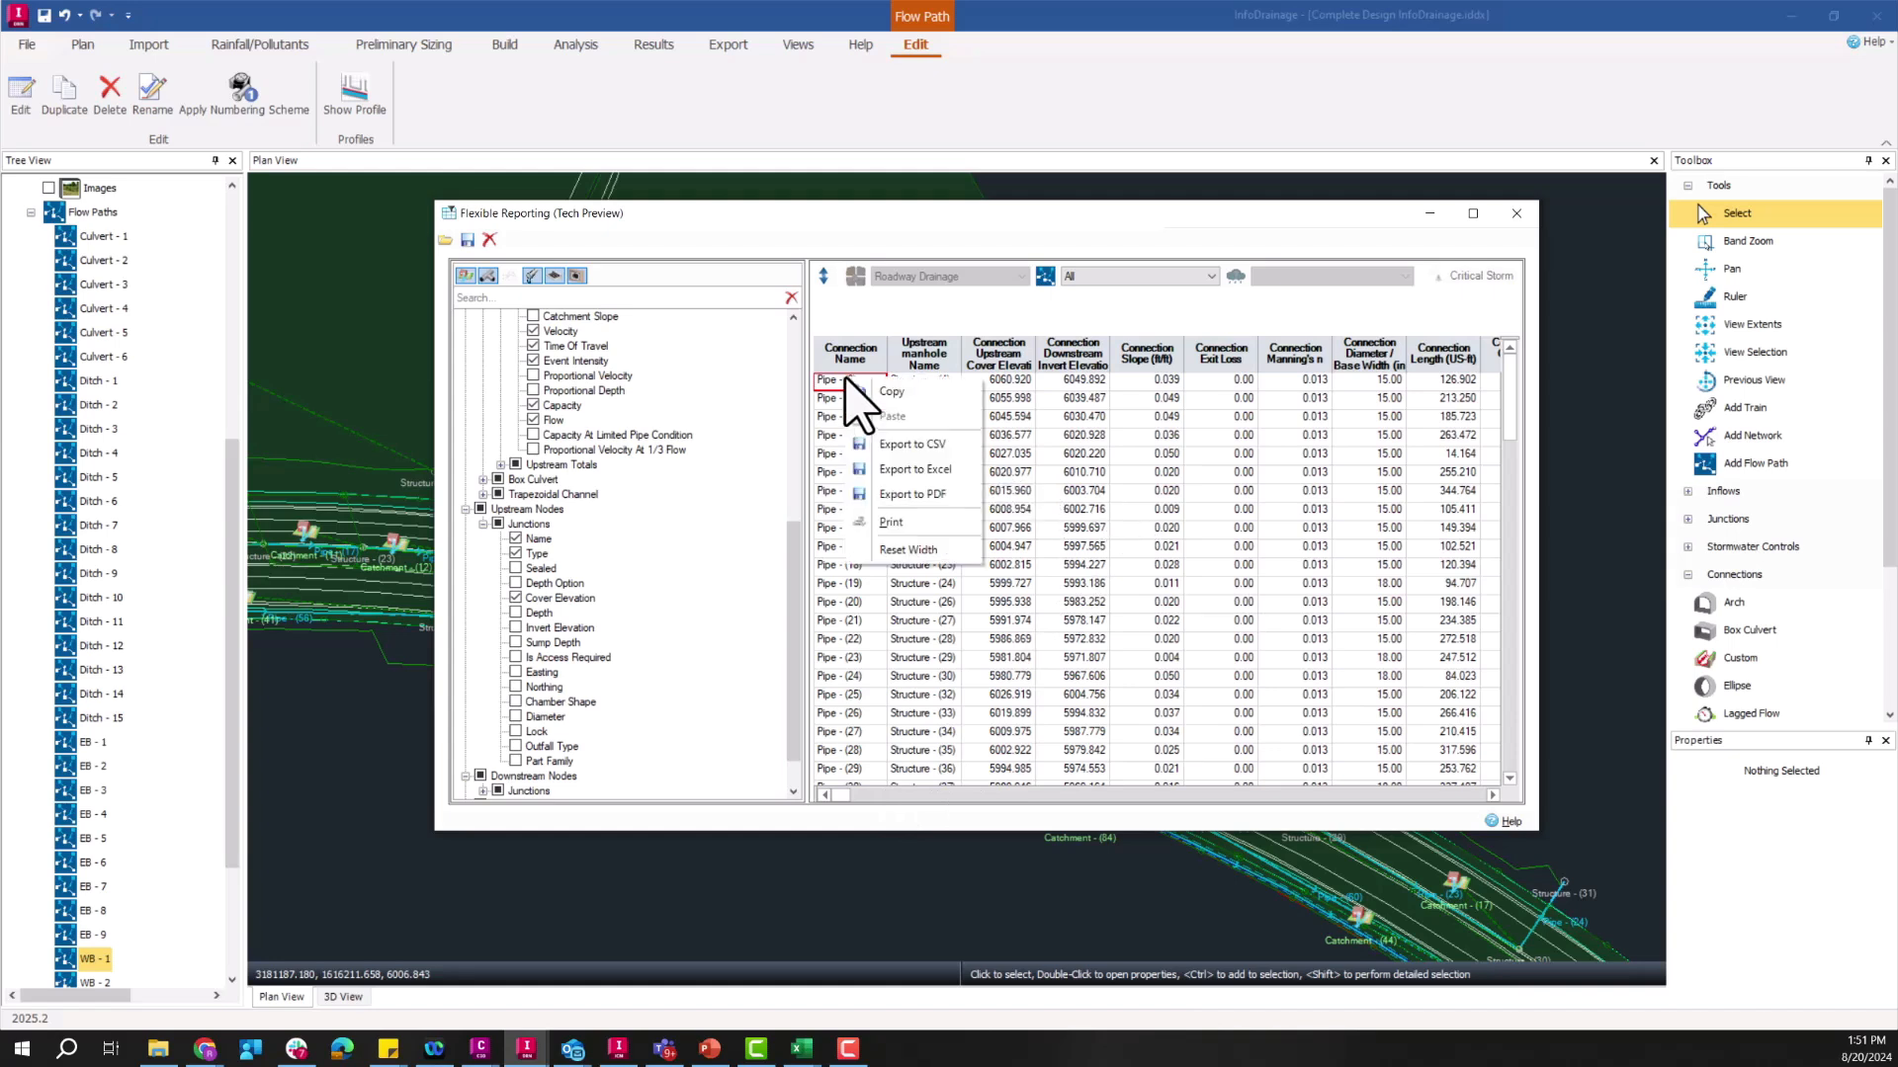
mouse_move(901, 496)
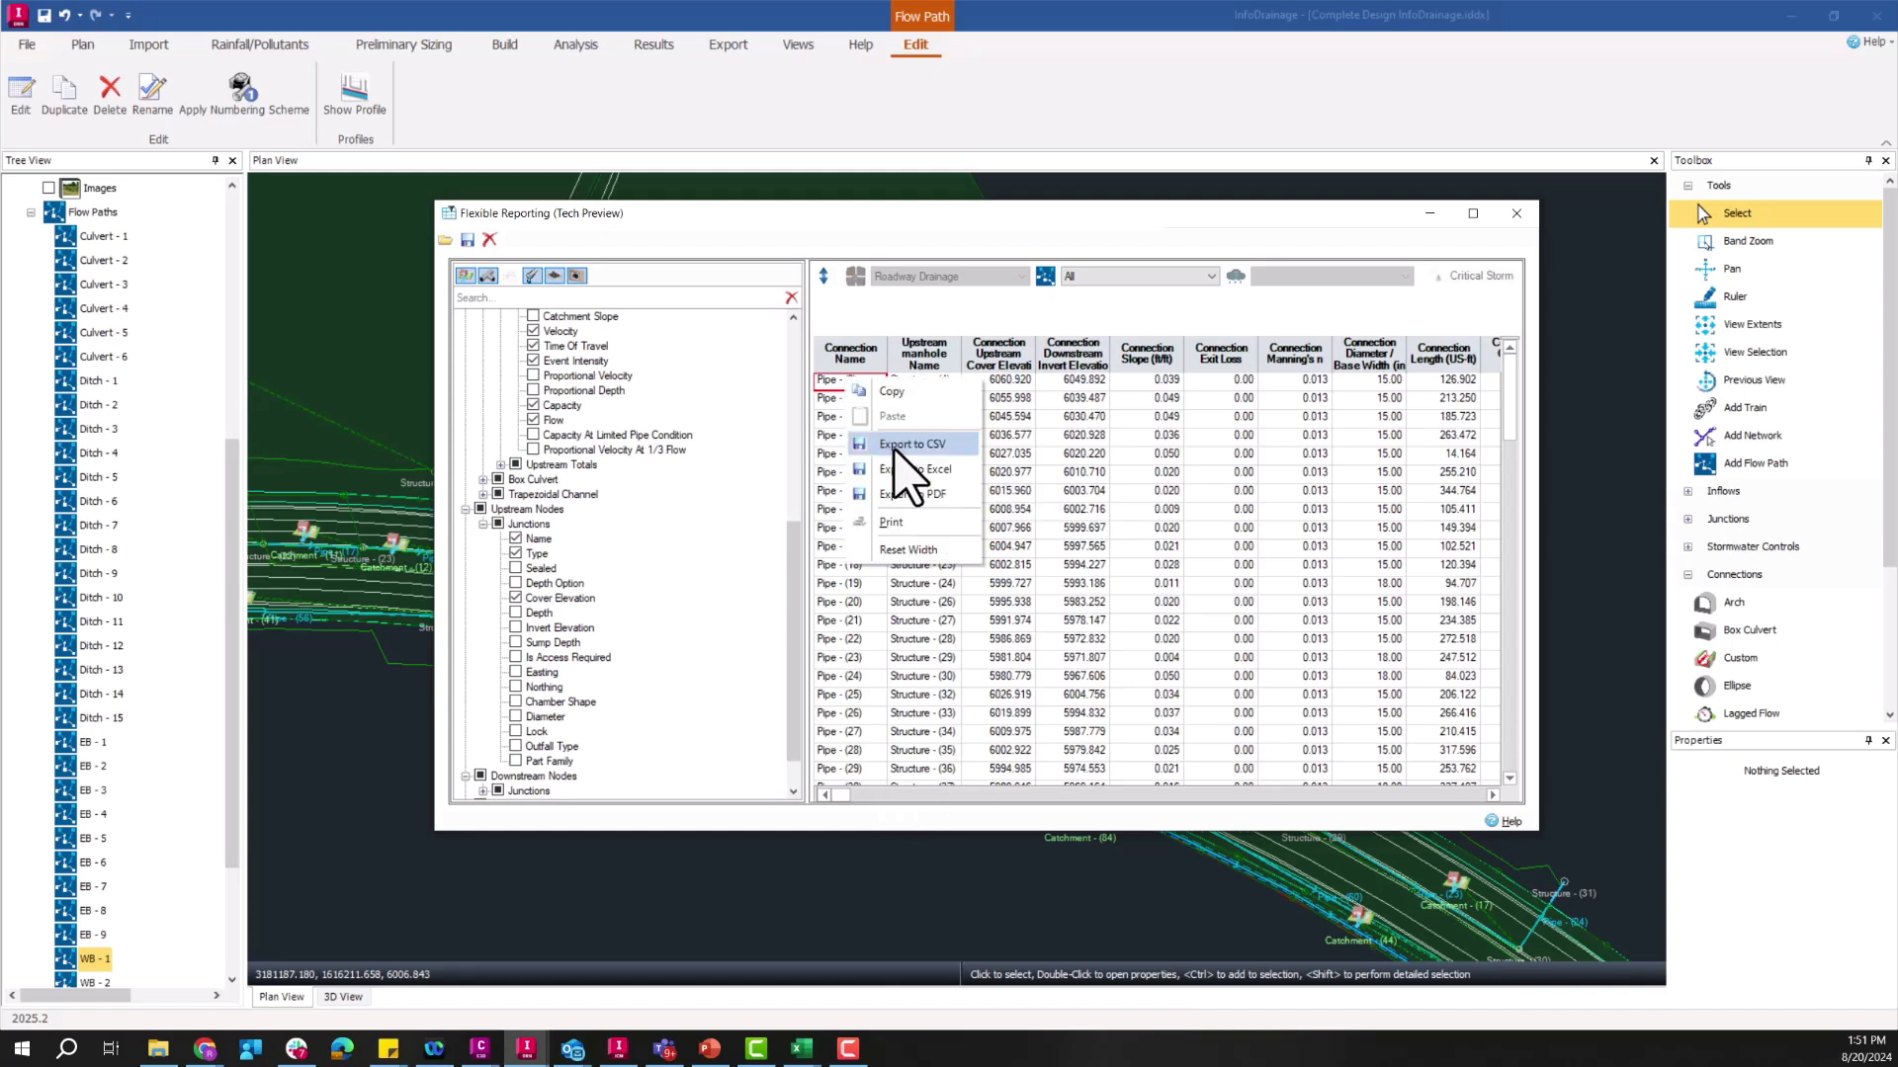
click(917, 471)
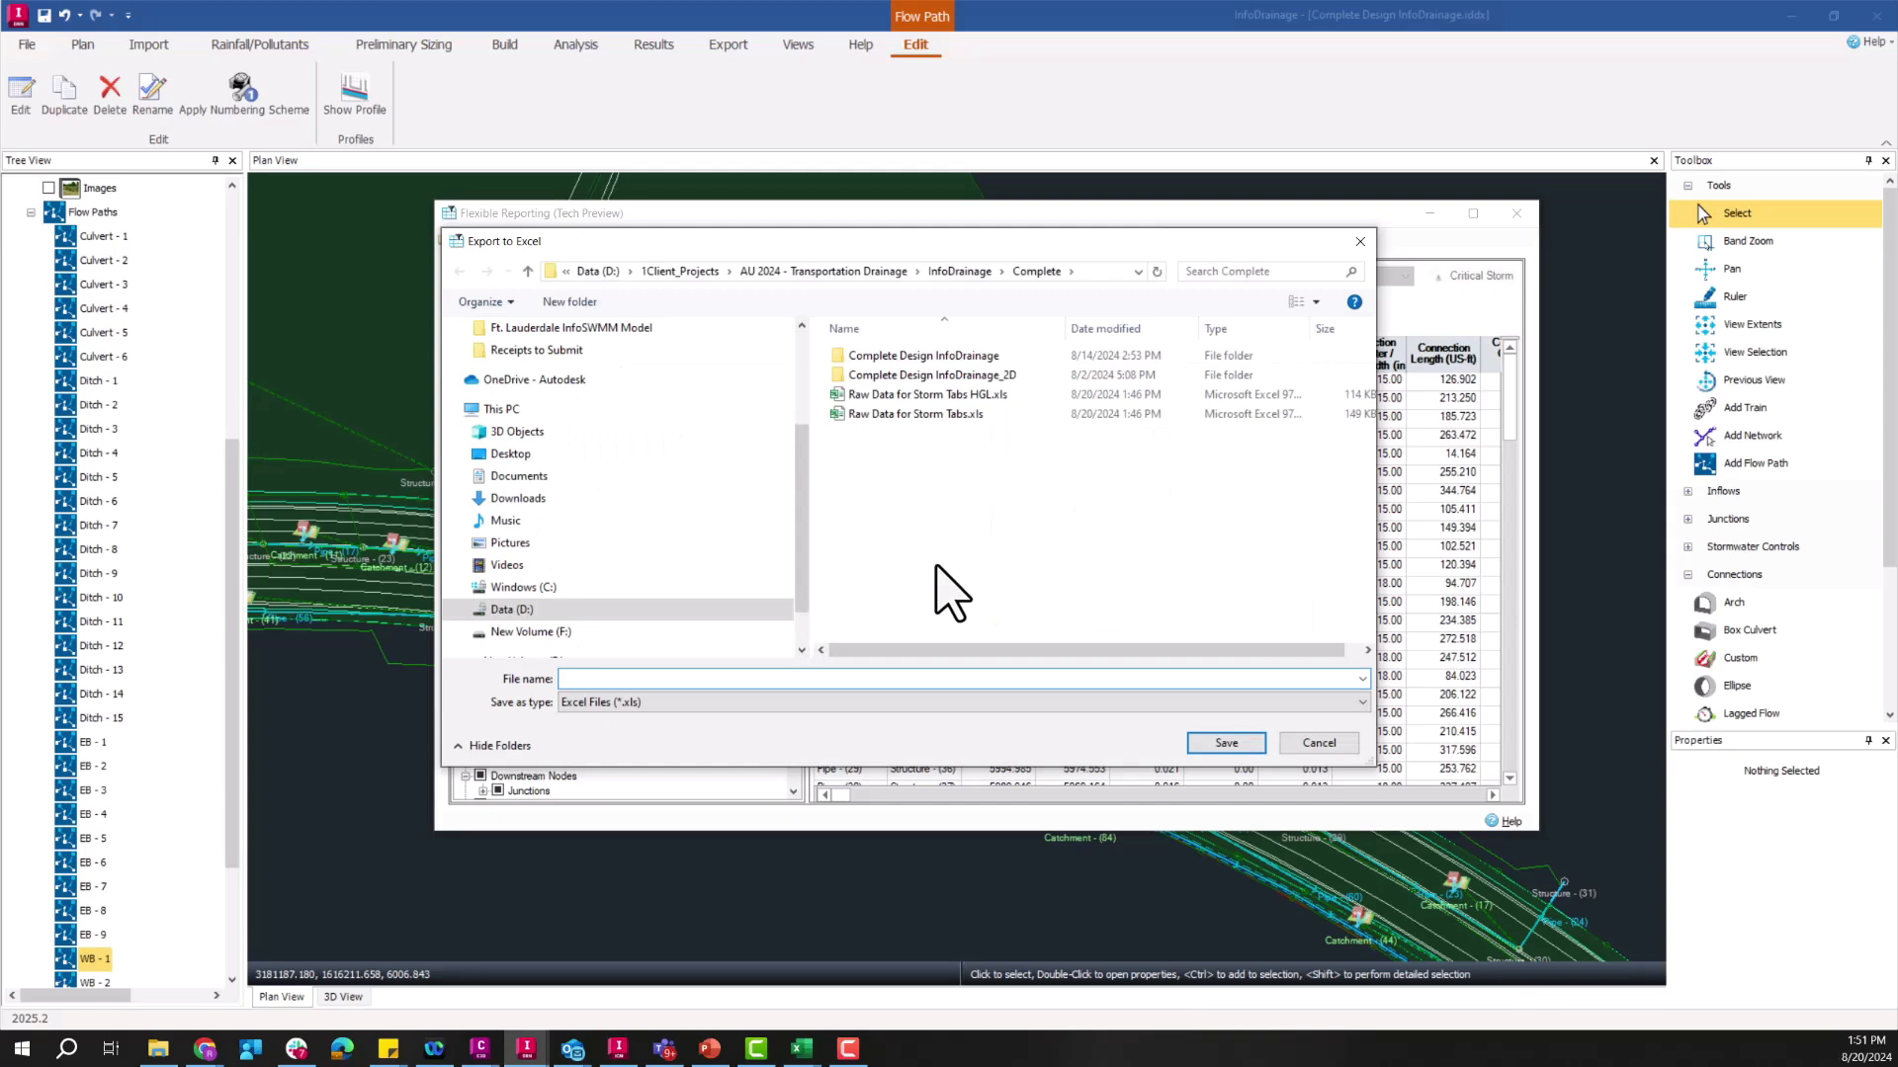
Step: Save the exported workbook as 'rational' and close Flexible Reporting
click(957, 678)
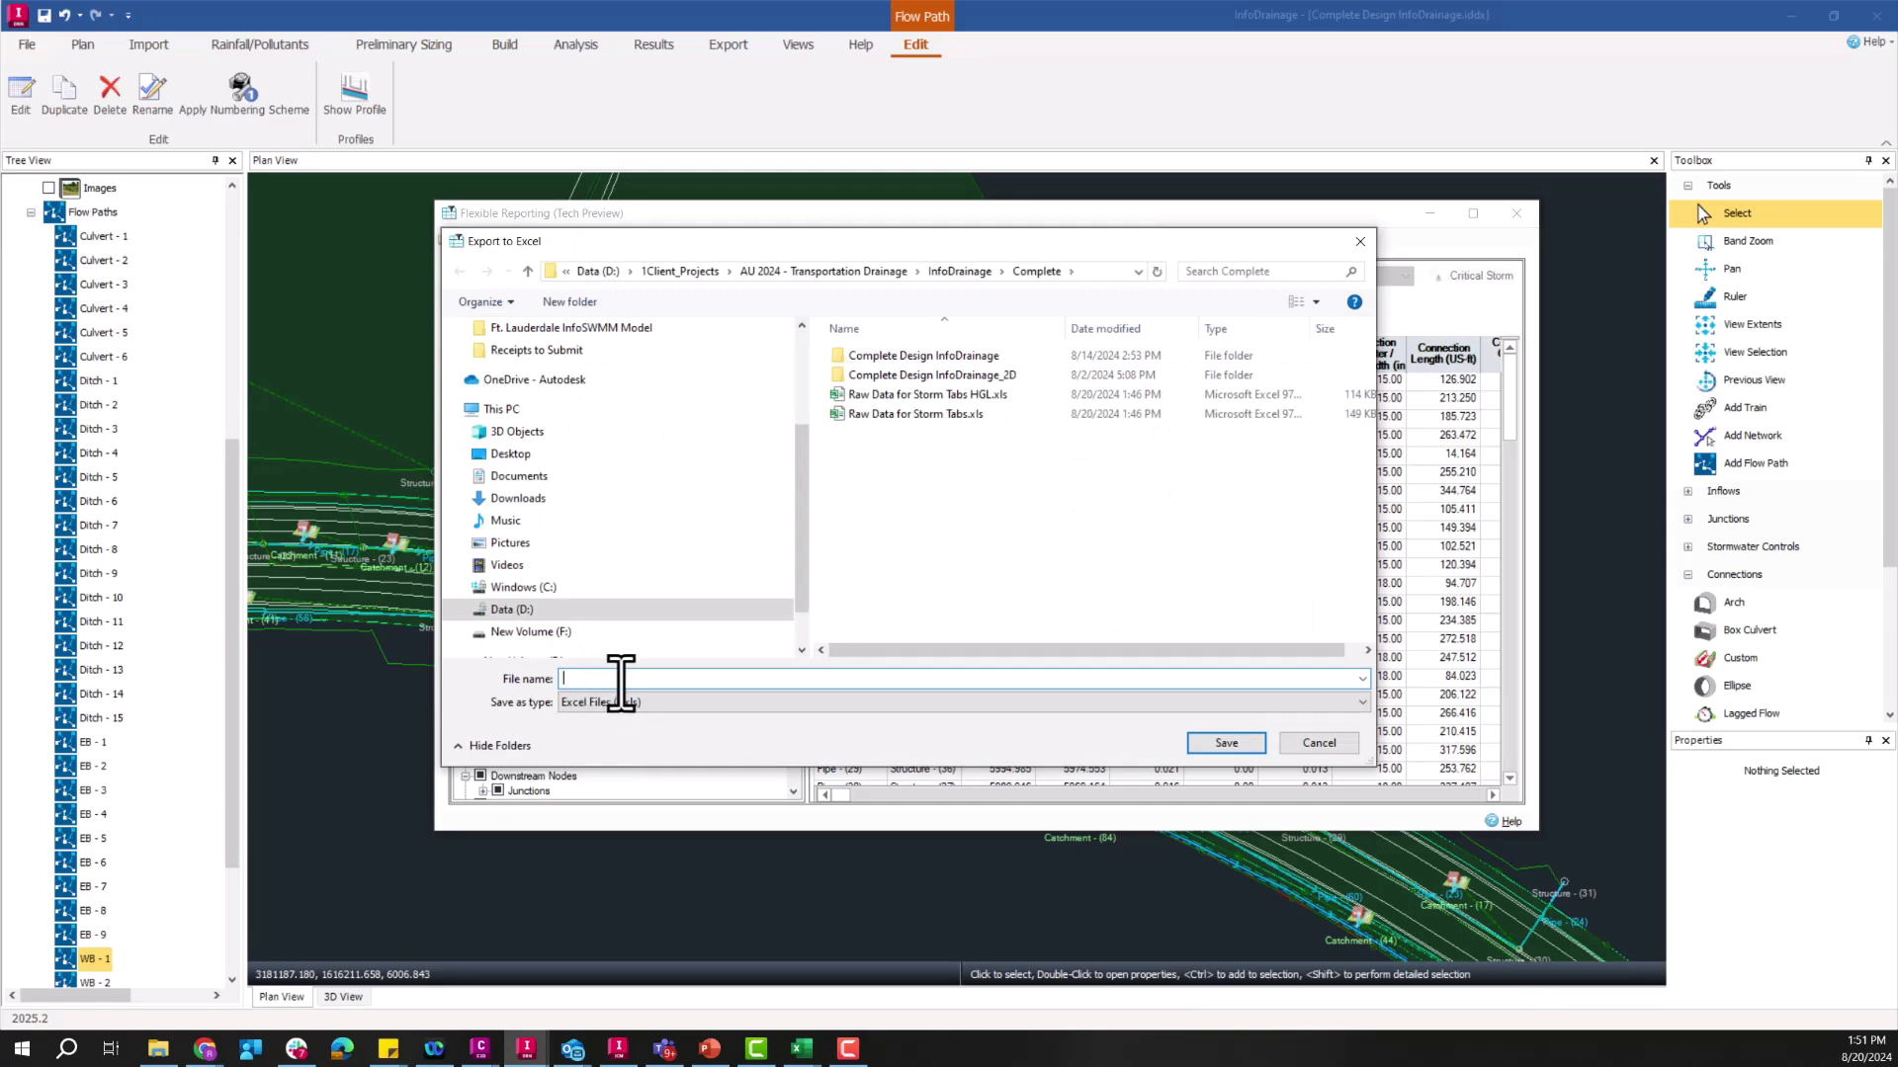
text(rational)
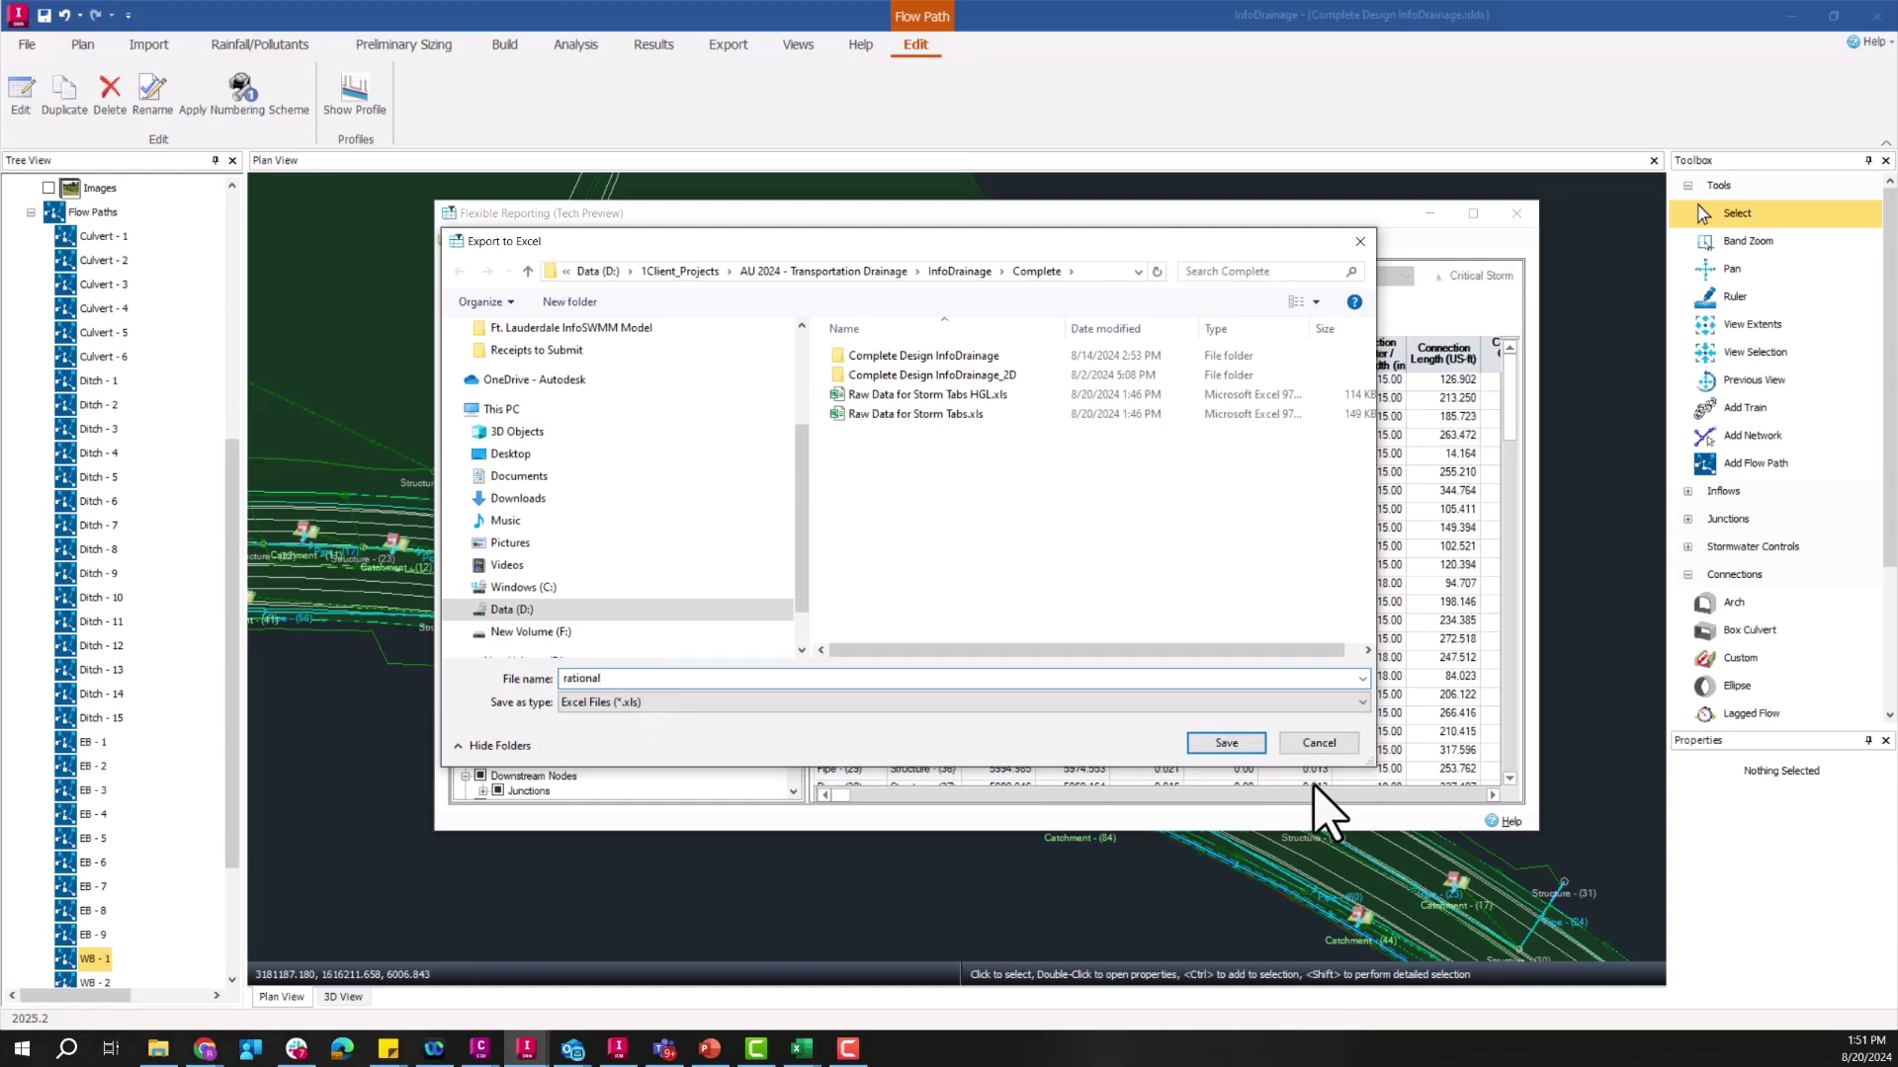
click(1316, 741)
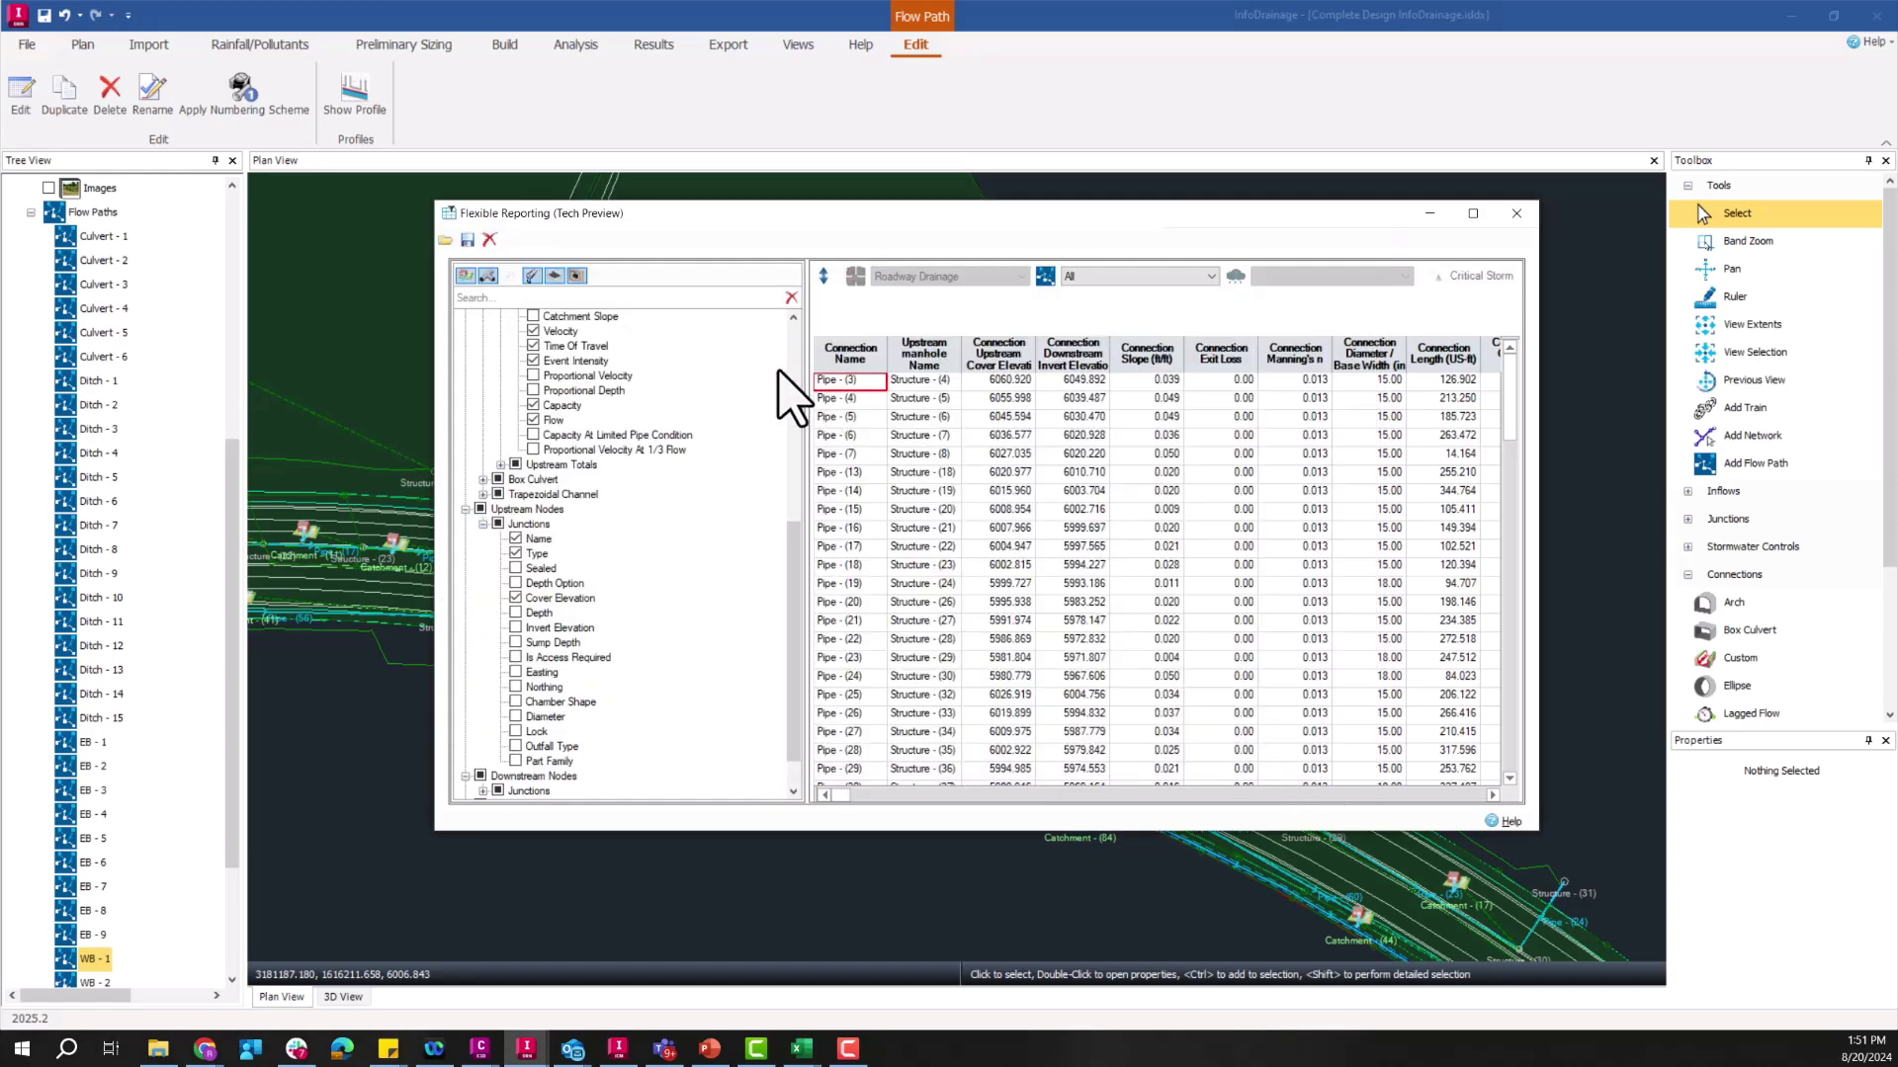
click(1516, 213)
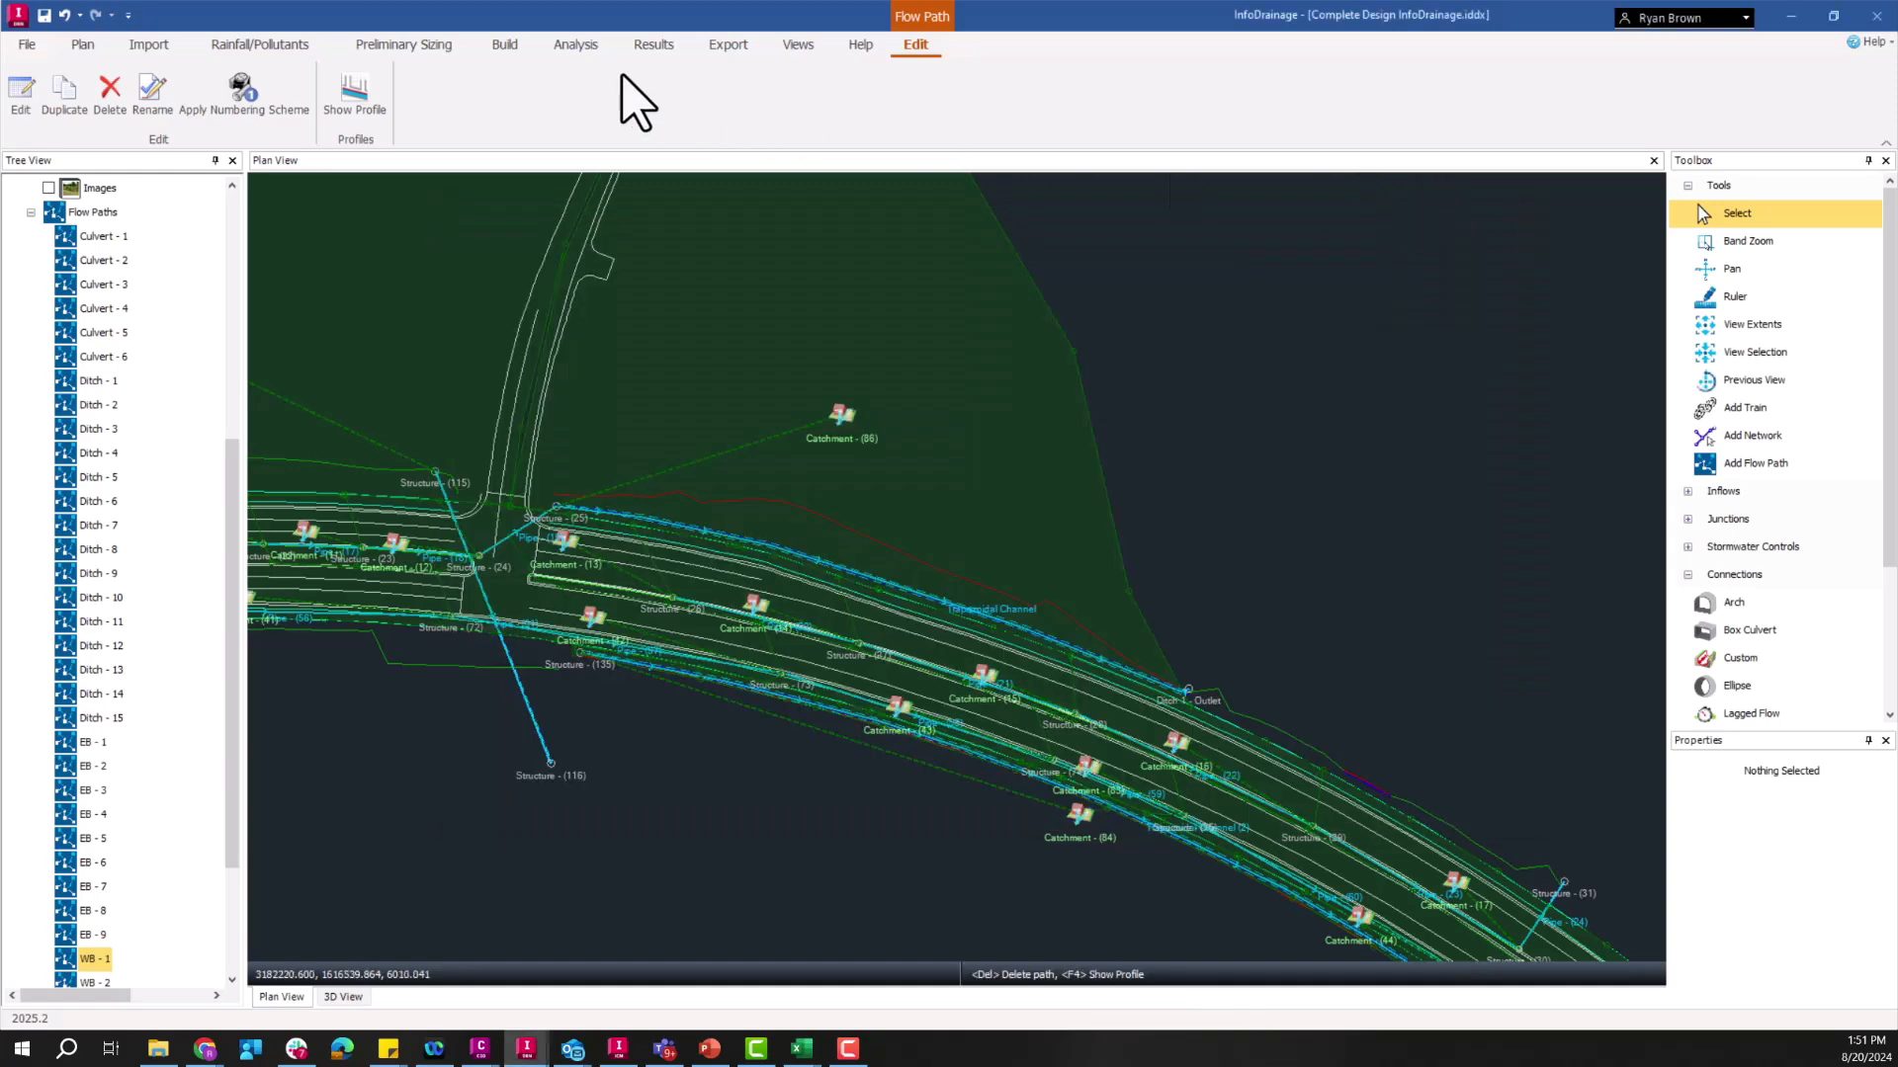
Step: Run the network analysis from the Analysis ribbon and close the Connections Summary
click(654, 44)
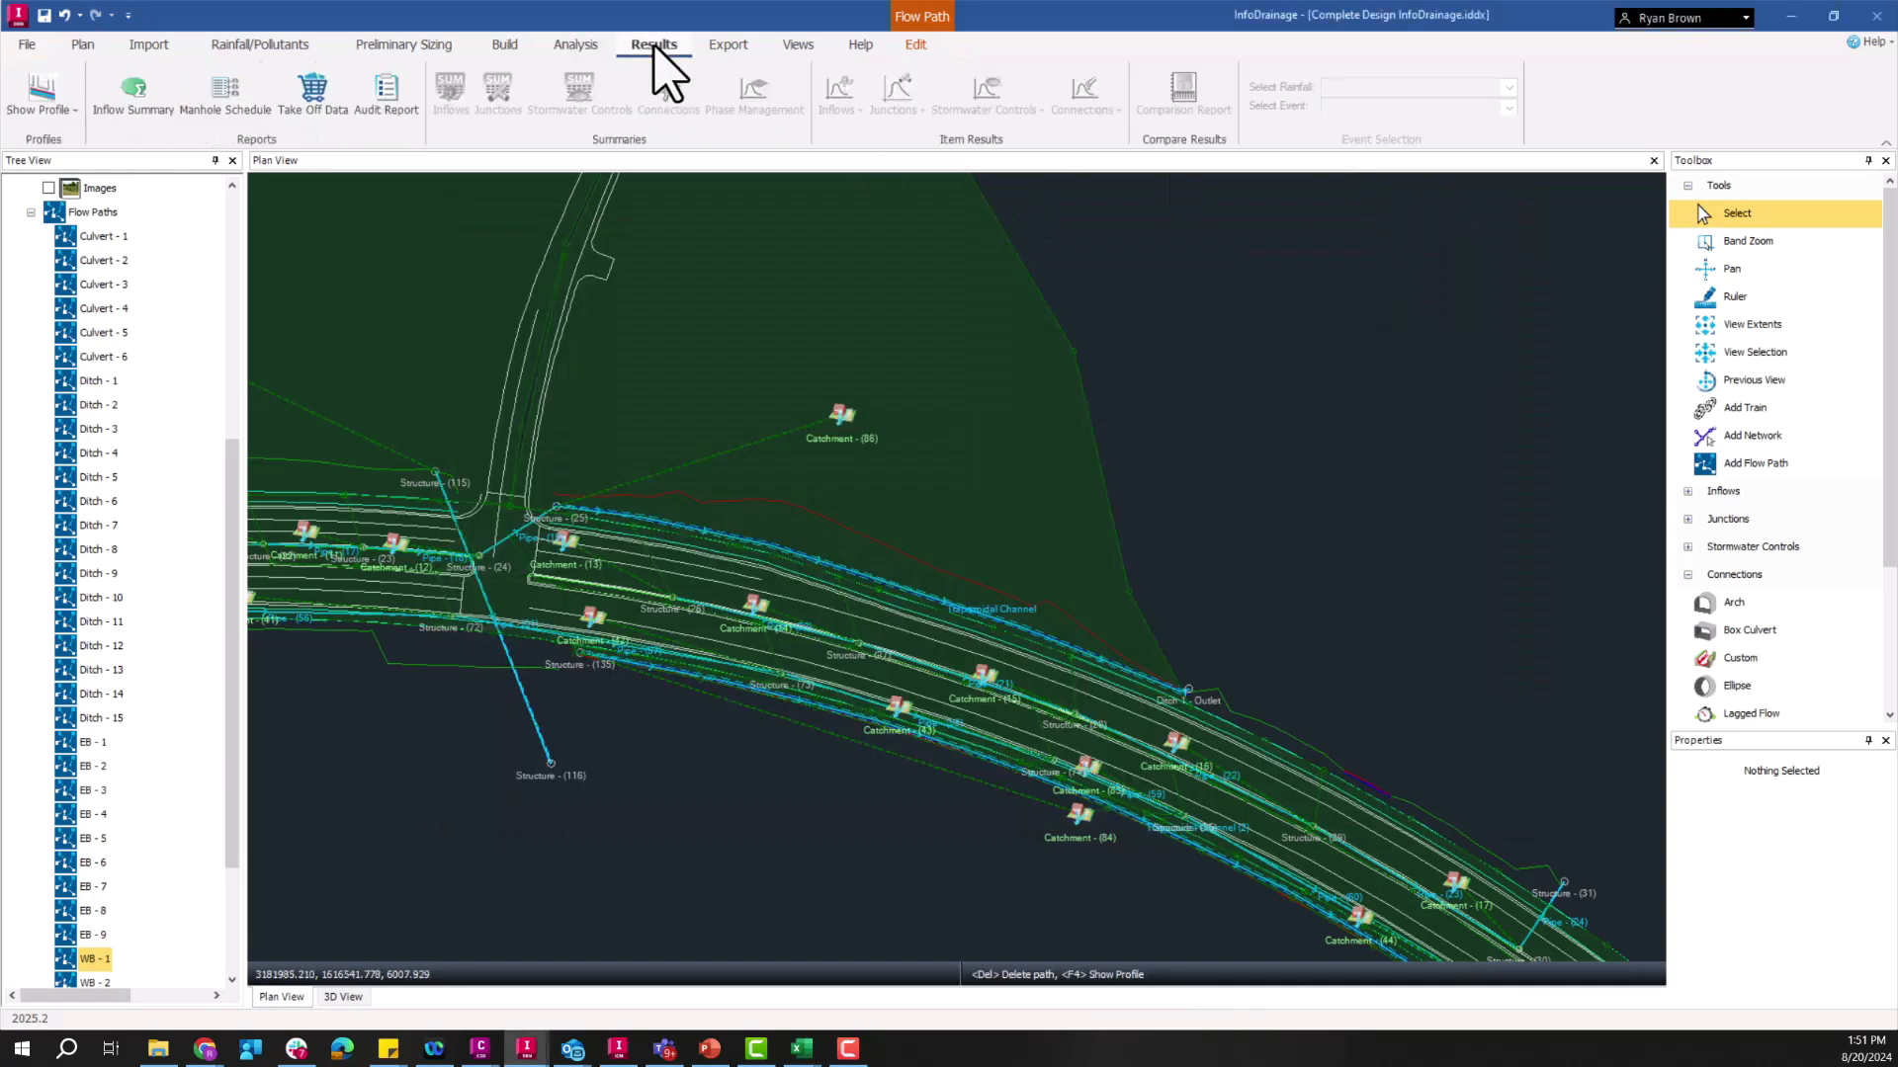
click(573, 46)
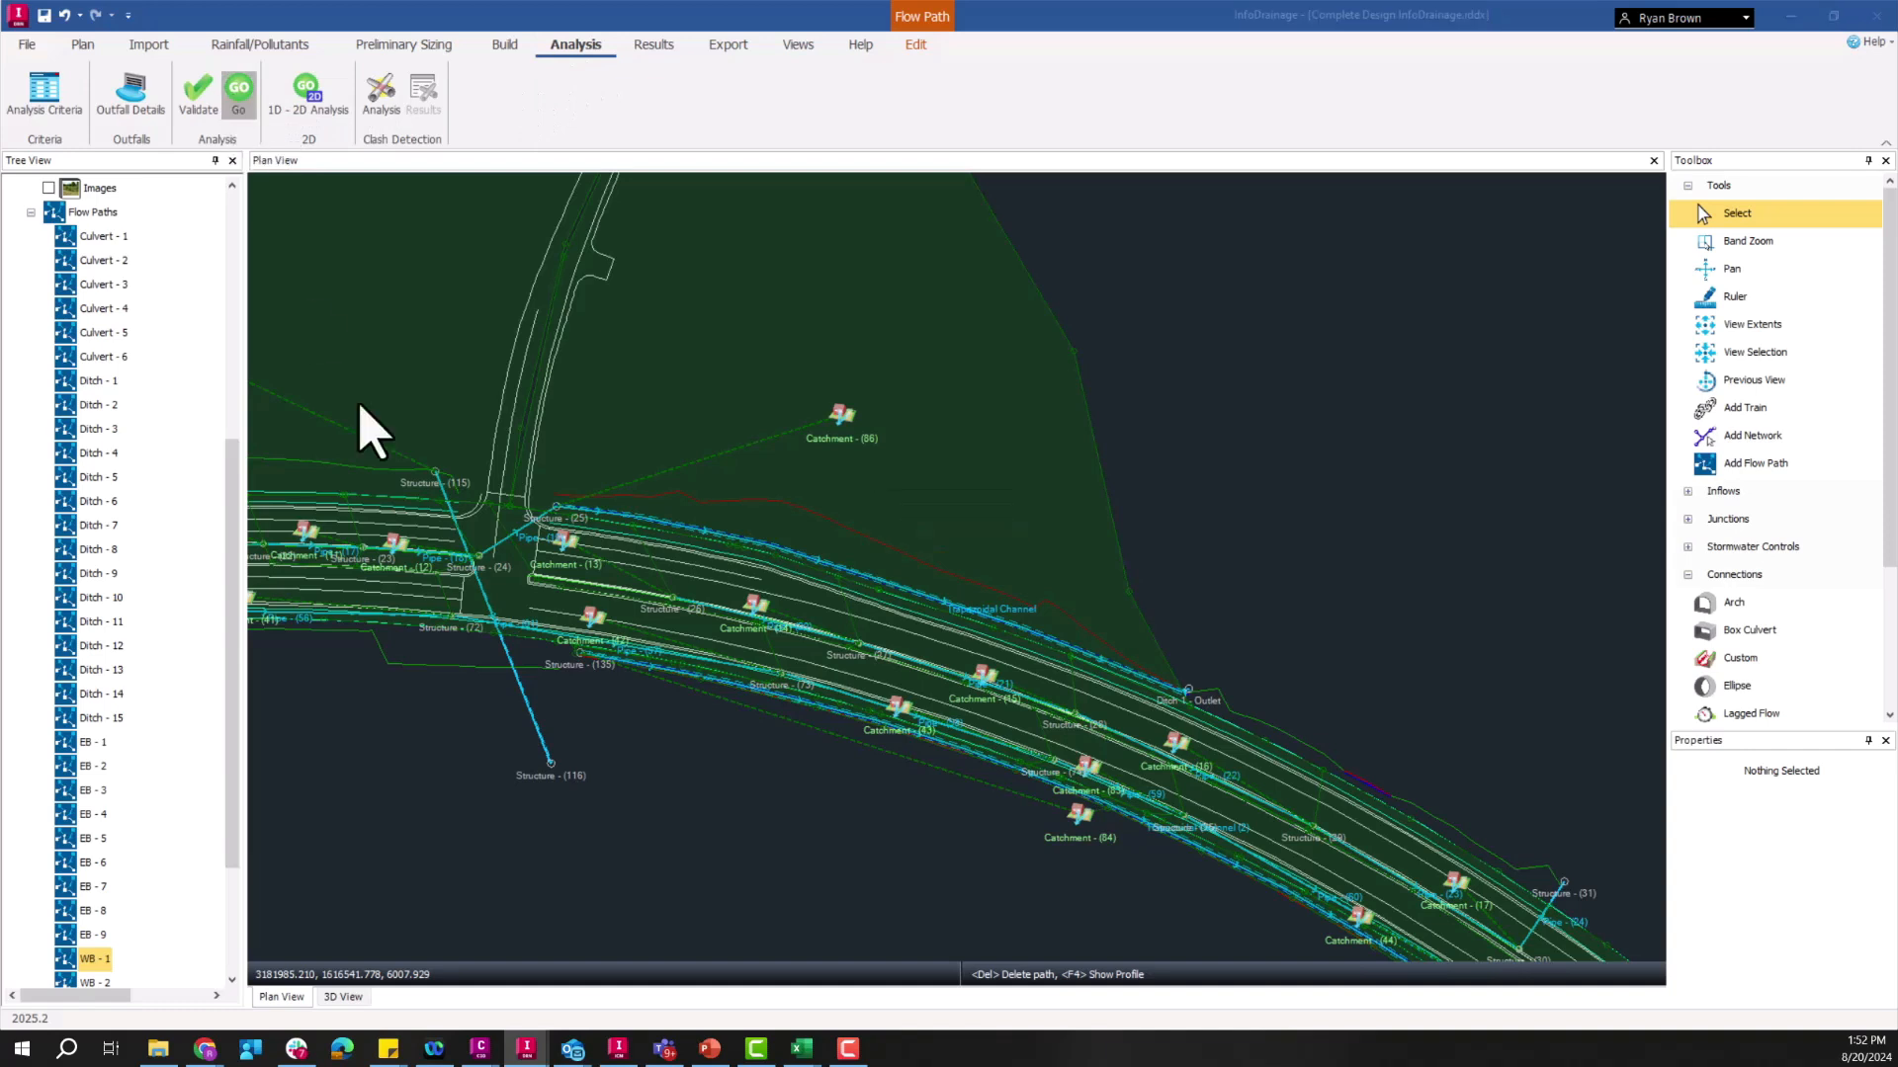
click(239, 89)
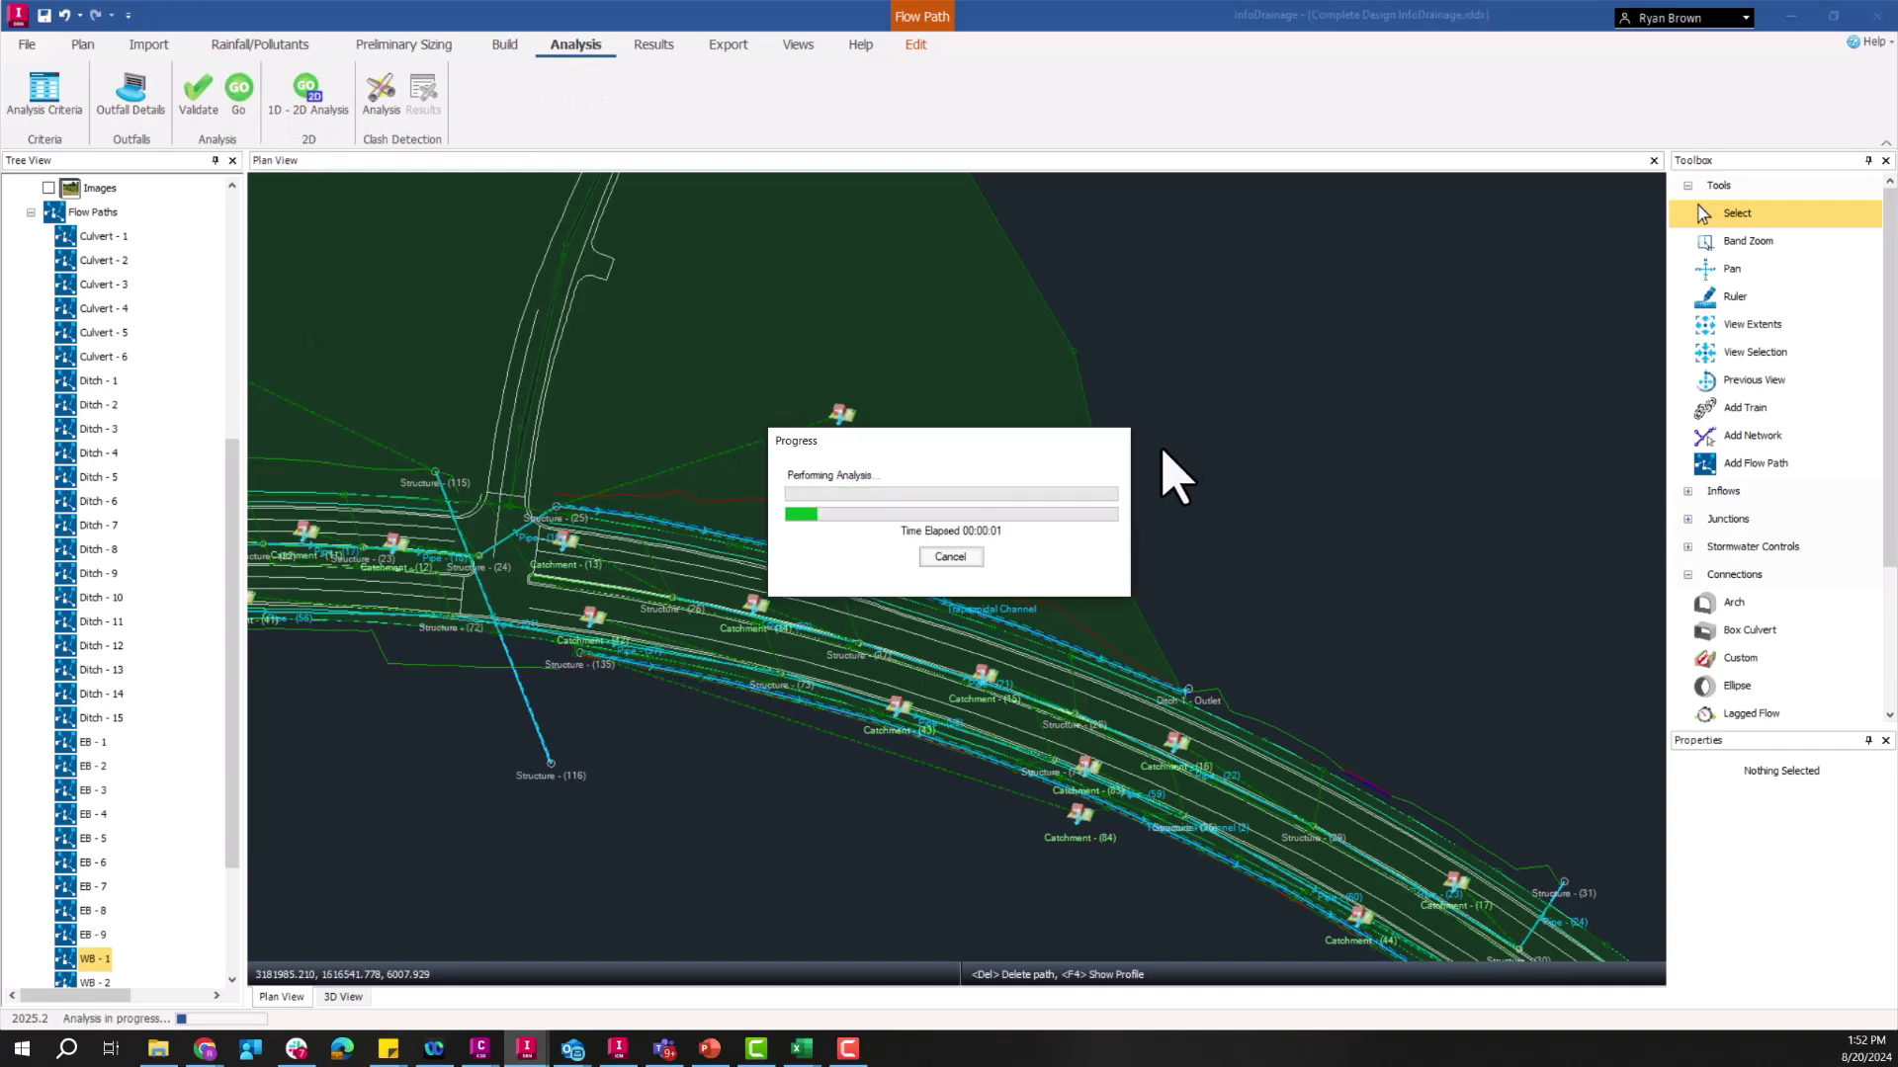
mouse_move(1022, 473)
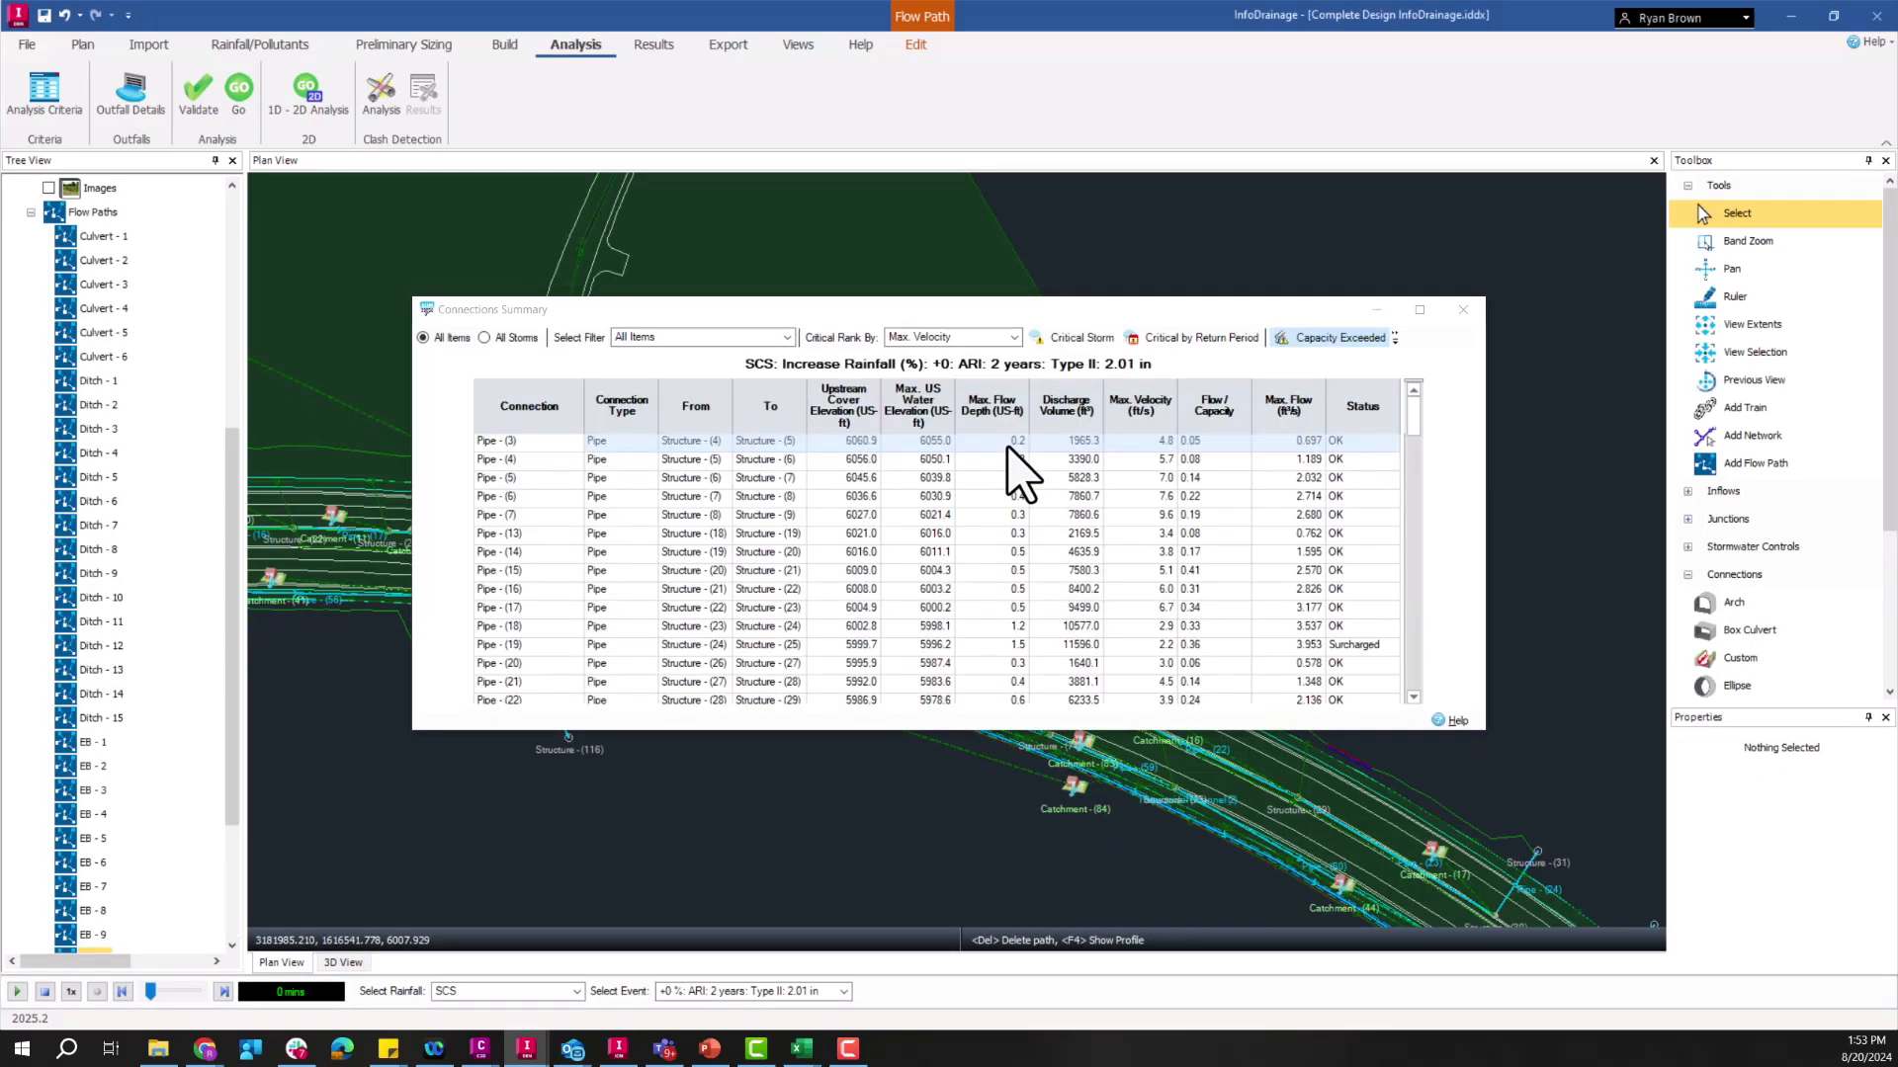
click(1463, 309)
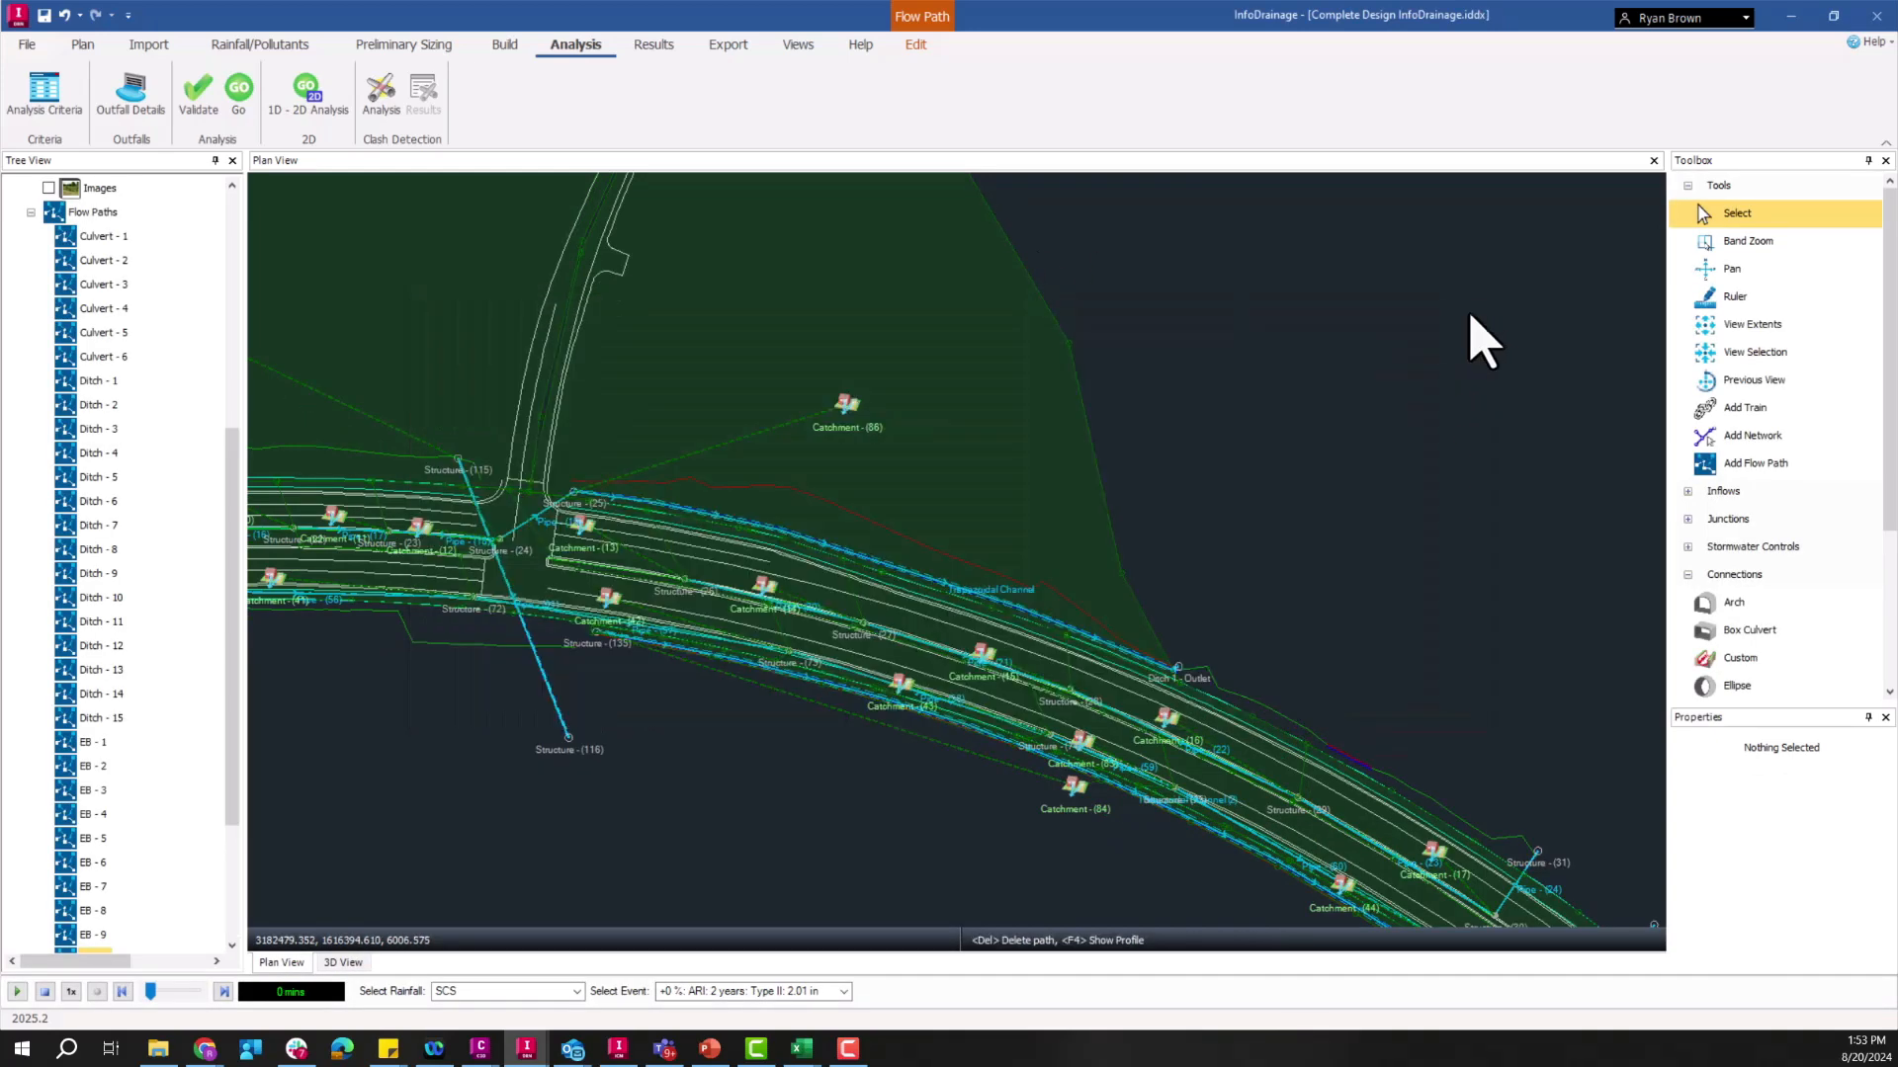
click(25, 44)
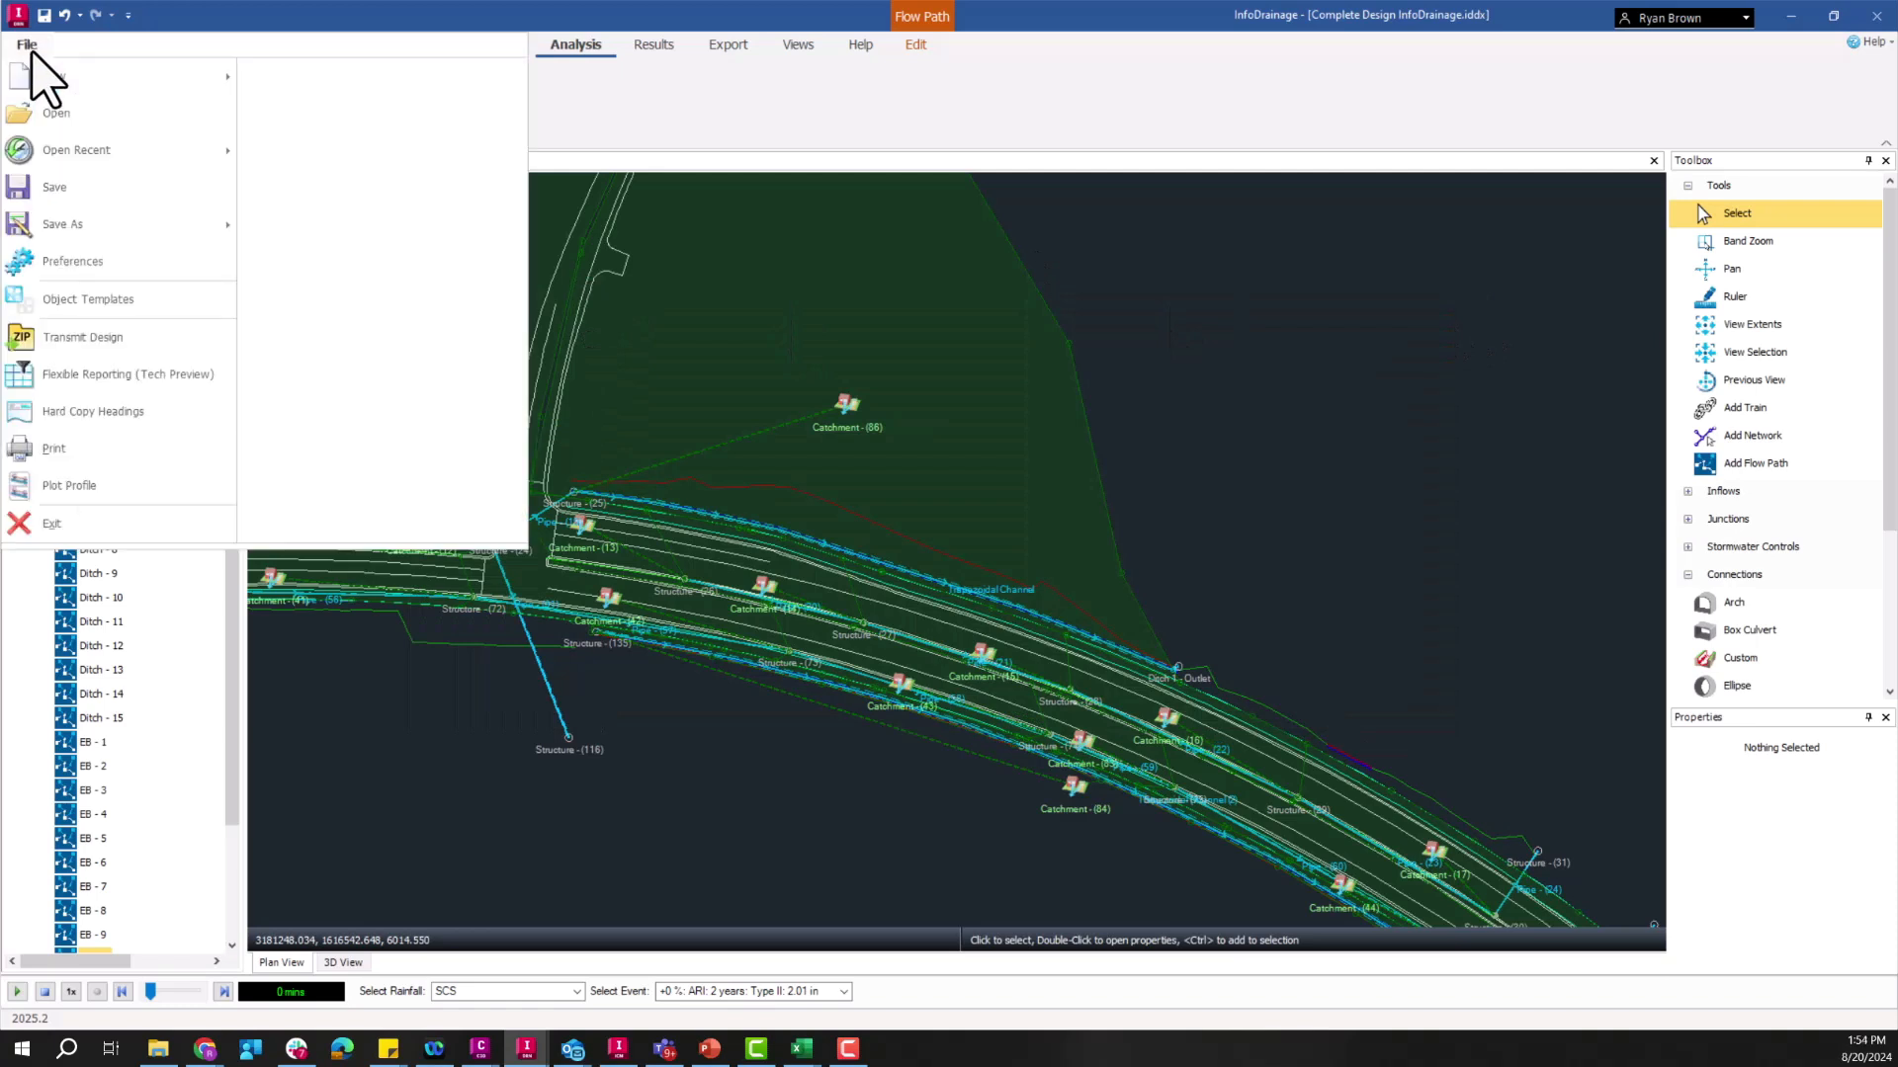
Step: Reopen Flexible Reporting from the File menu and bring up the template file picker
click(129, 374)
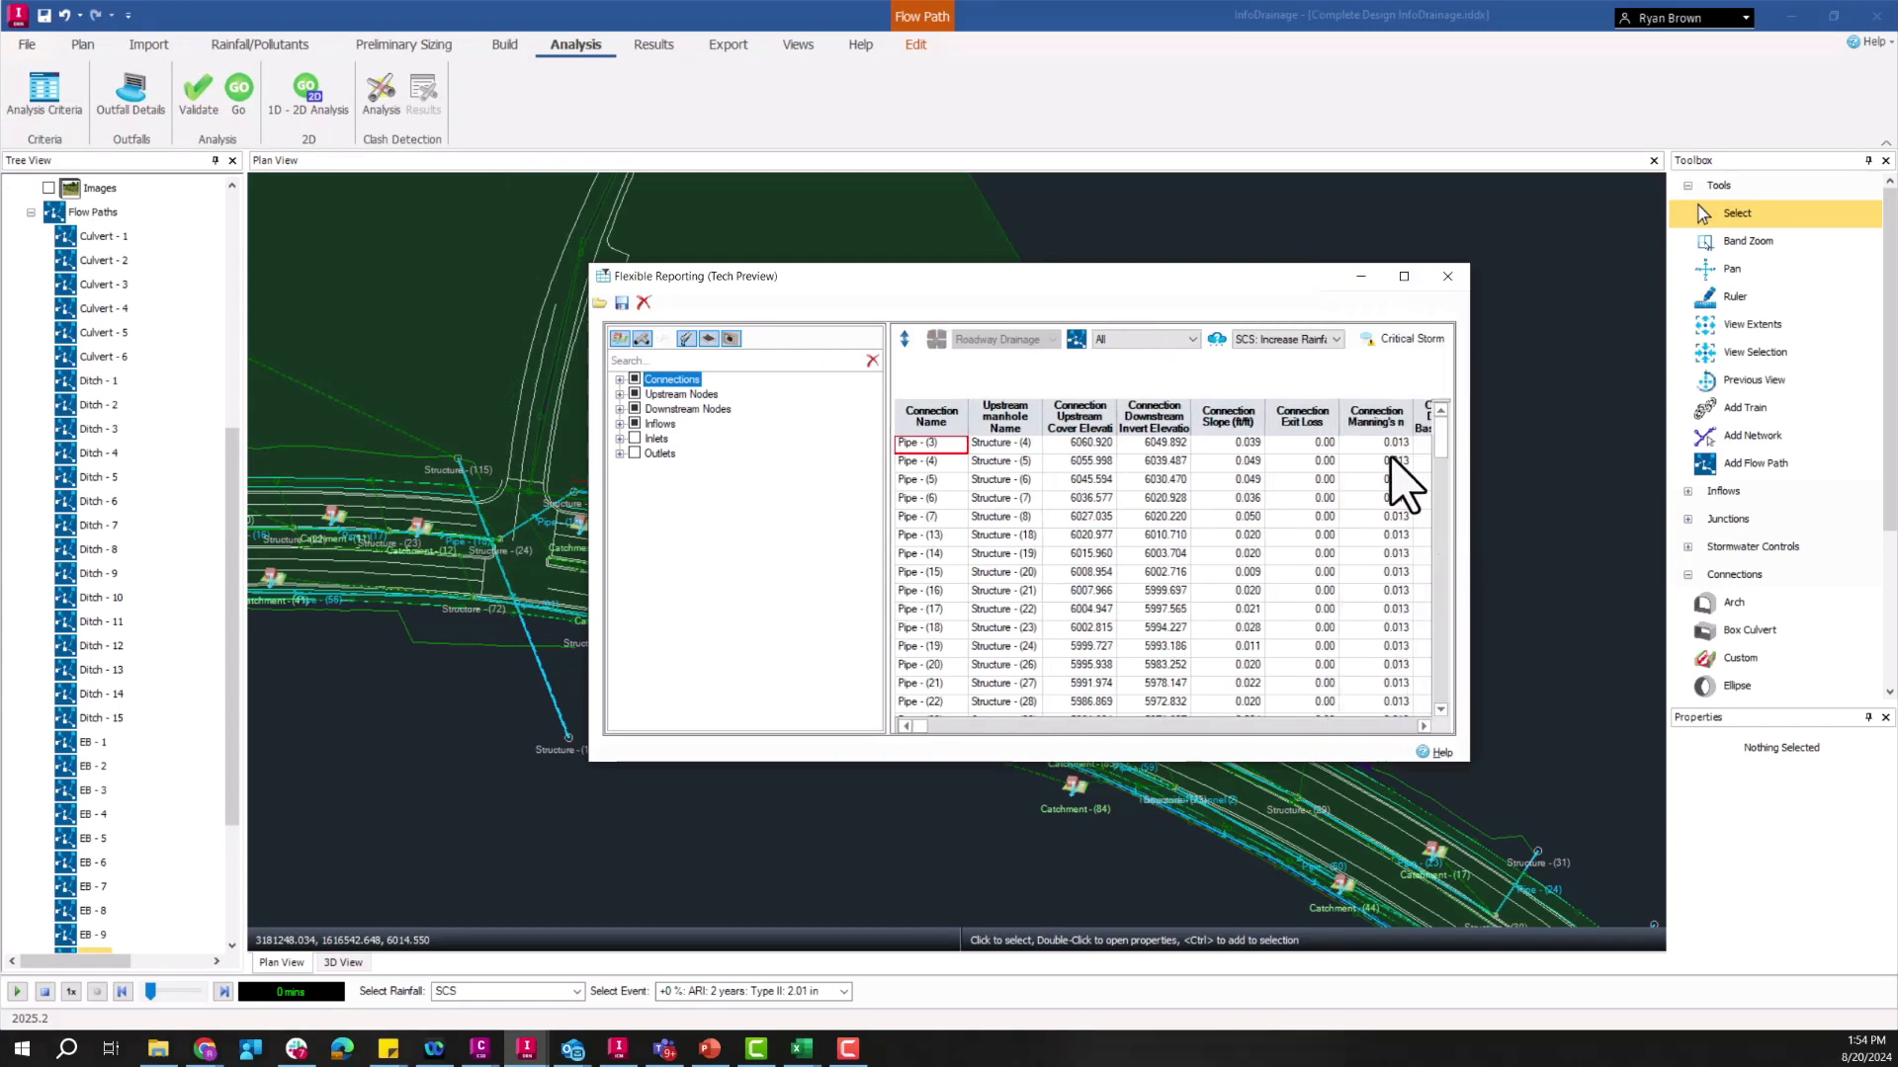
mouse_move(696, 399)
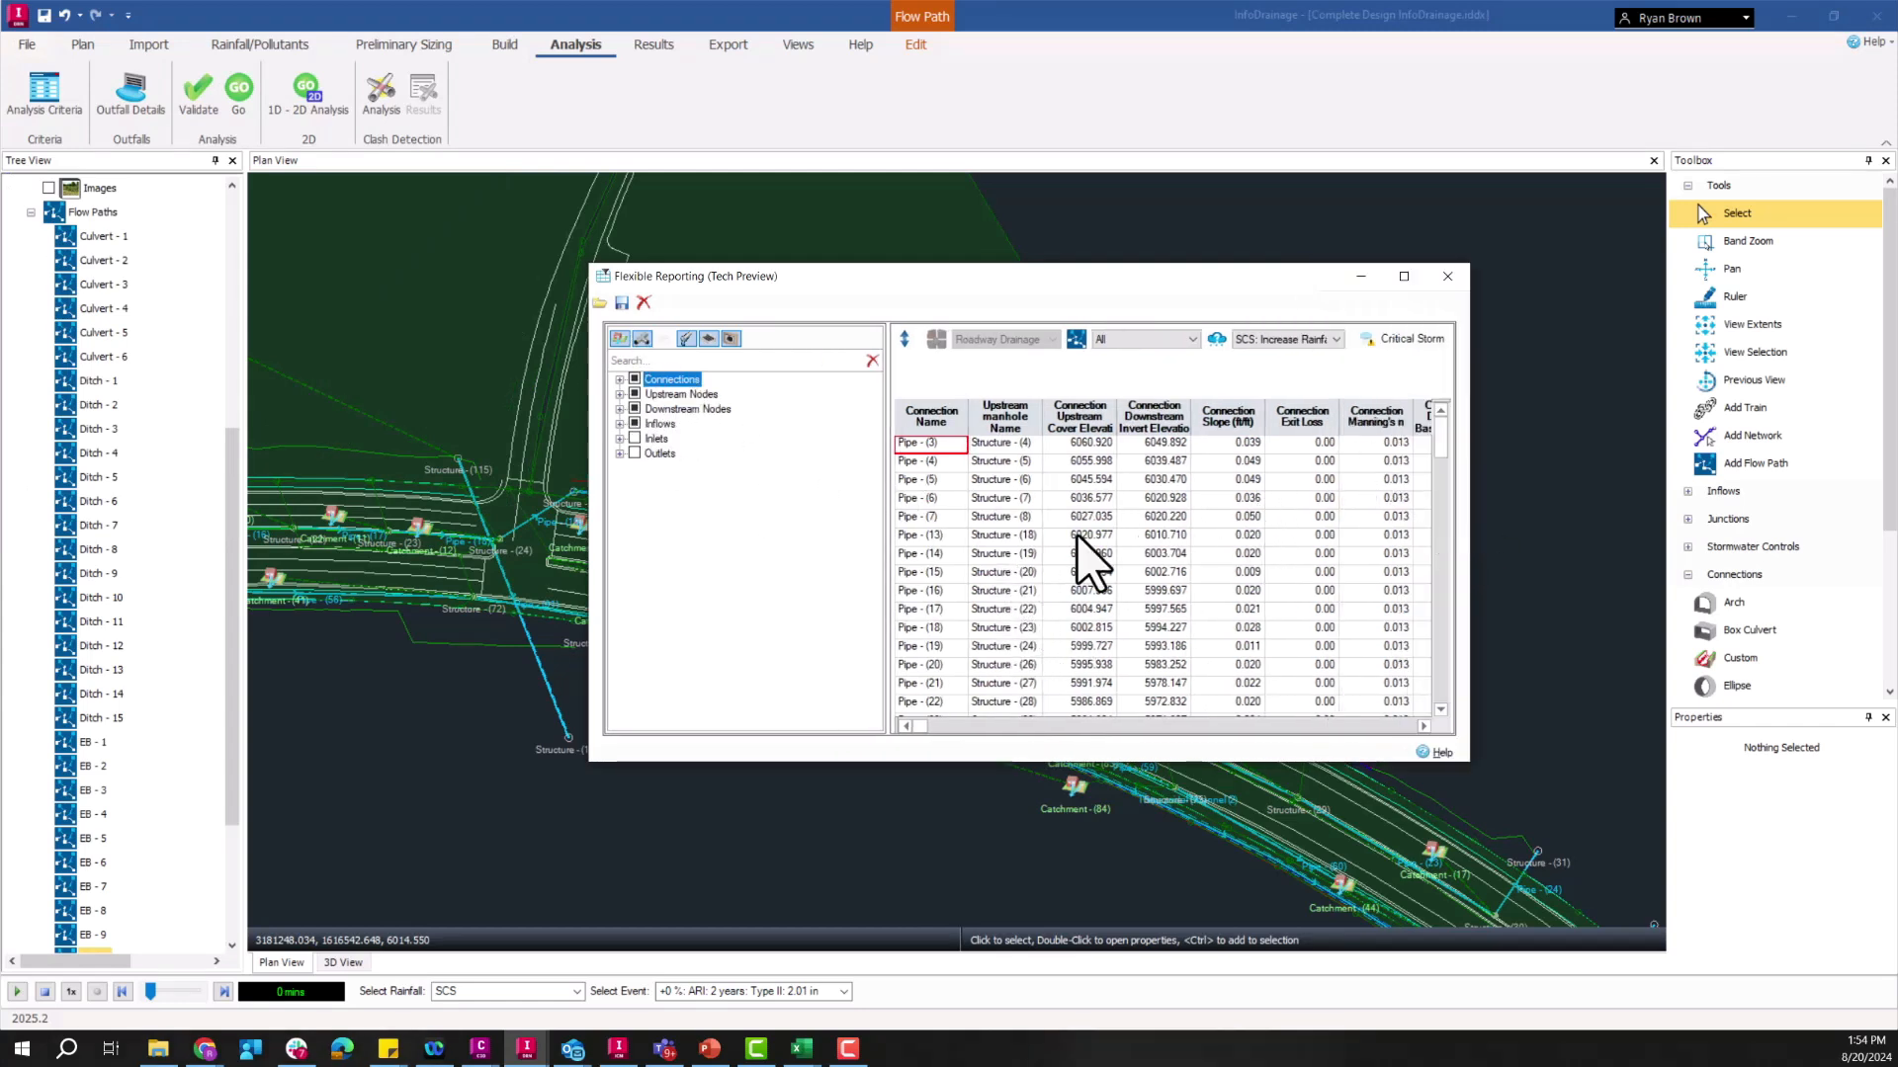
mouse_move(1010, 514)
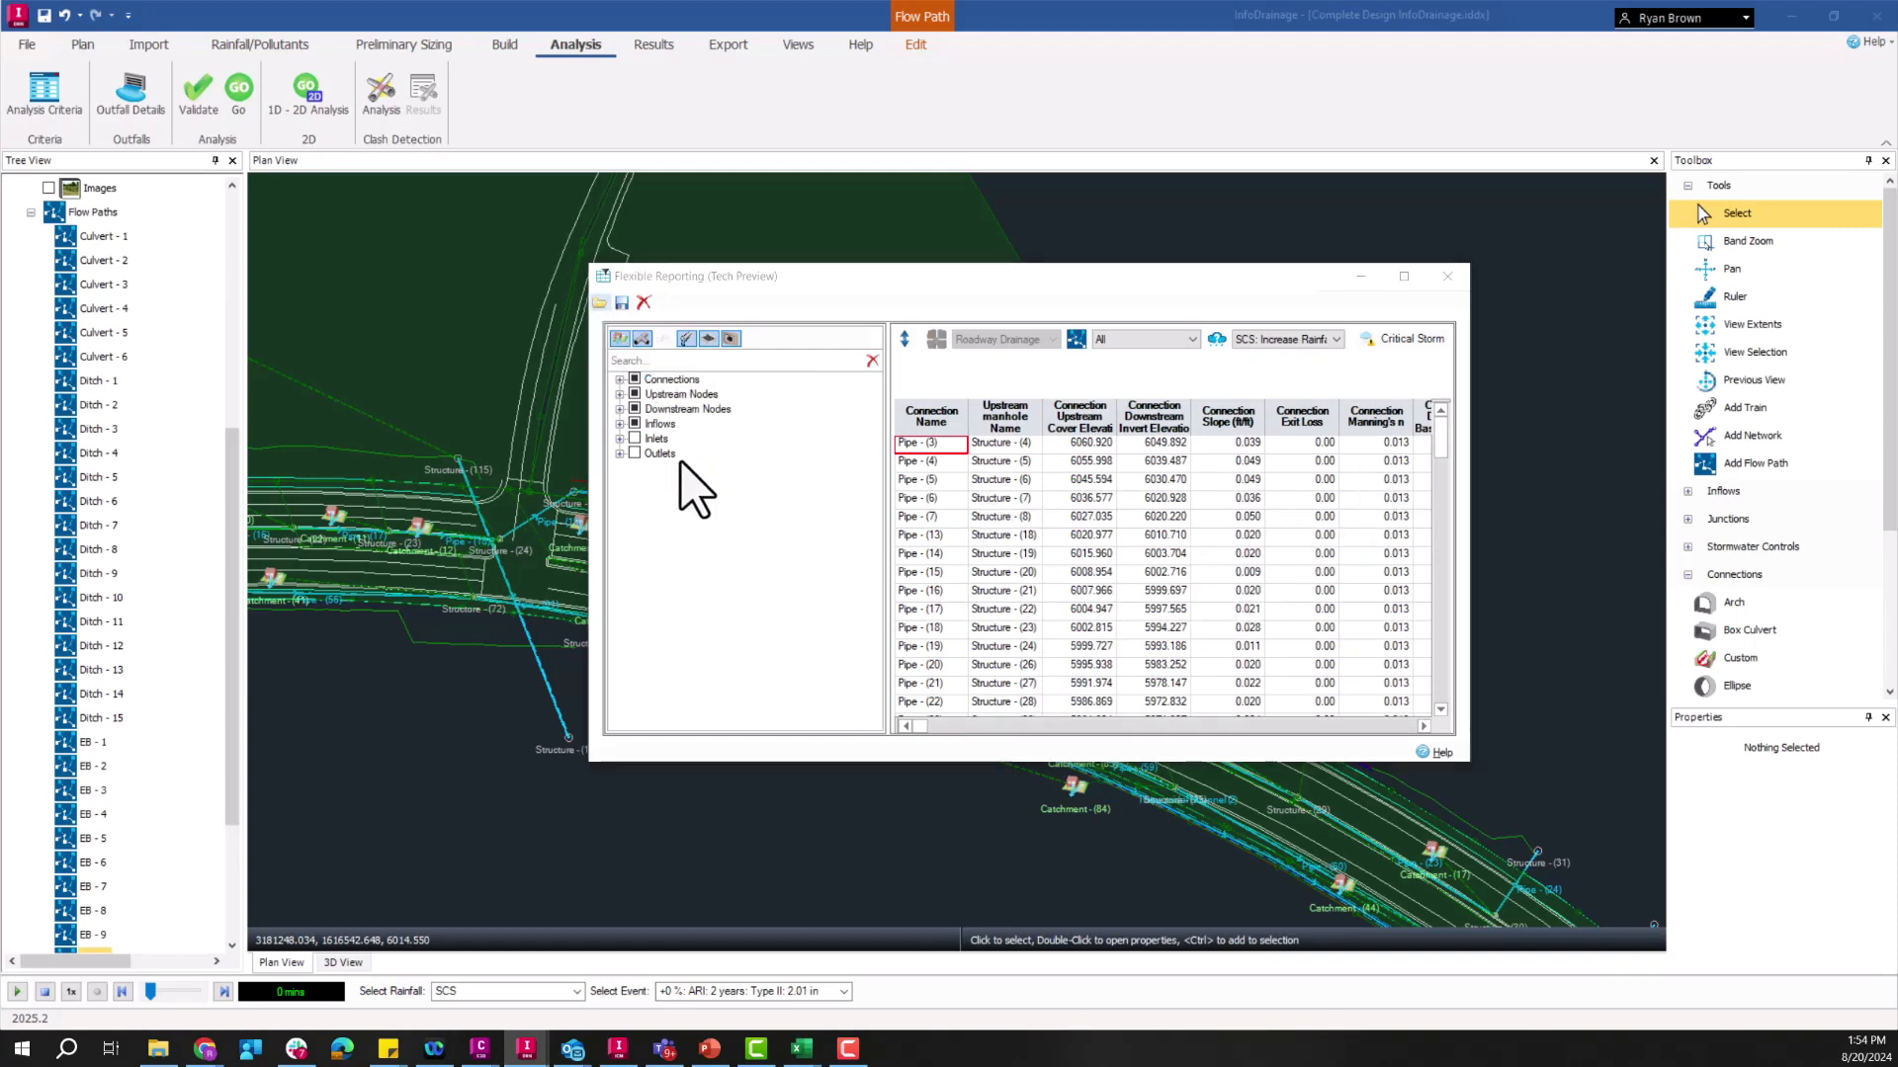
click(599, 302)
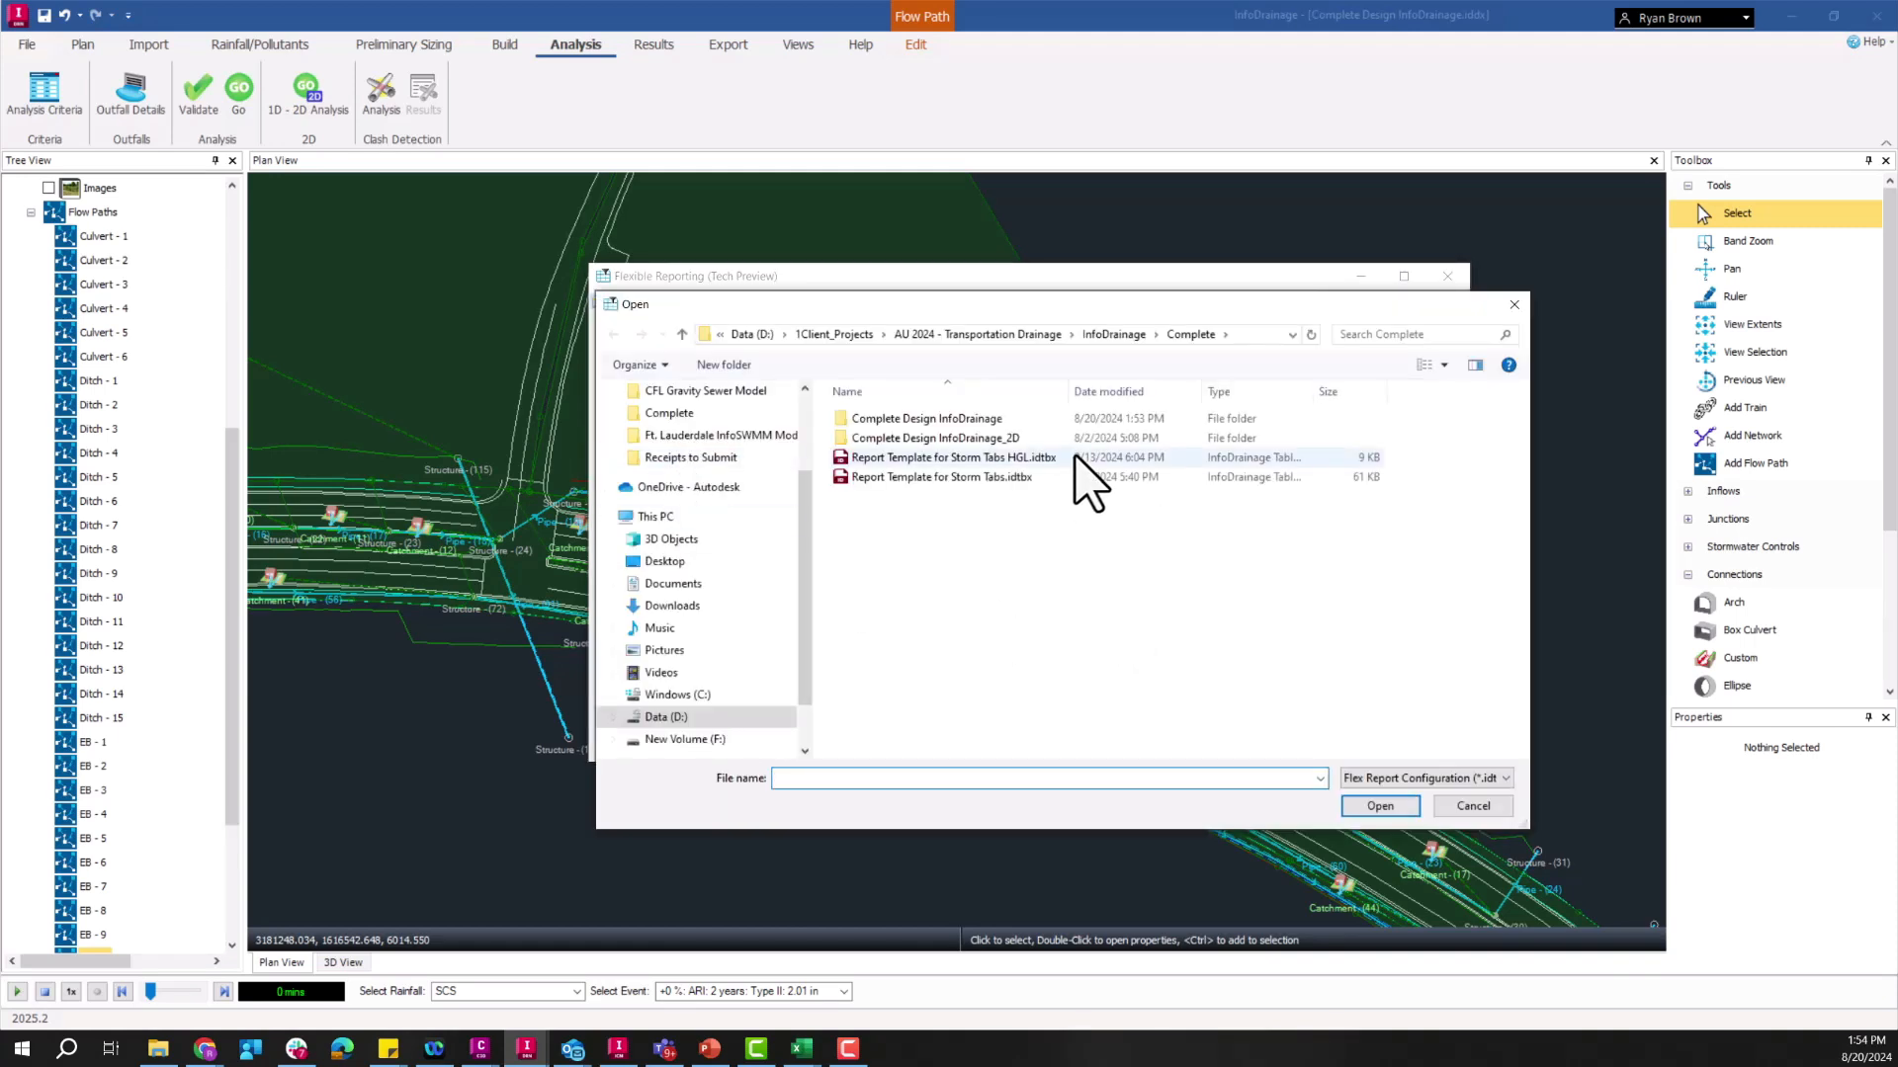
Step: Load the Storm Tabs HGL template, export the results as 'HGL', and close Flexible Reporting
click(955, 457)
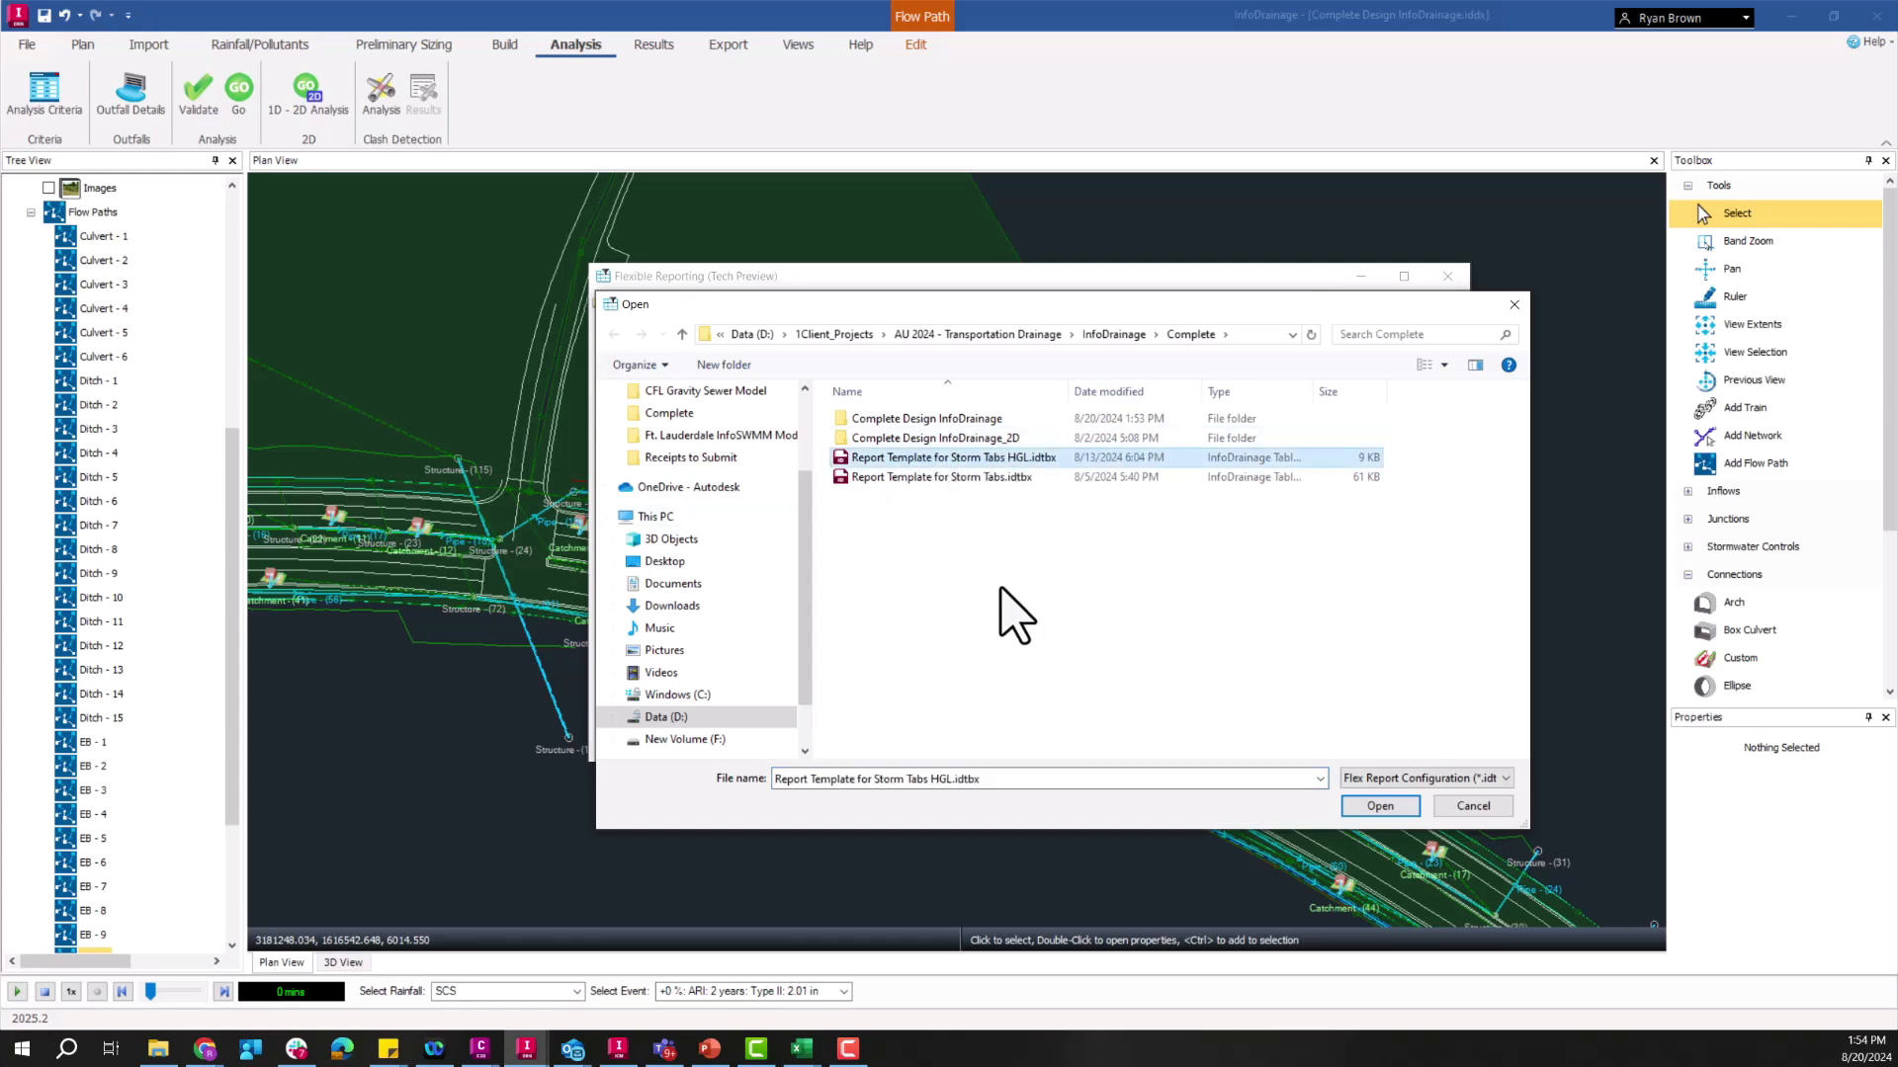
mouse_move(1378, 806)
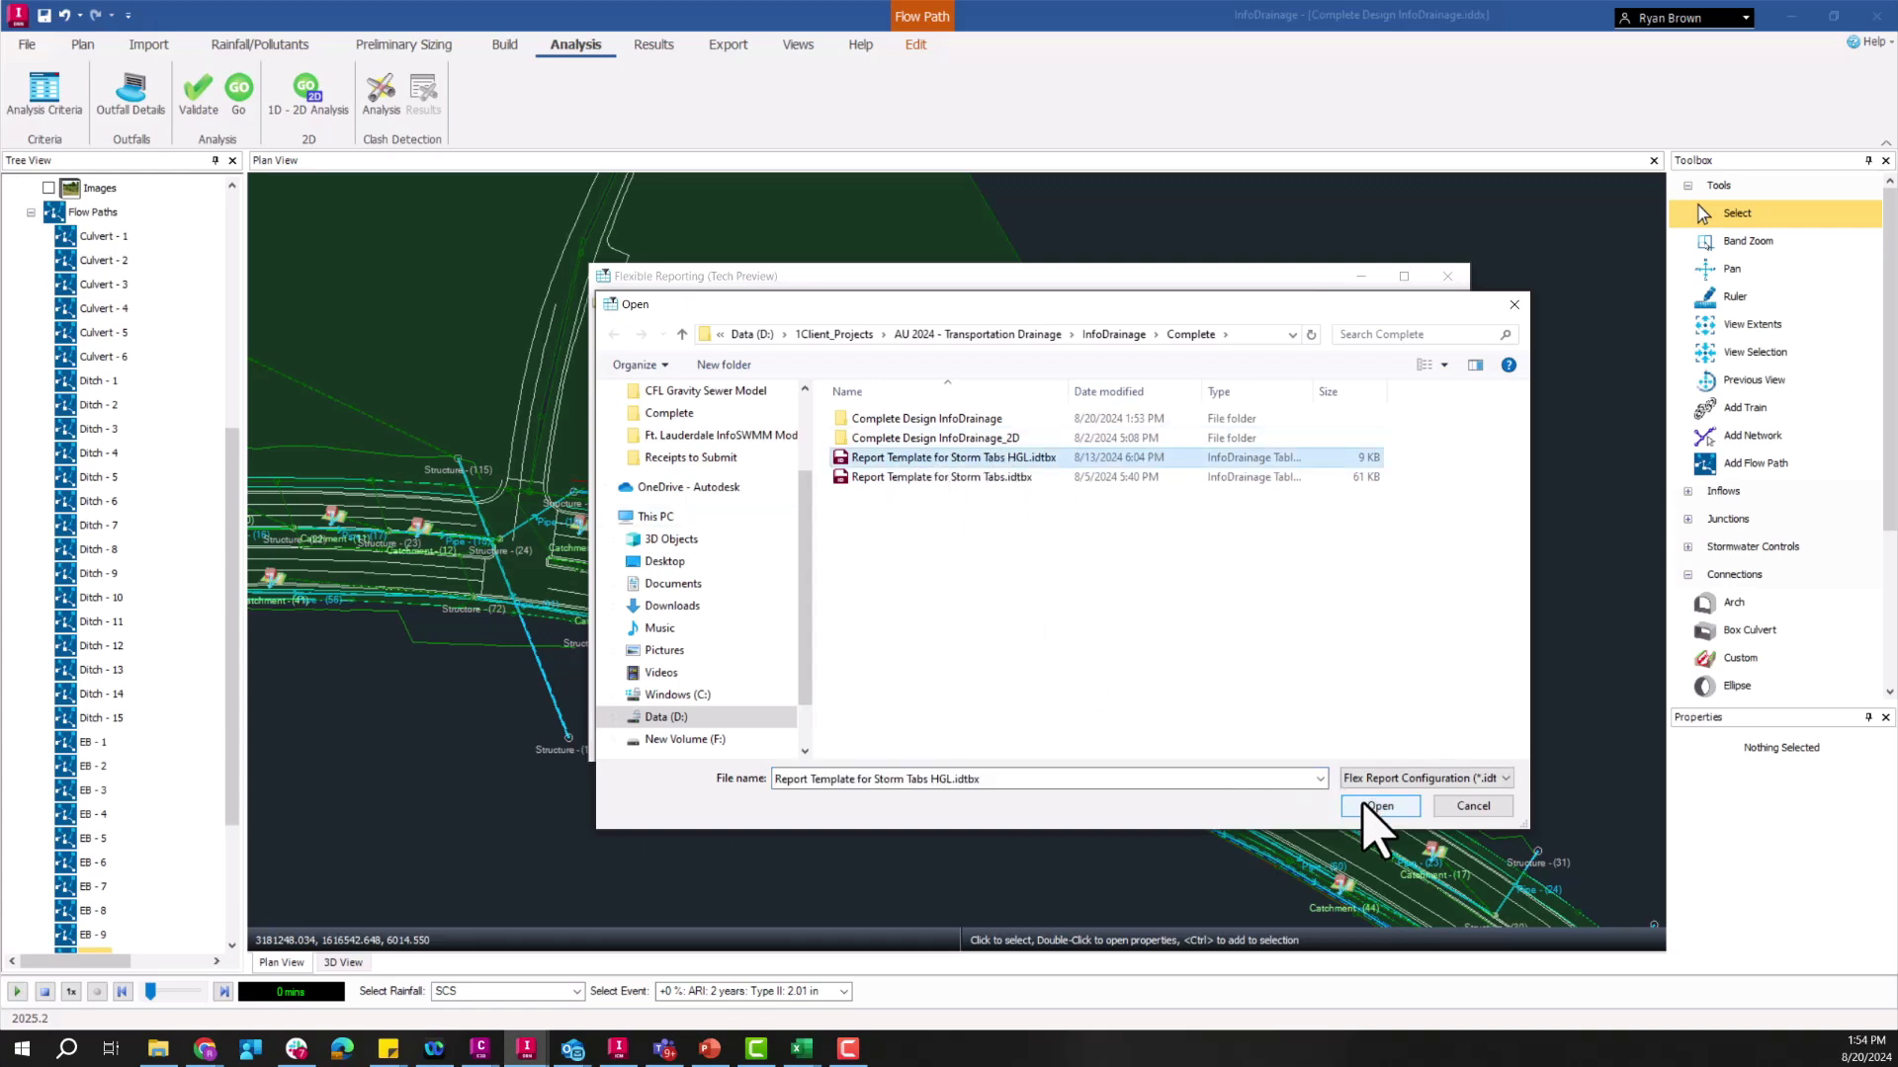
click(1378, 807)
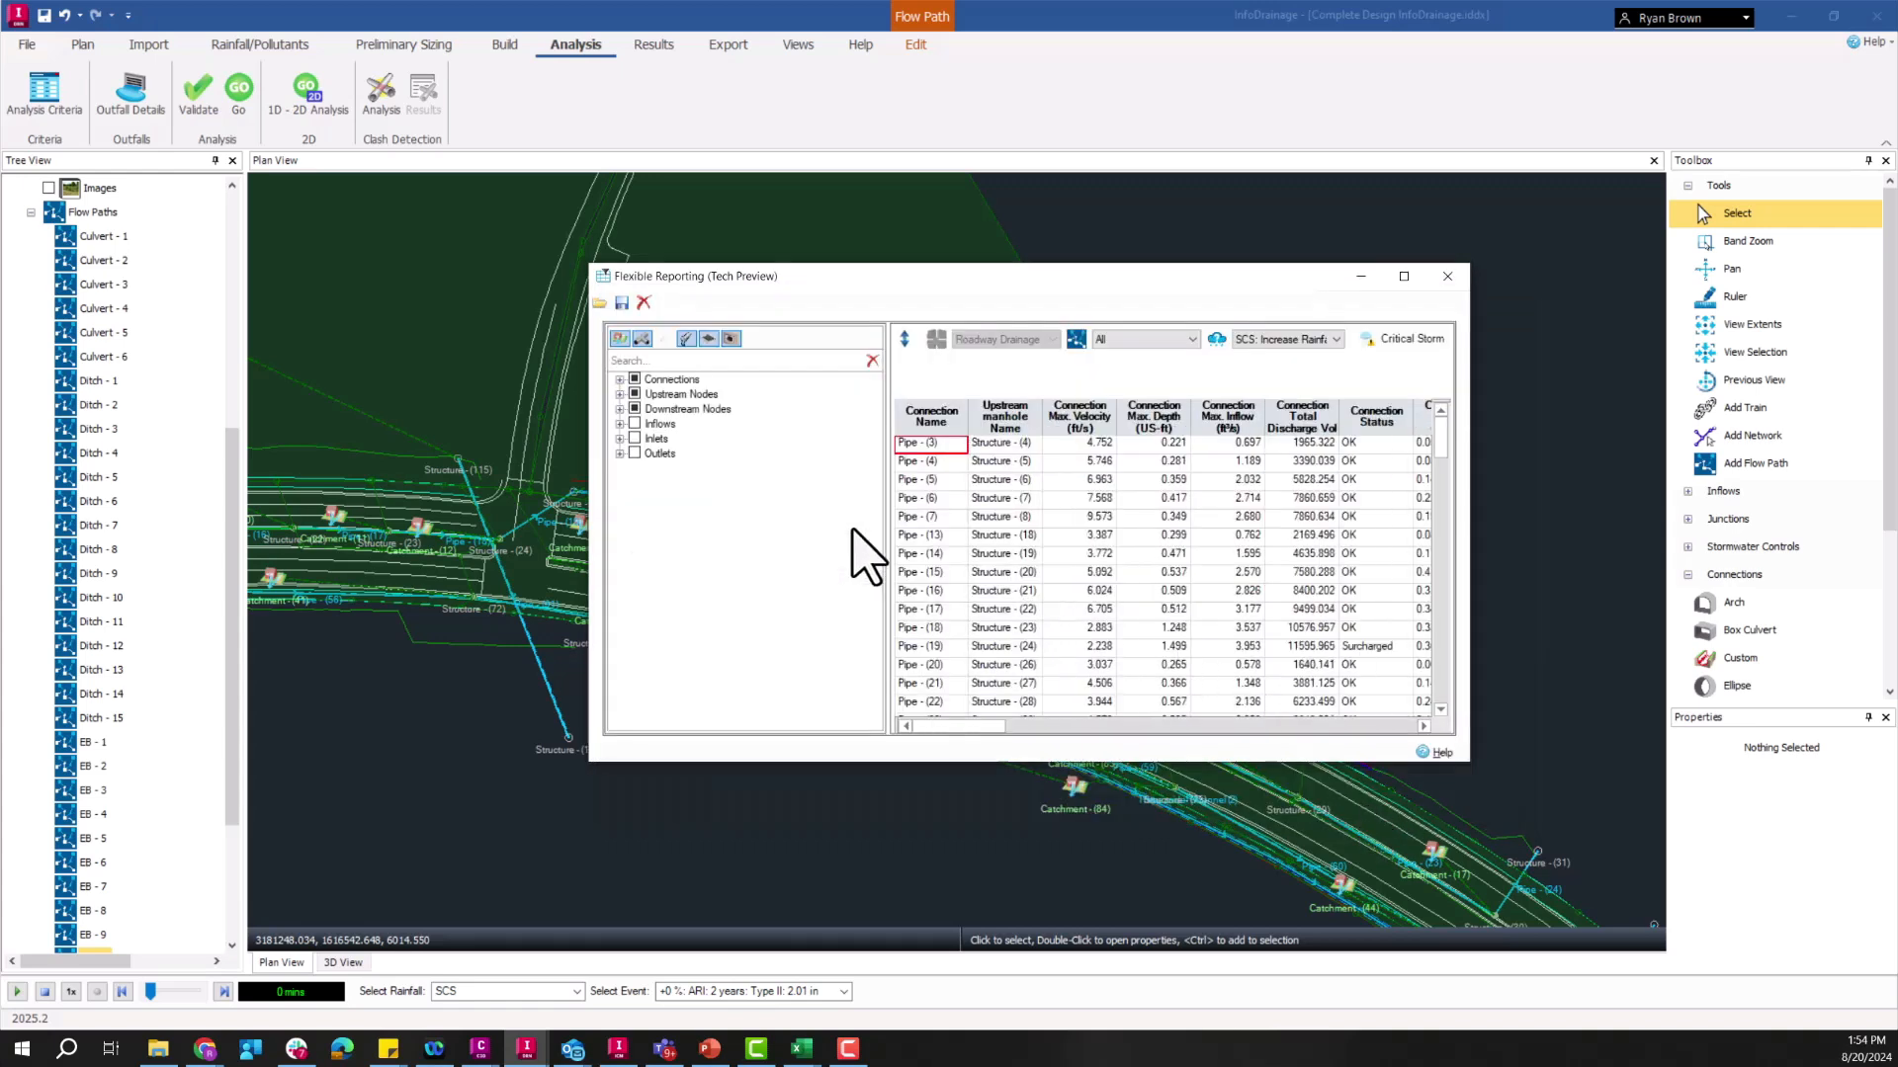
mouse_move(962, 484)
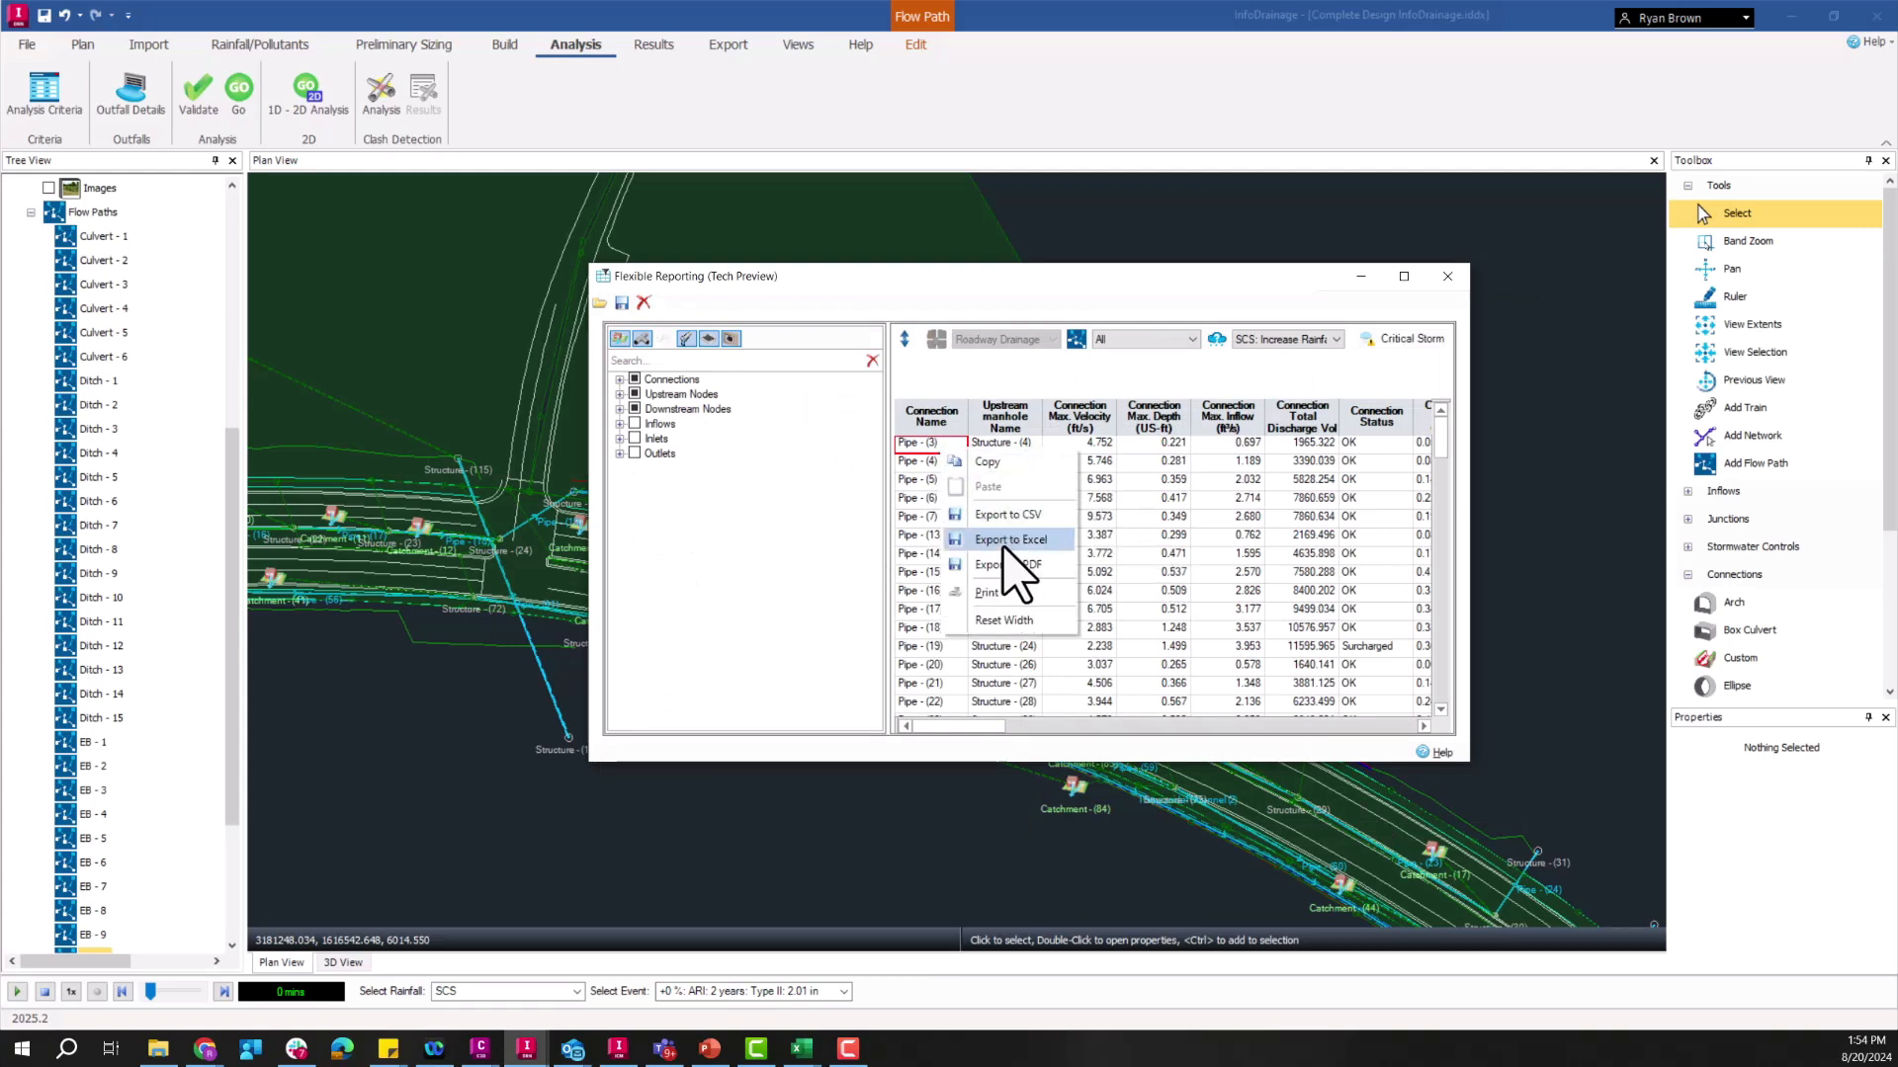
click(1010, 540)
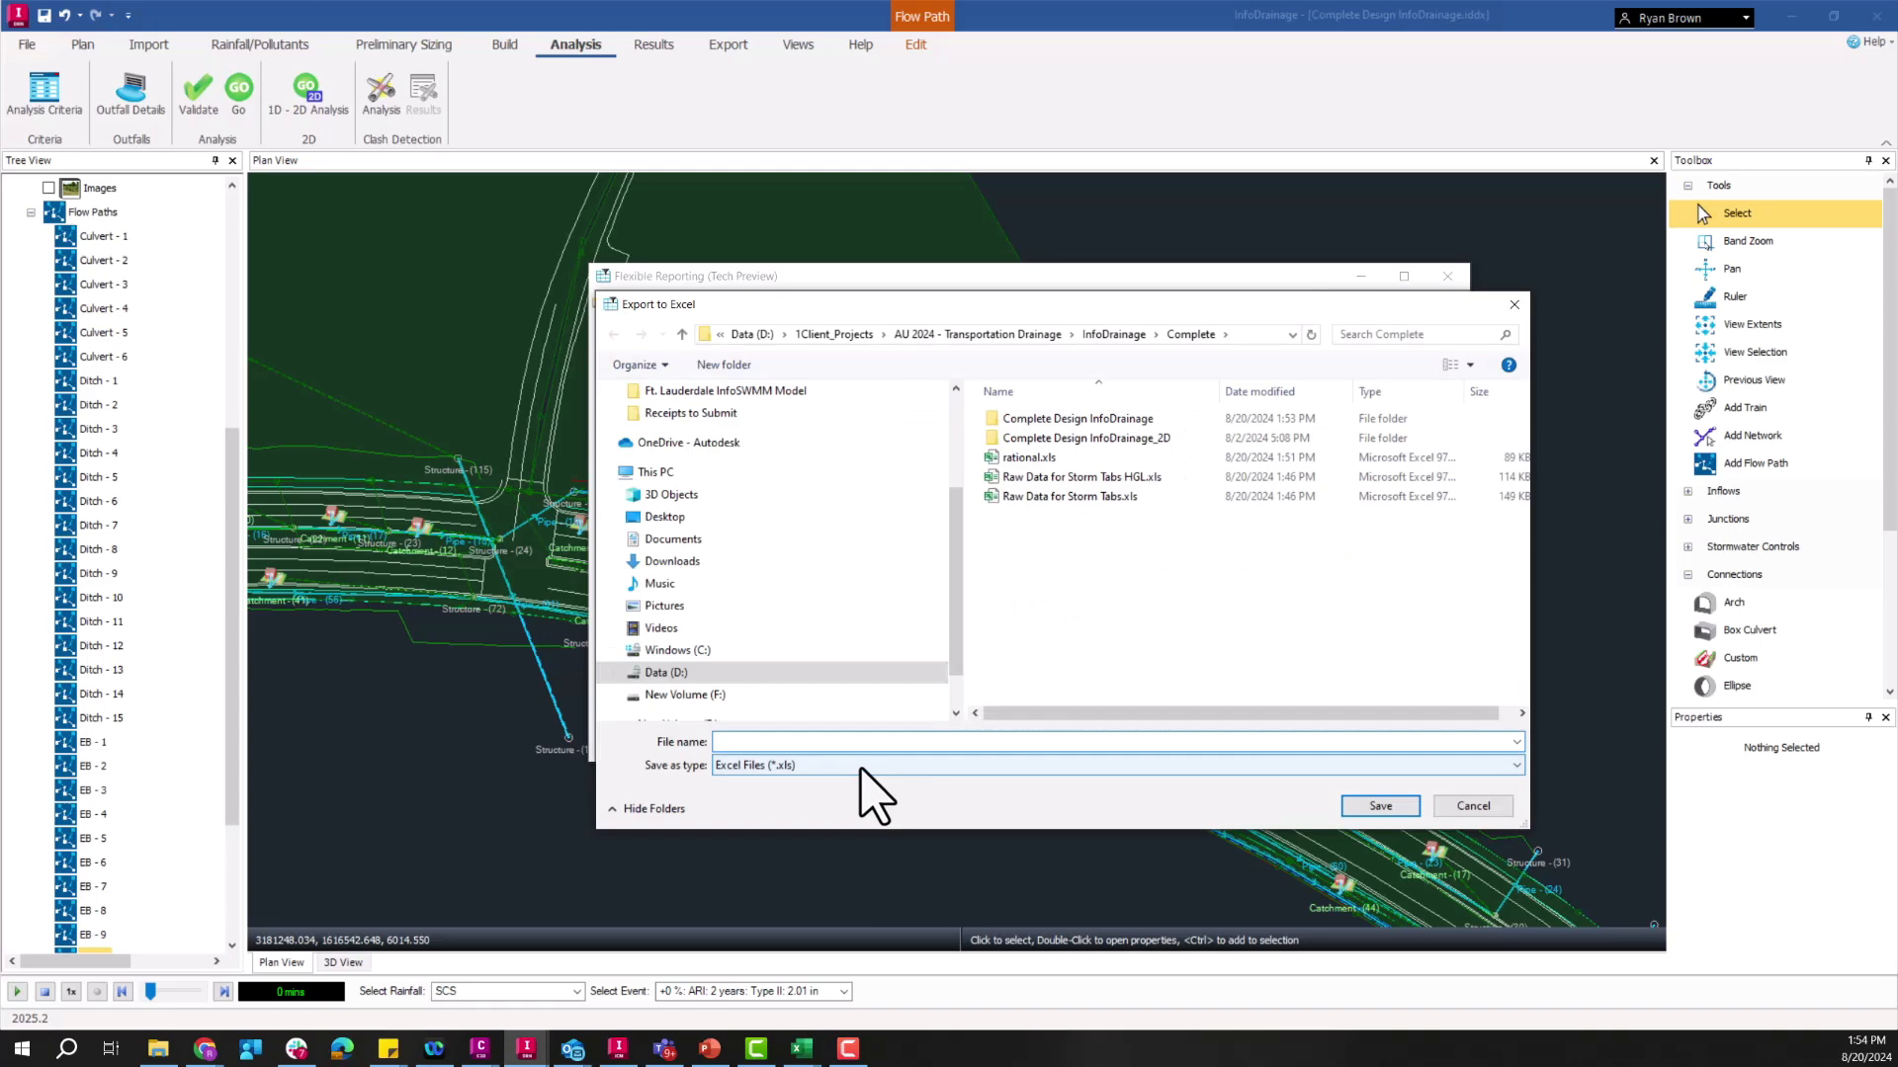
text(HGL)
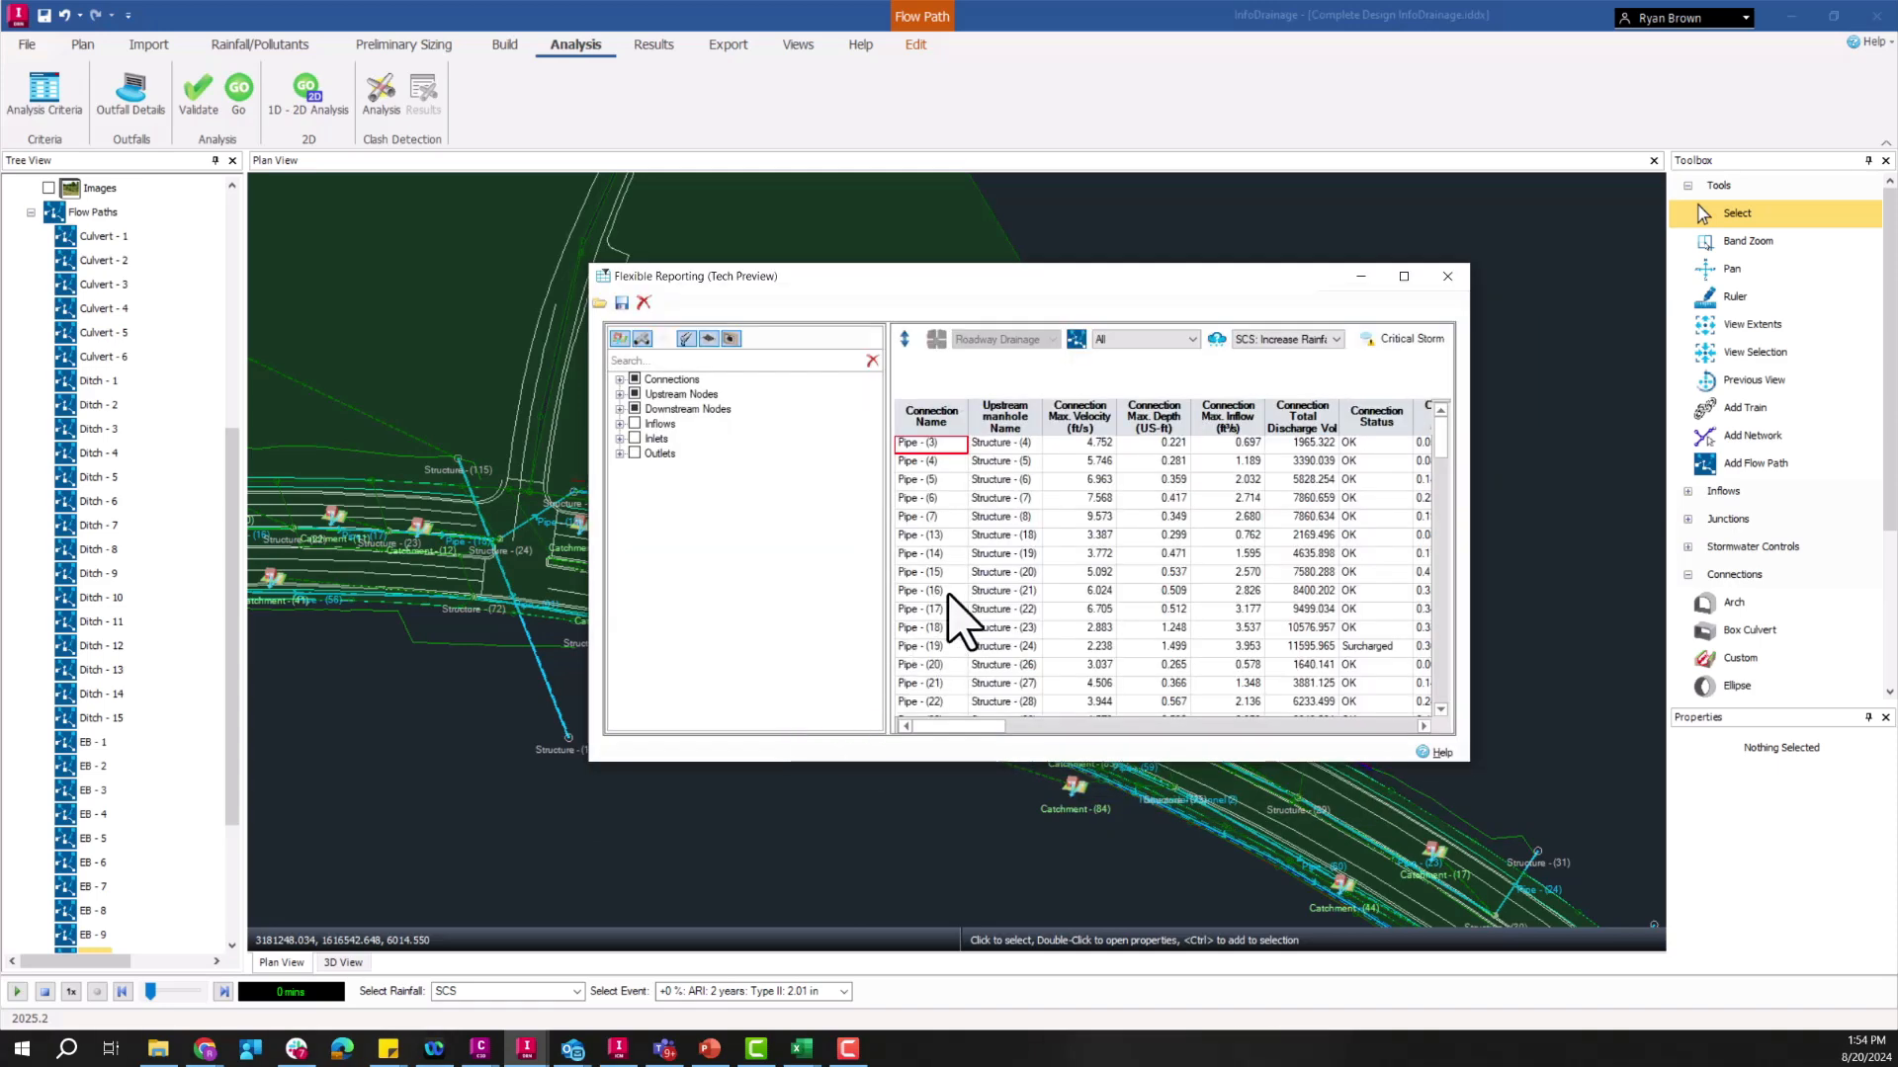
click(1445, 277)
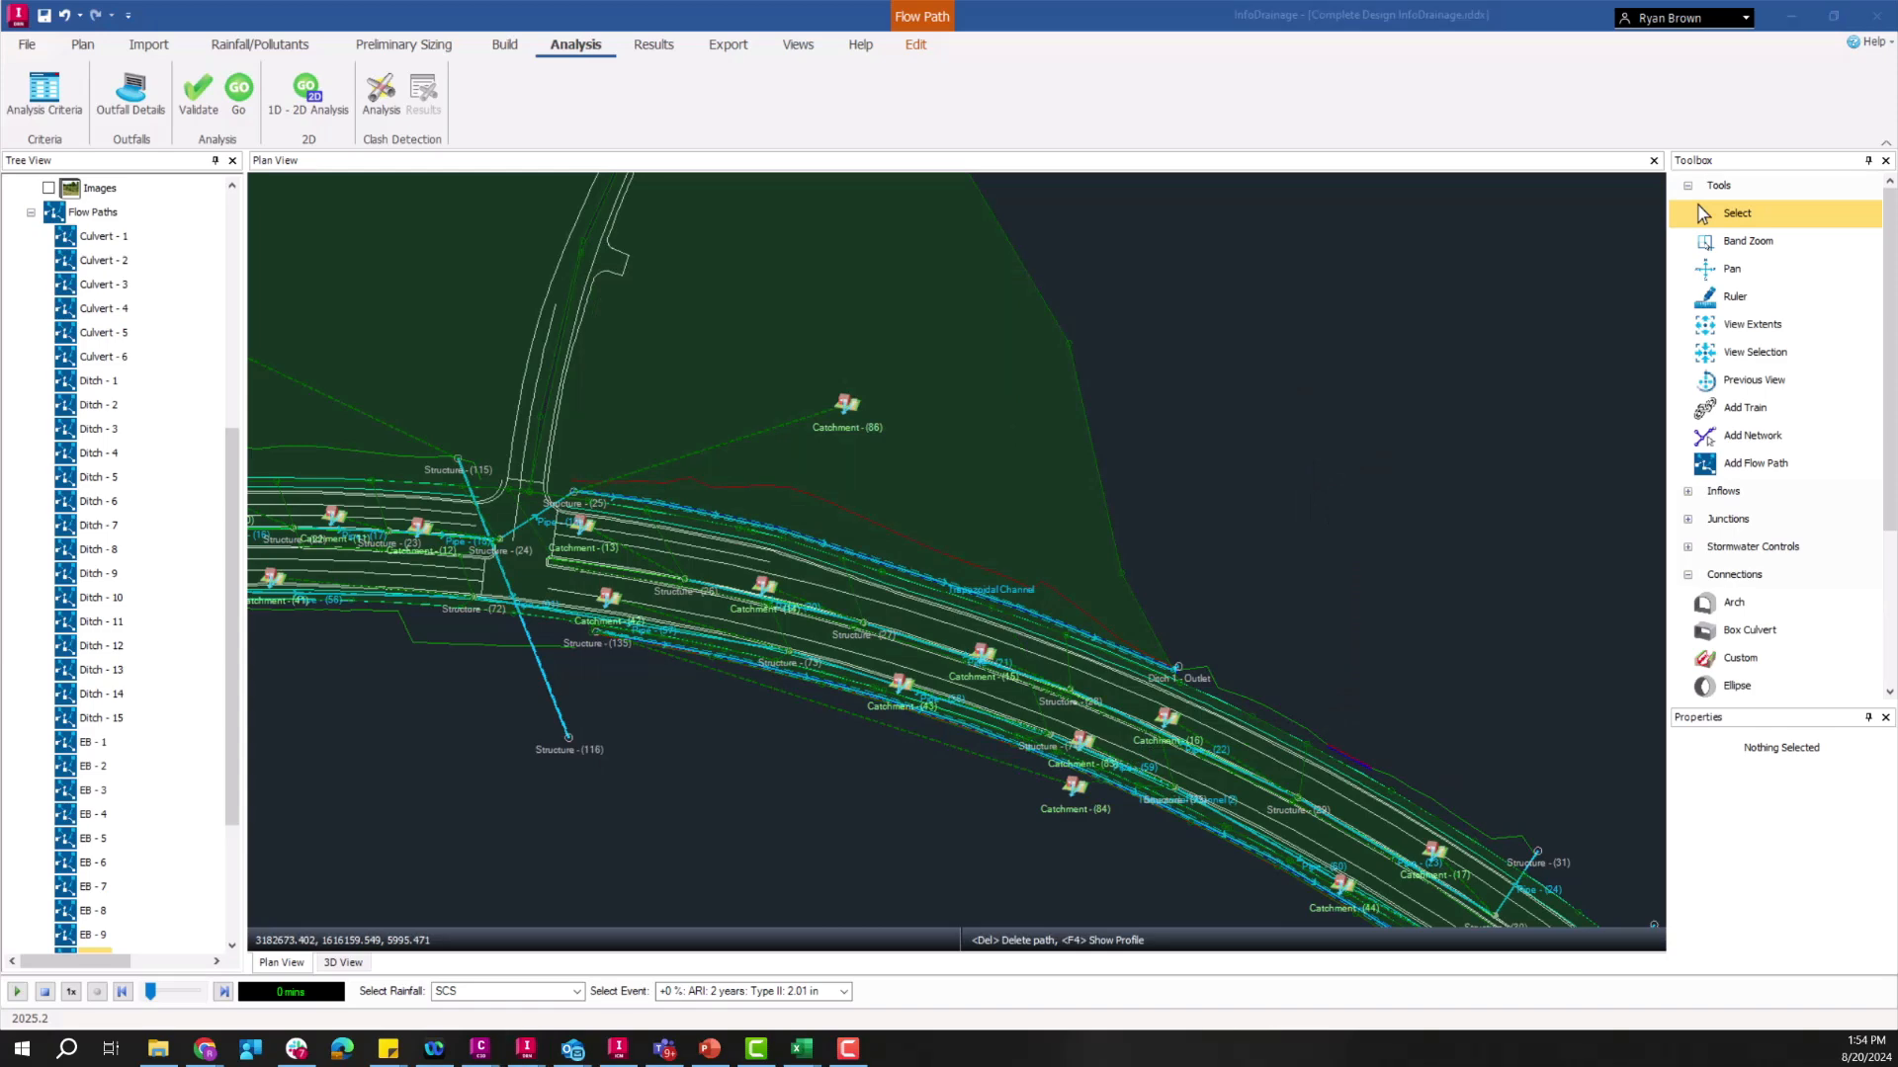
Step: Inspect the Report sheet formulas in B12, N13 and L14, then go to Raw Data - Rational
click(799, 1049)
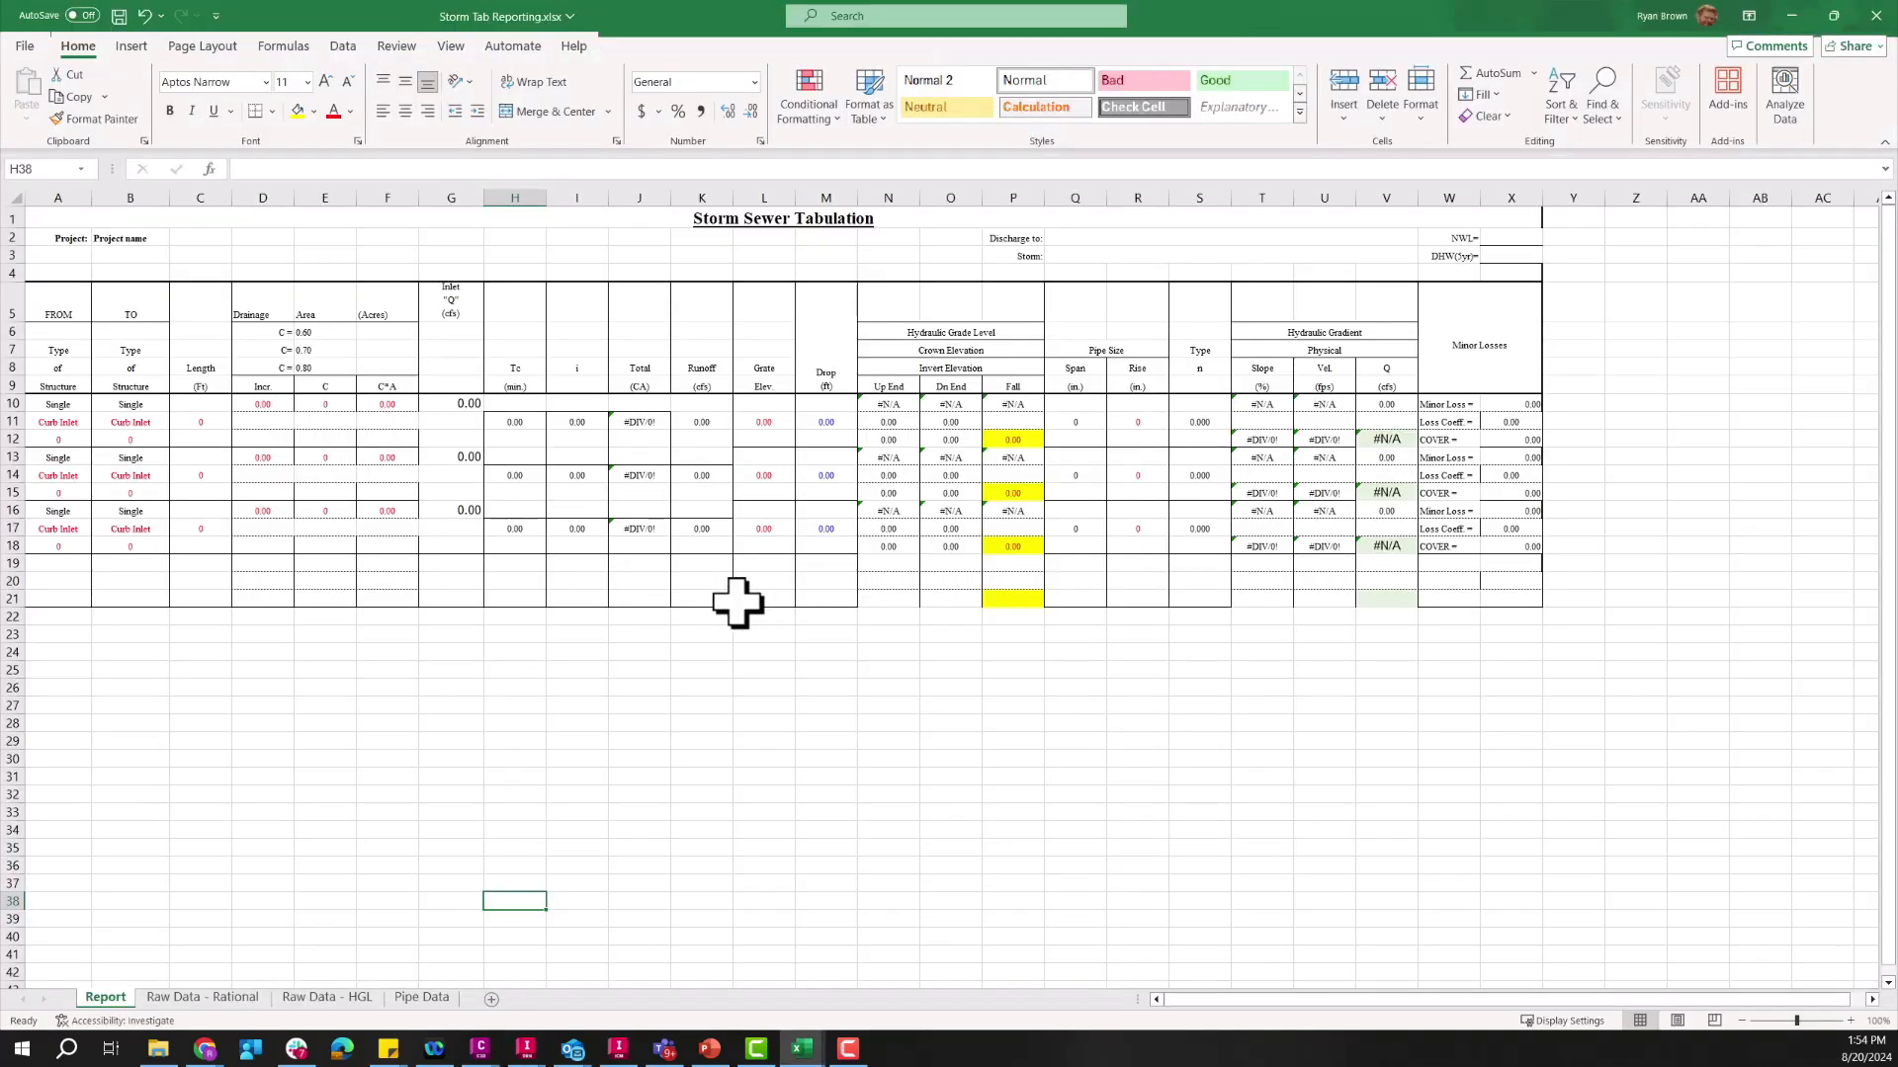
mouse_move(482, 219)
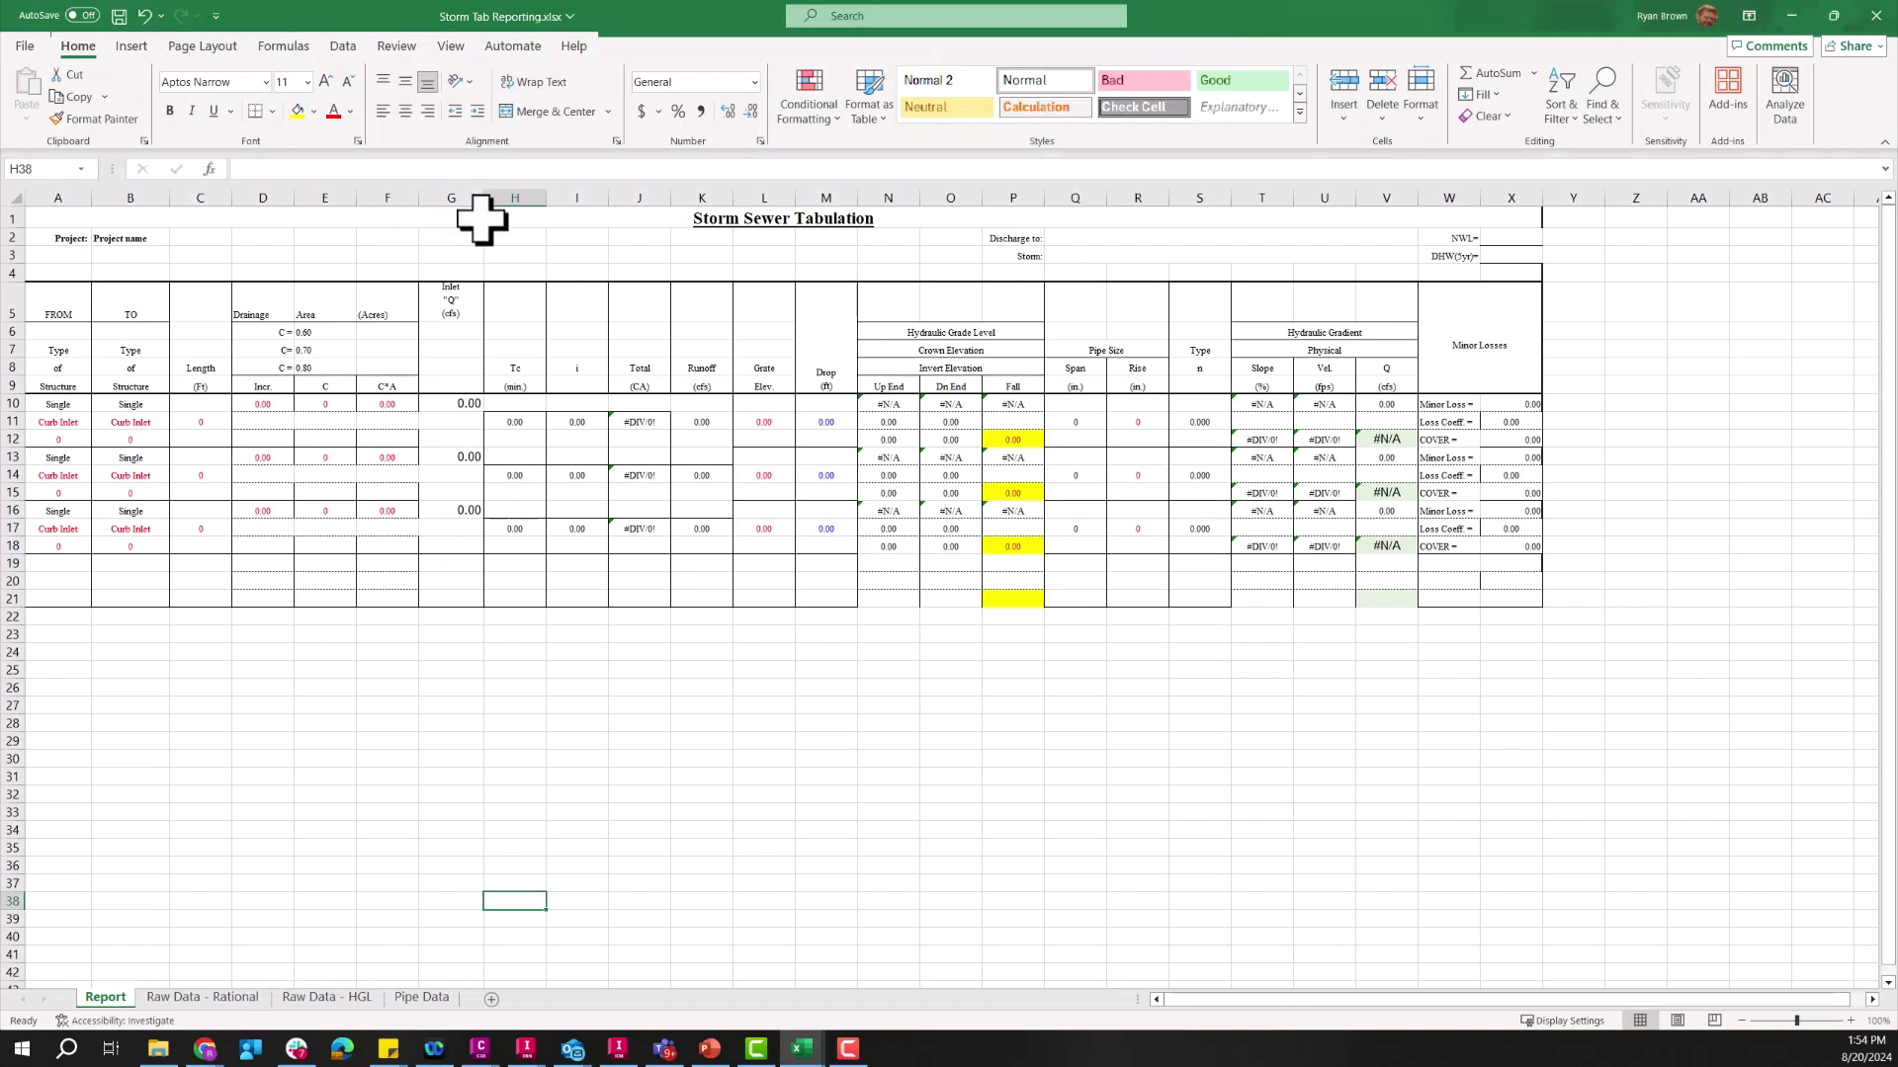
mouse_move(46, 441)
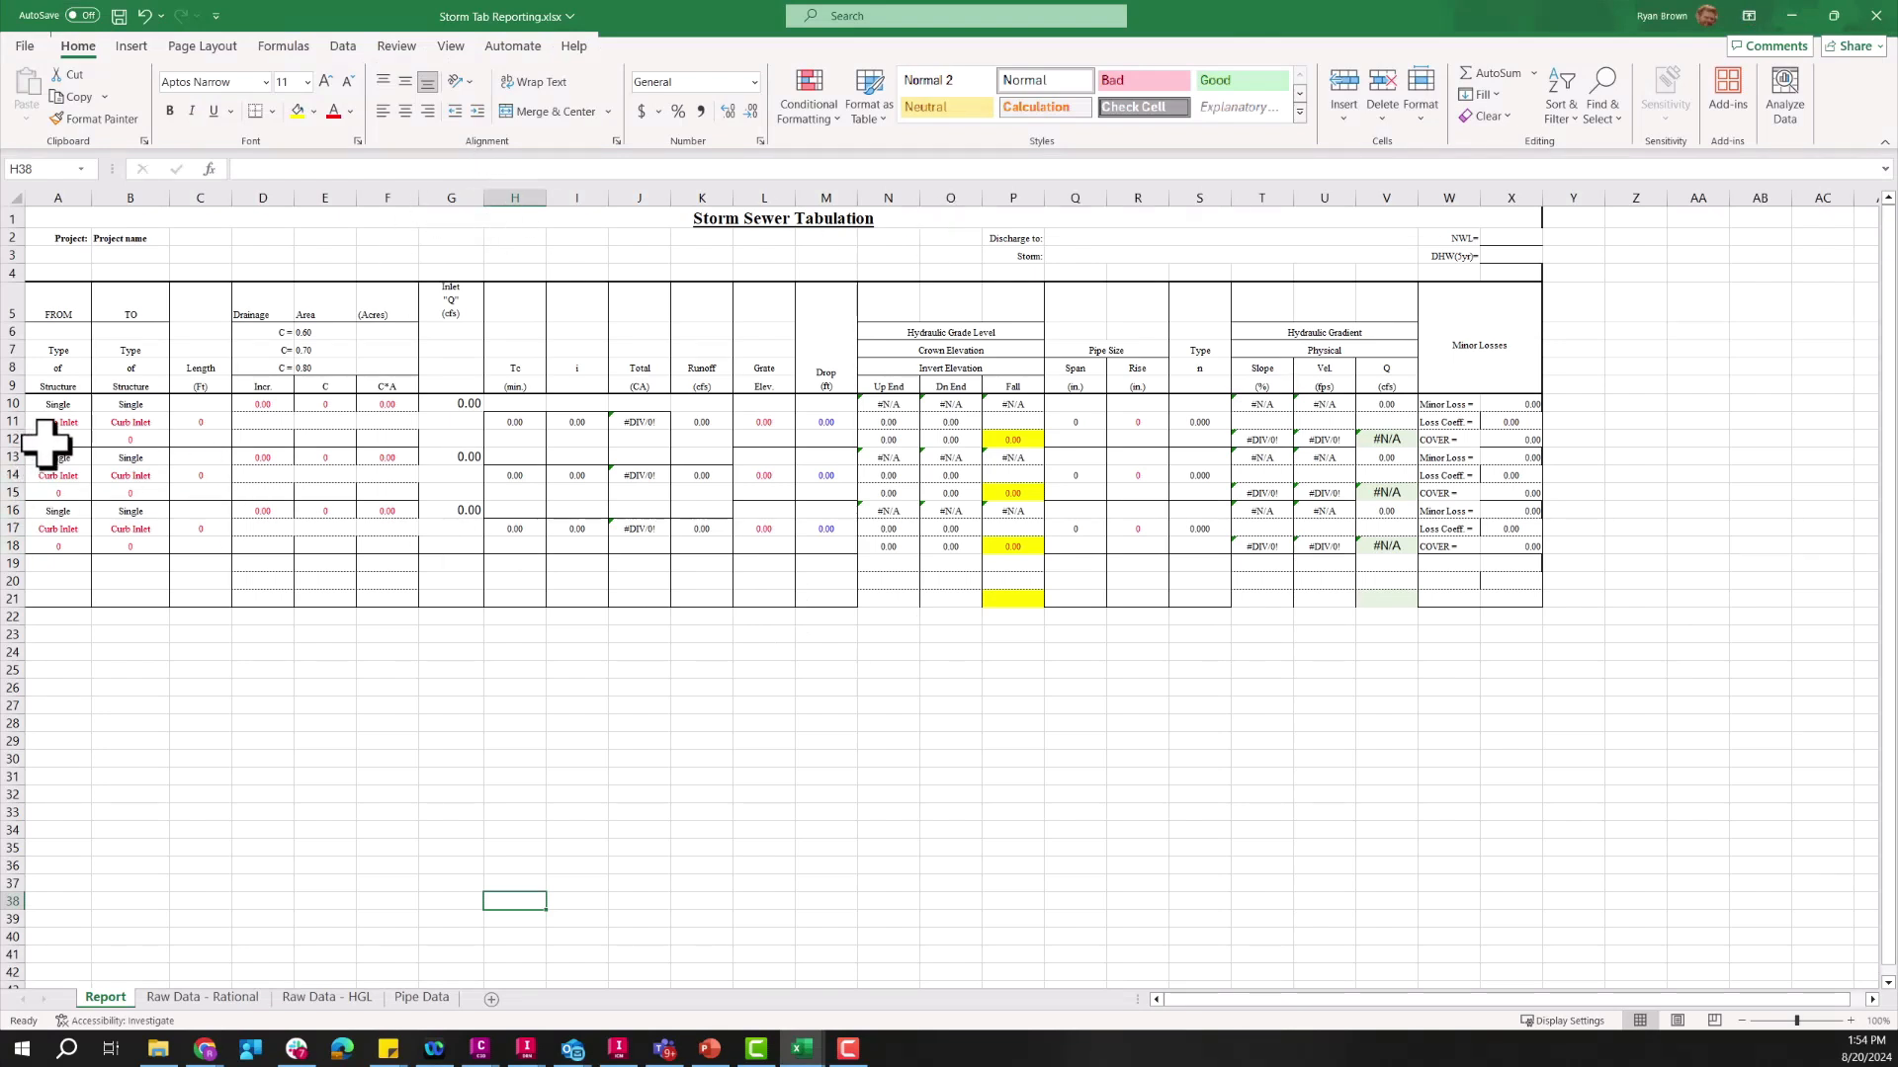
click(130, 439)
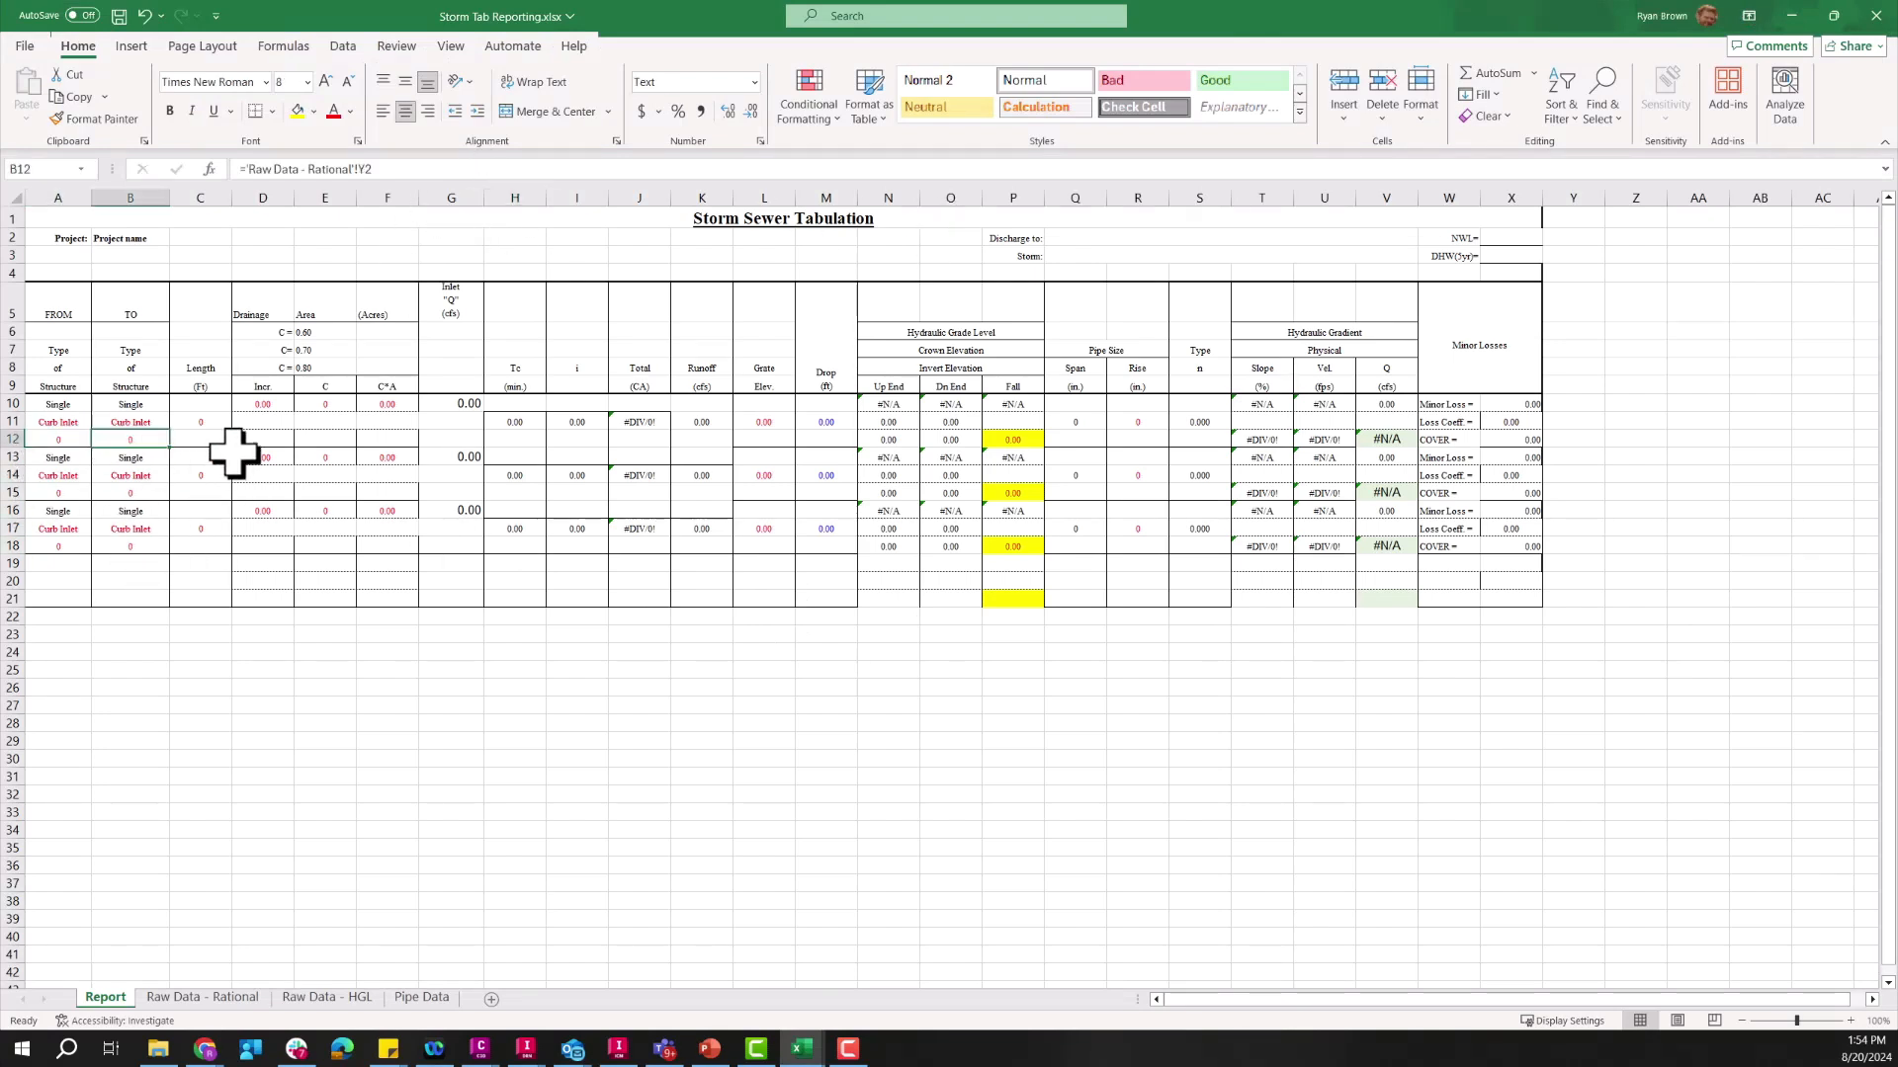
mouse_move(635, 427)
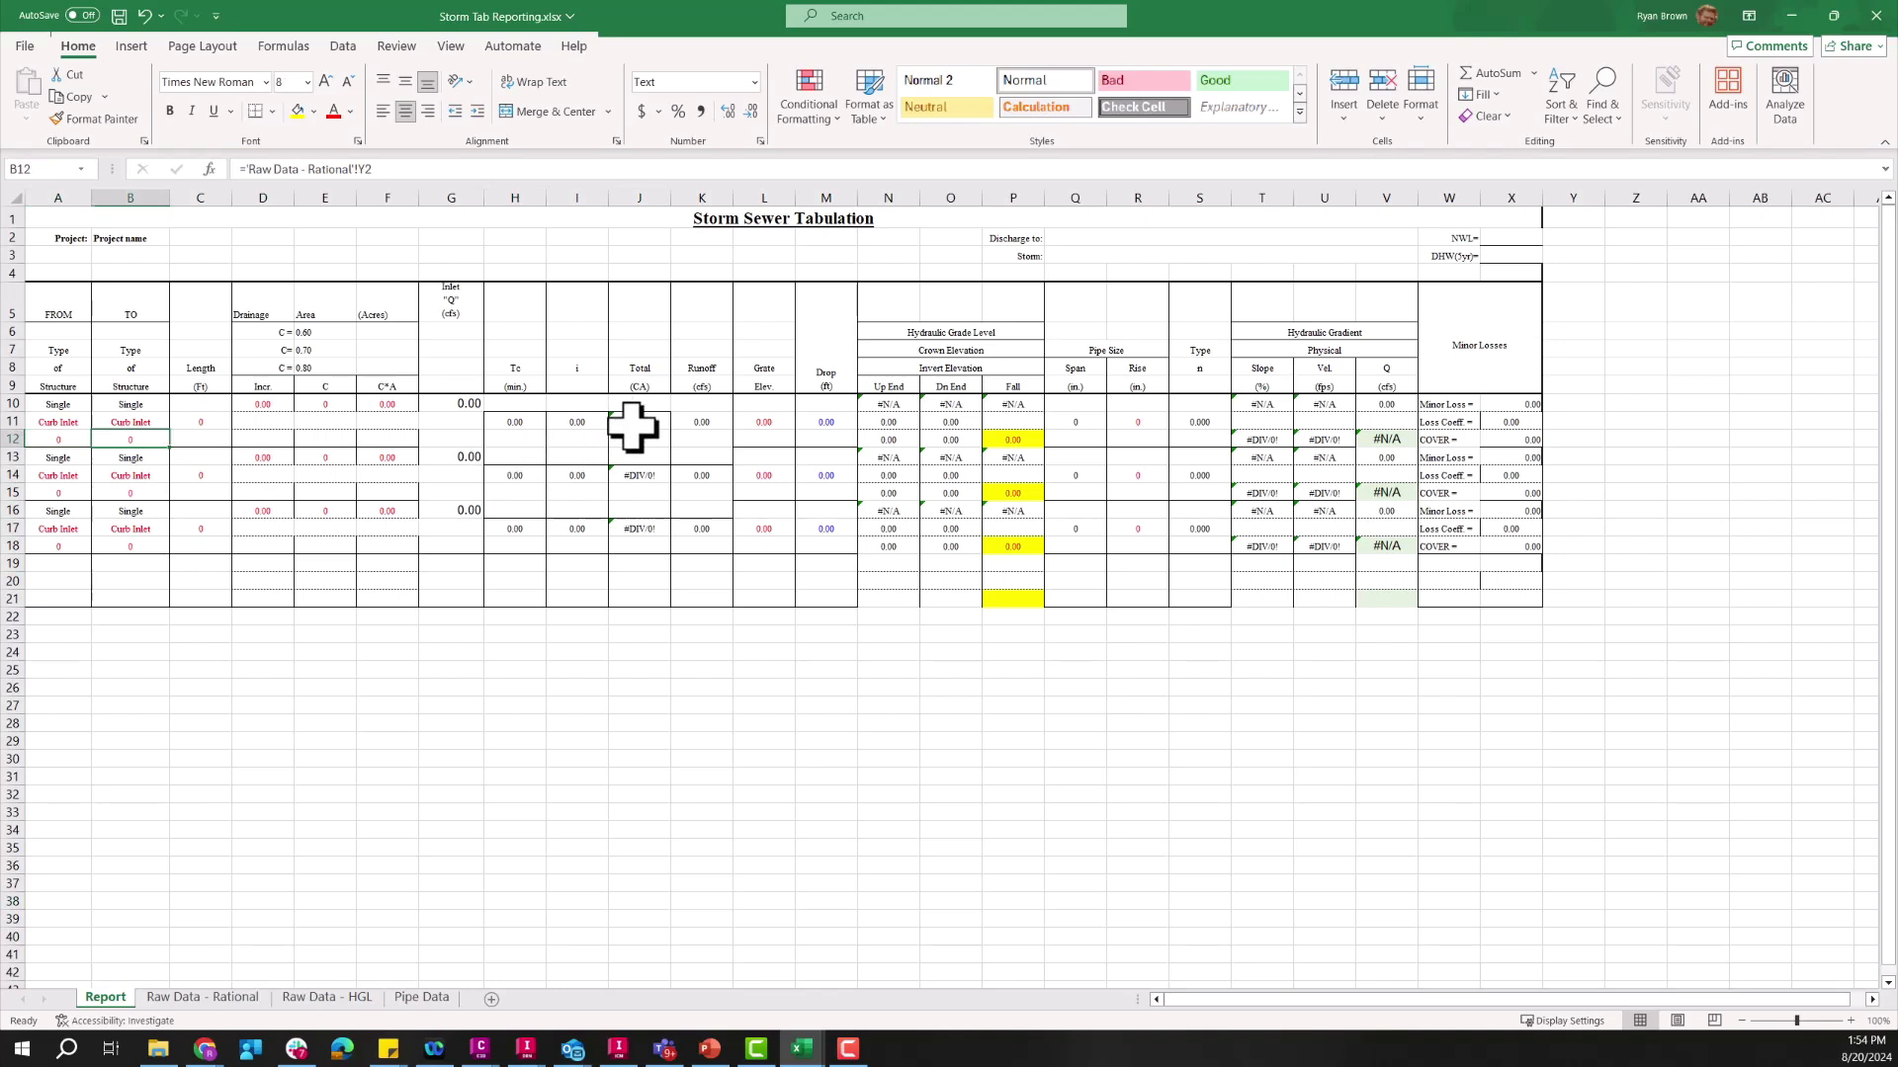
click(887, 456)
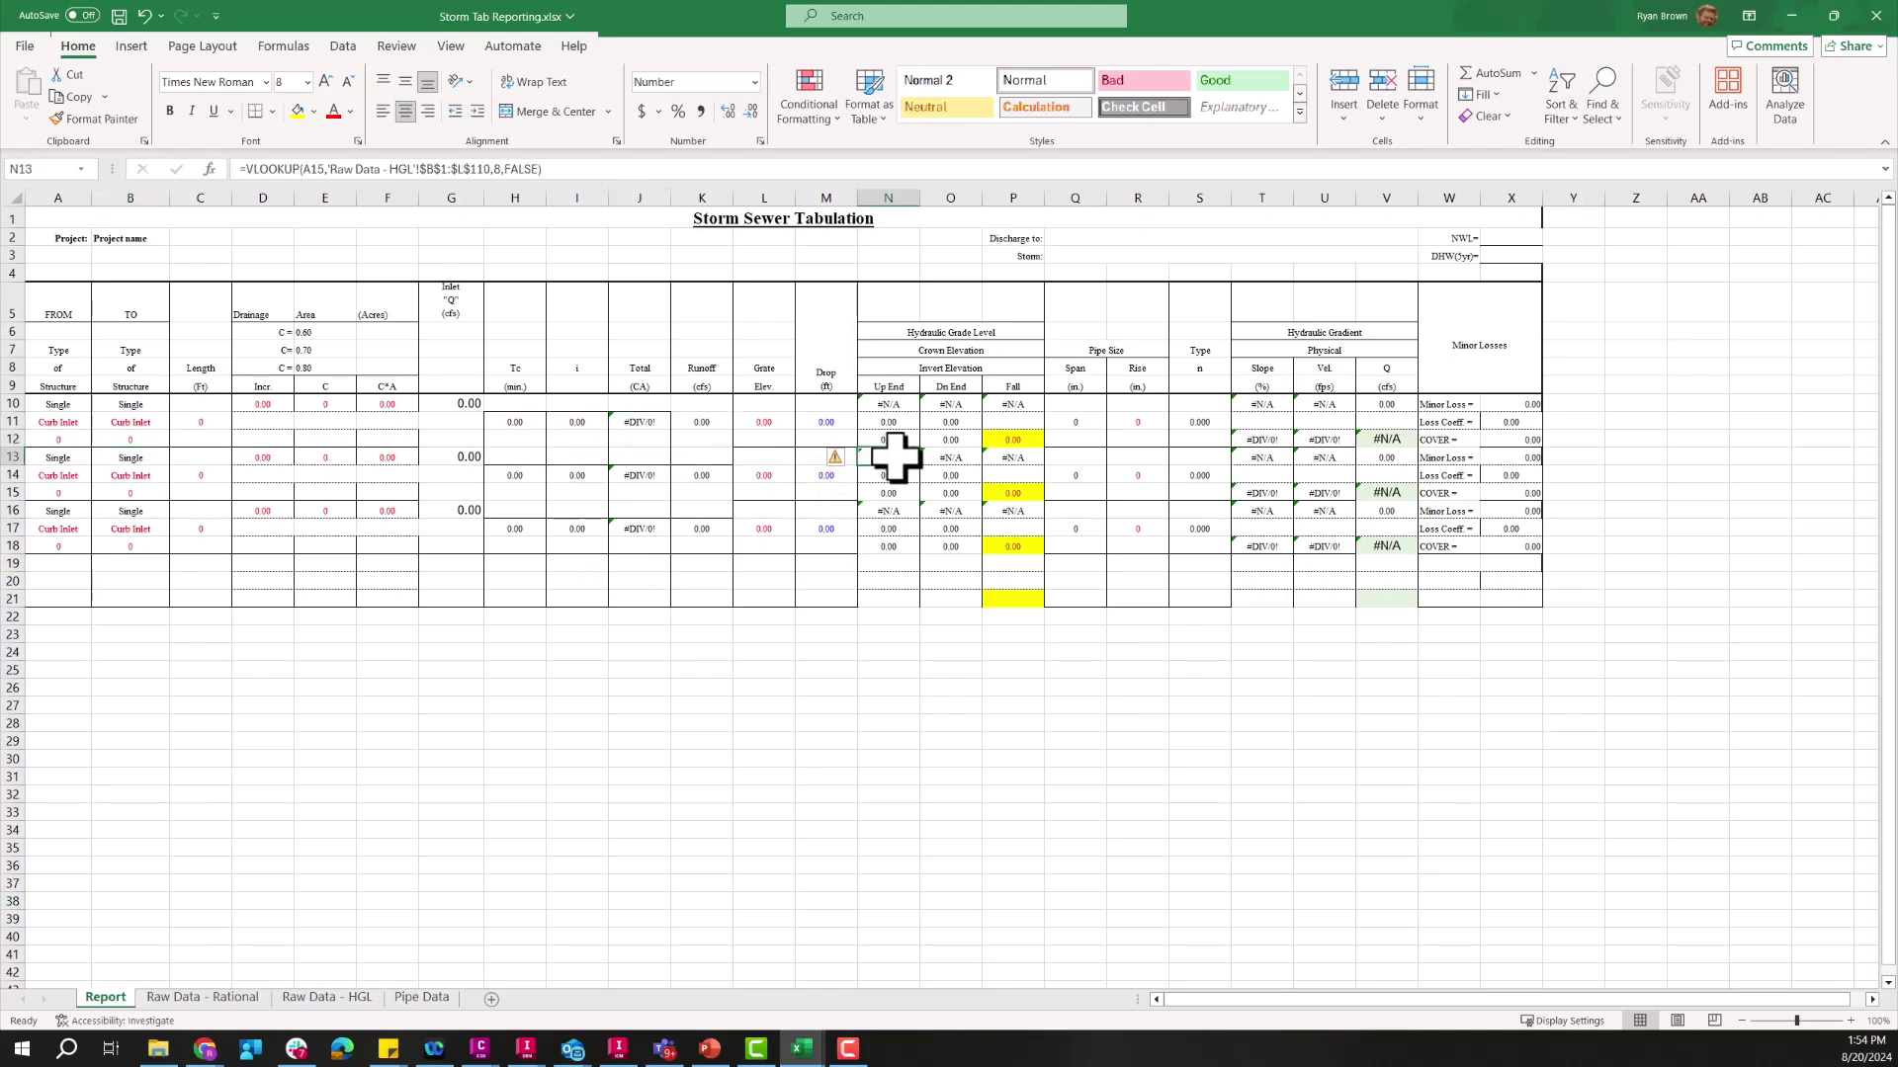
mouse_move(778, 532)
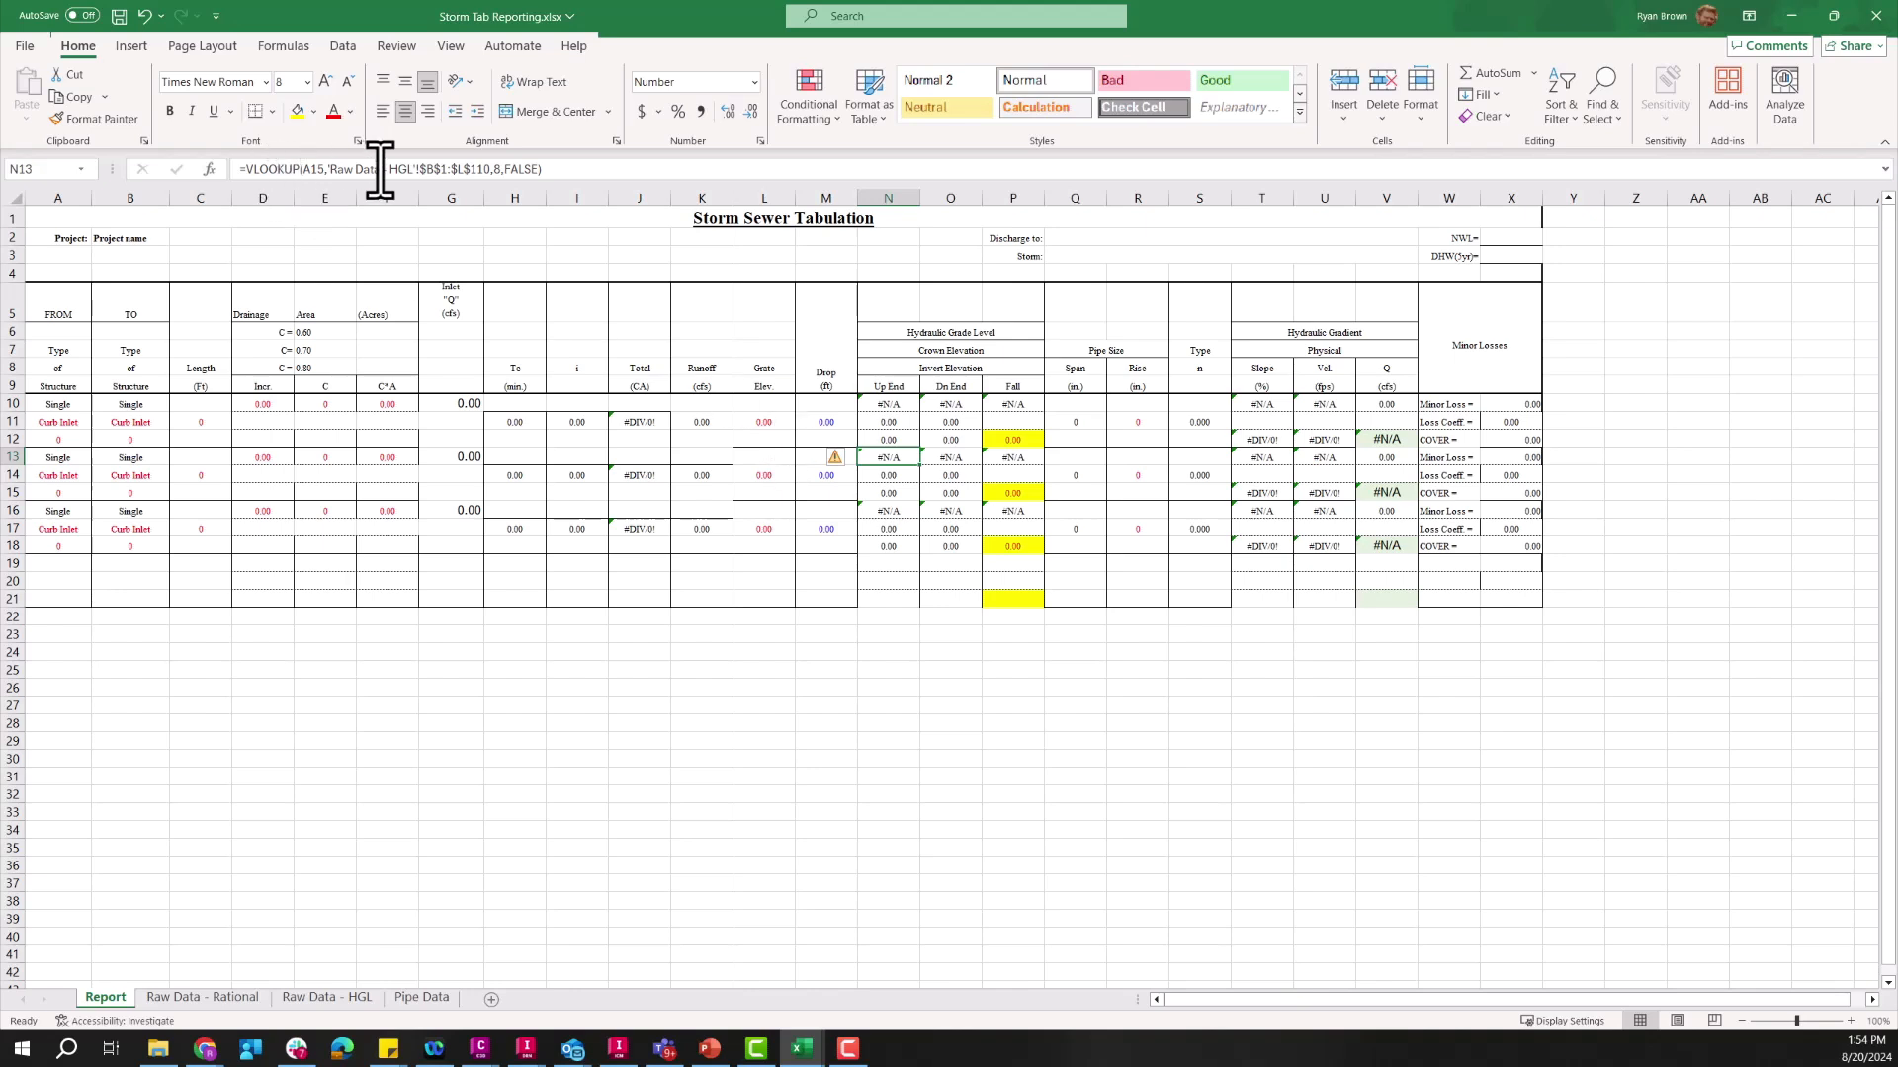
click(763, 474)
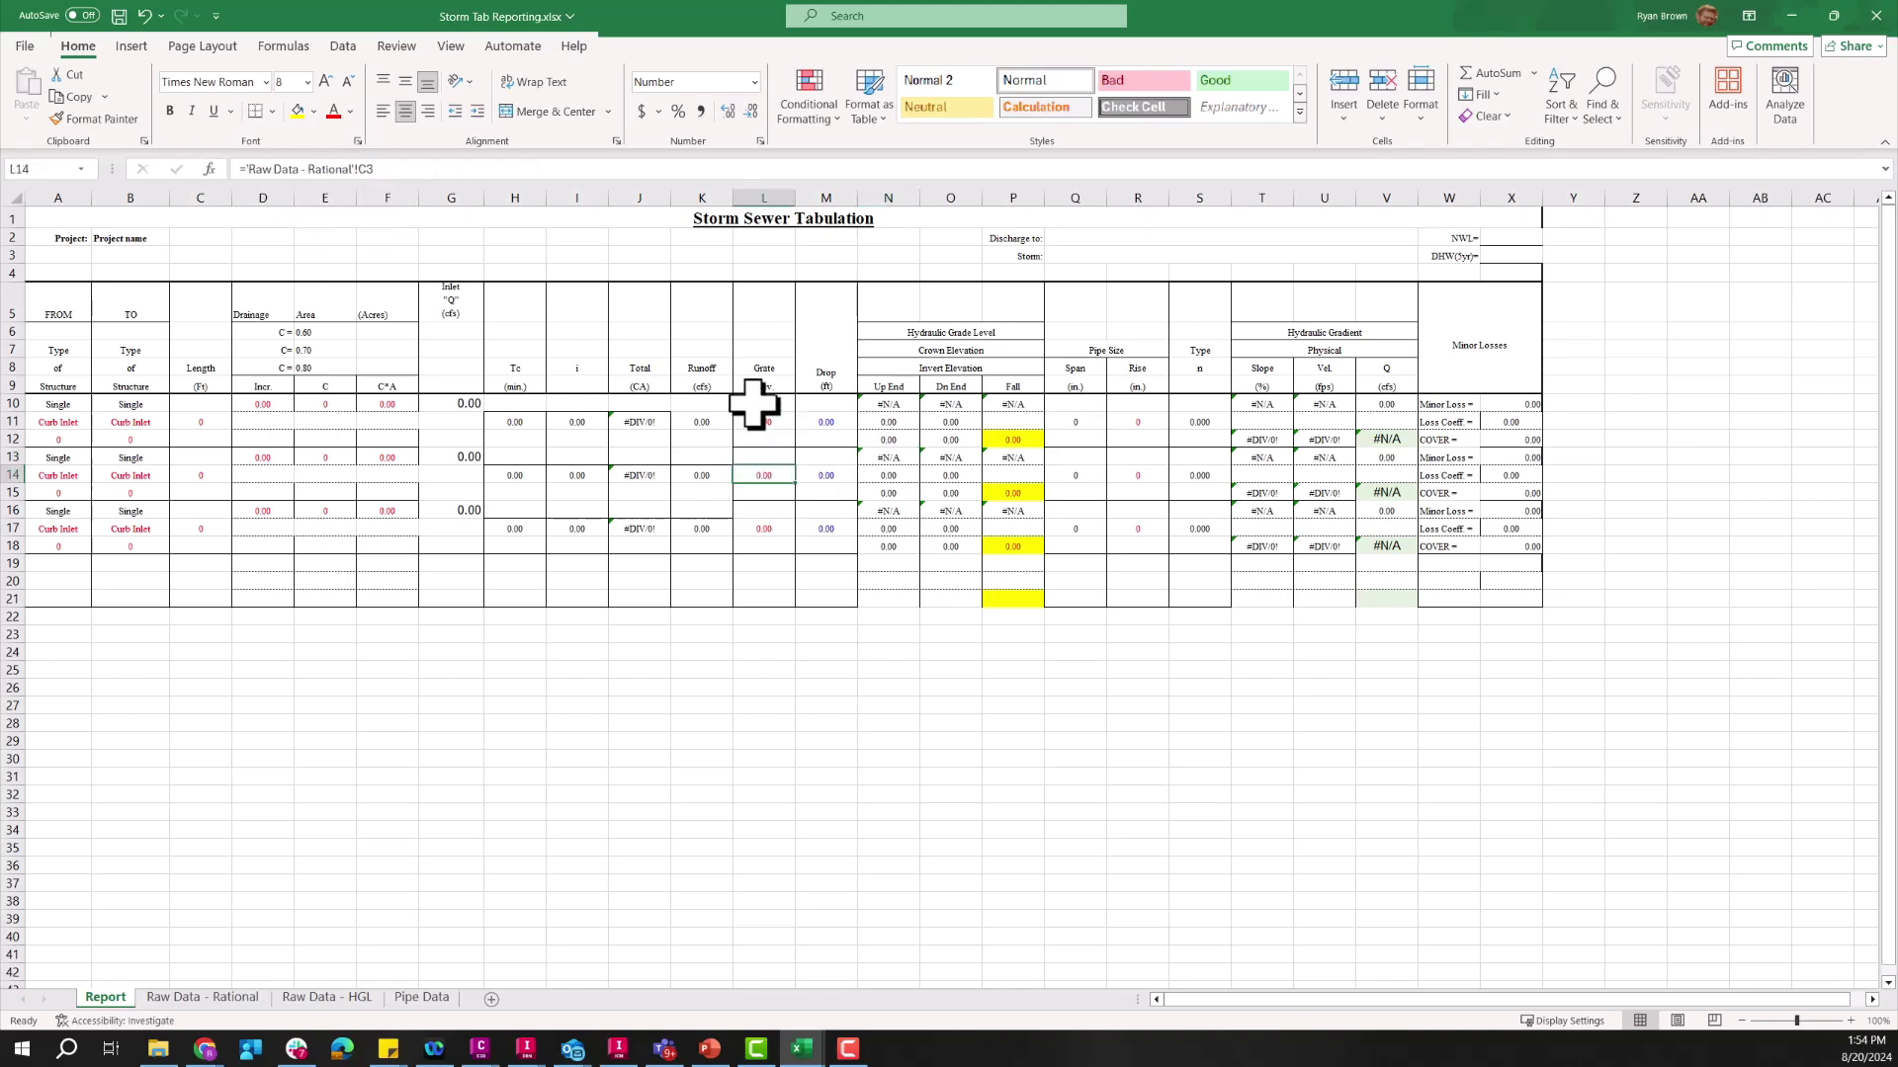
mouse_move(218, 1042)
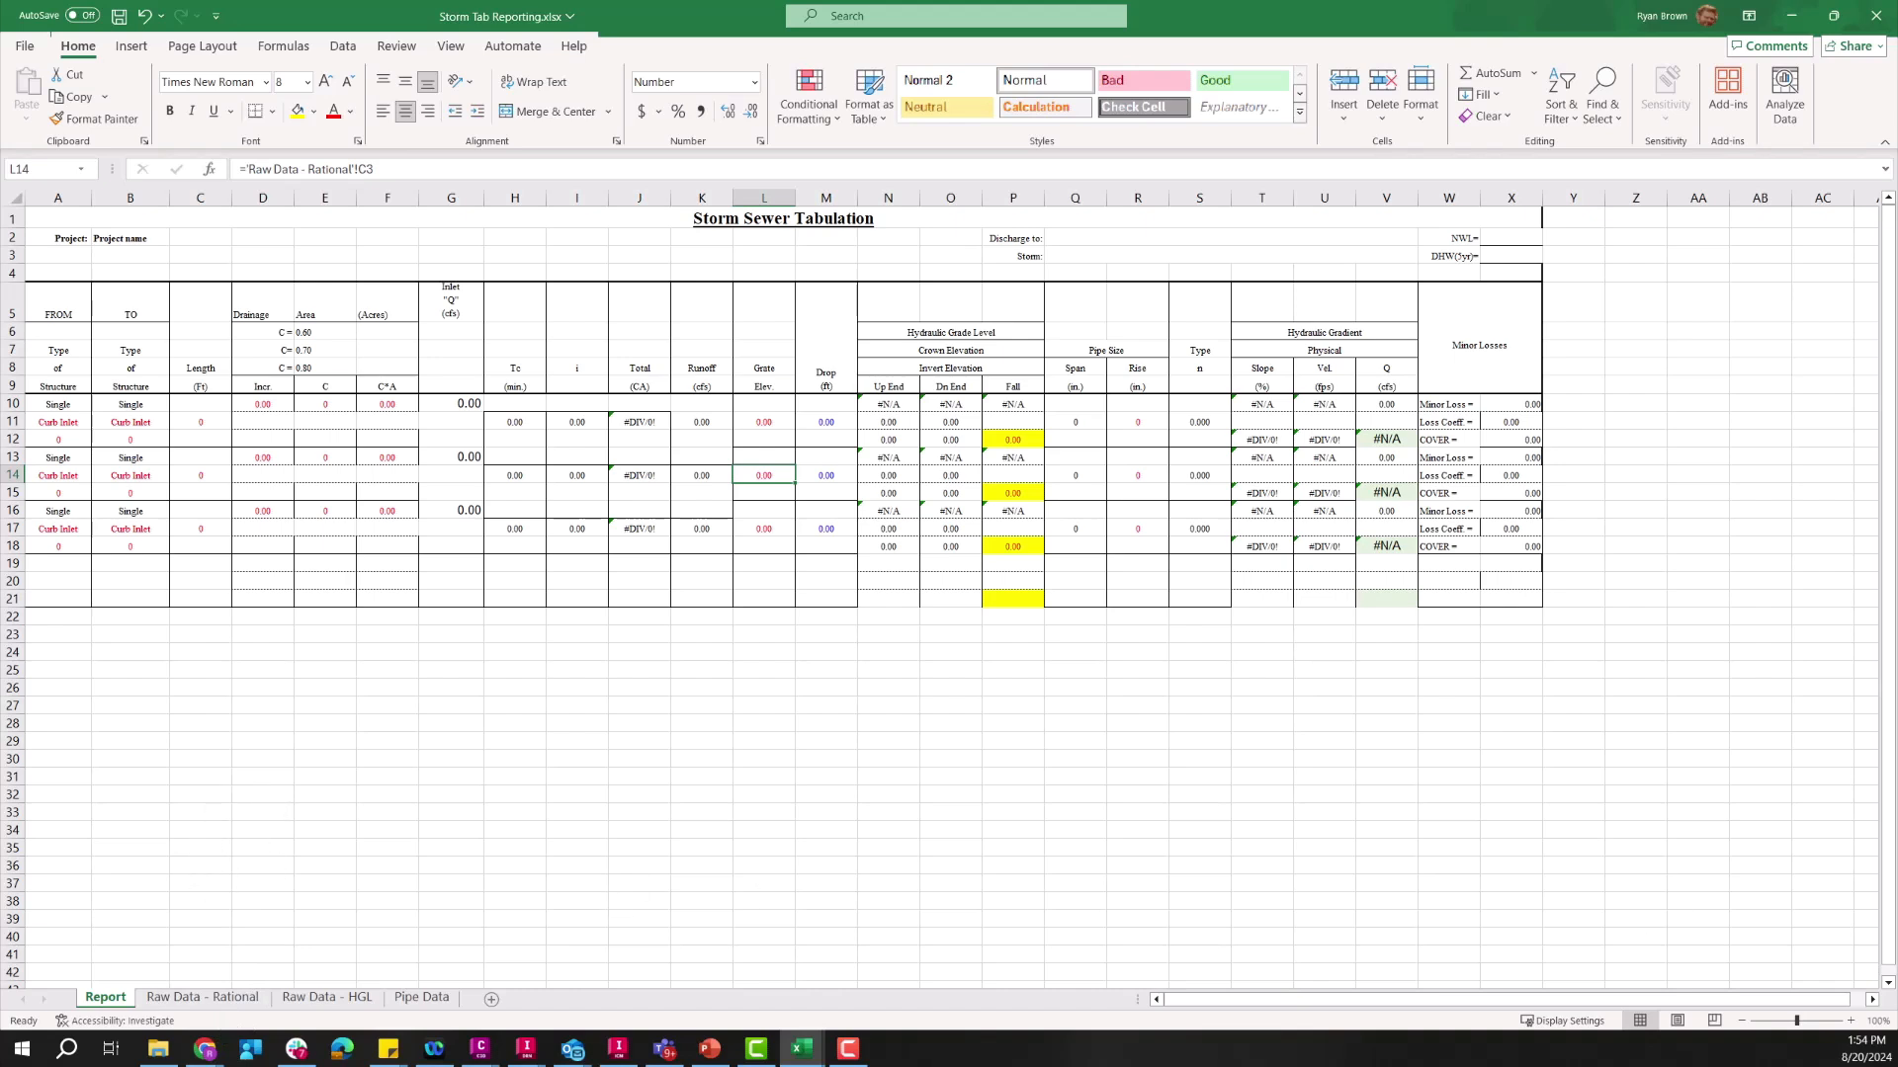
mouse_move(293, 961)
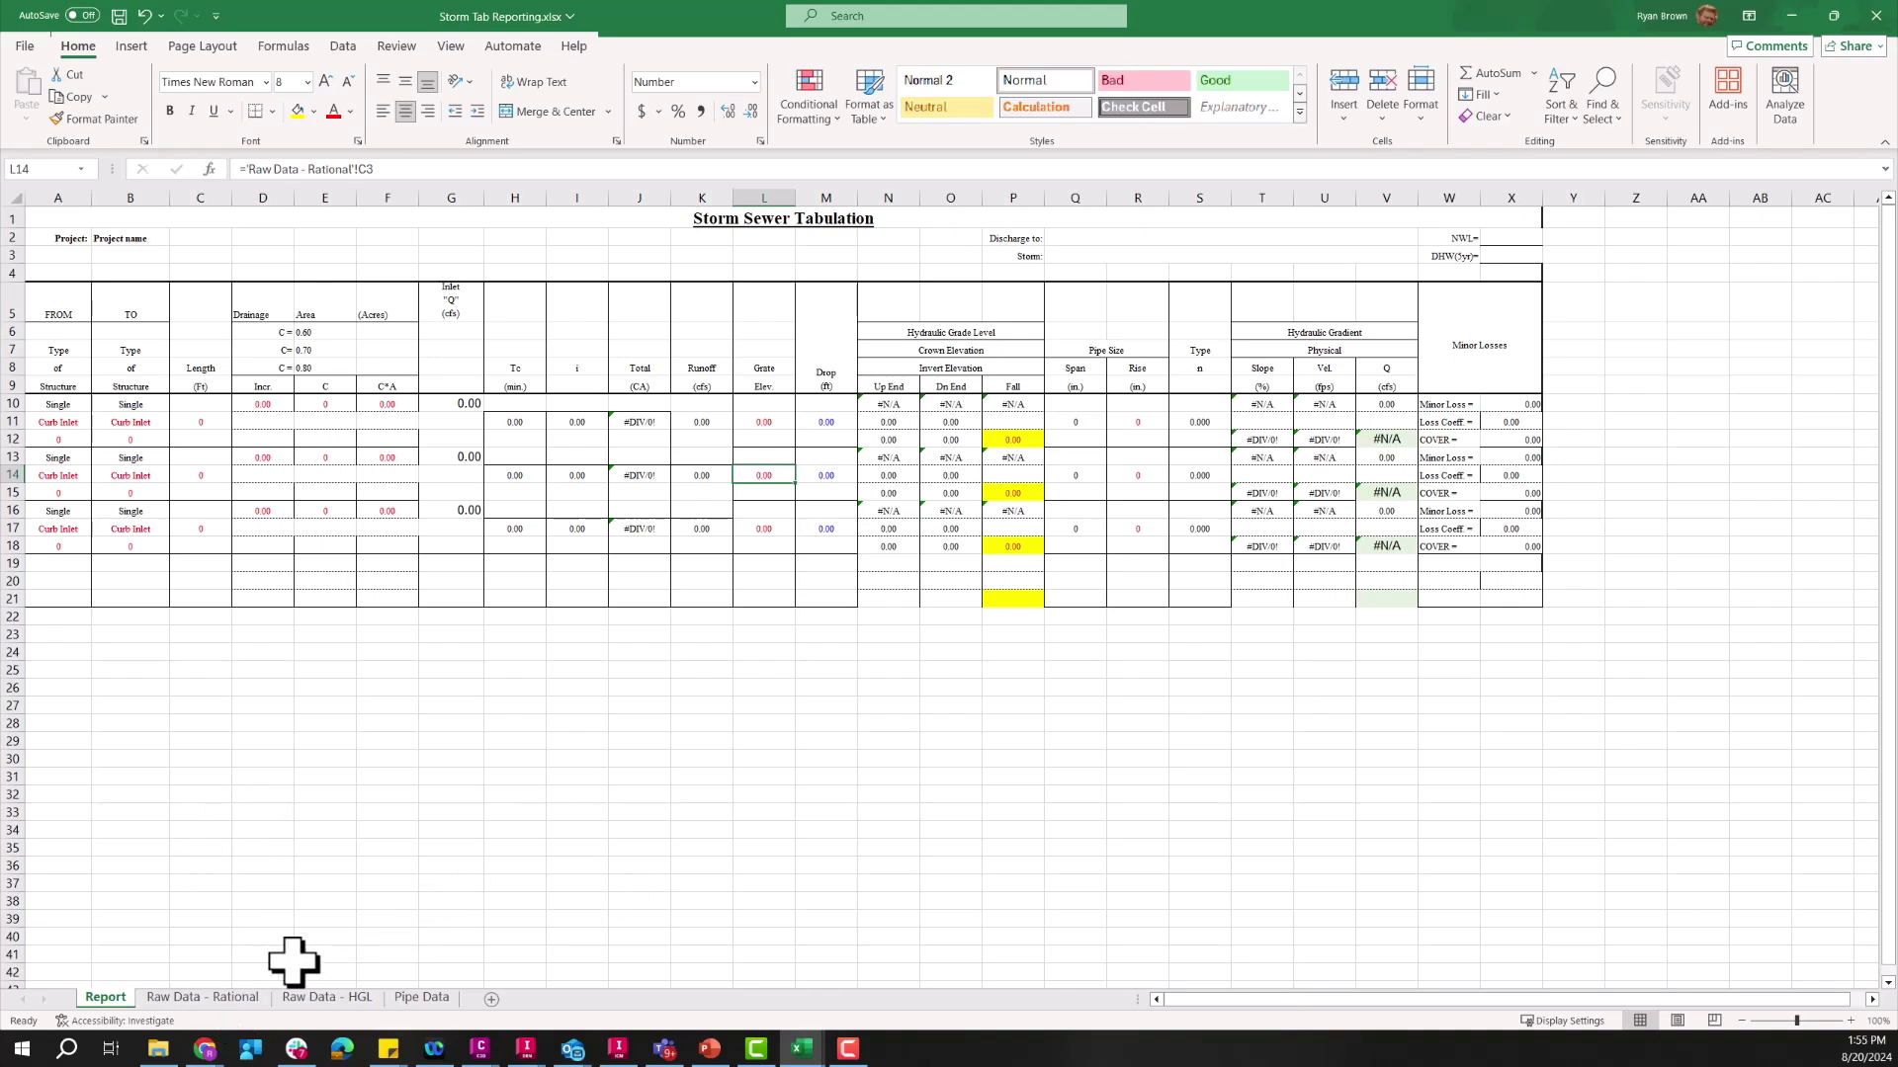
click(202, 996)
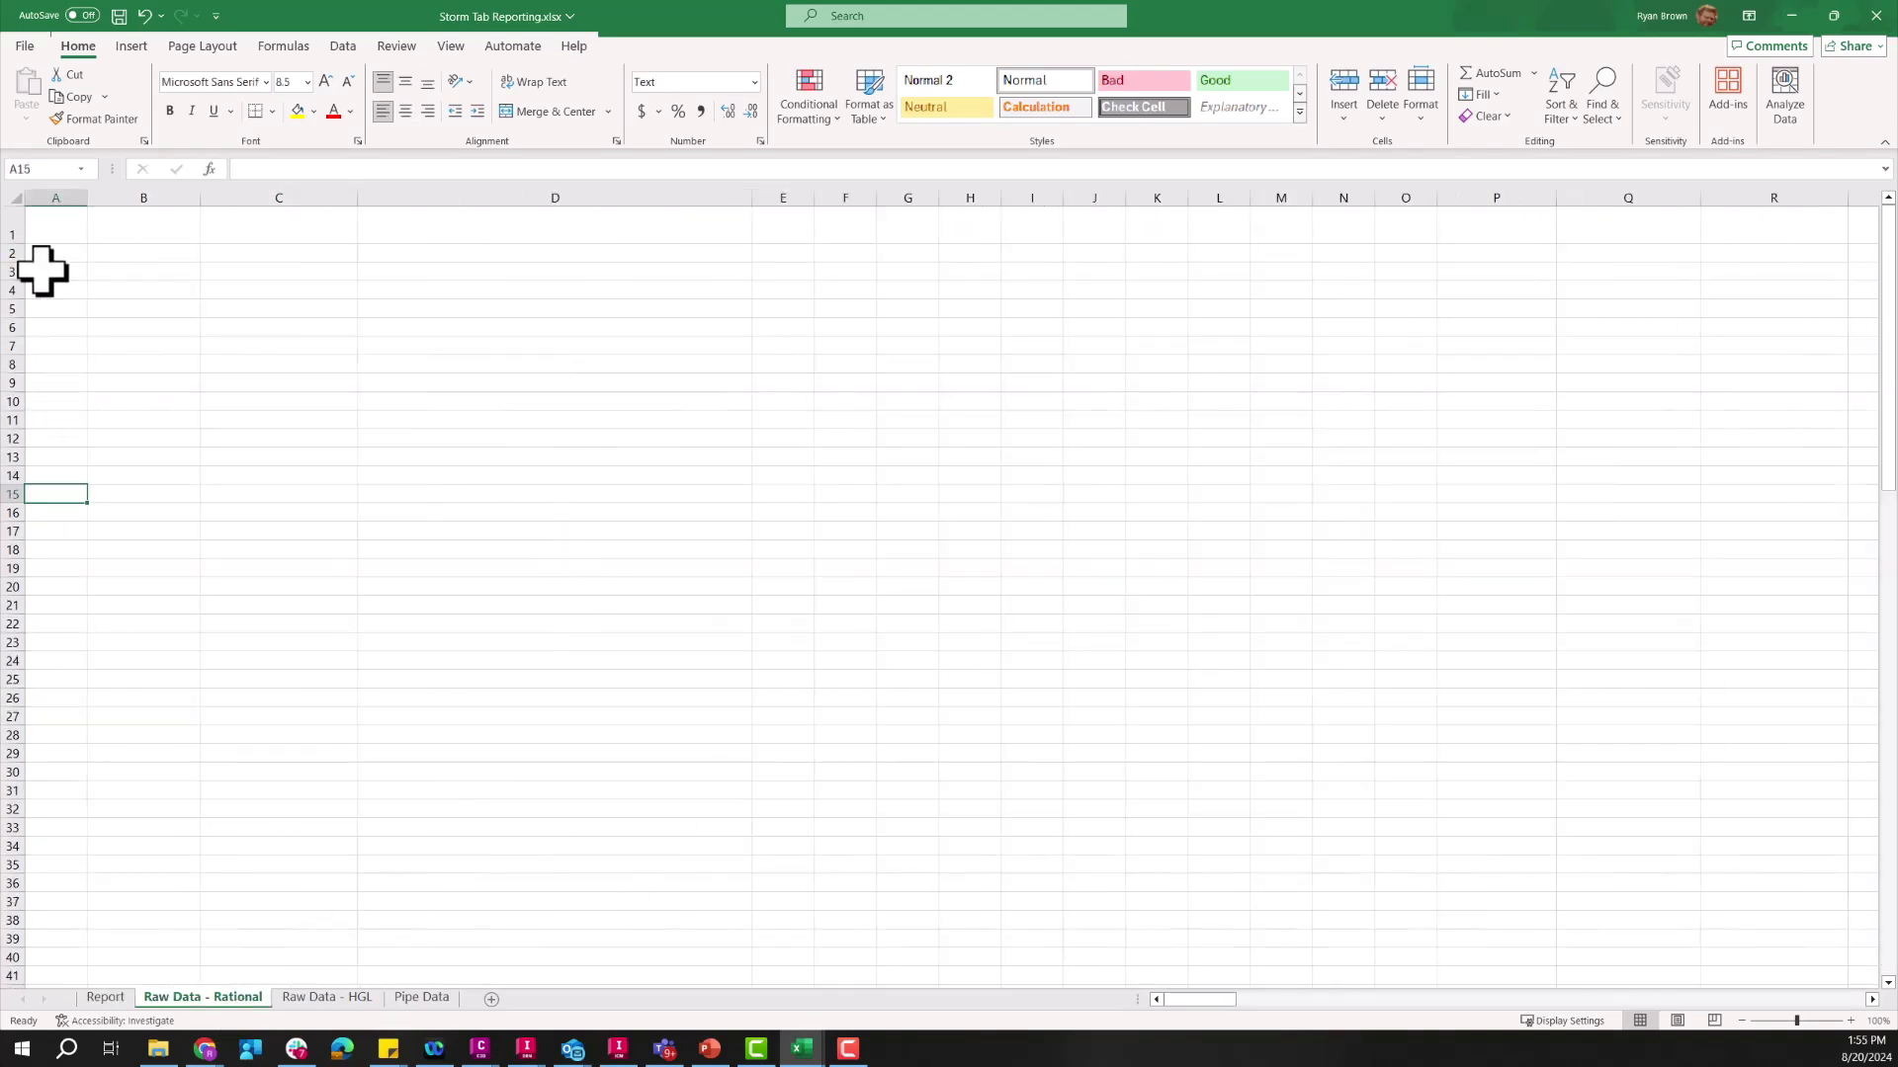
Step: Paste the rational and HGL exports into A1 of their Raw Data sheets and return to Report
click(56, 228)
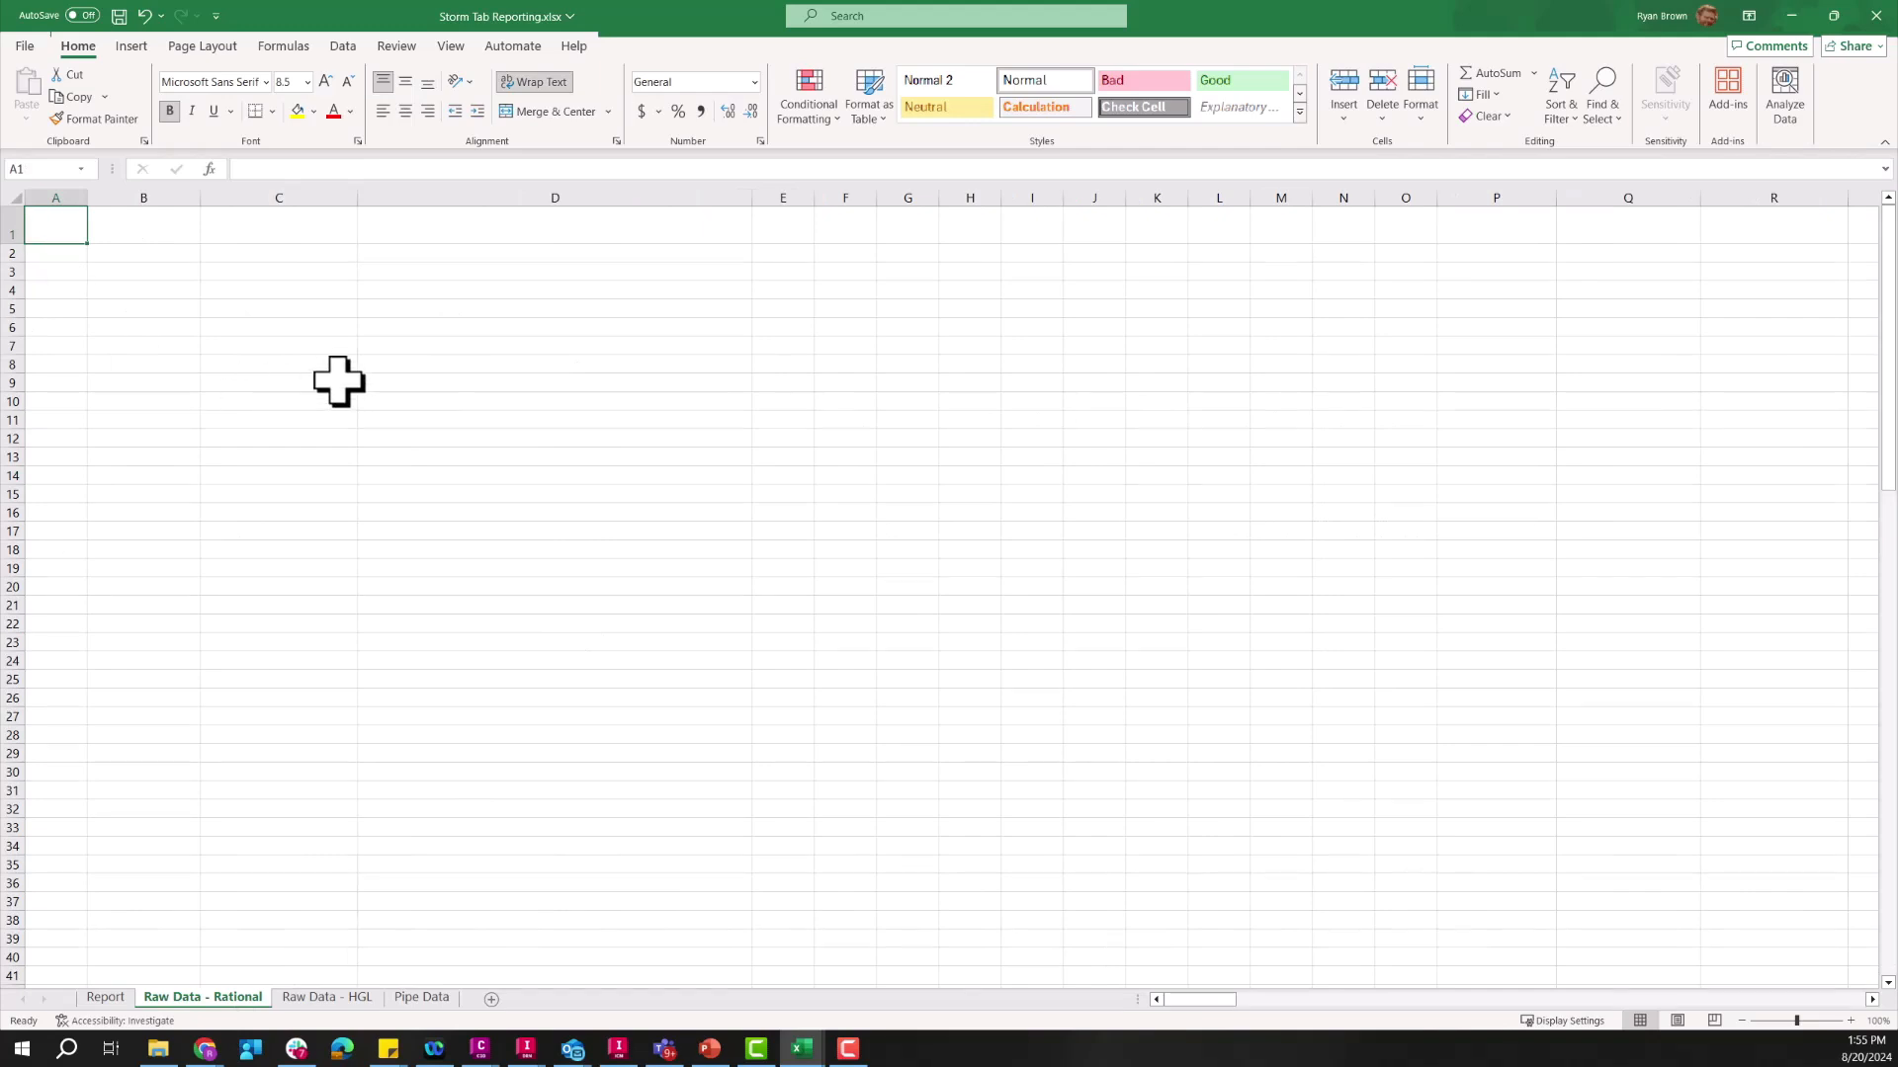
mouse_move(121, 1004)
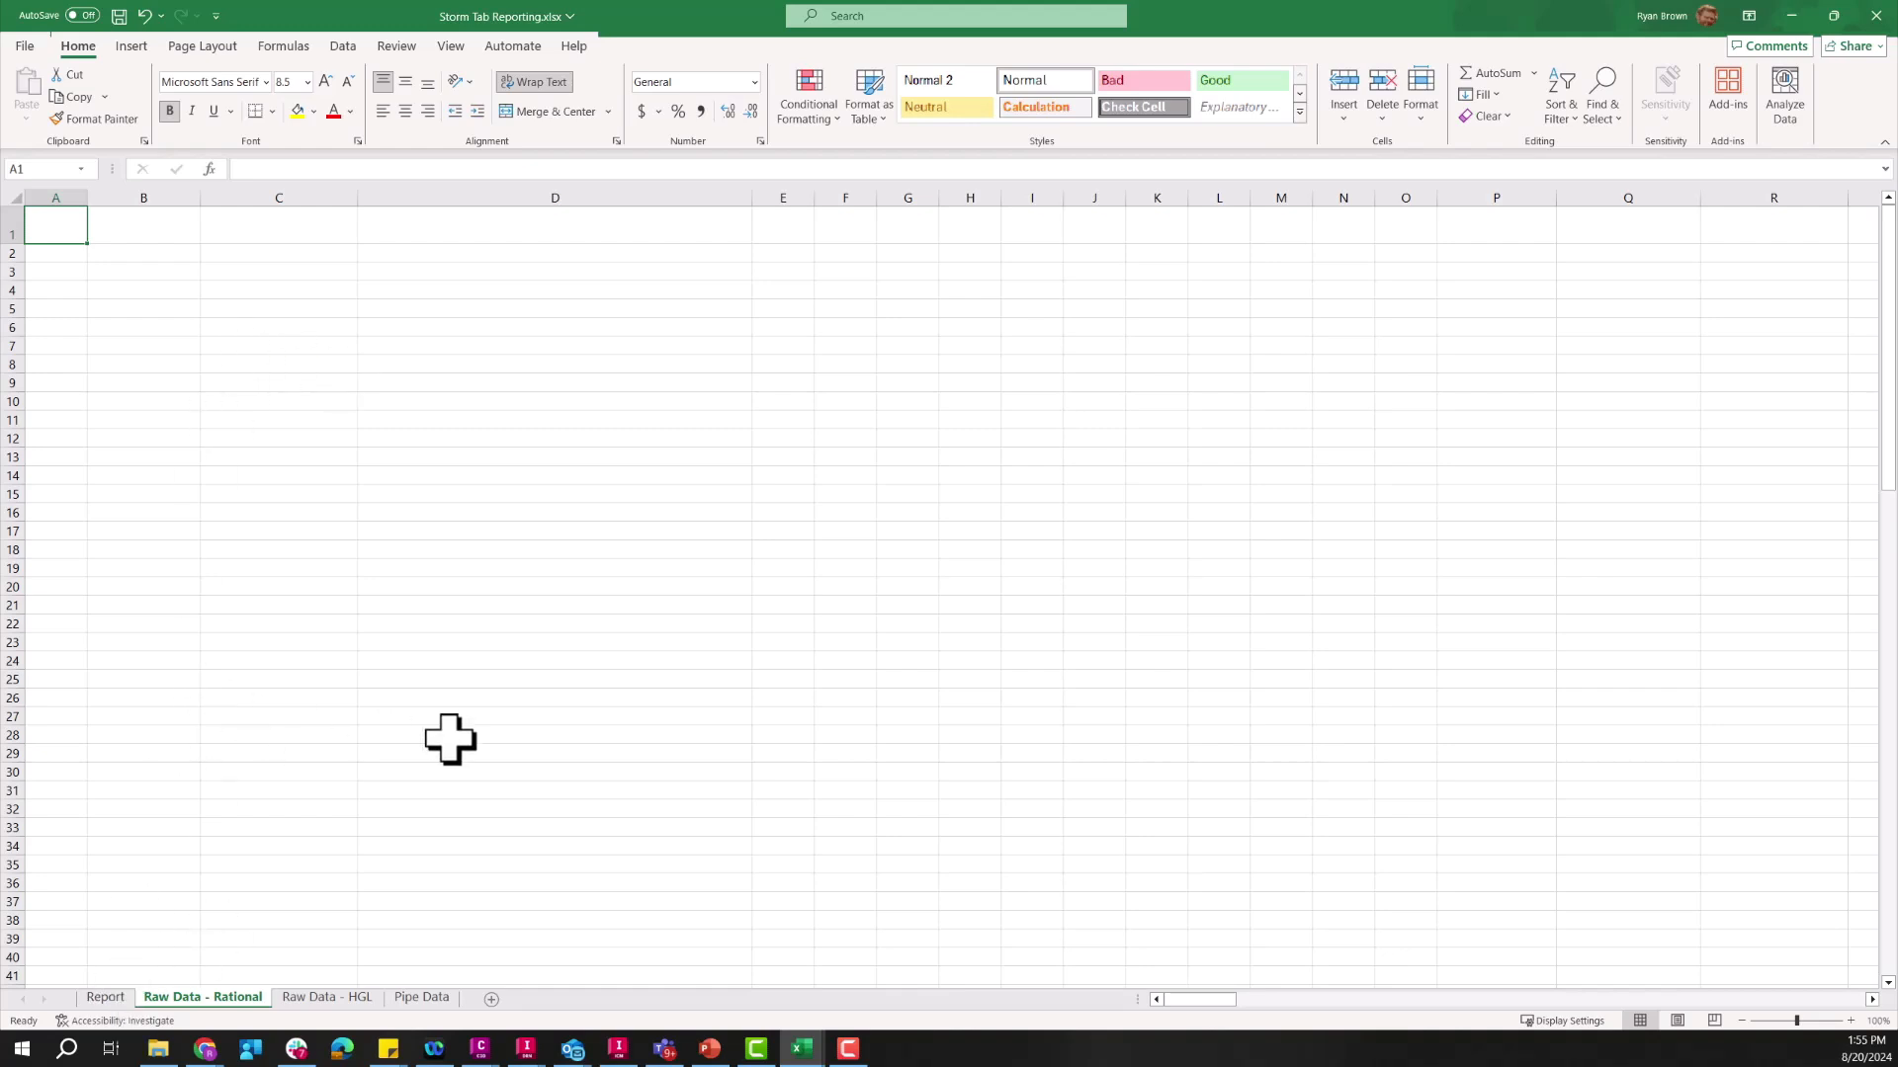
mouse_move(1082, 700)
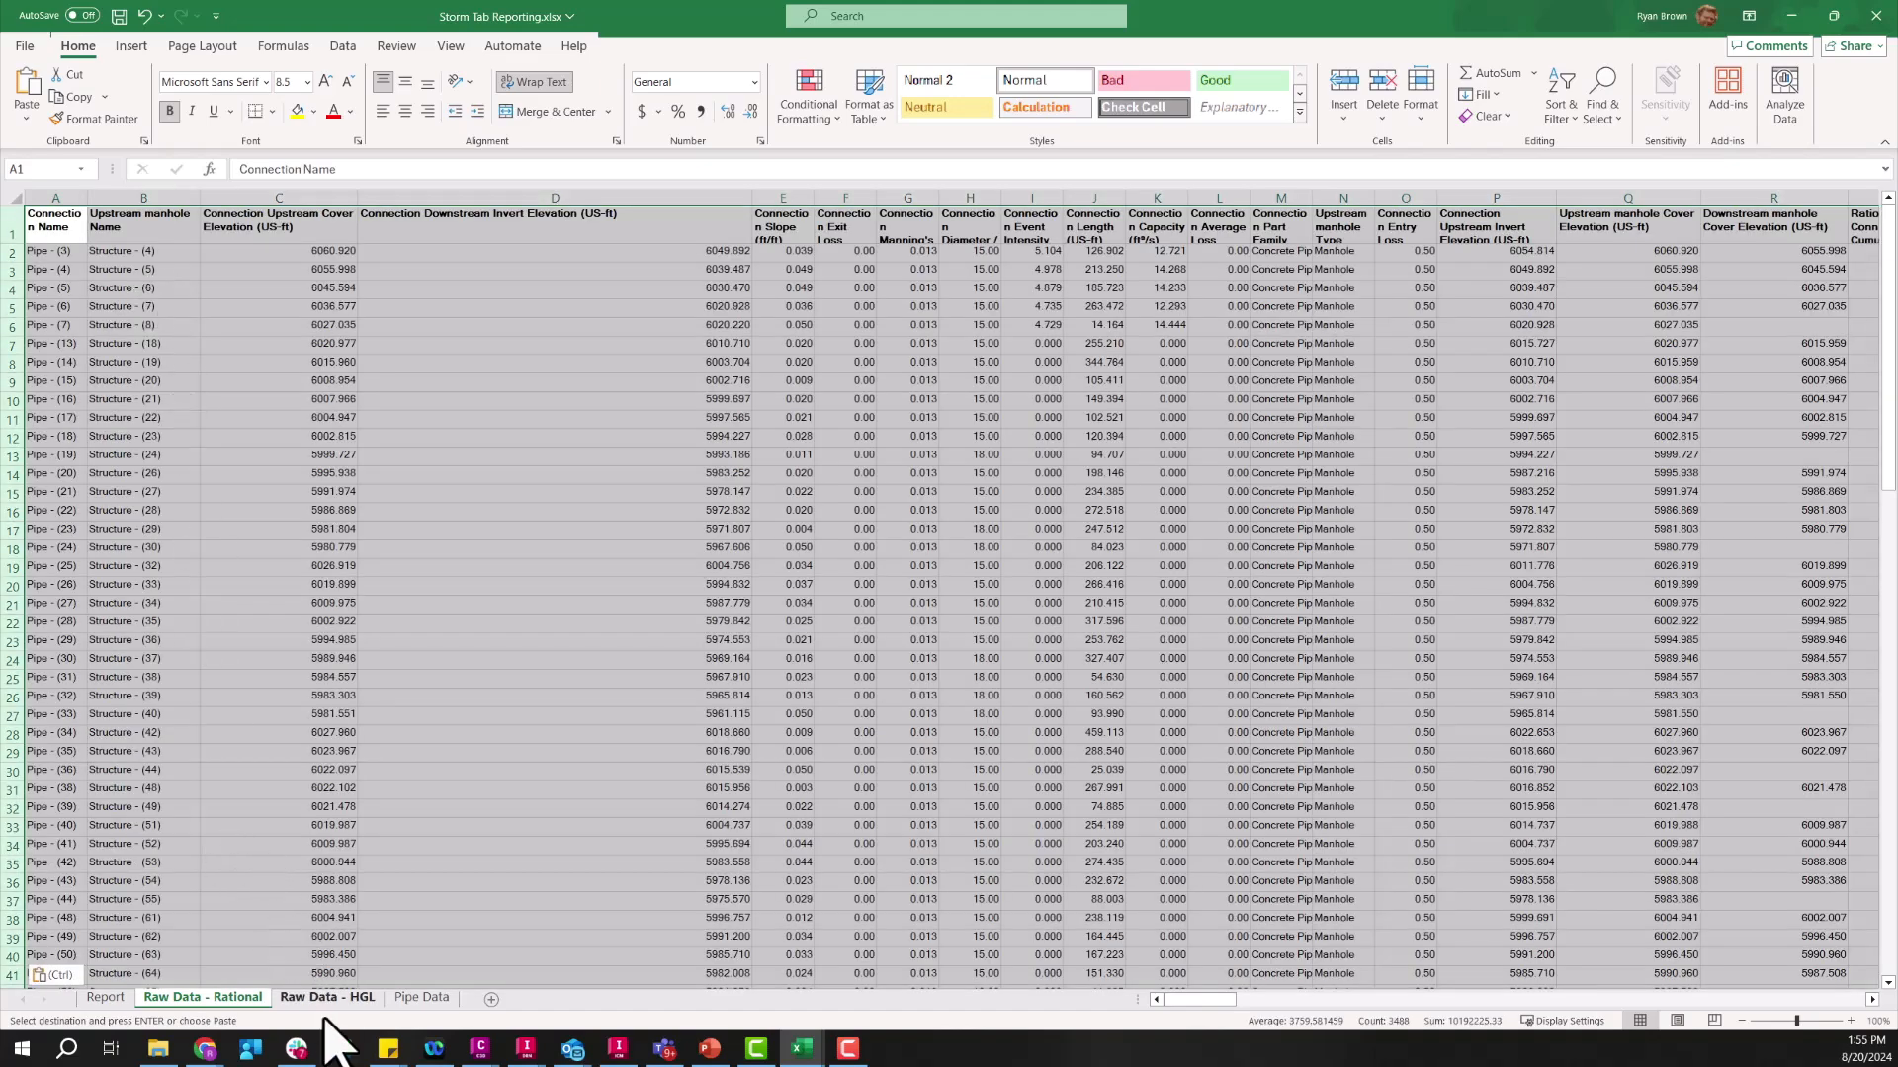
click(326, 996)
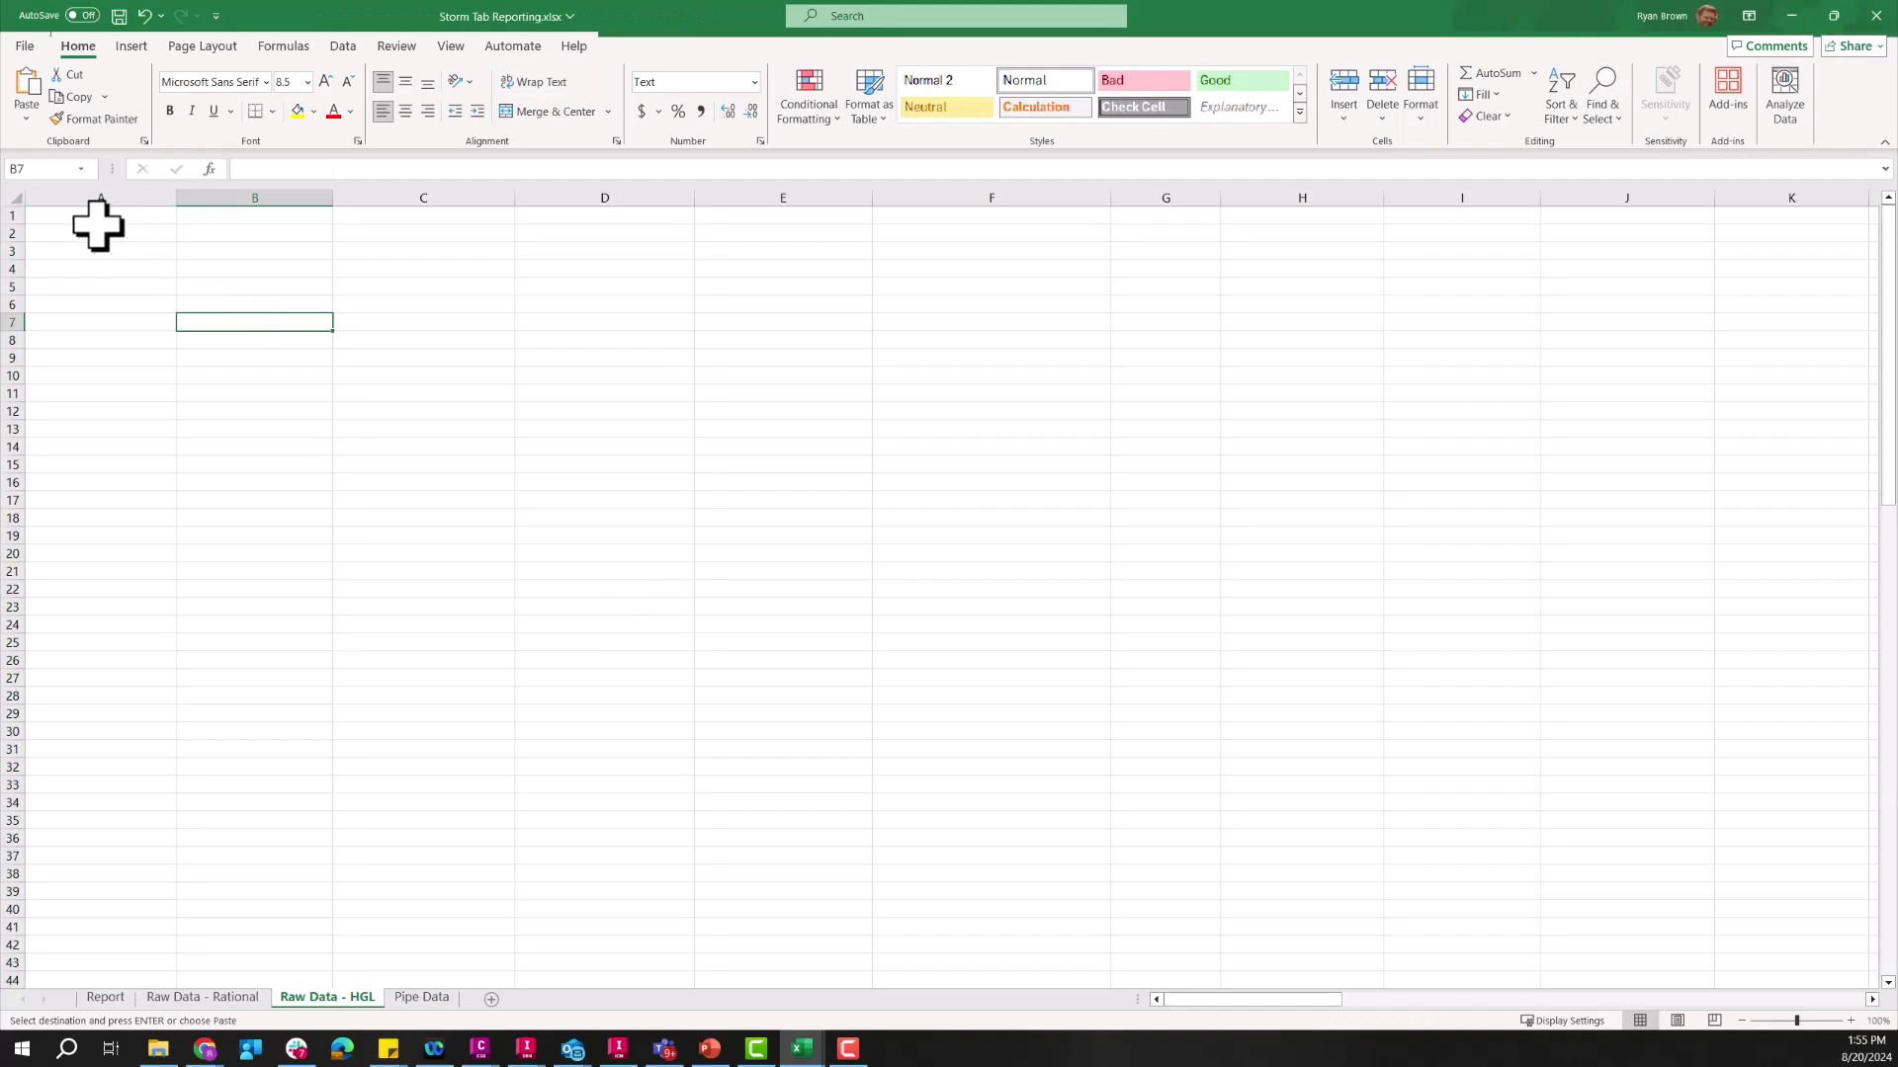
click(26, 102)
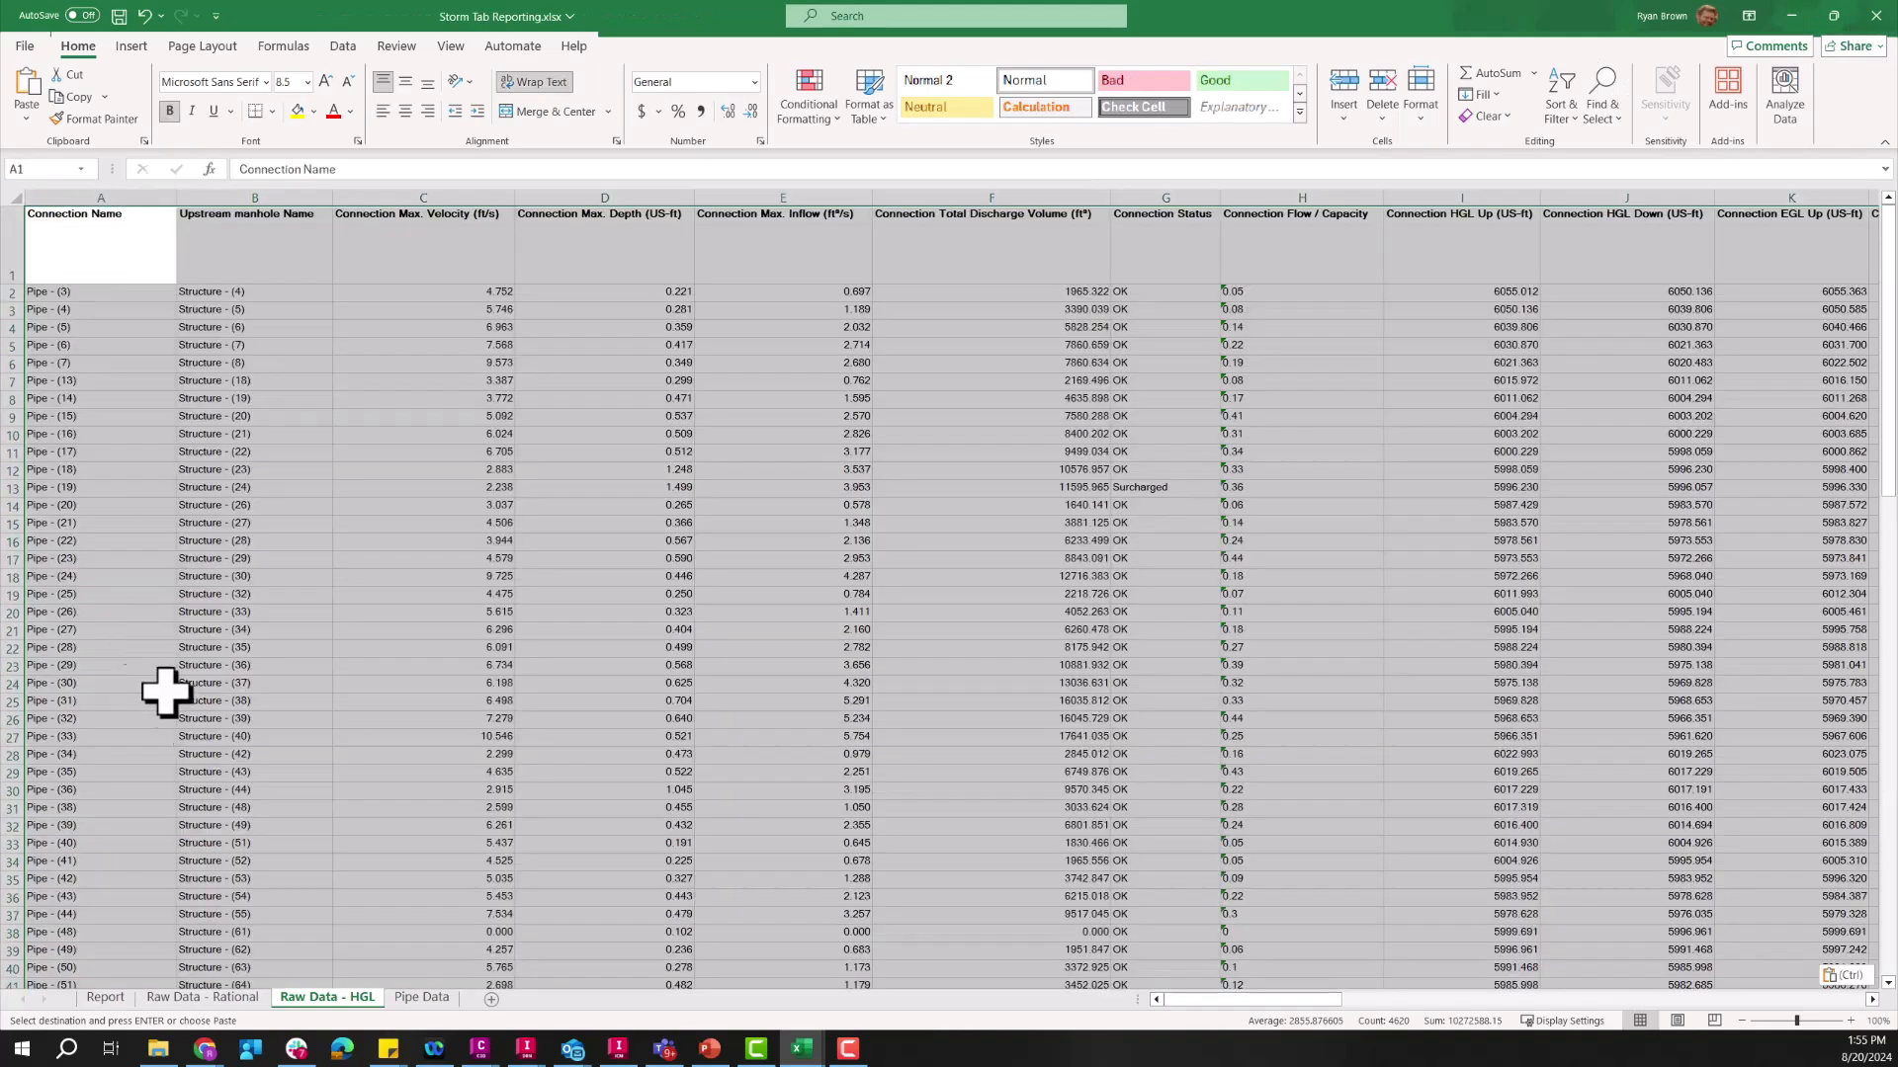
click(105, 996)
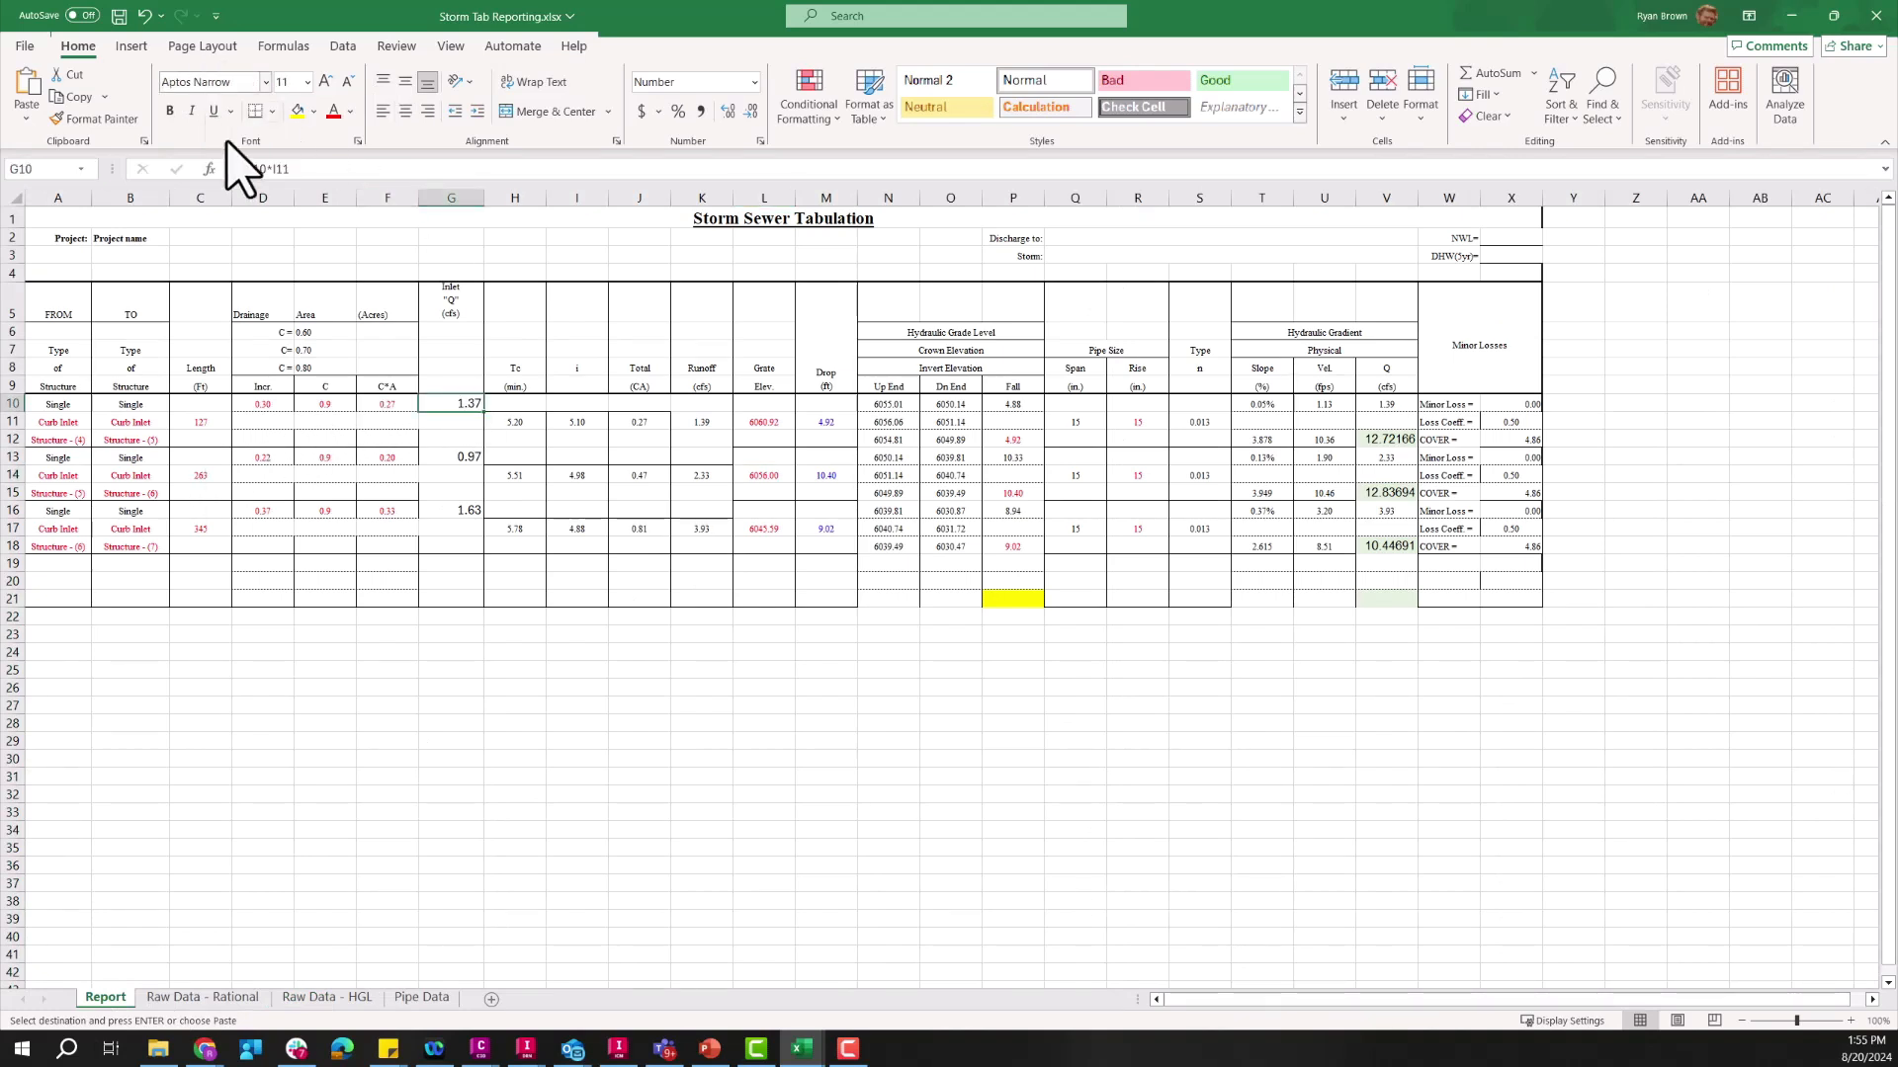
click(387, 403)
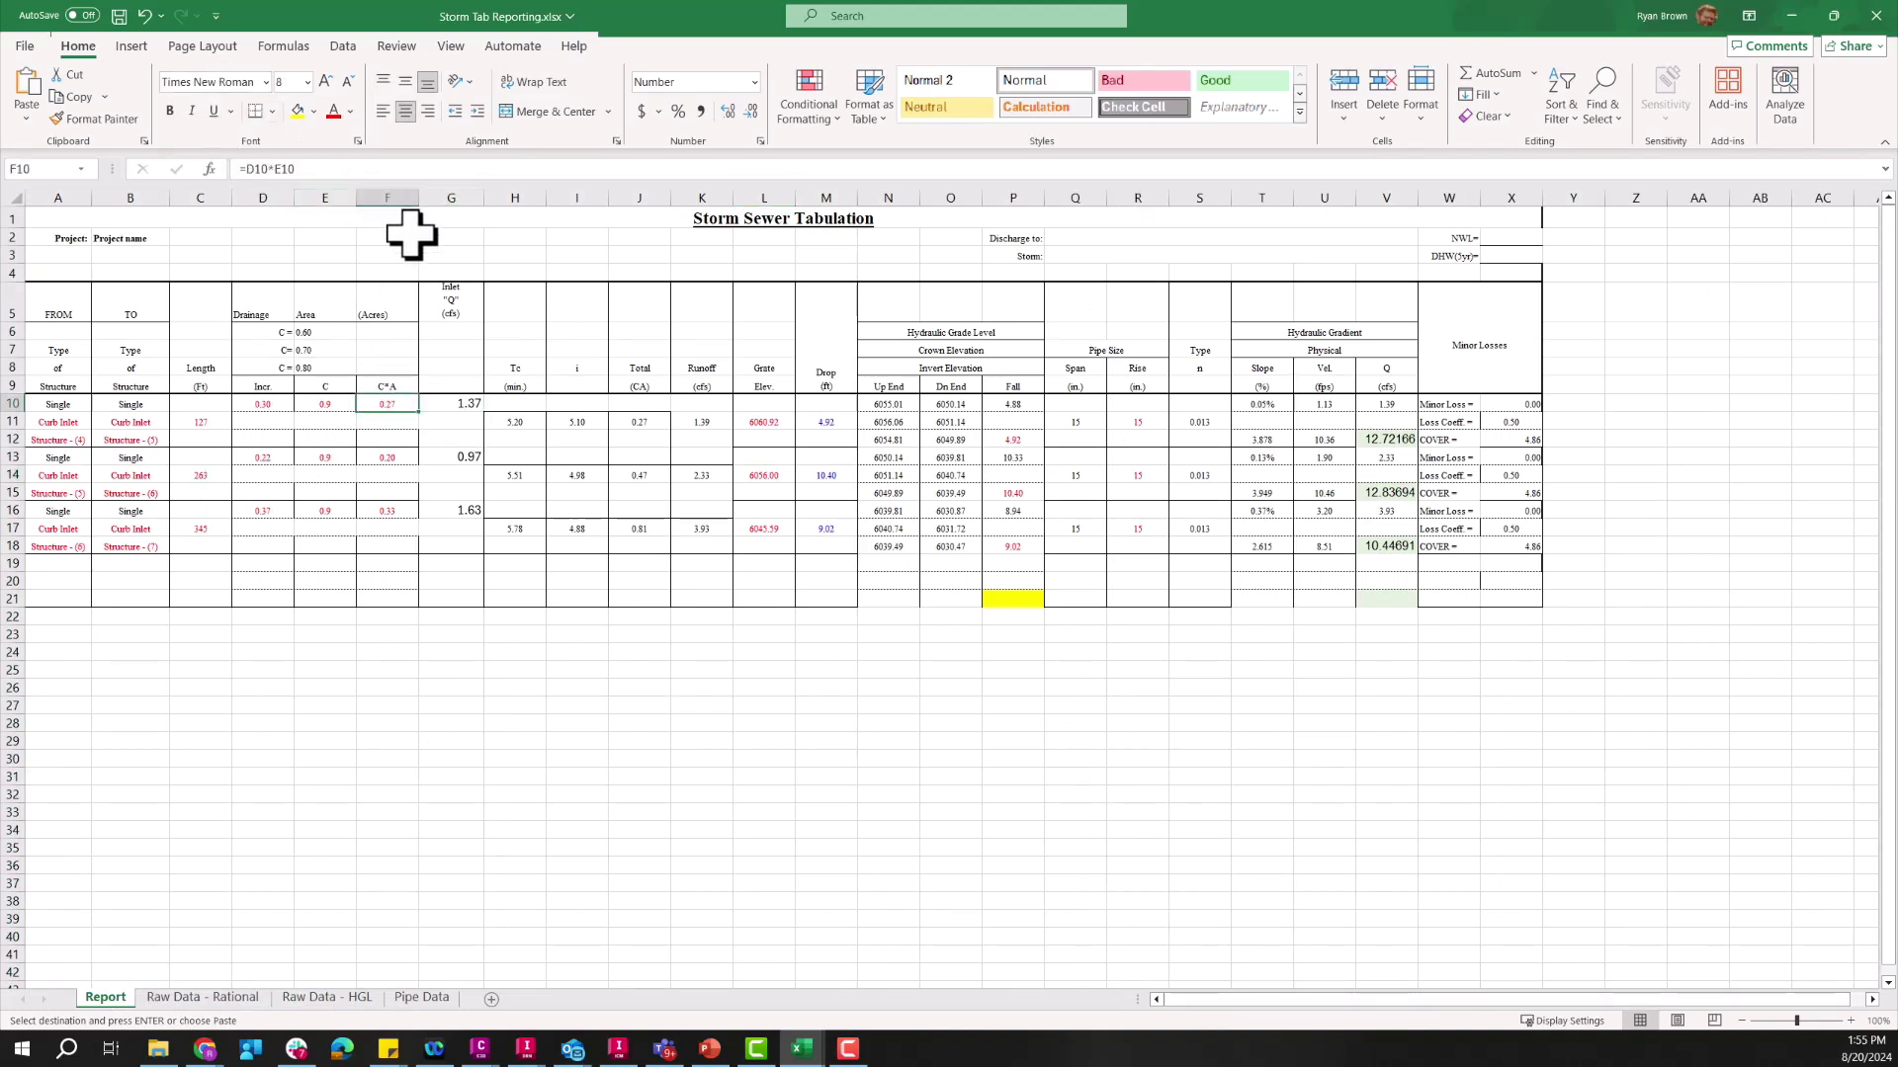
click(57, 439)
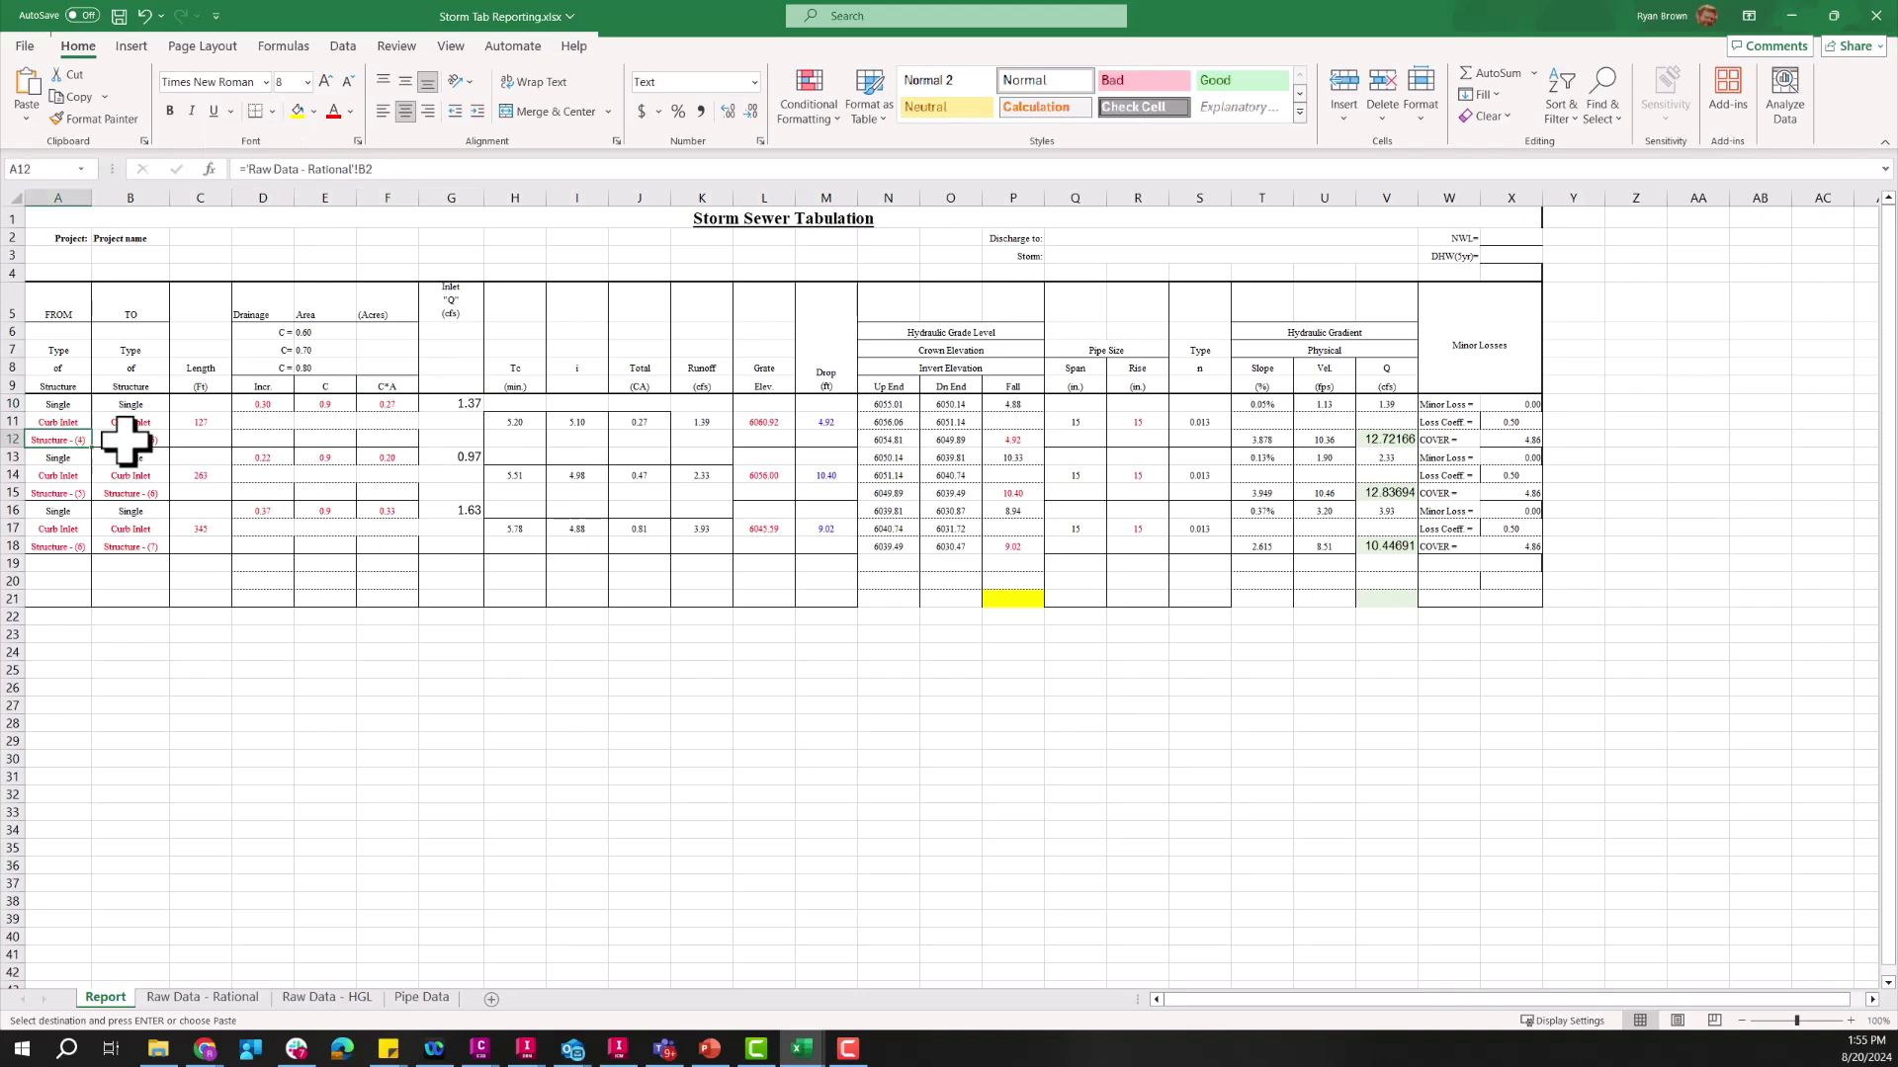
click(130, 492)
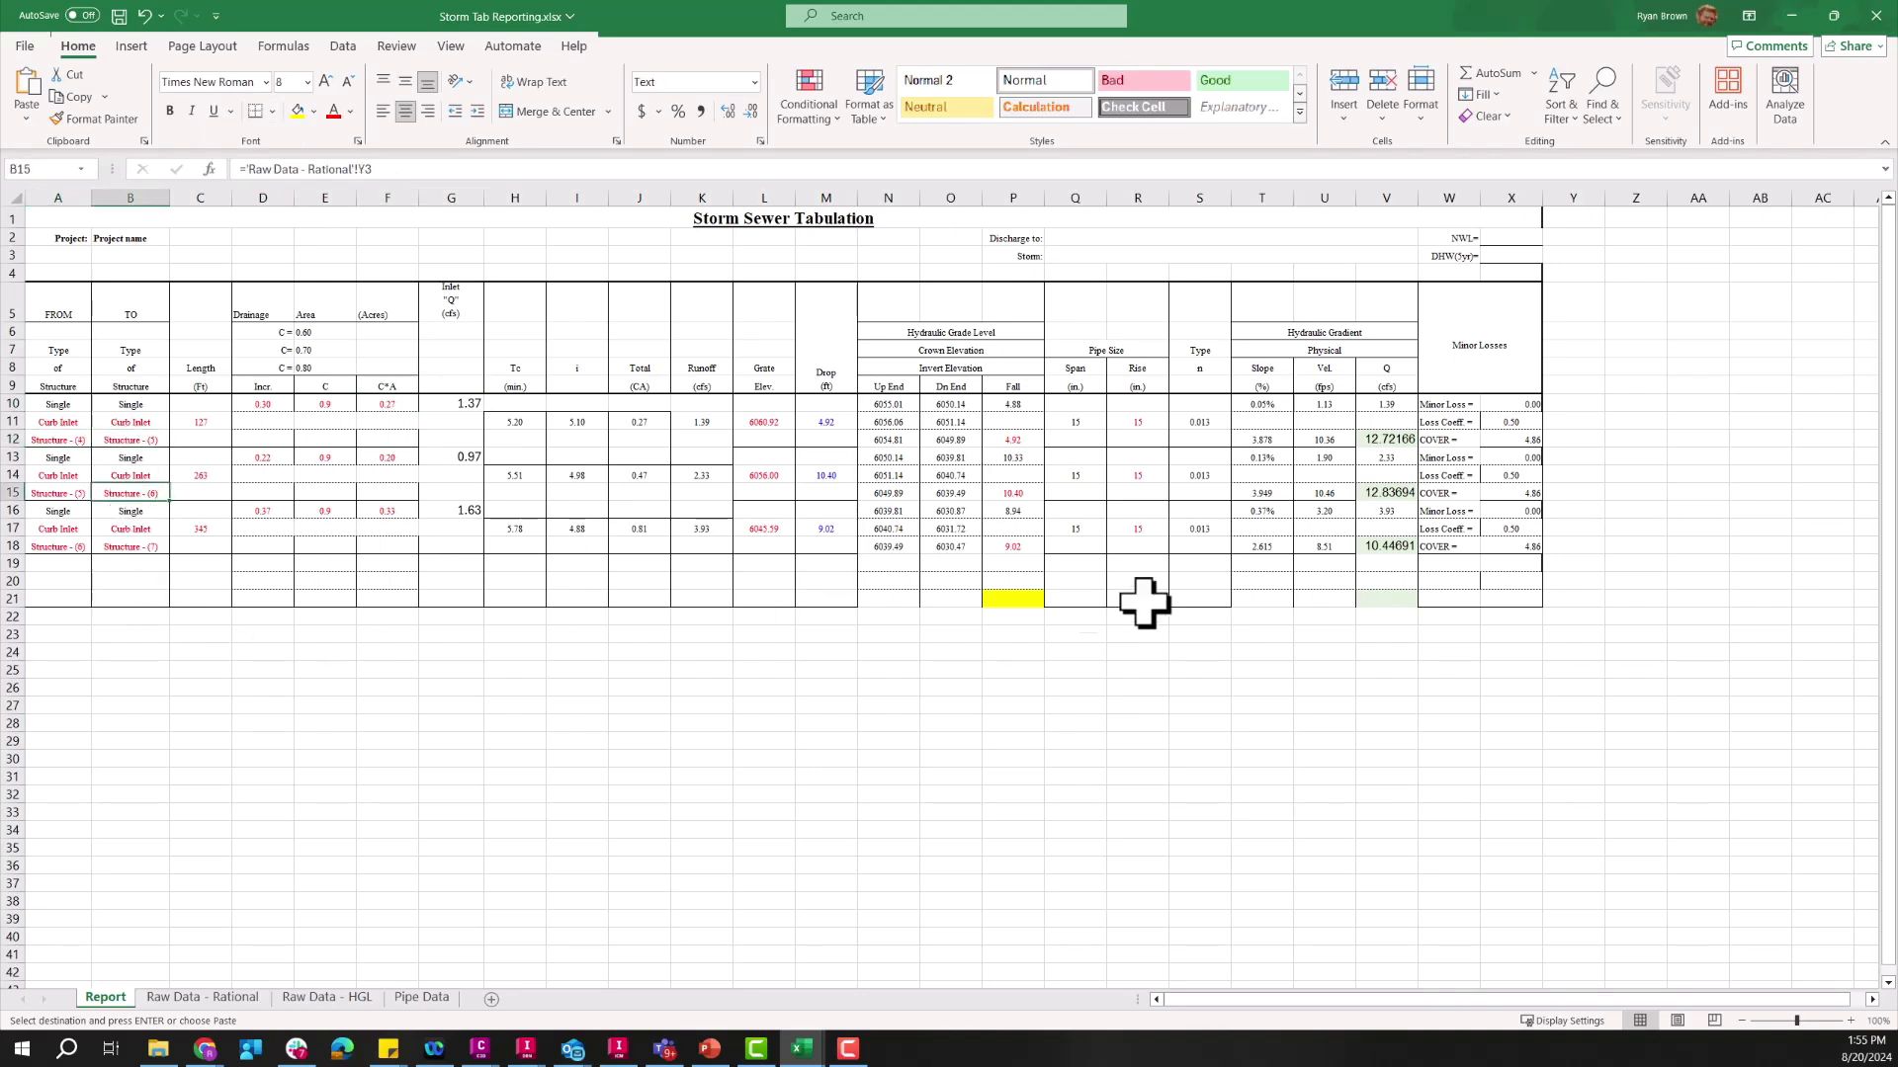
click(888, 403)
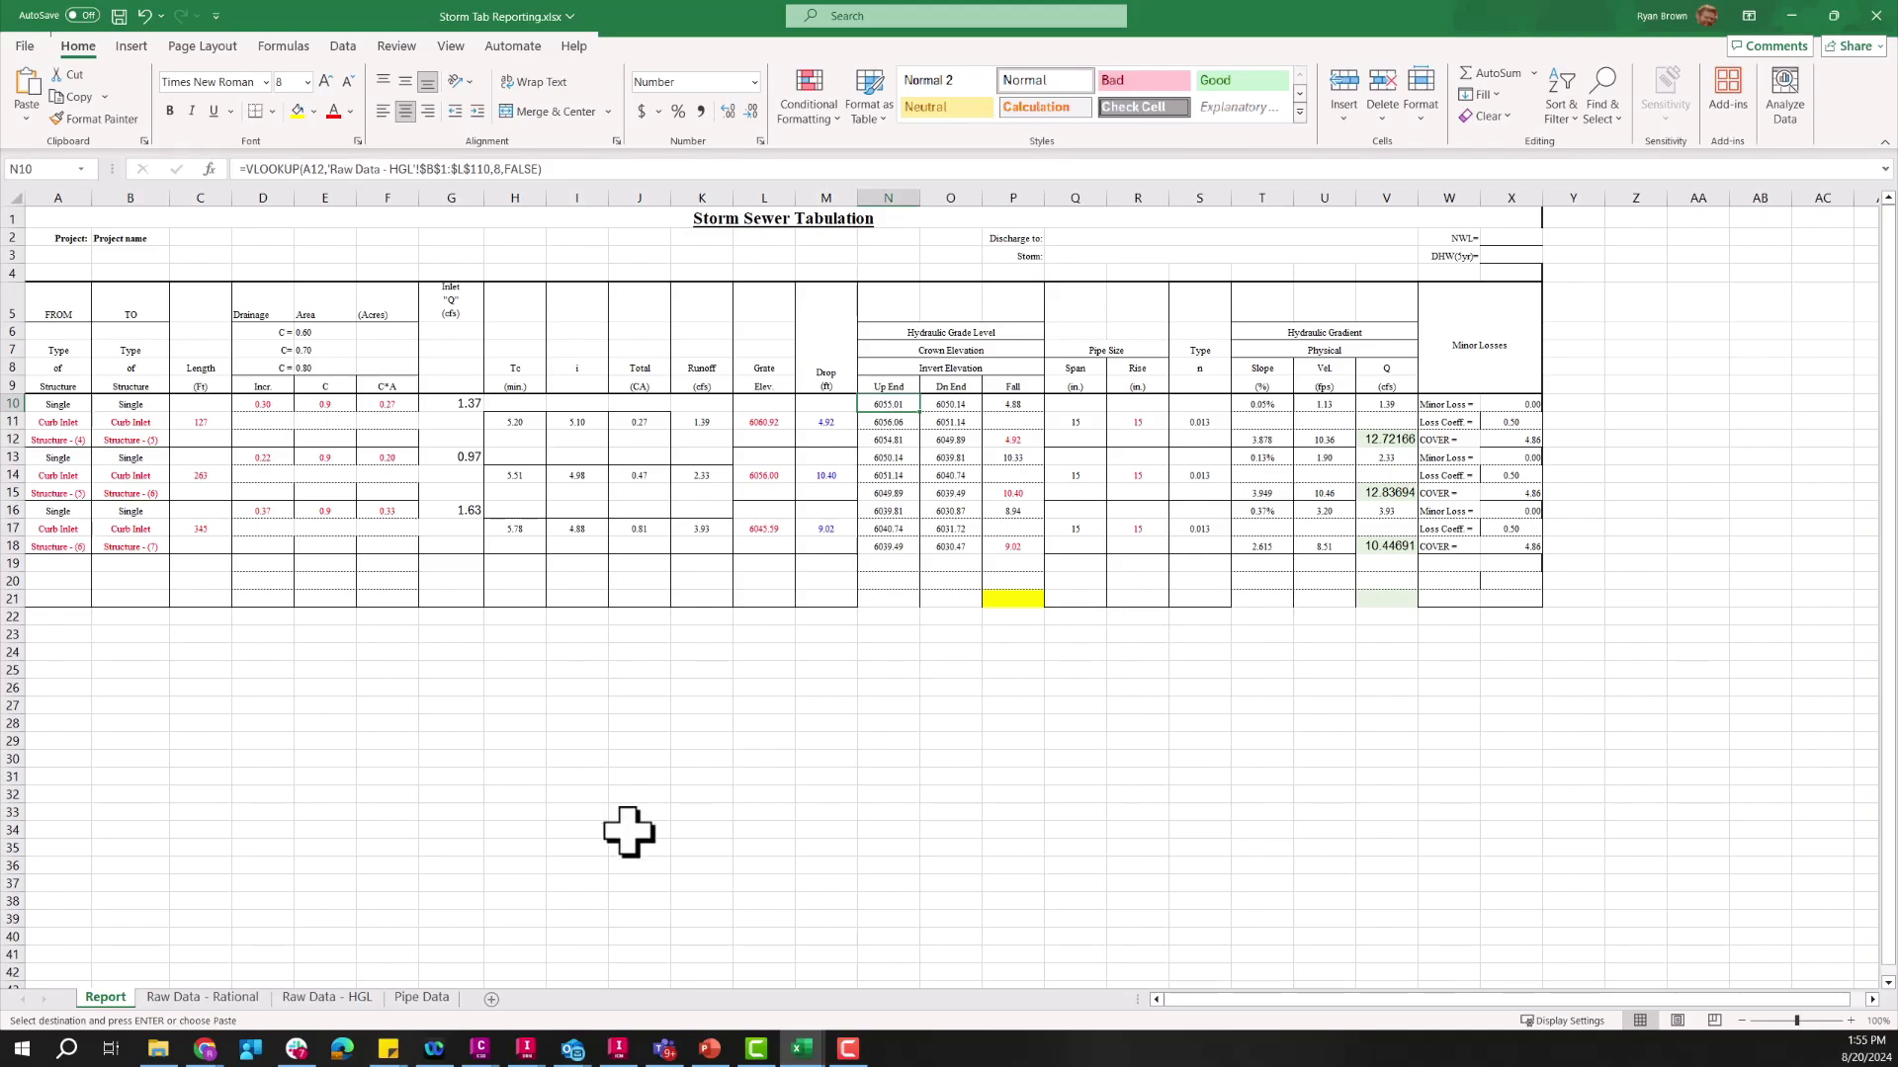
mouse_move(516, 782)
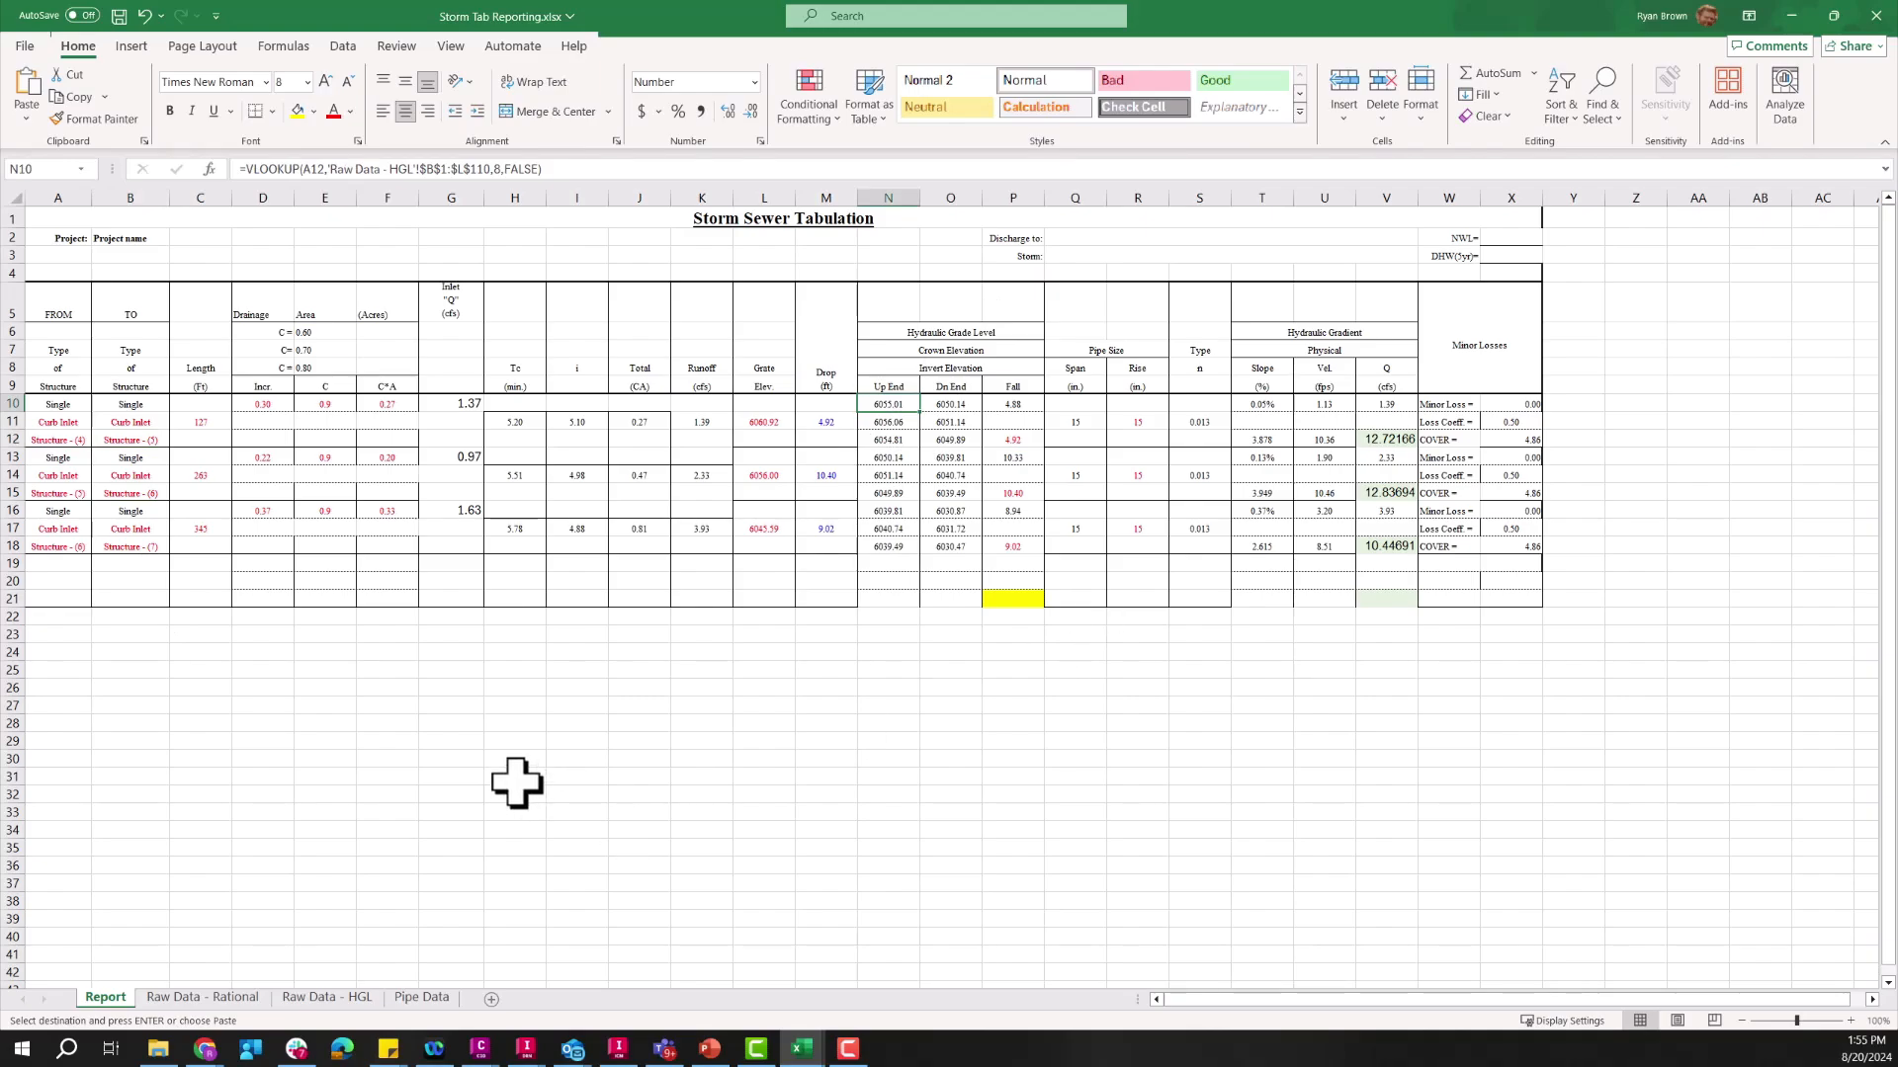